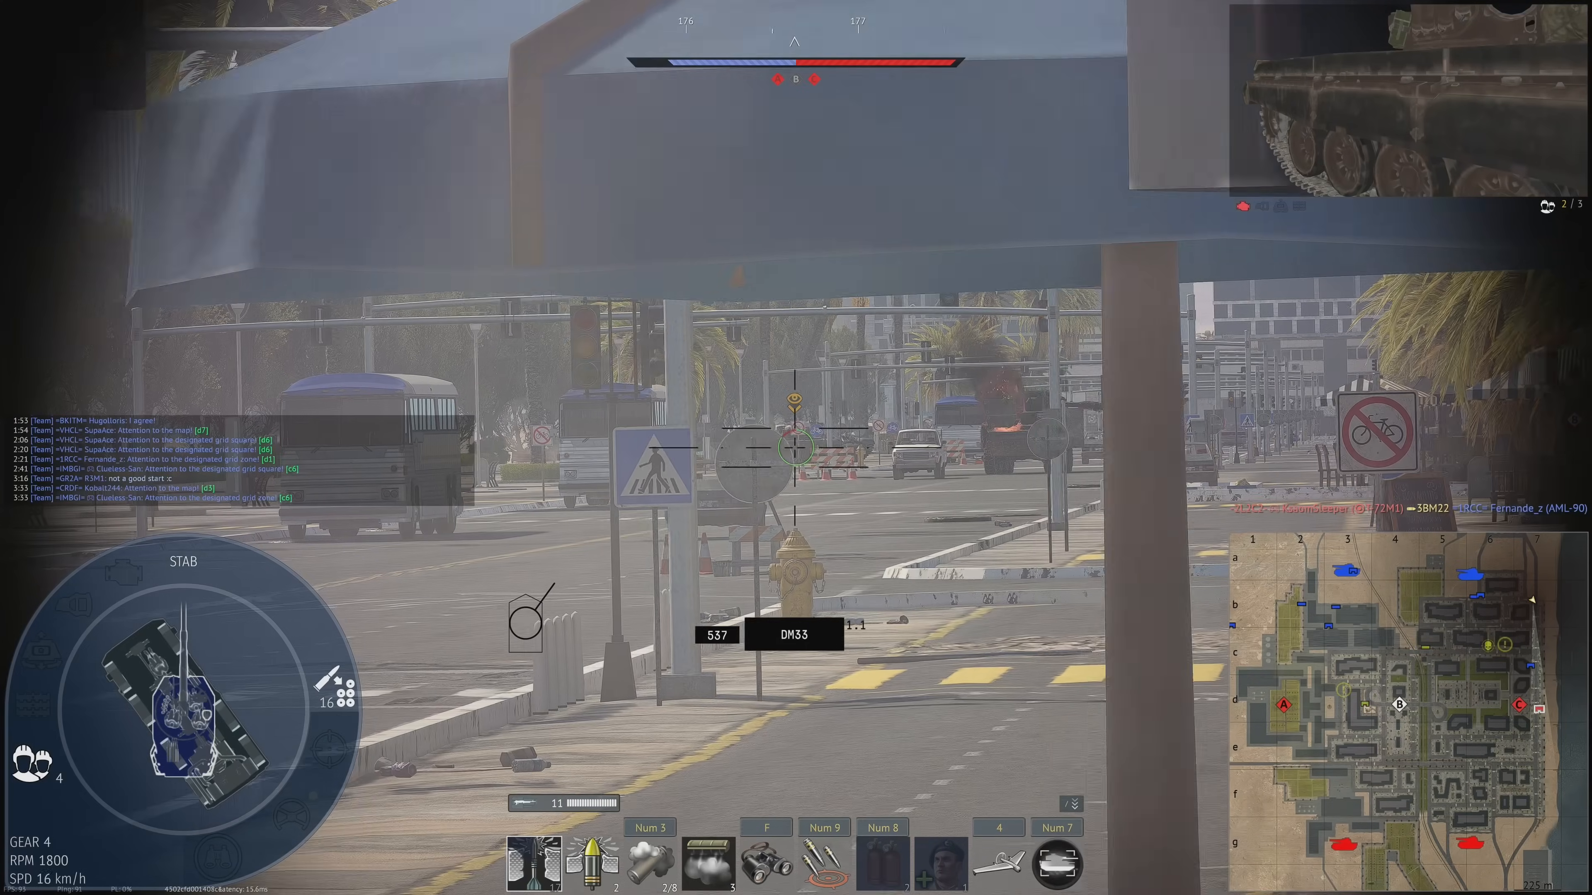
left_click(795, 448)
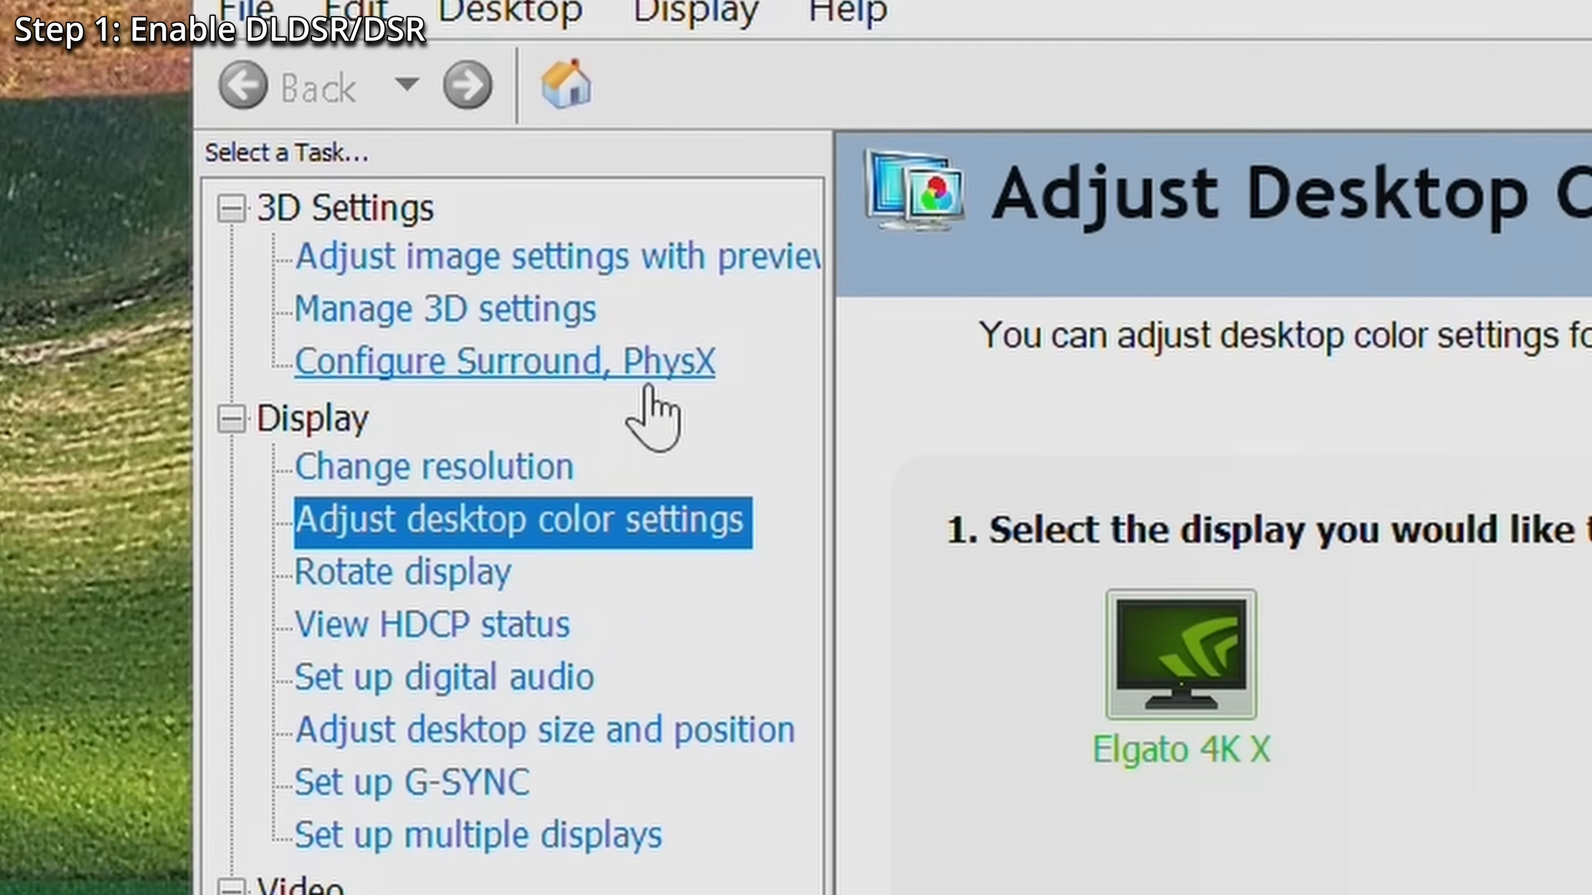
- In Global Settings' DSR Factors, keep 1.78x DL (5120x2880) ticked and leave 2.25x DL off after trying it
left_click(440, 309)
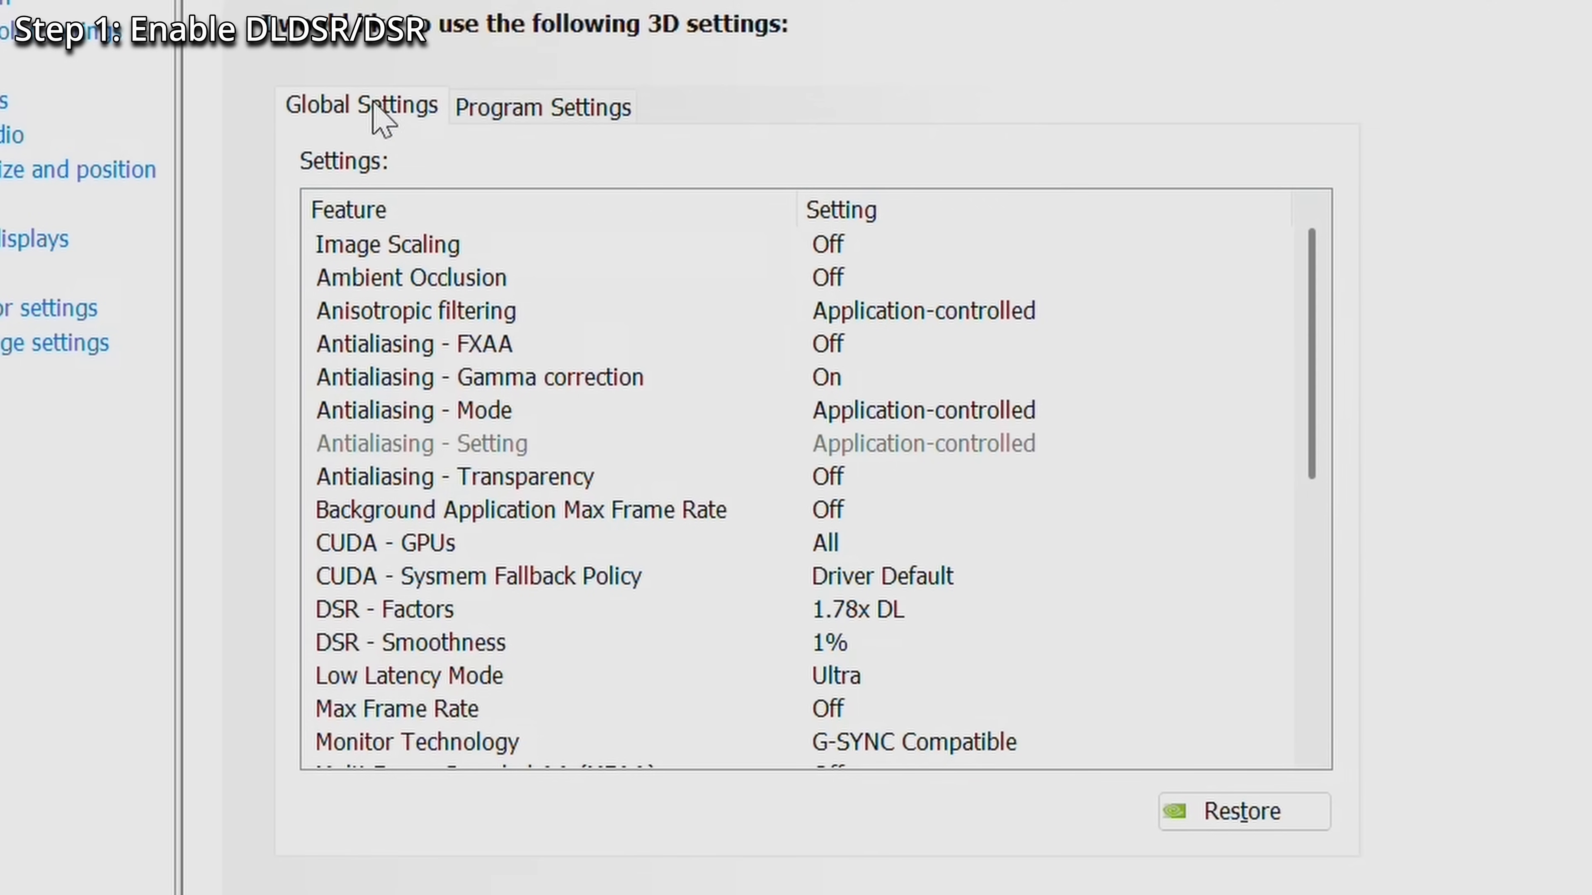
mouse_move(897, 553)
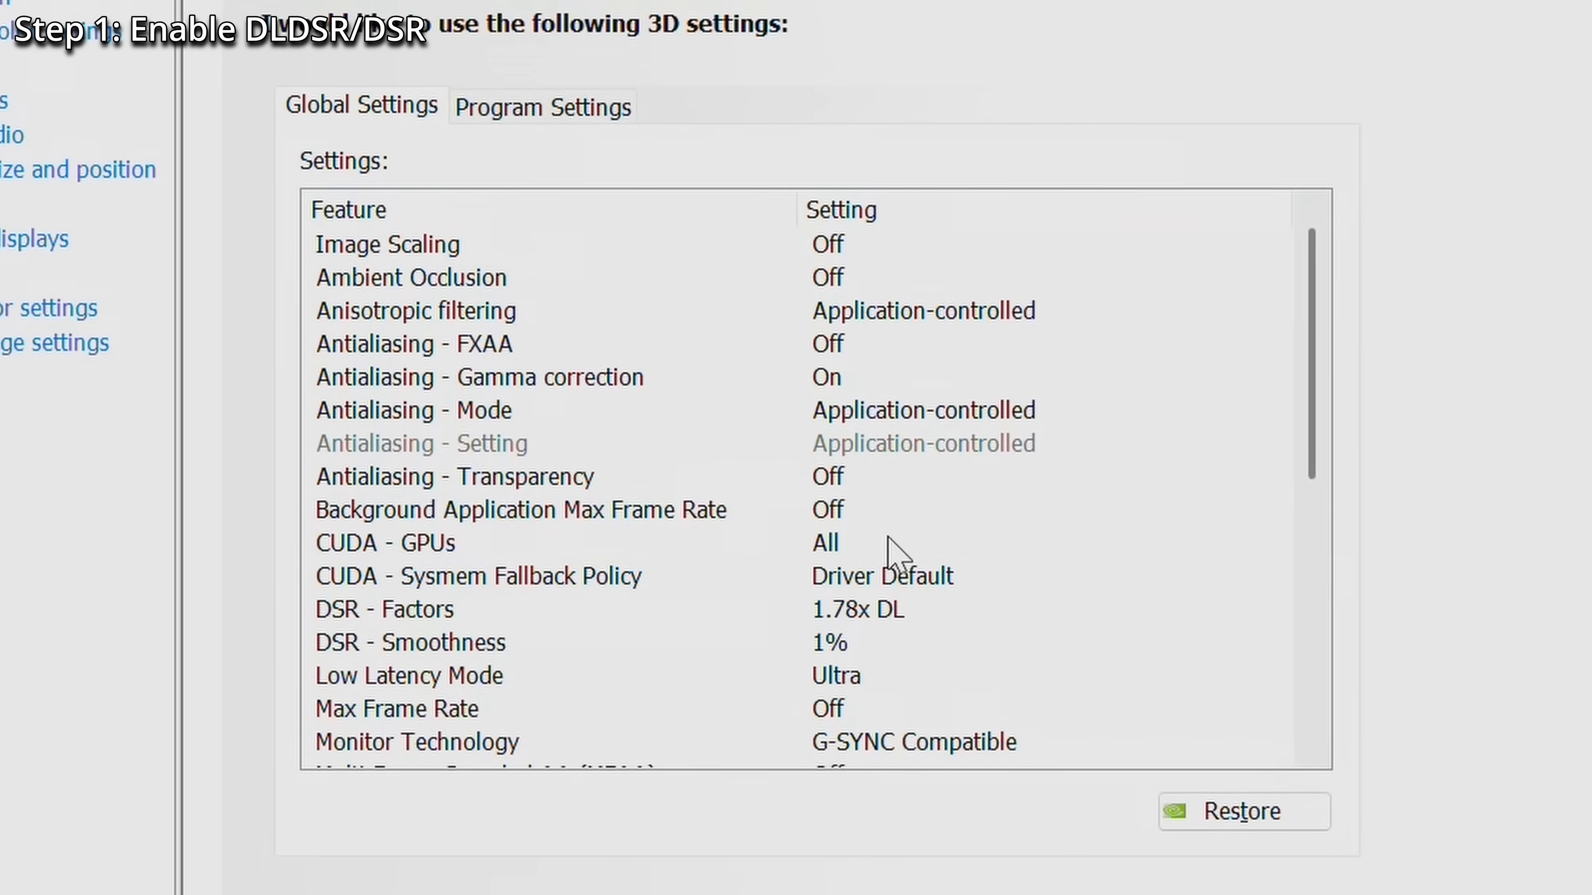
mouse_move(924, 634)
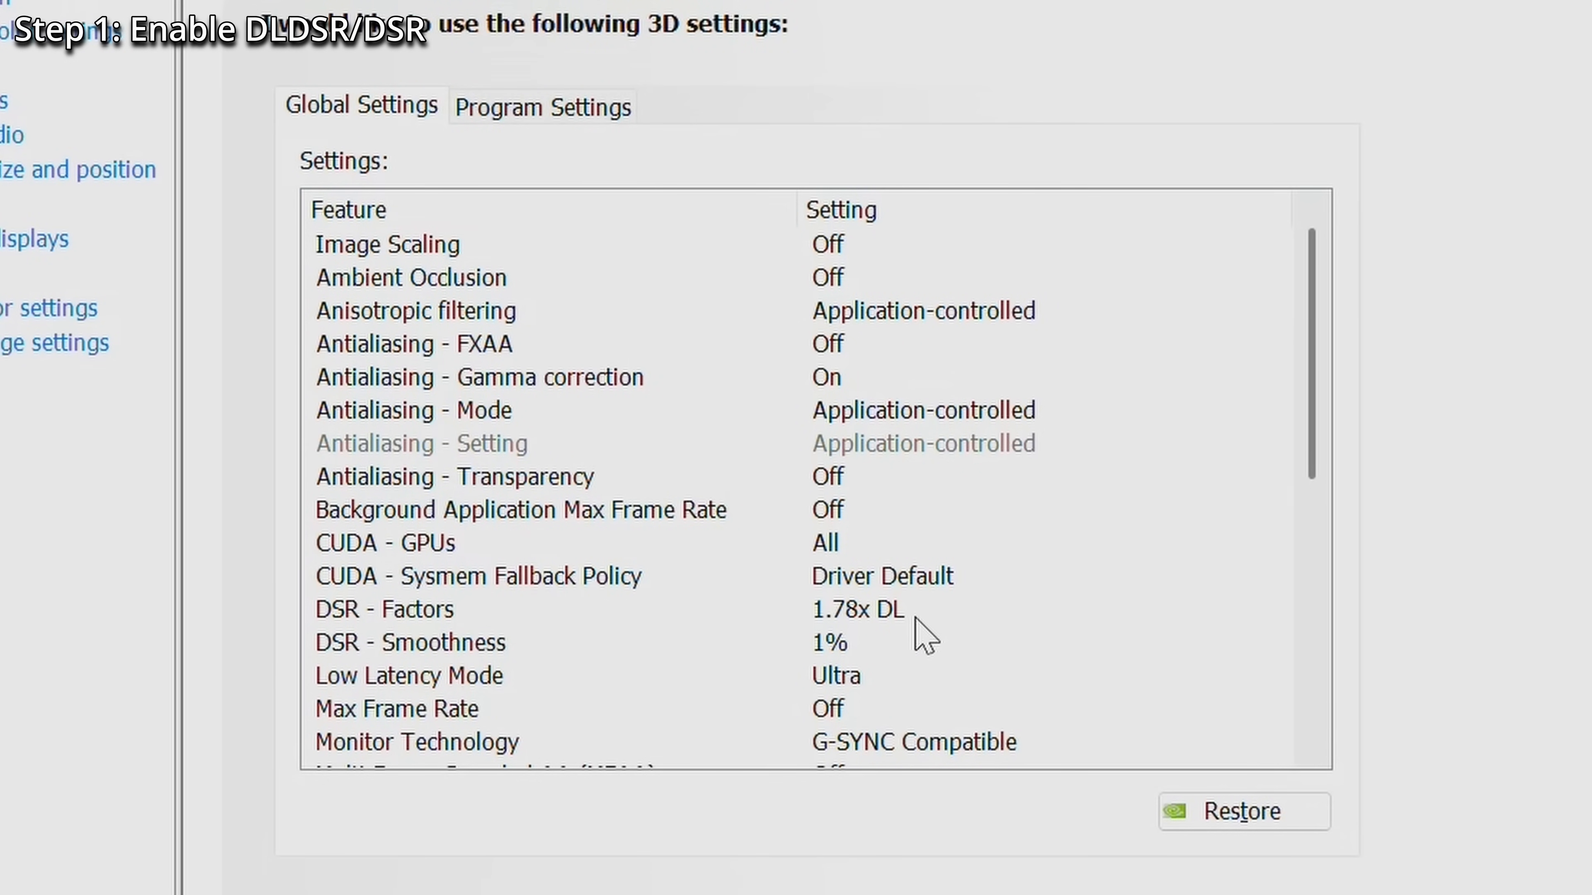
left_click(858, 609)
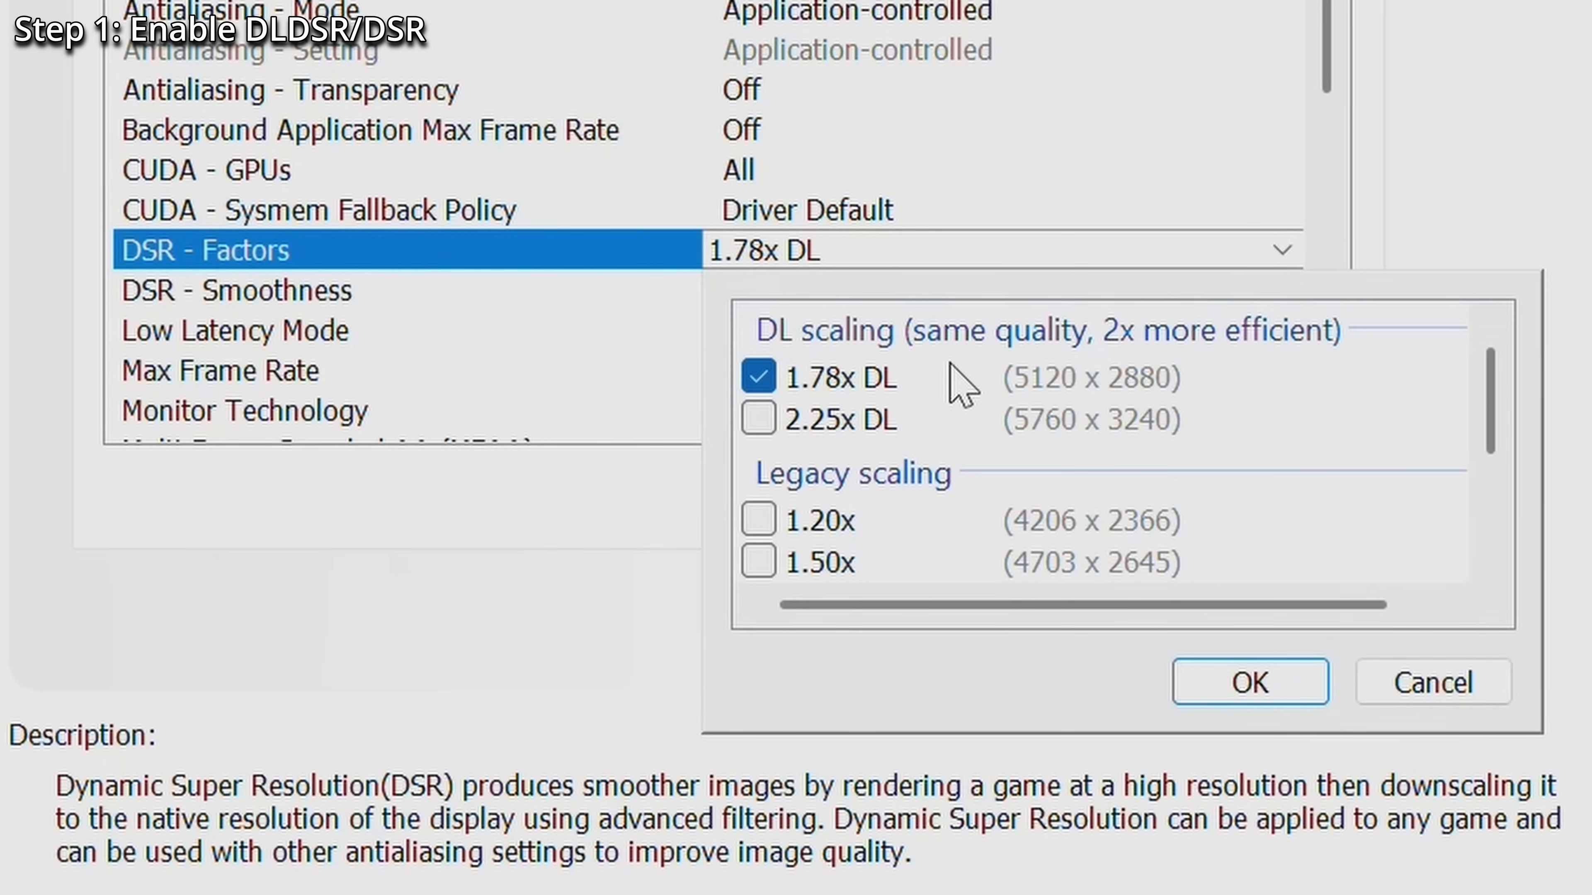
mouse_move(868, 396)
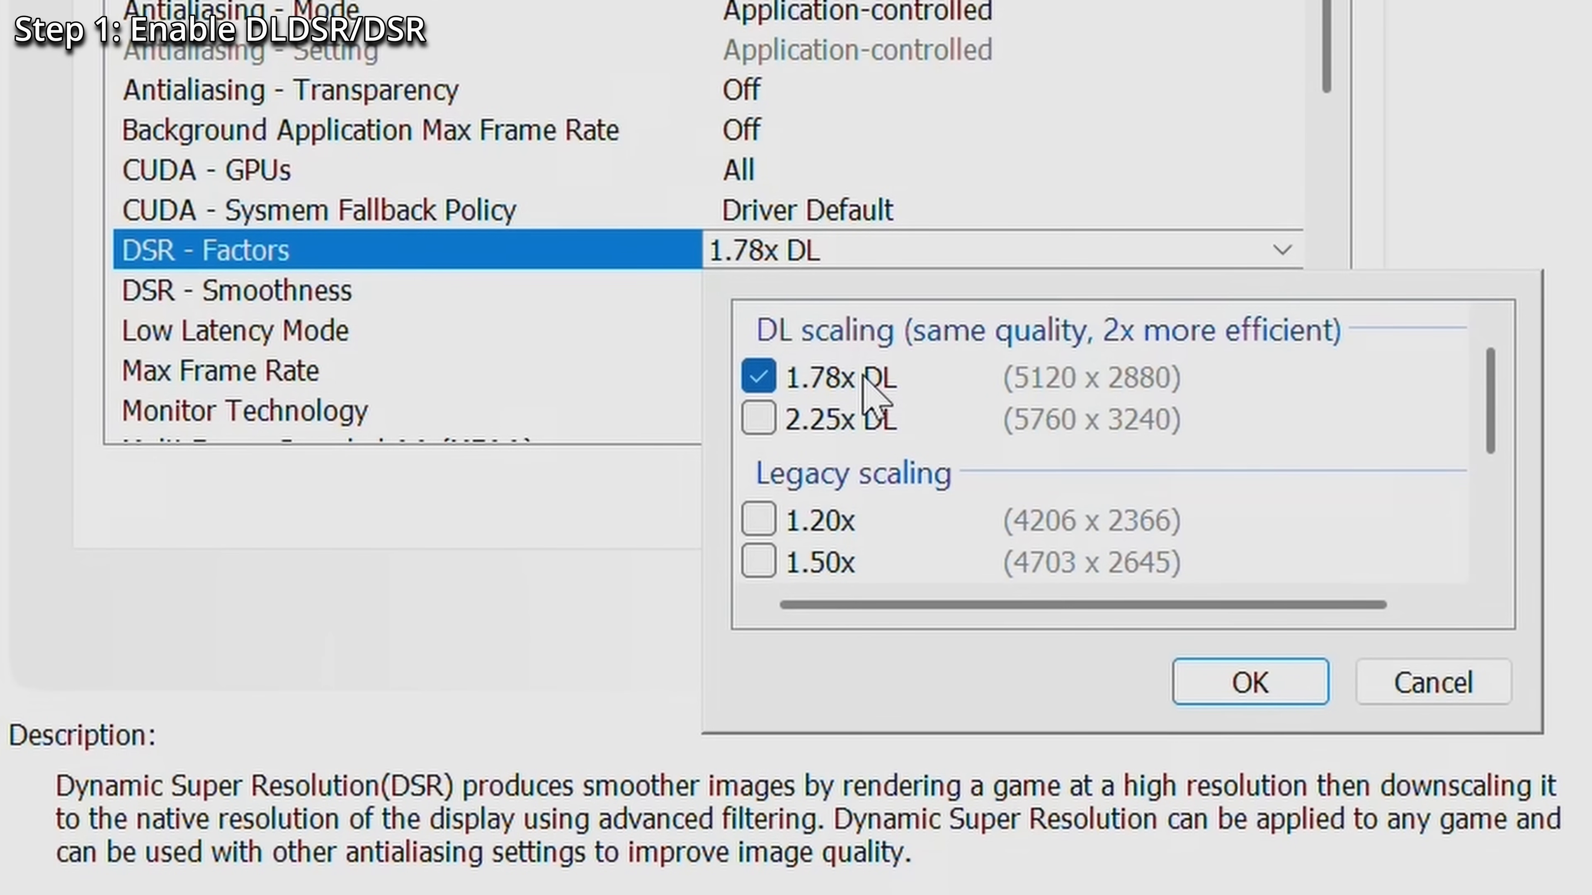
left_click(757, 376)
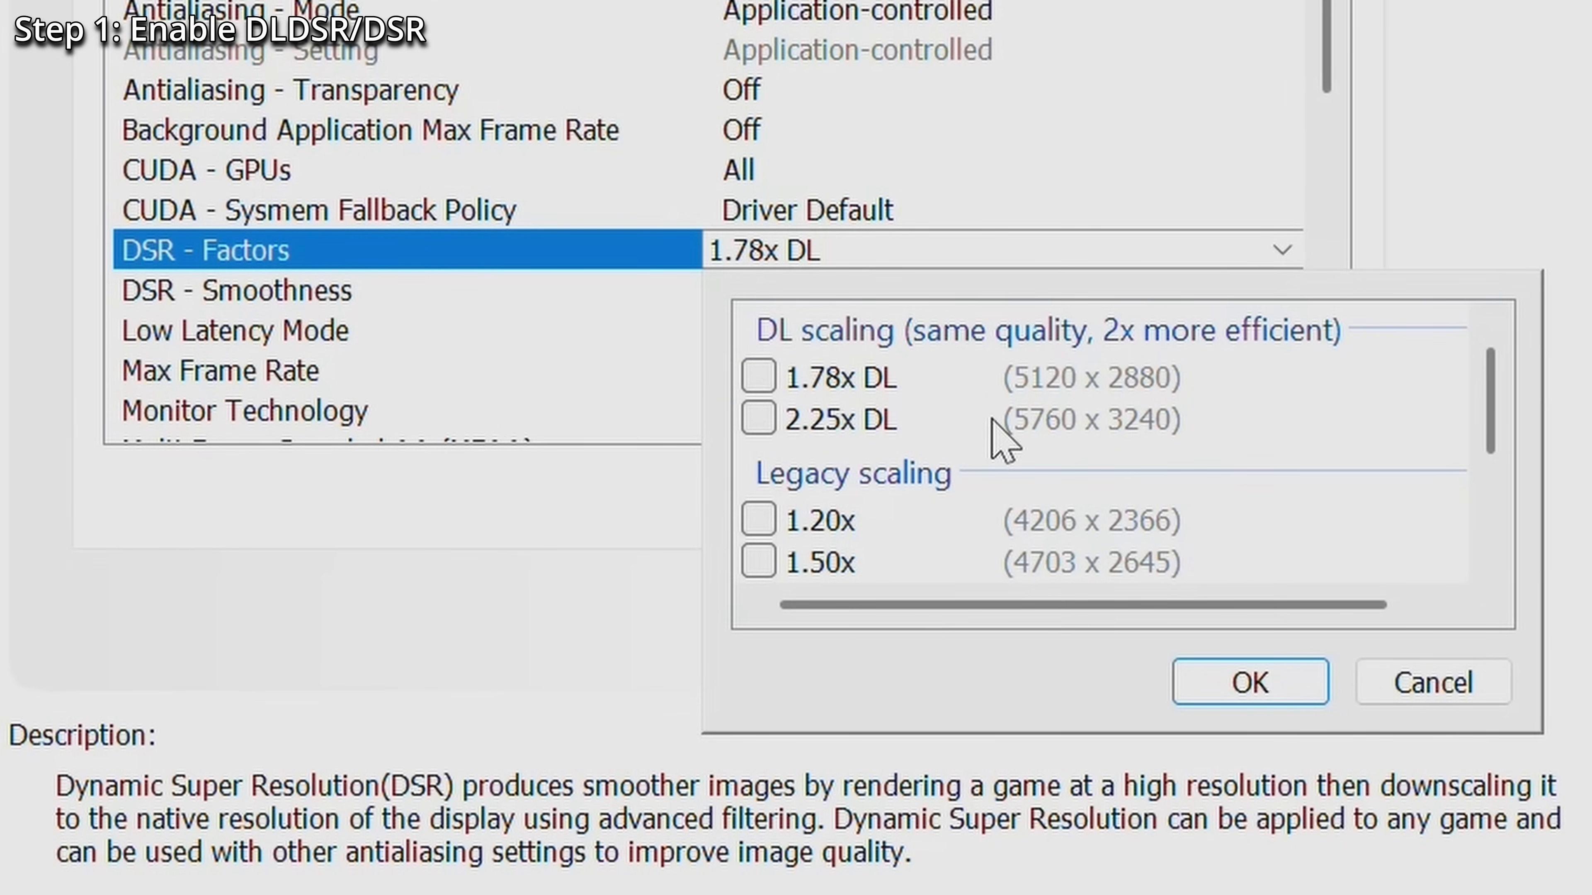
left_click(756, 376)
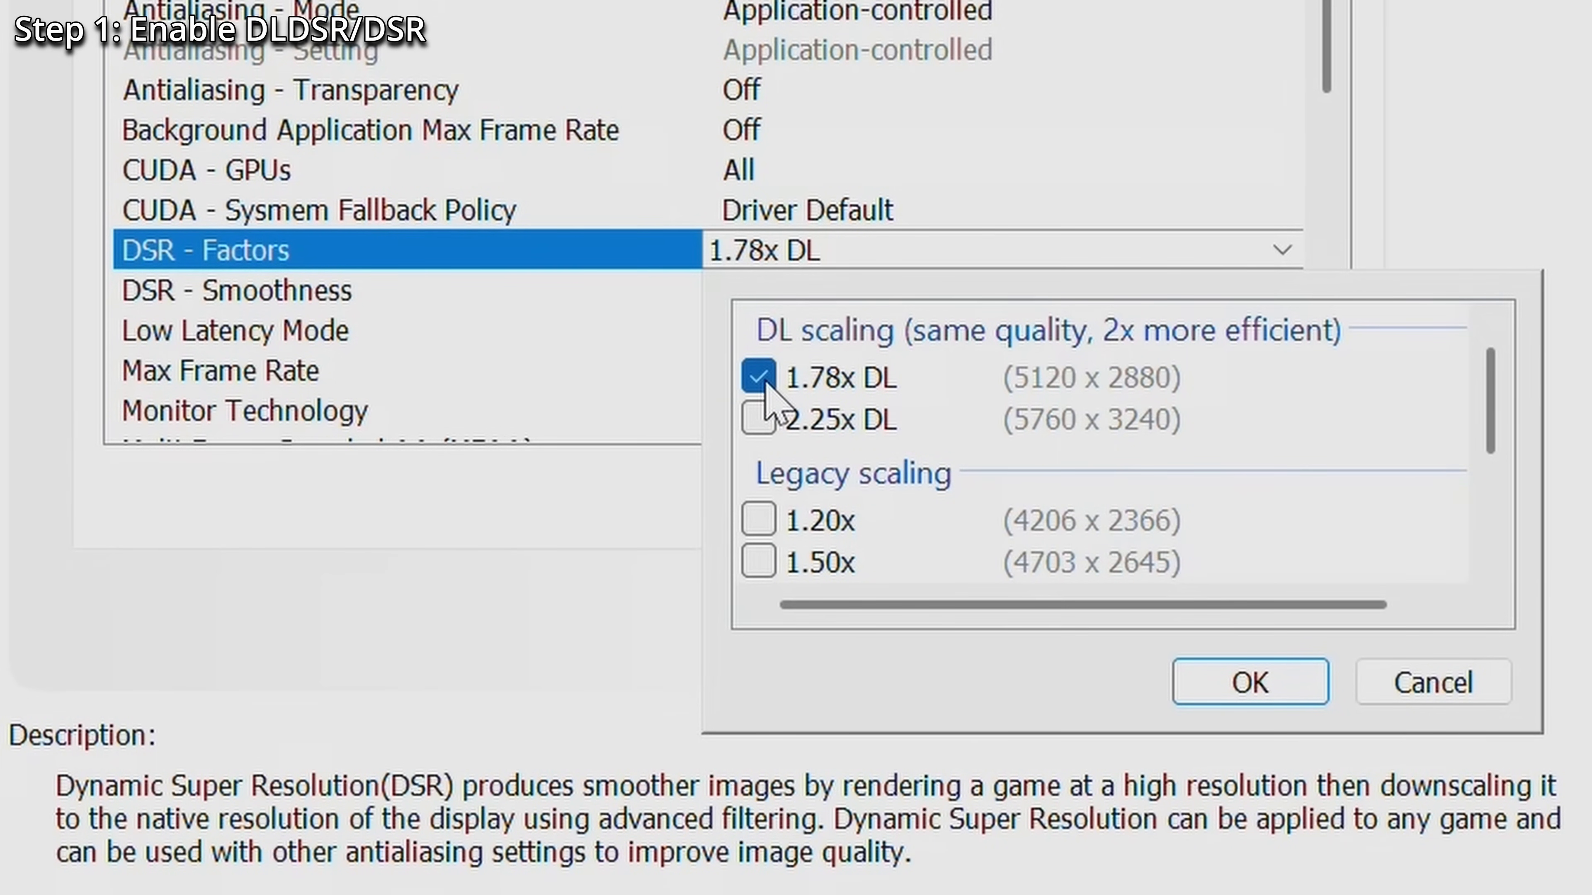
left_click(757, 419)
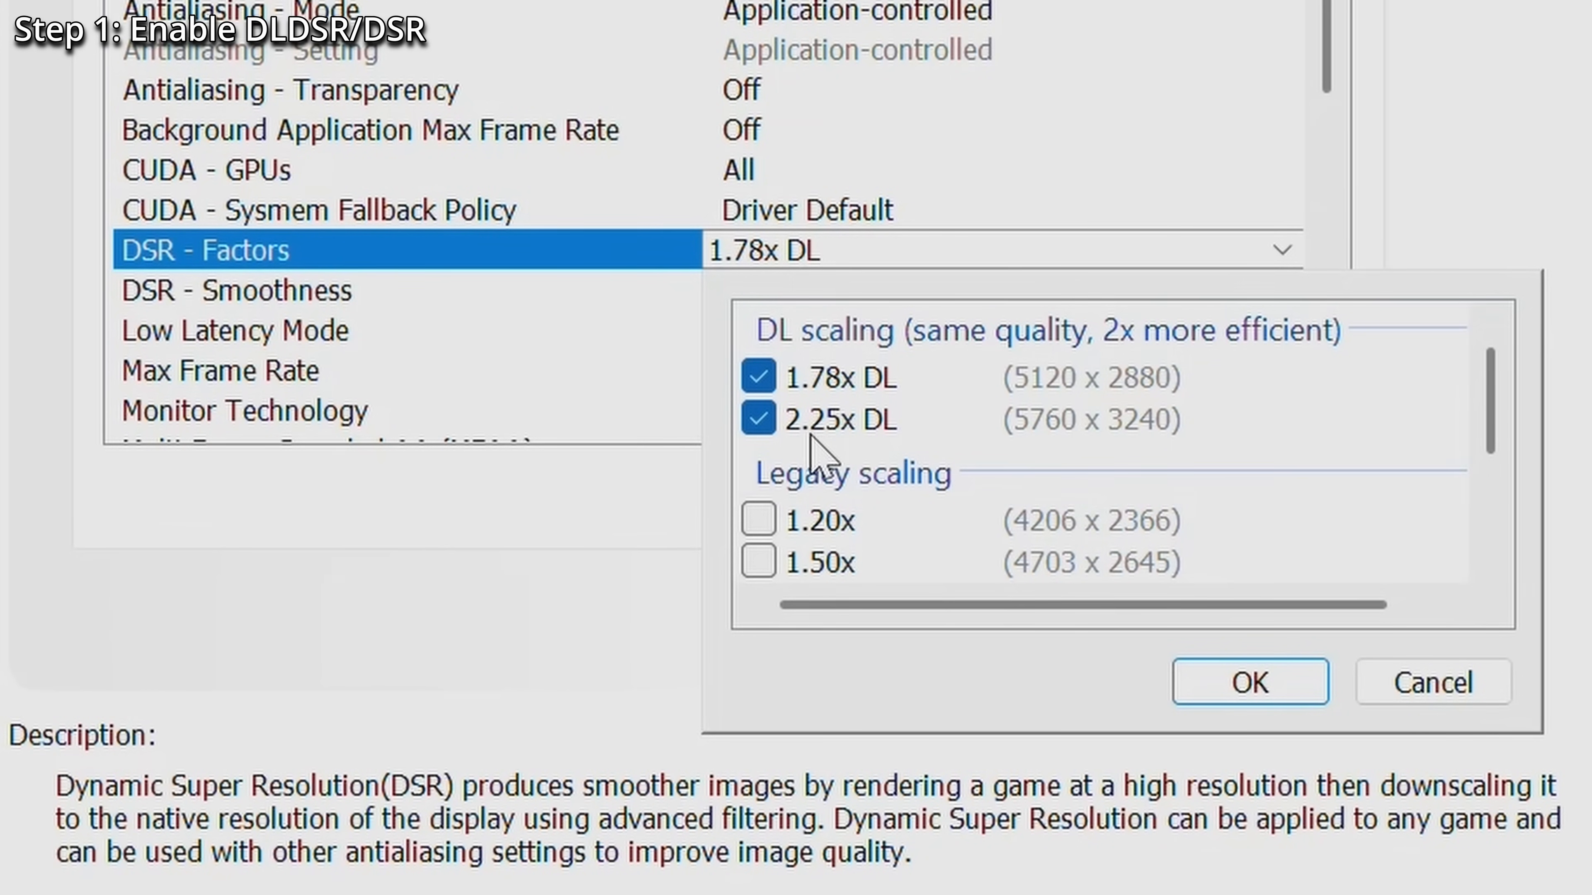
mouse_move(1054, 457)
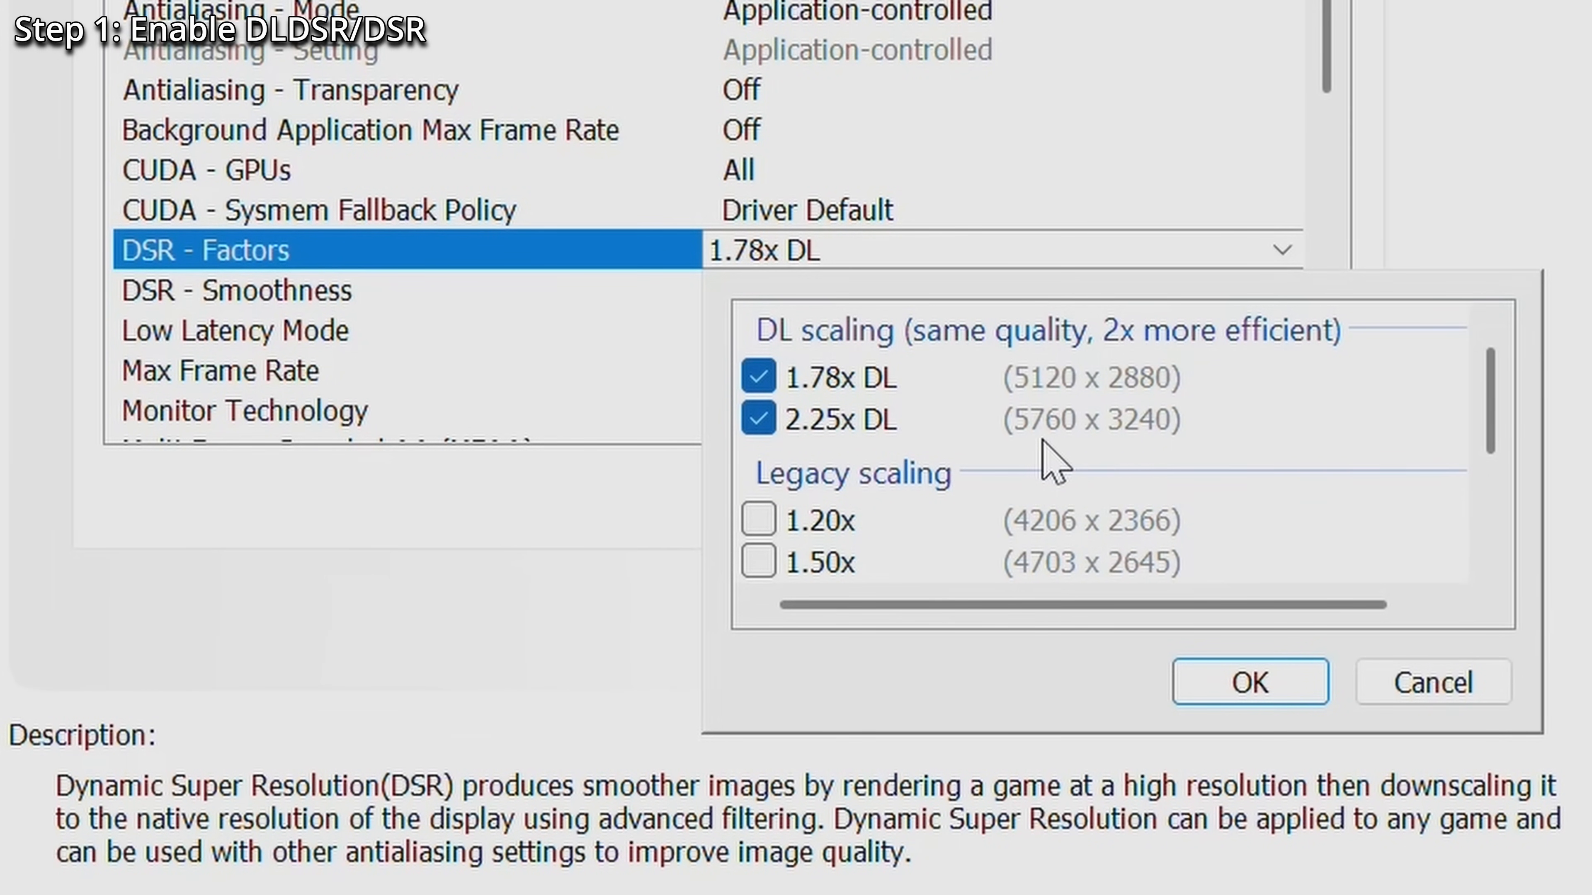
mouse_move(1102, 447)
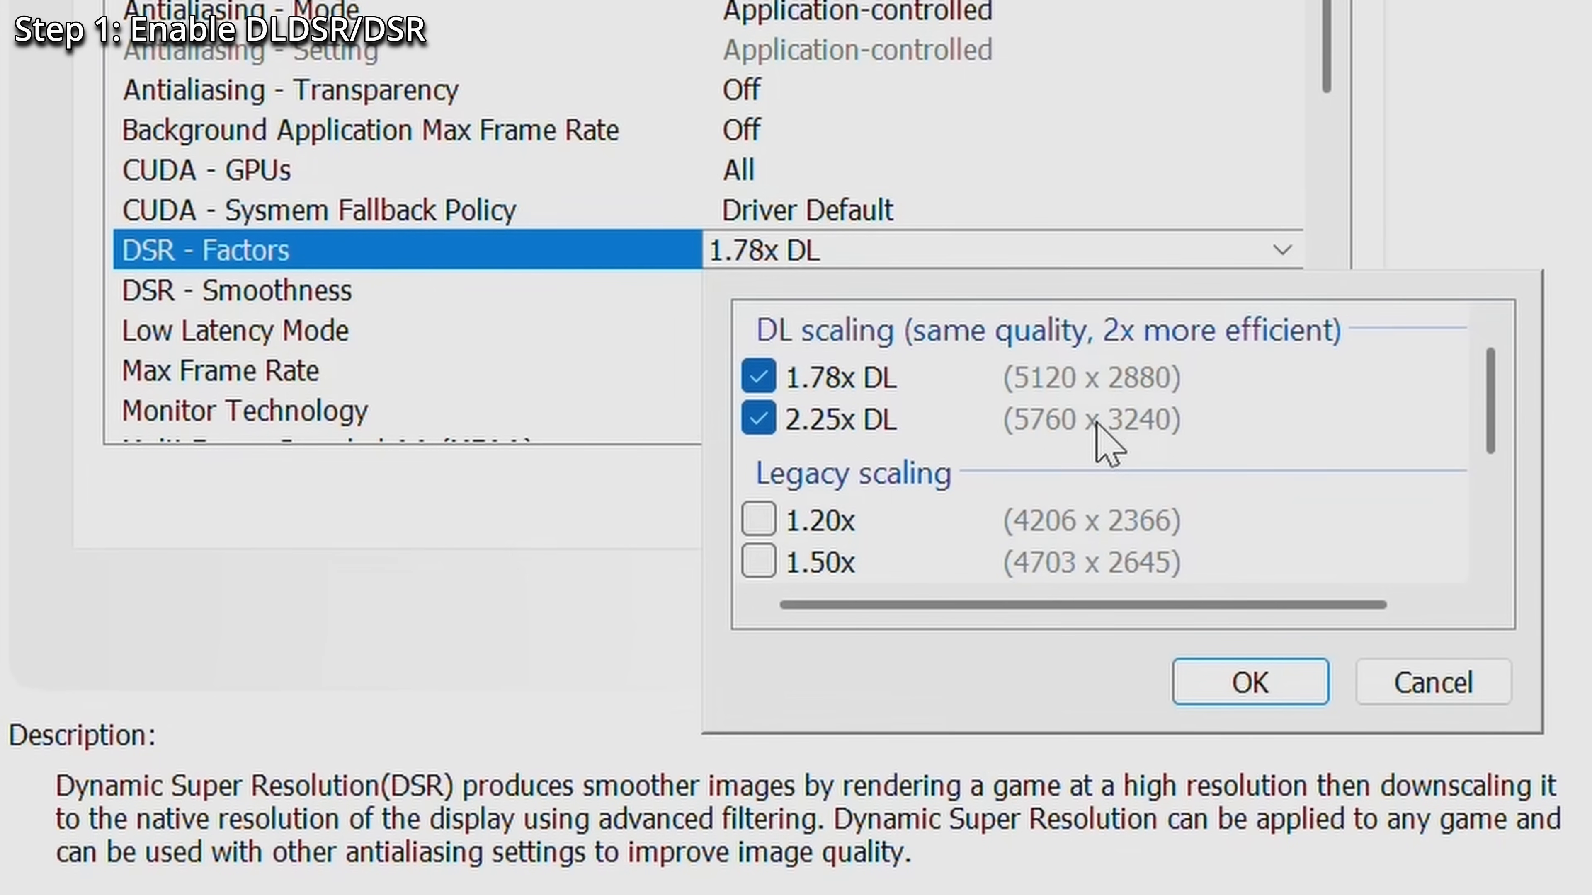
mouse_move(1245, 411)
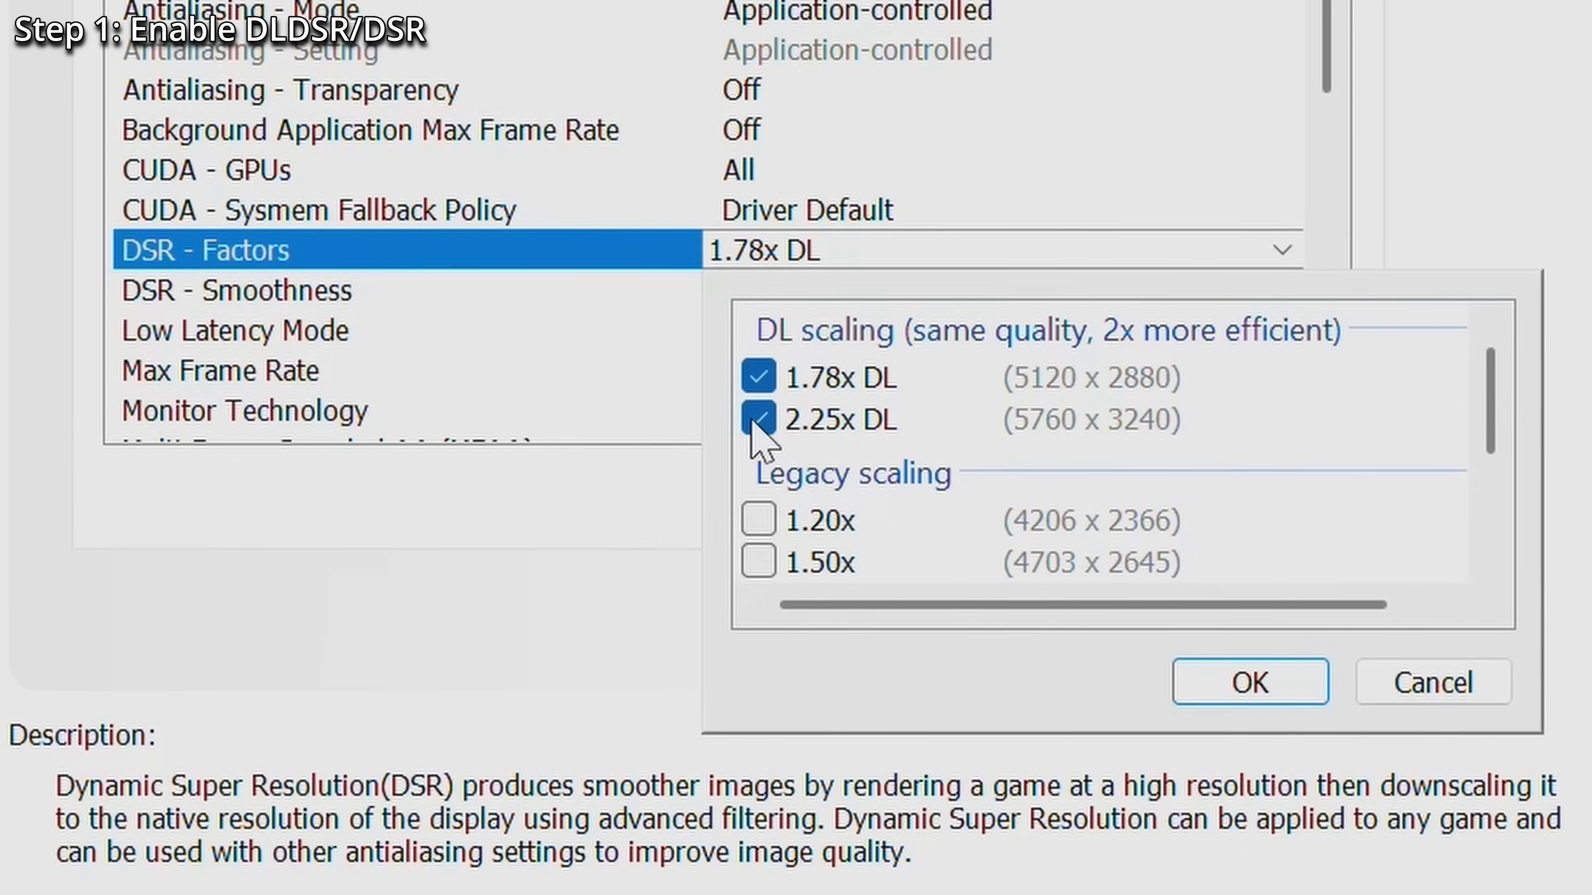
left_click(757, 419)
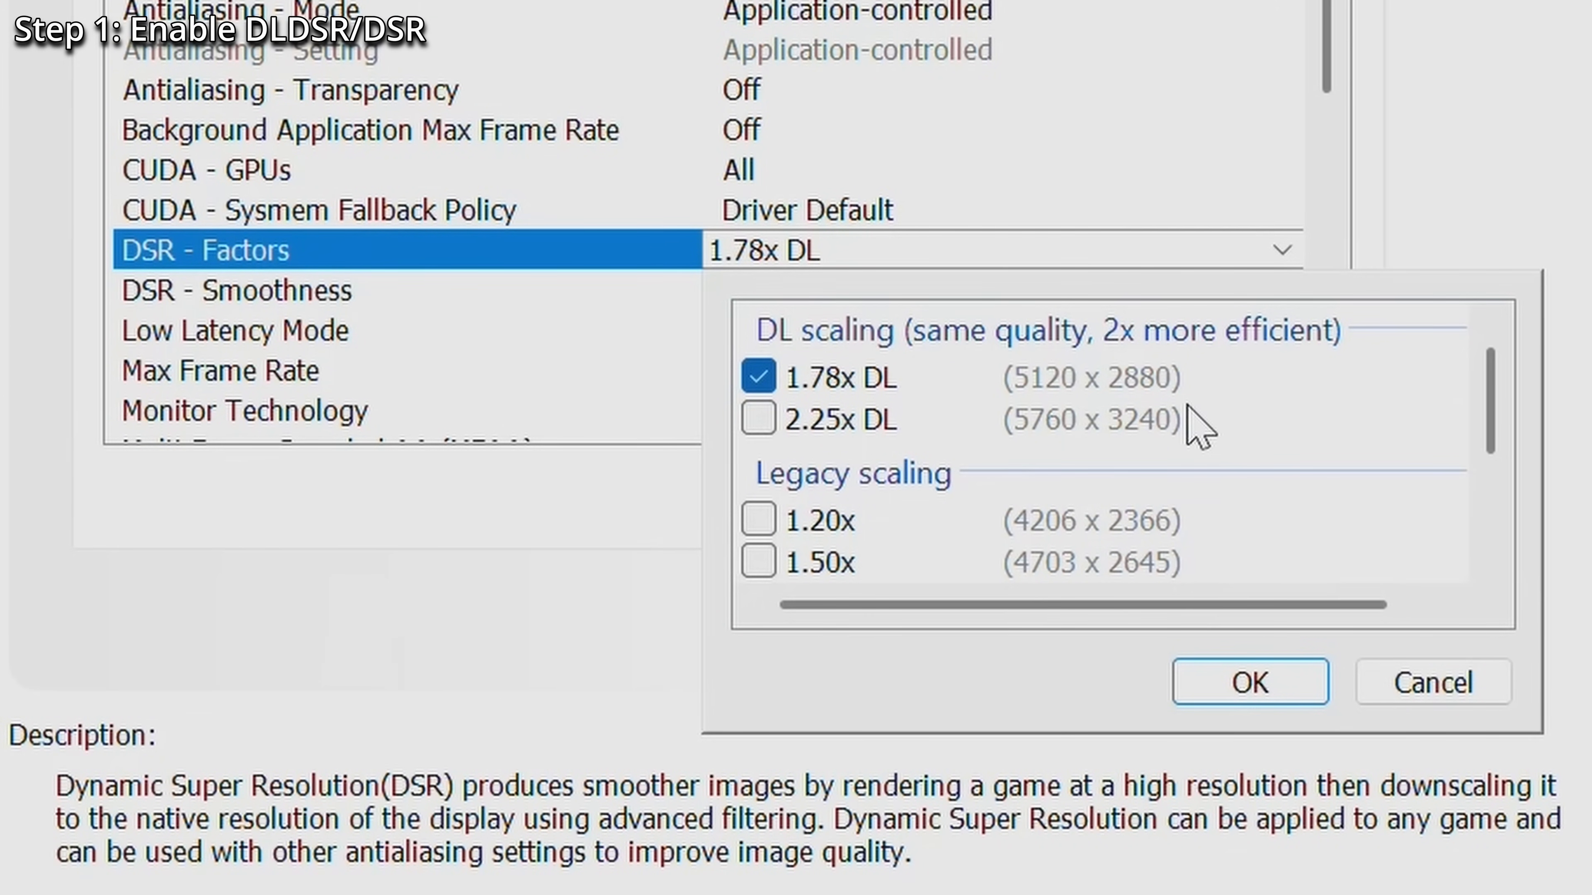
- Scroll the DSR Factors list down through the legacy 2.00x–4.00x scaling options
scroll("down", 3)
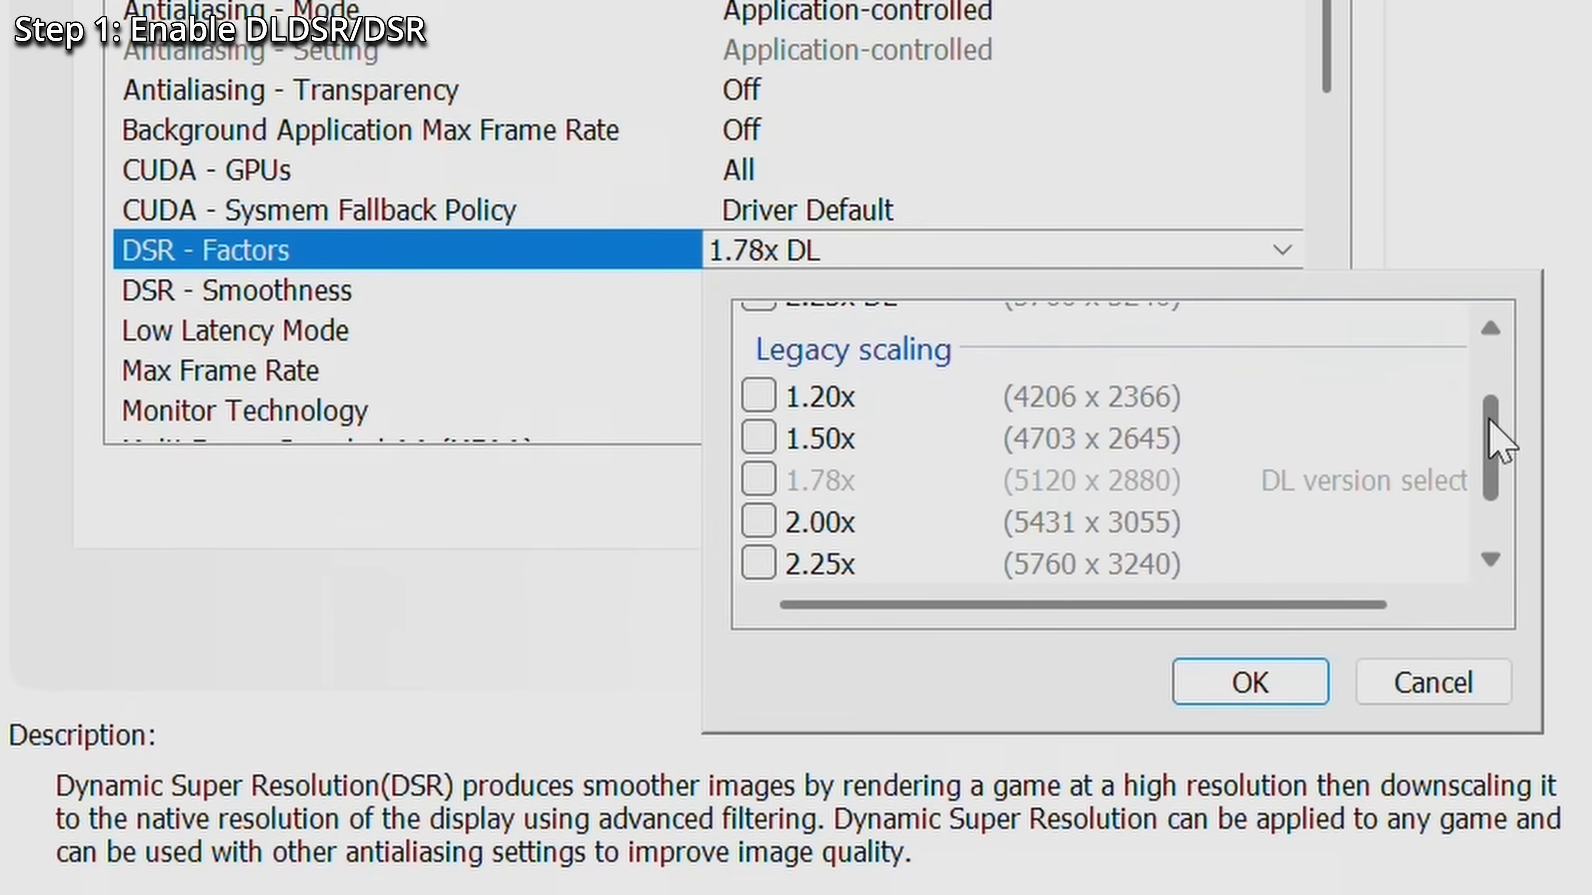
scroll("down", 3)
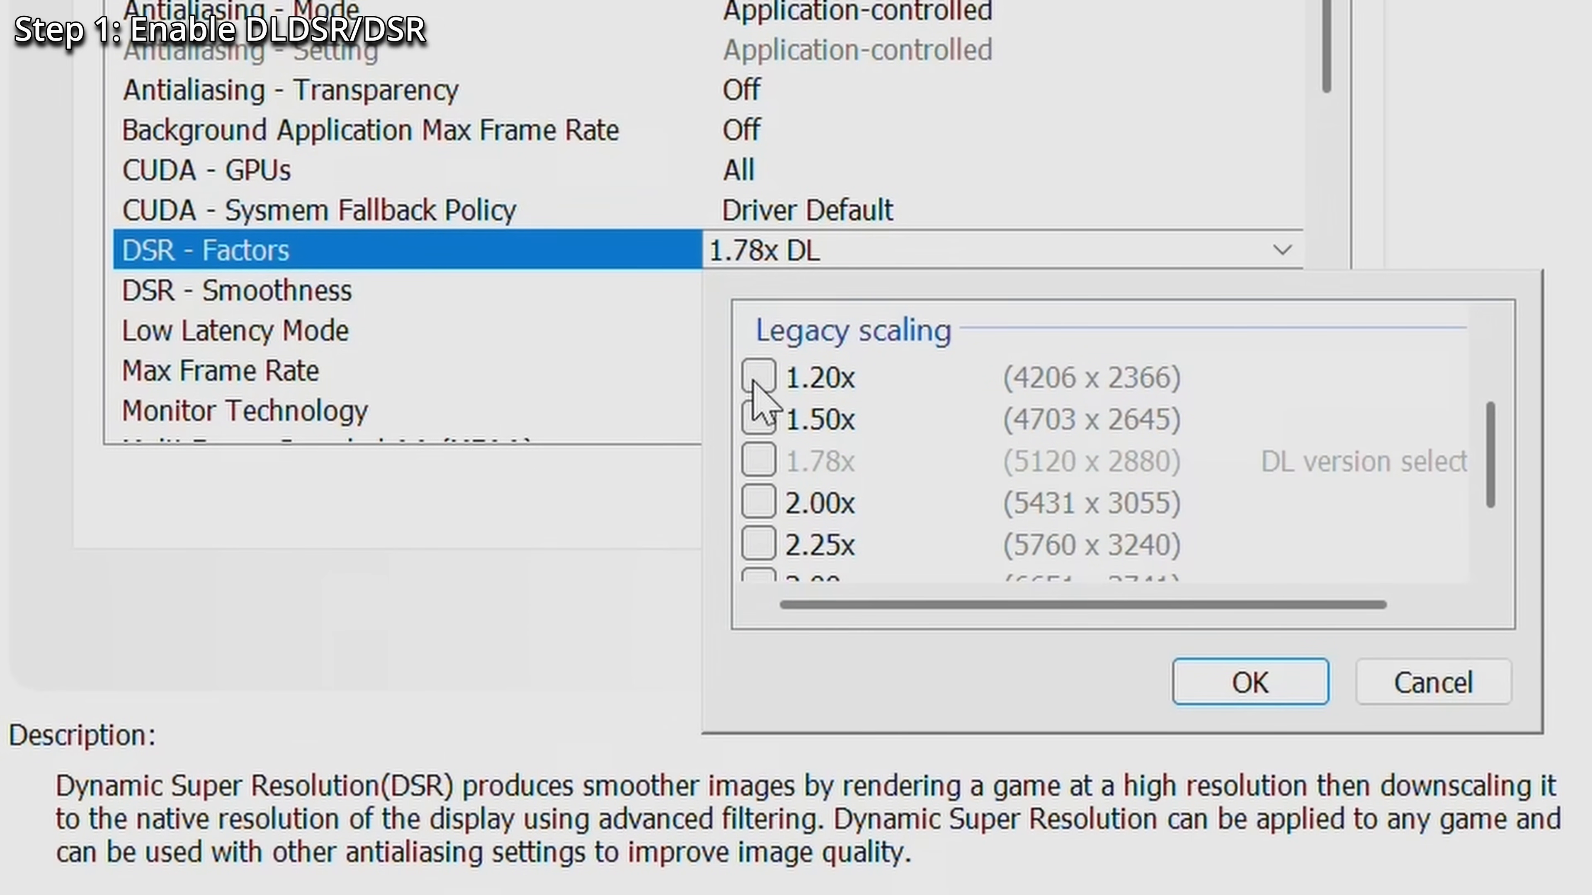
scroll("down", 3)
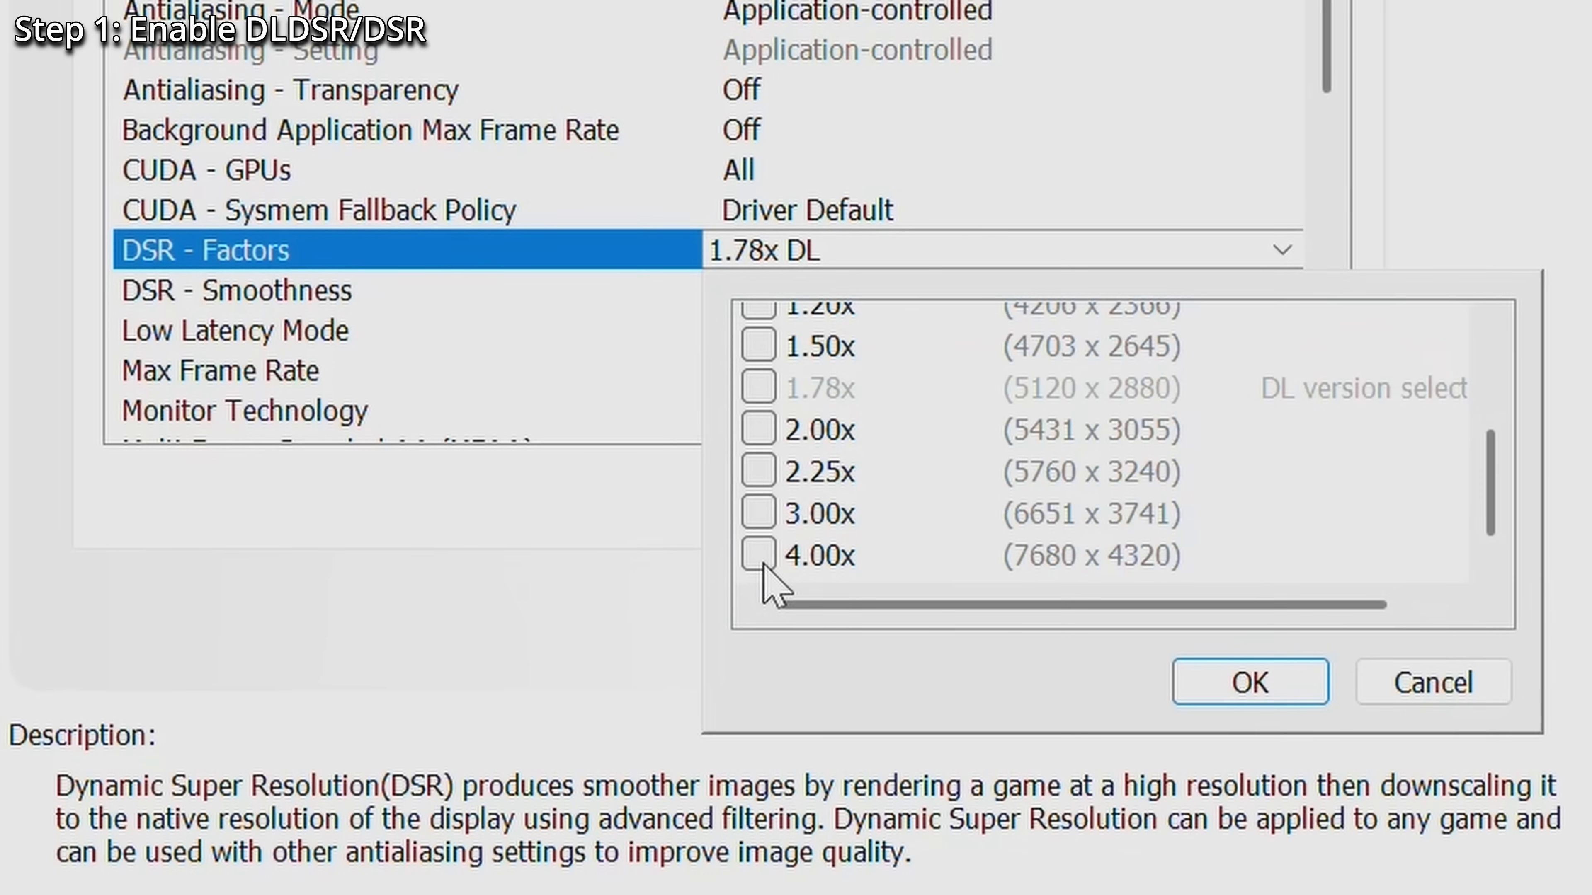
mouse_move(1060, 594)
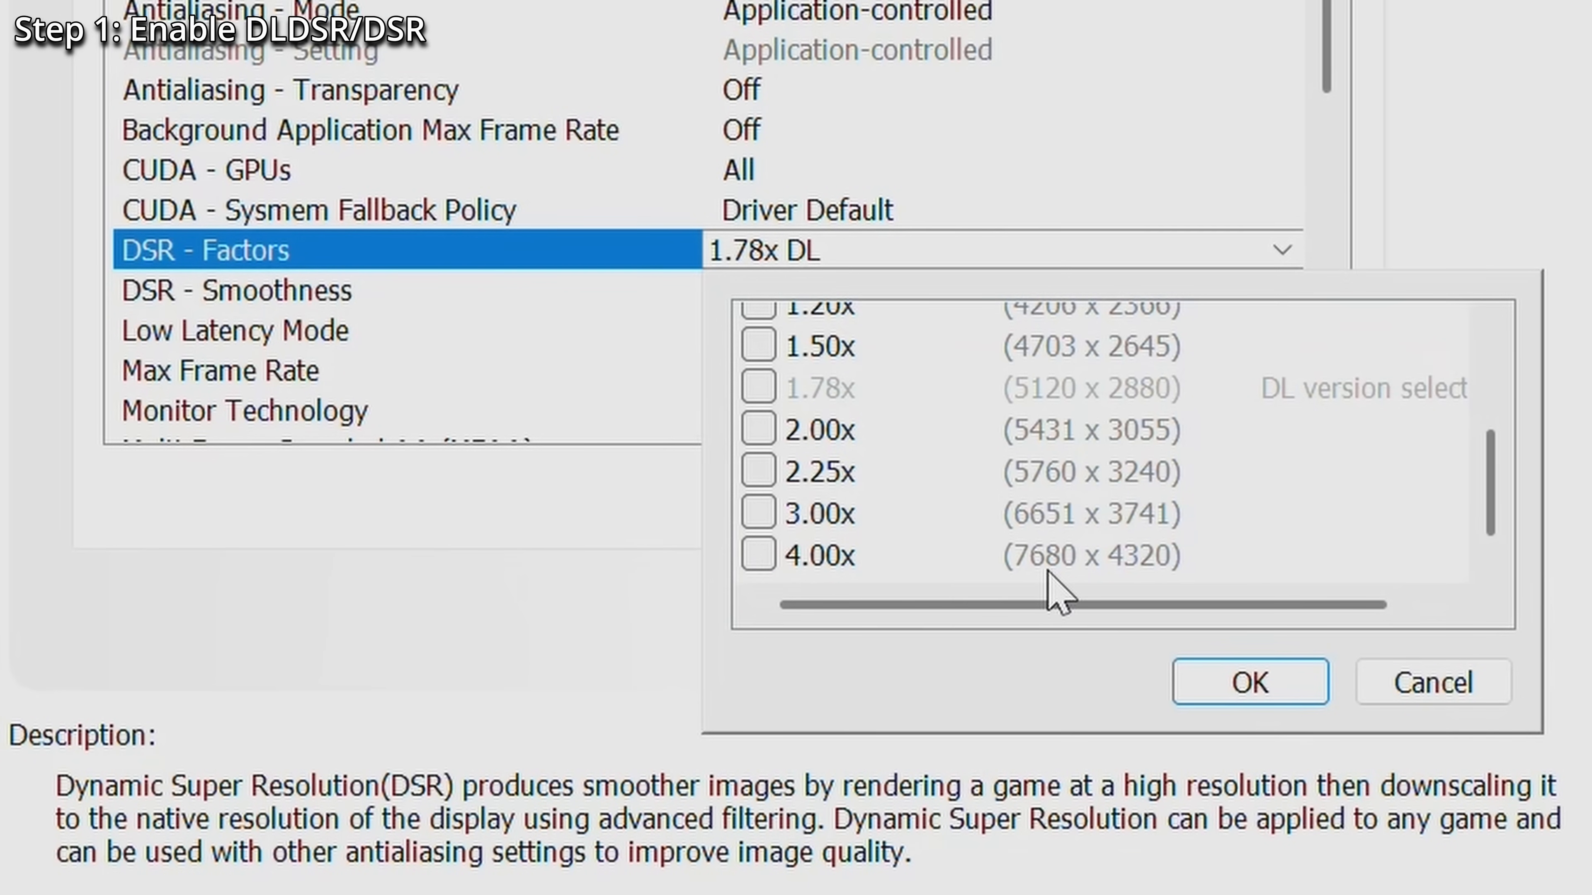
mouse_move(817, 598)
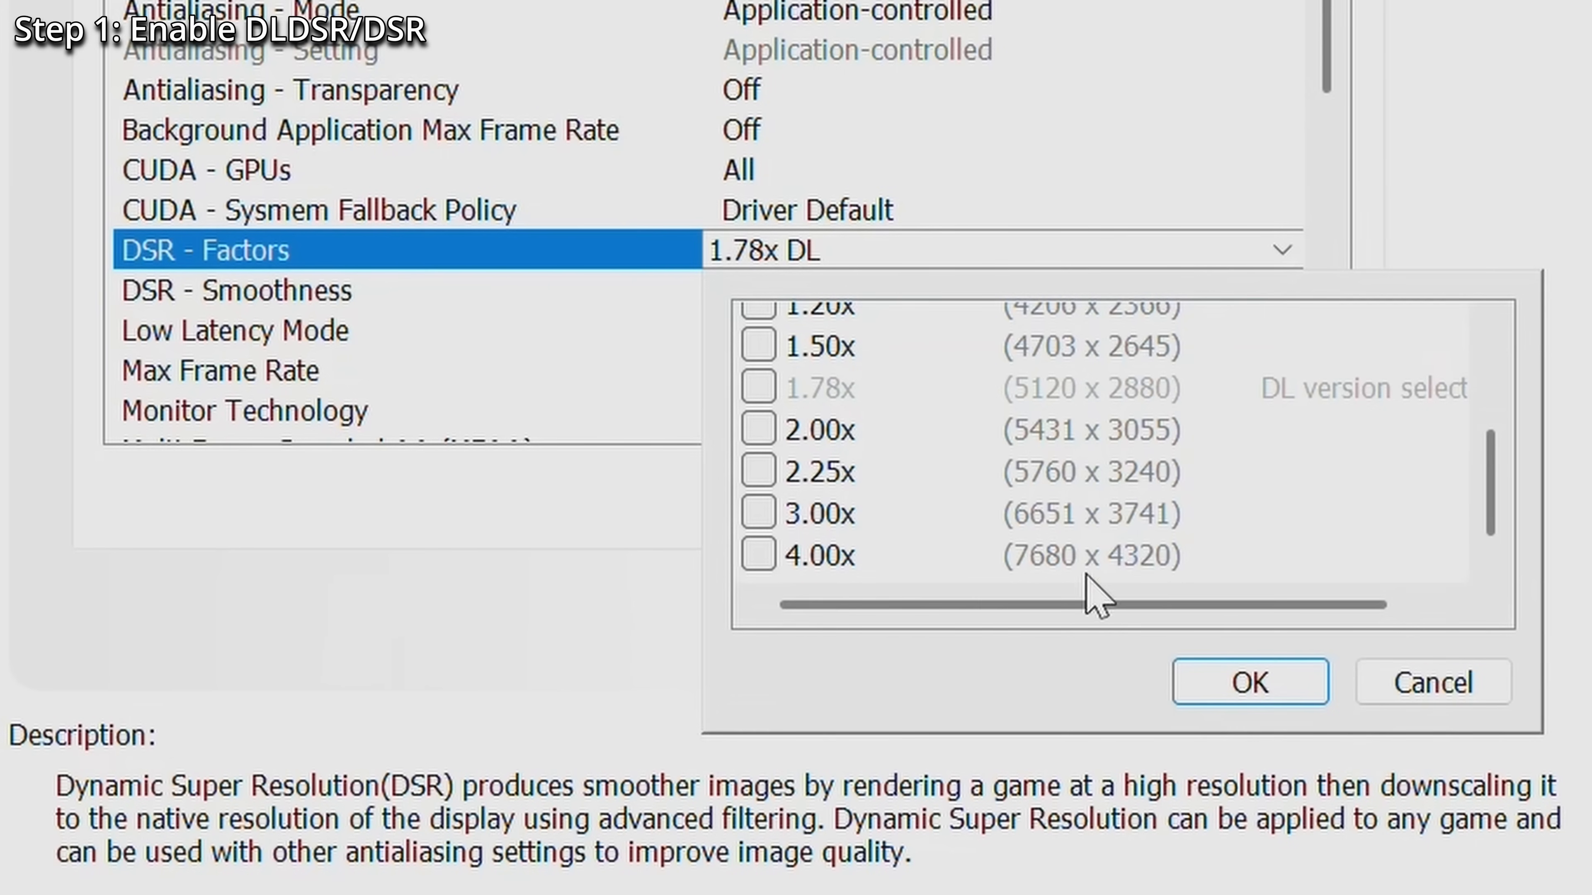
mouse_move(1180, 594)
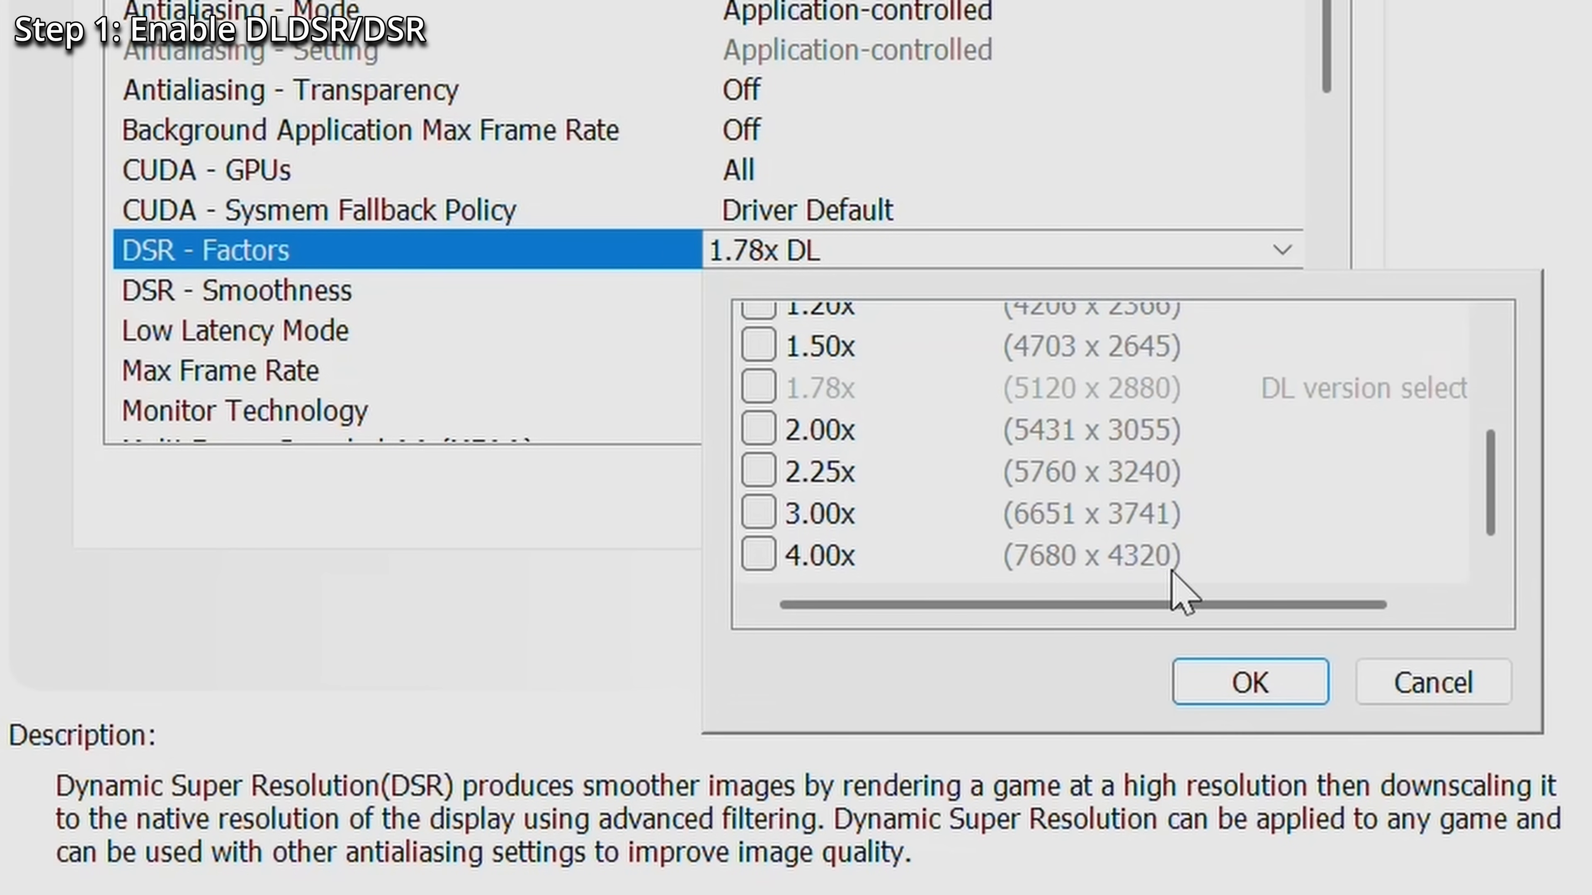
mouse_move(827, 593)
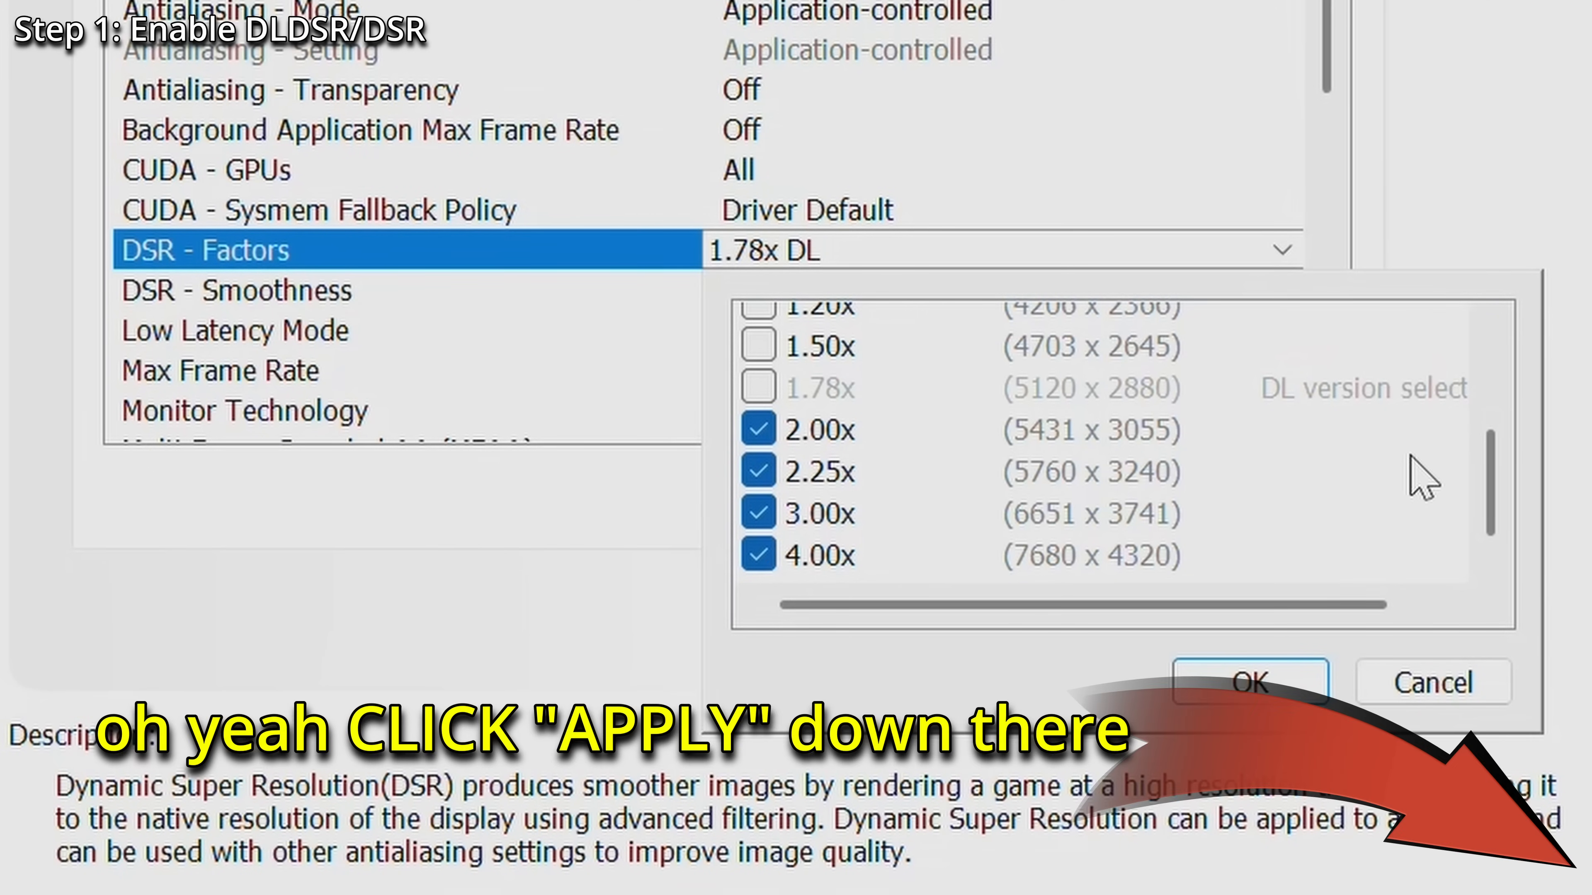
mouse_move(1058, 456)
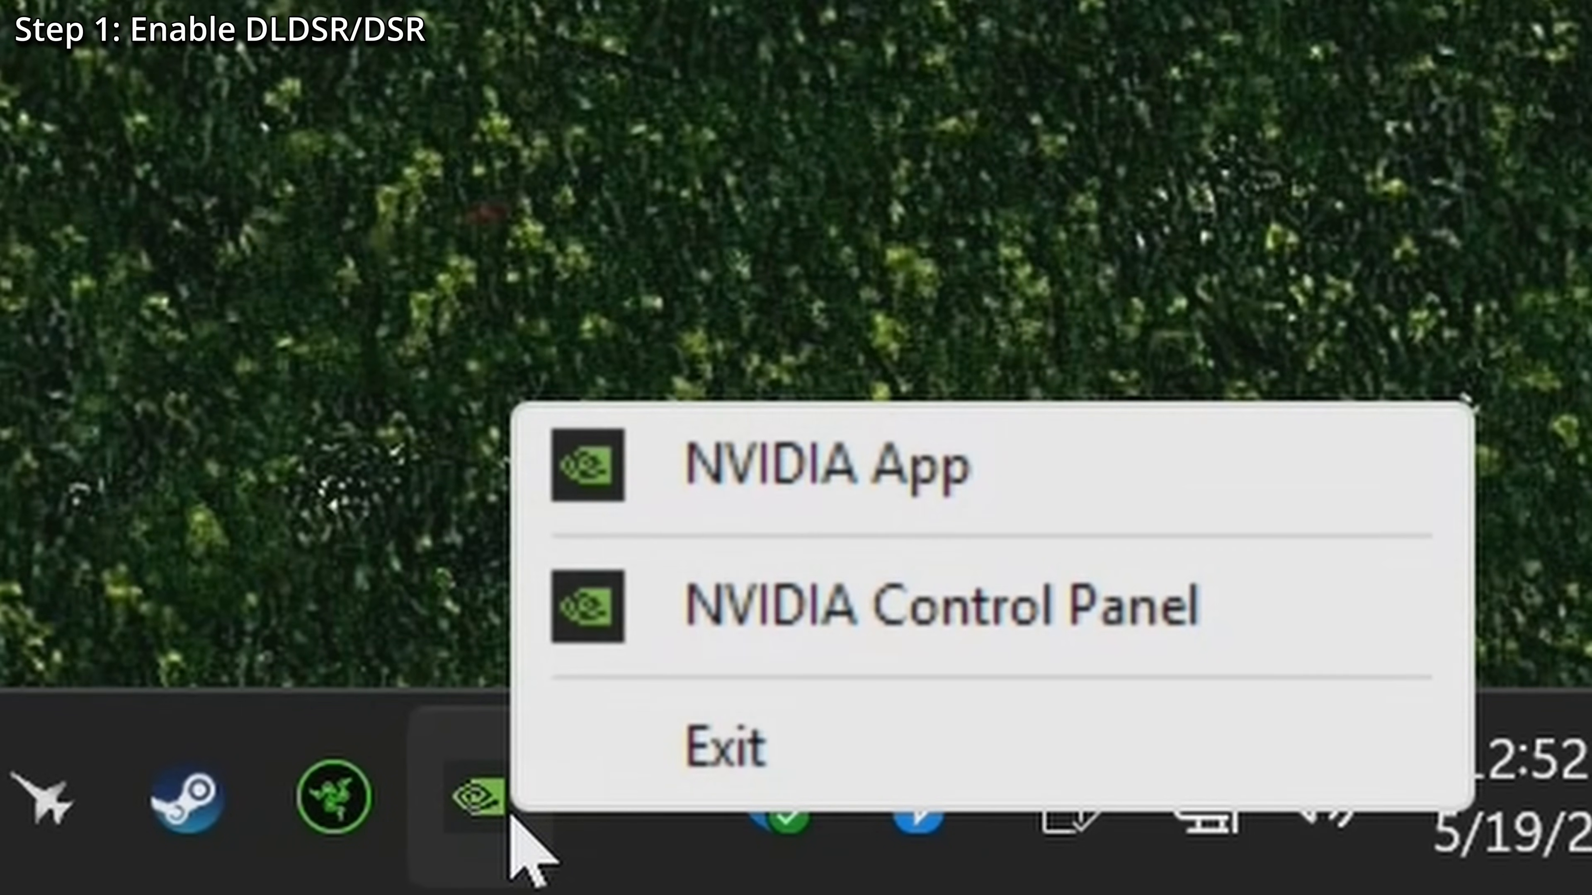
mouse_move(497, 812)
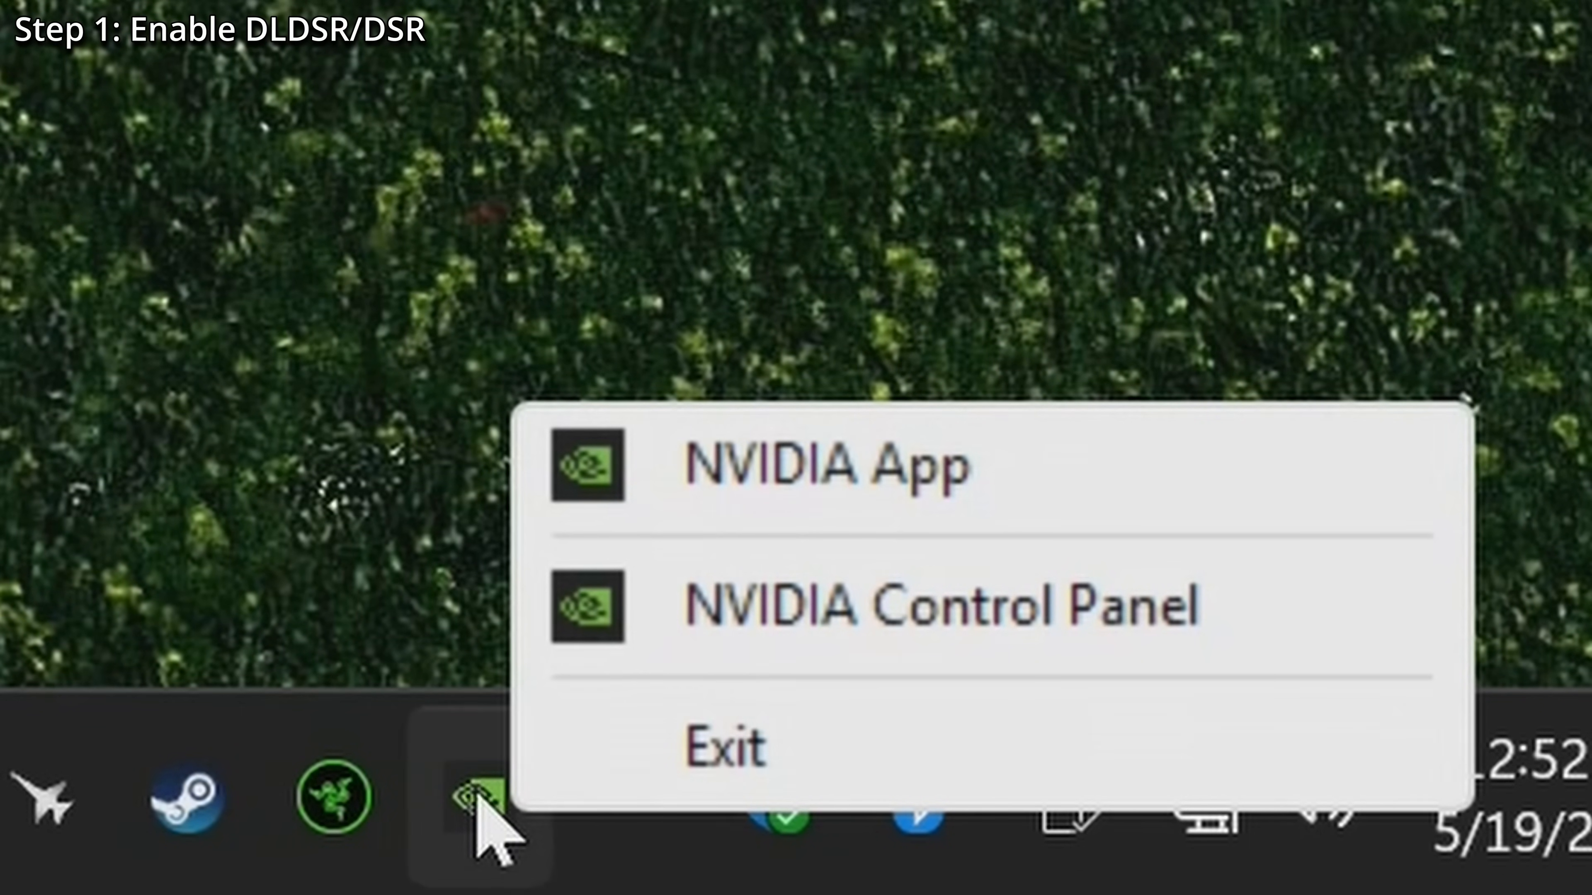
- In the NVIDIA App's global graphics settings, enable the 1.78x (5120x2880) DSR factor
left_click(827, 466)
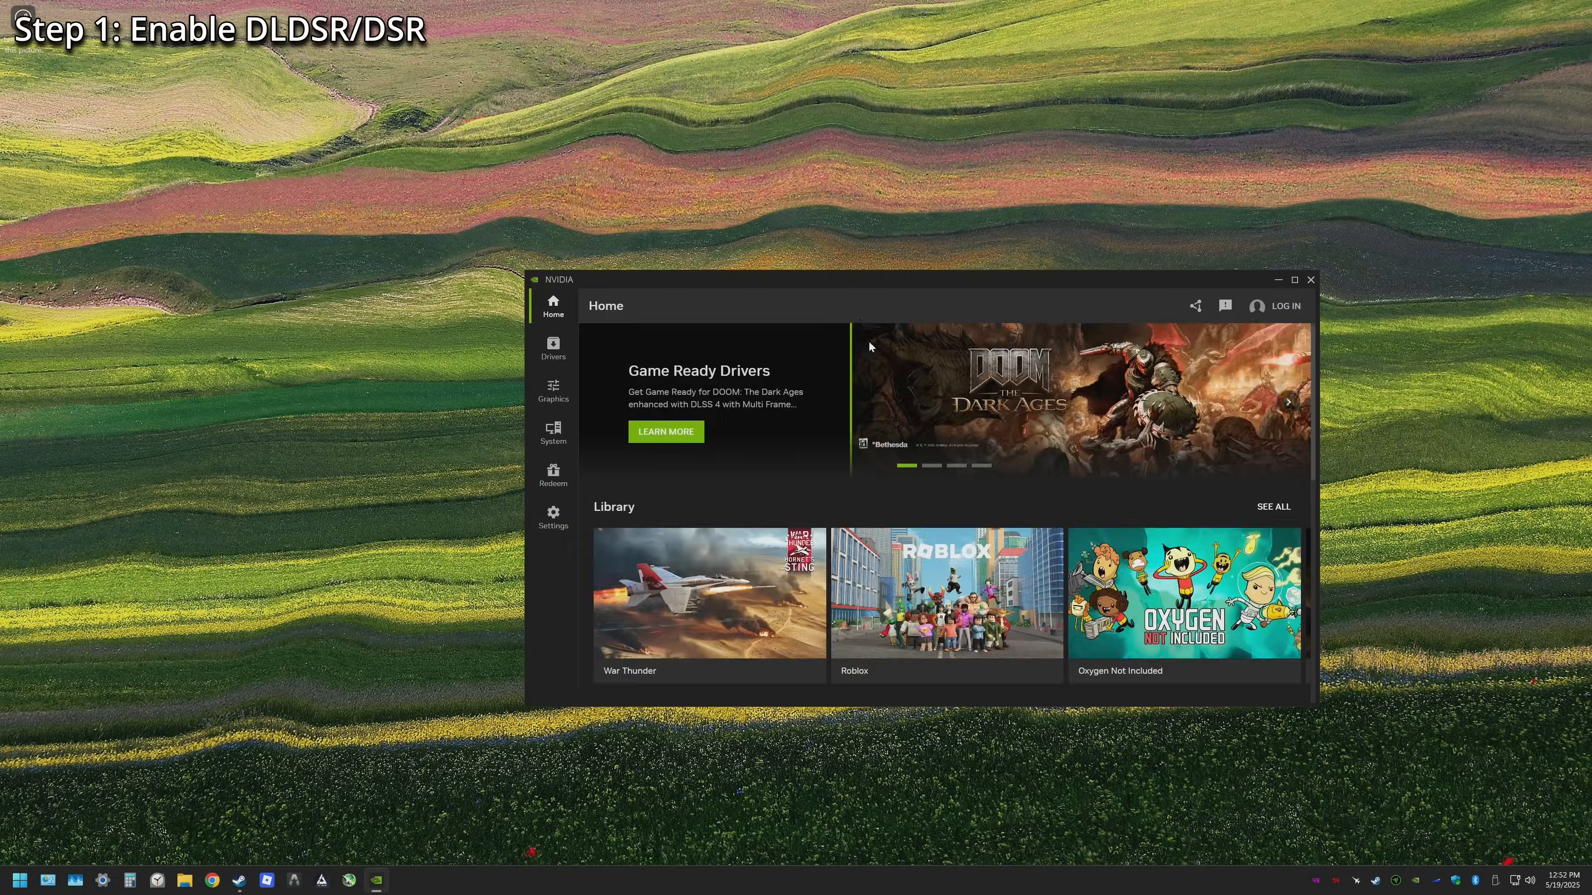
left_click(552, 391)
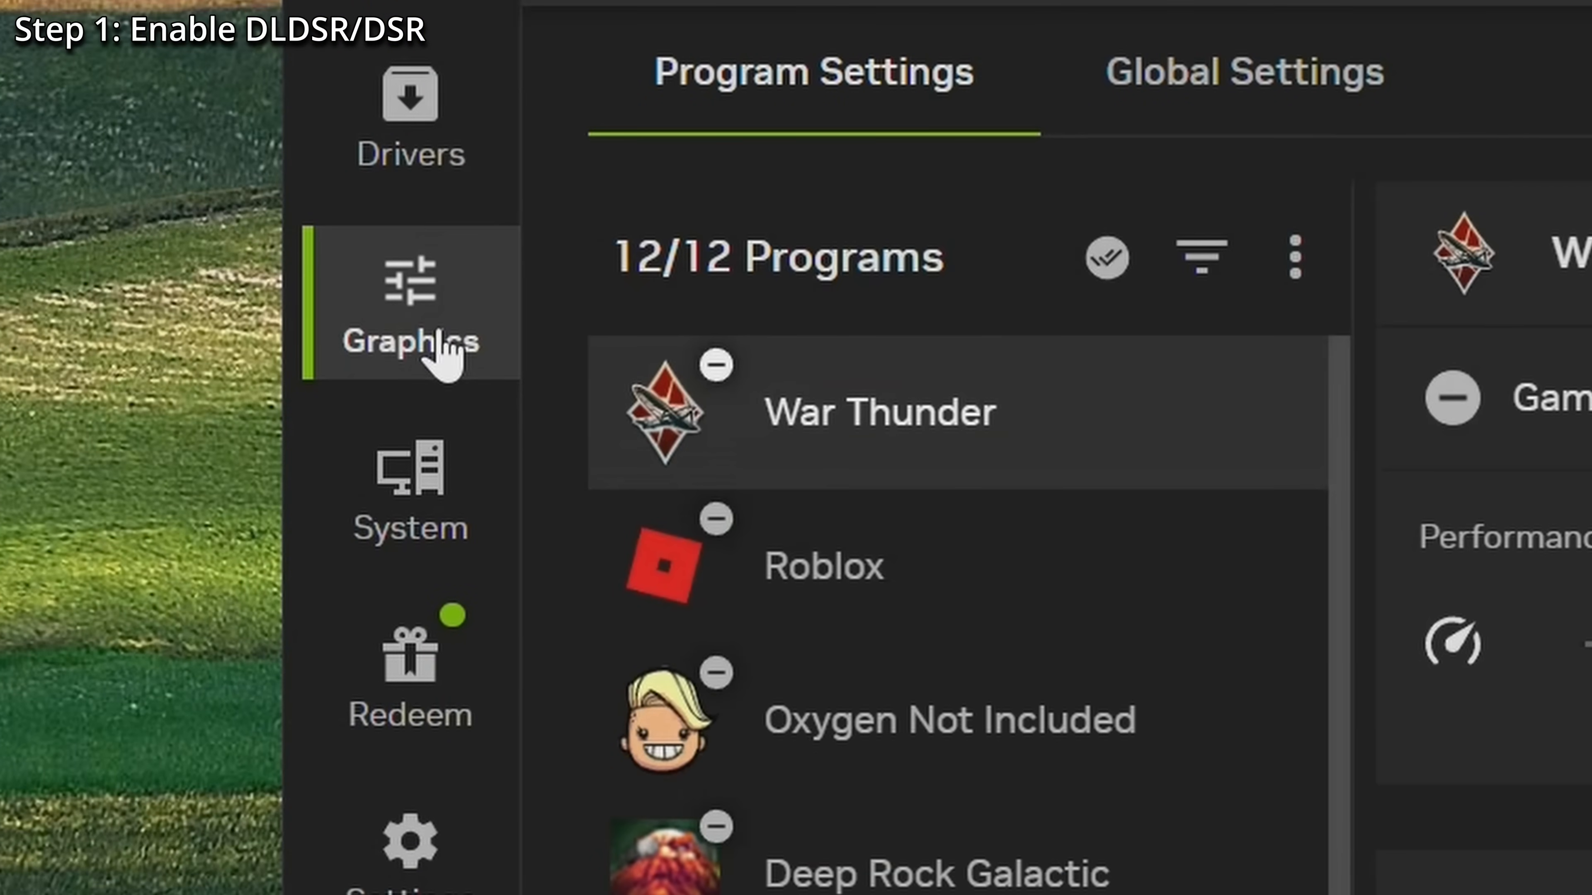
left_click(1243, 72)
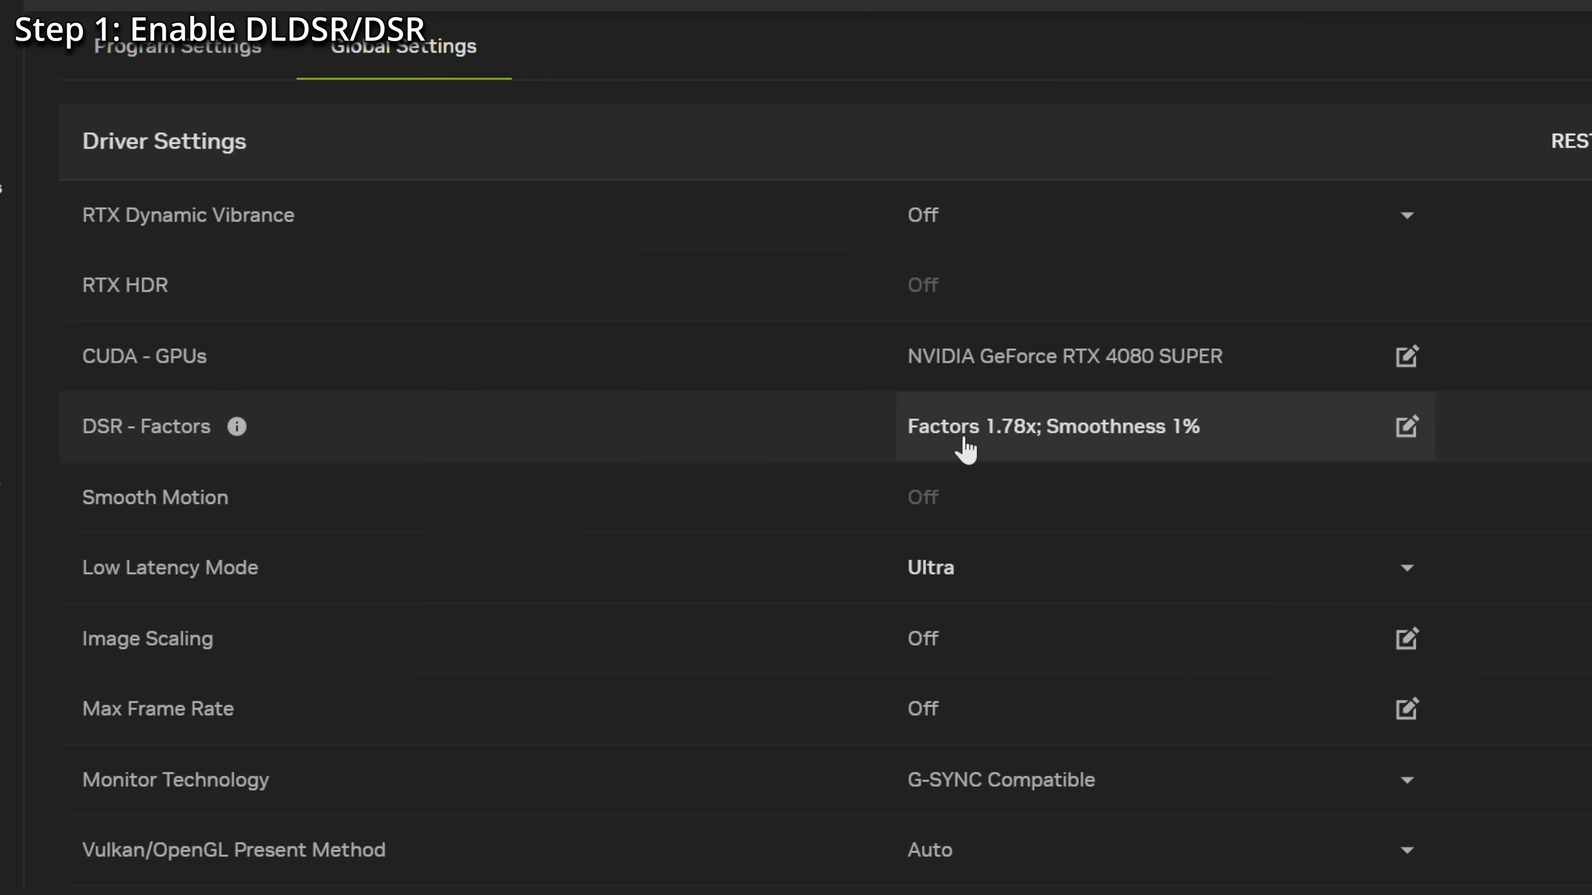
left_click(1406, 426)
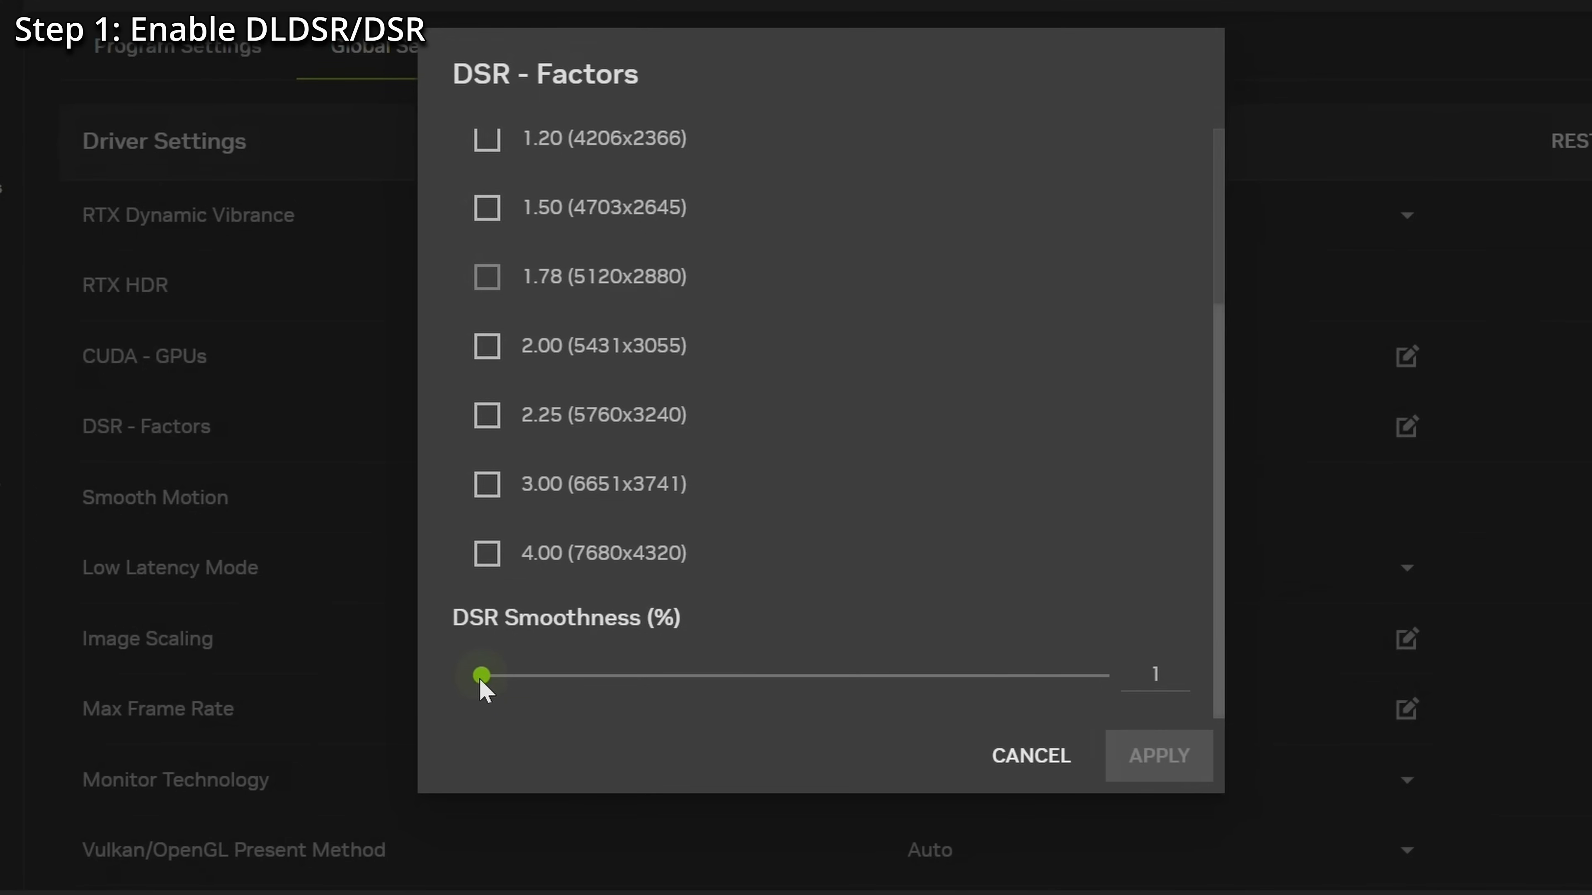
mouse_move(488, 632)
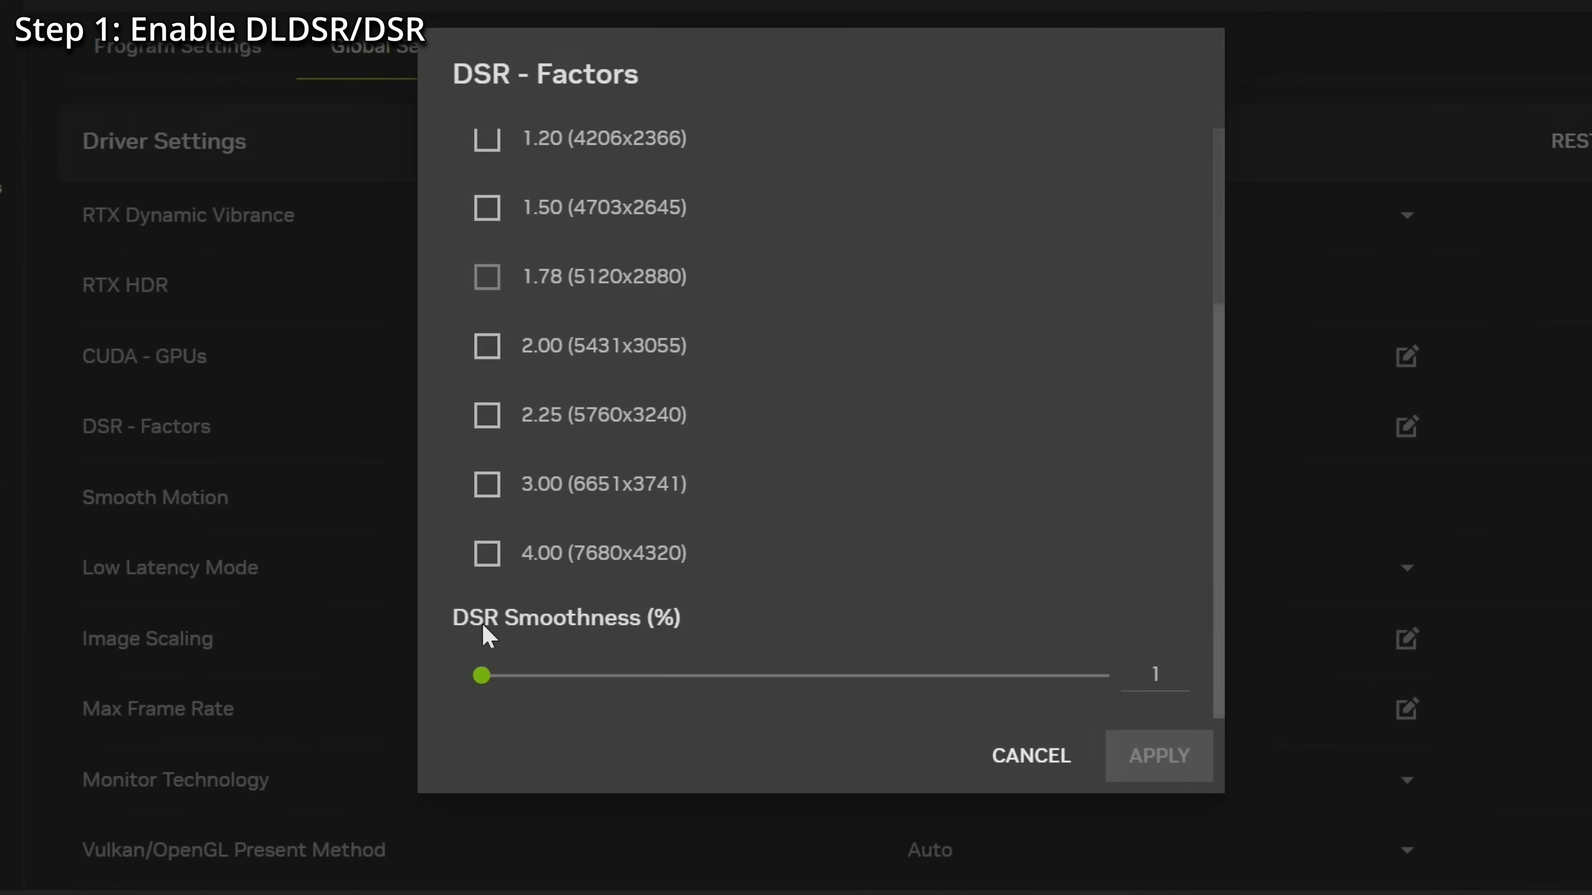
mouse_move(1000, 424)
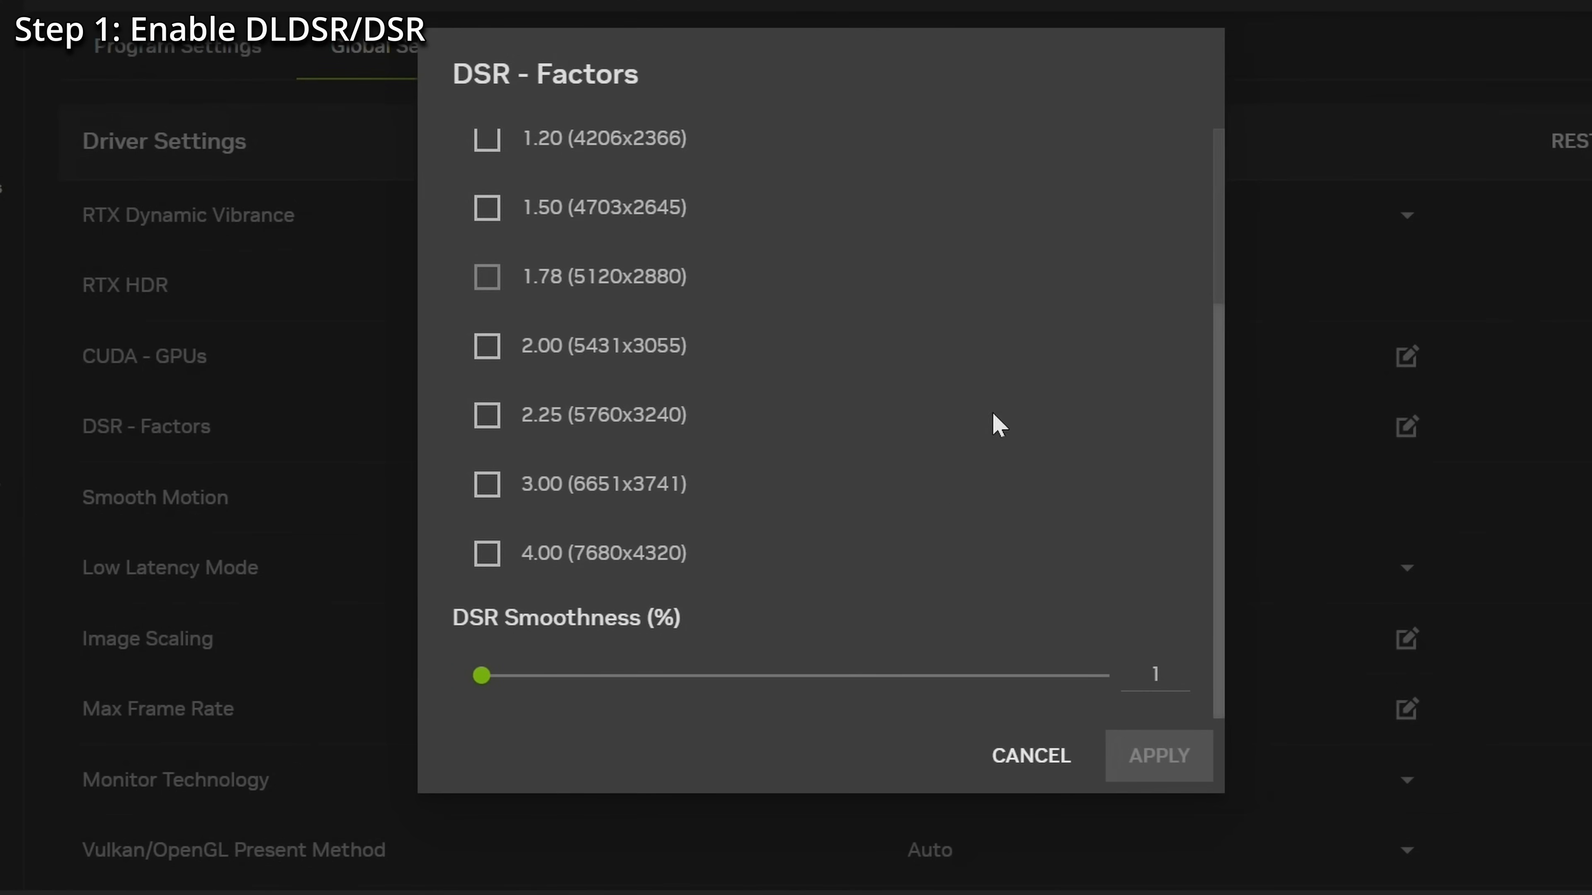
left_click(1157, 756)
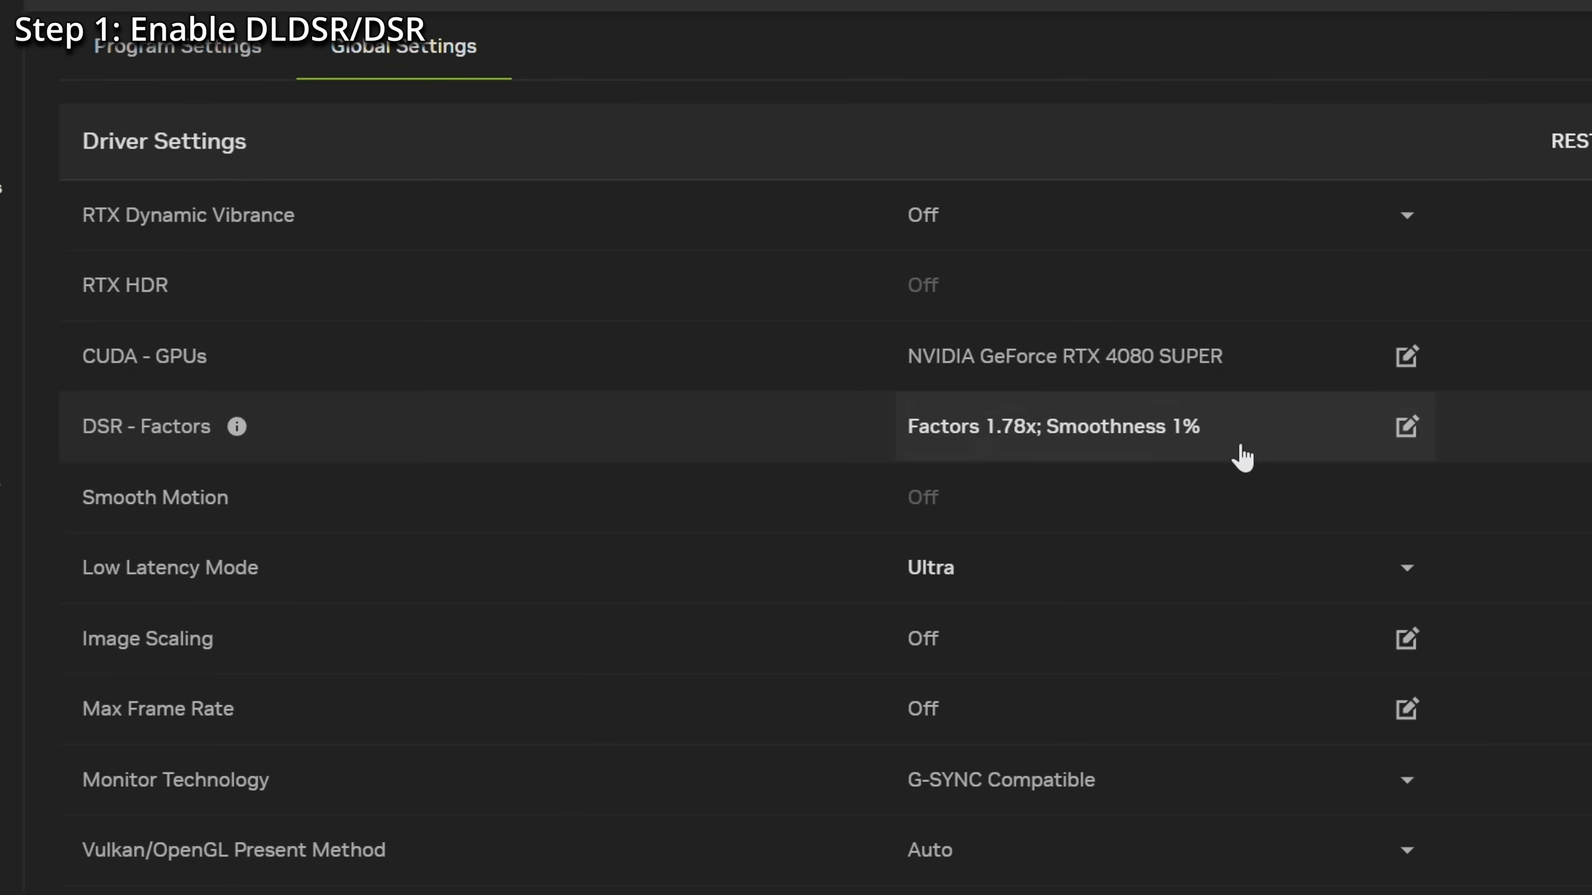
- Try DSR Smoothness at 73% and 100%, then return it to 1% and close the dialog
left_click(1405, 426)
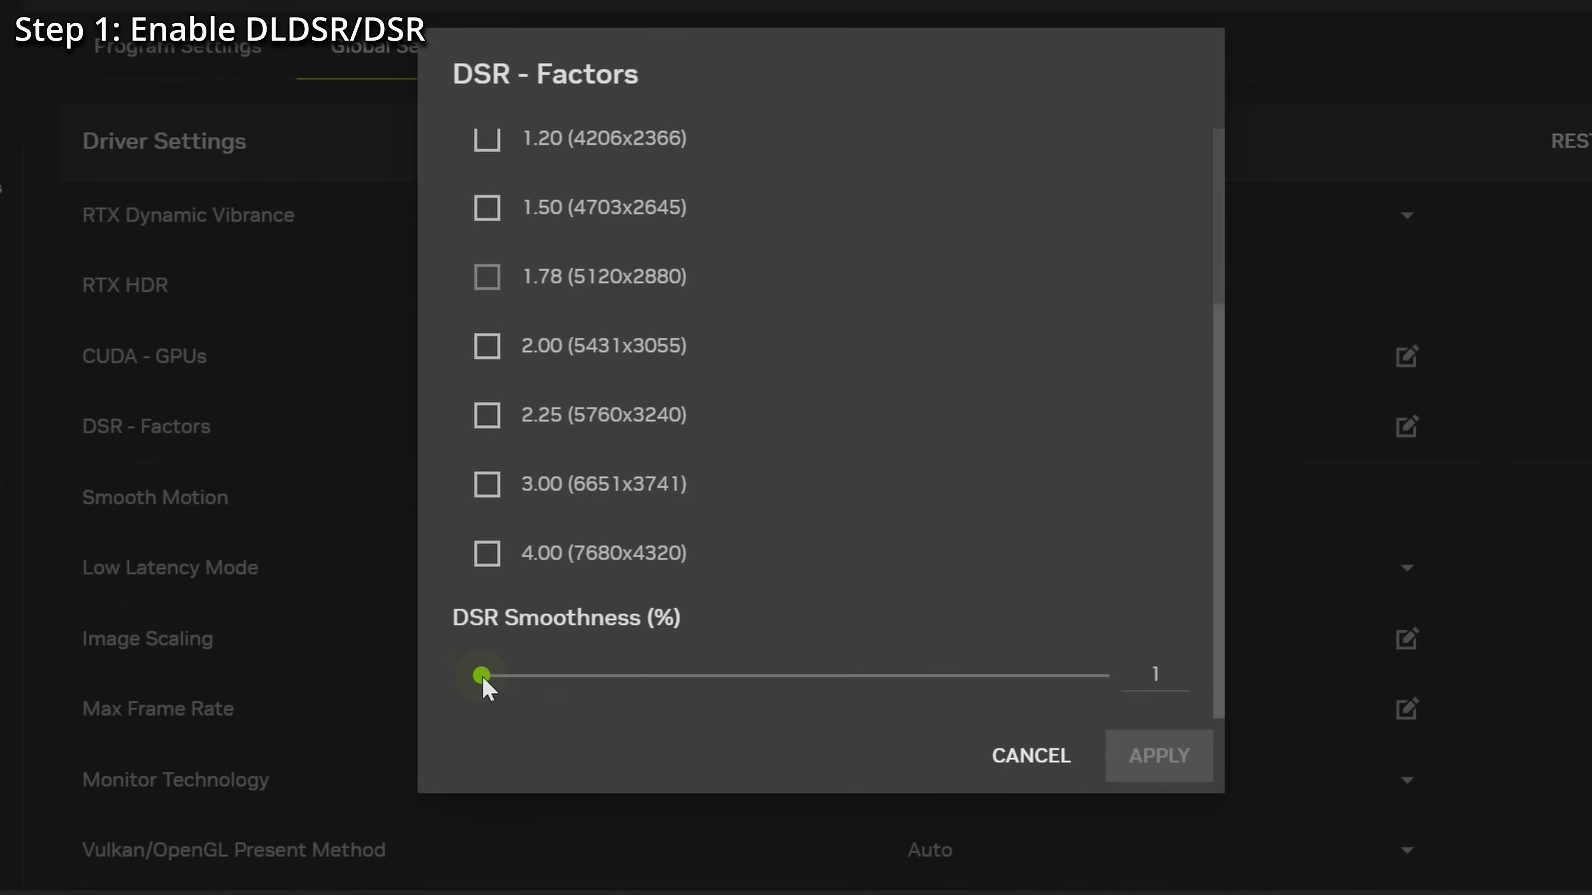
left_click_drag(480, 675, 936, 674)
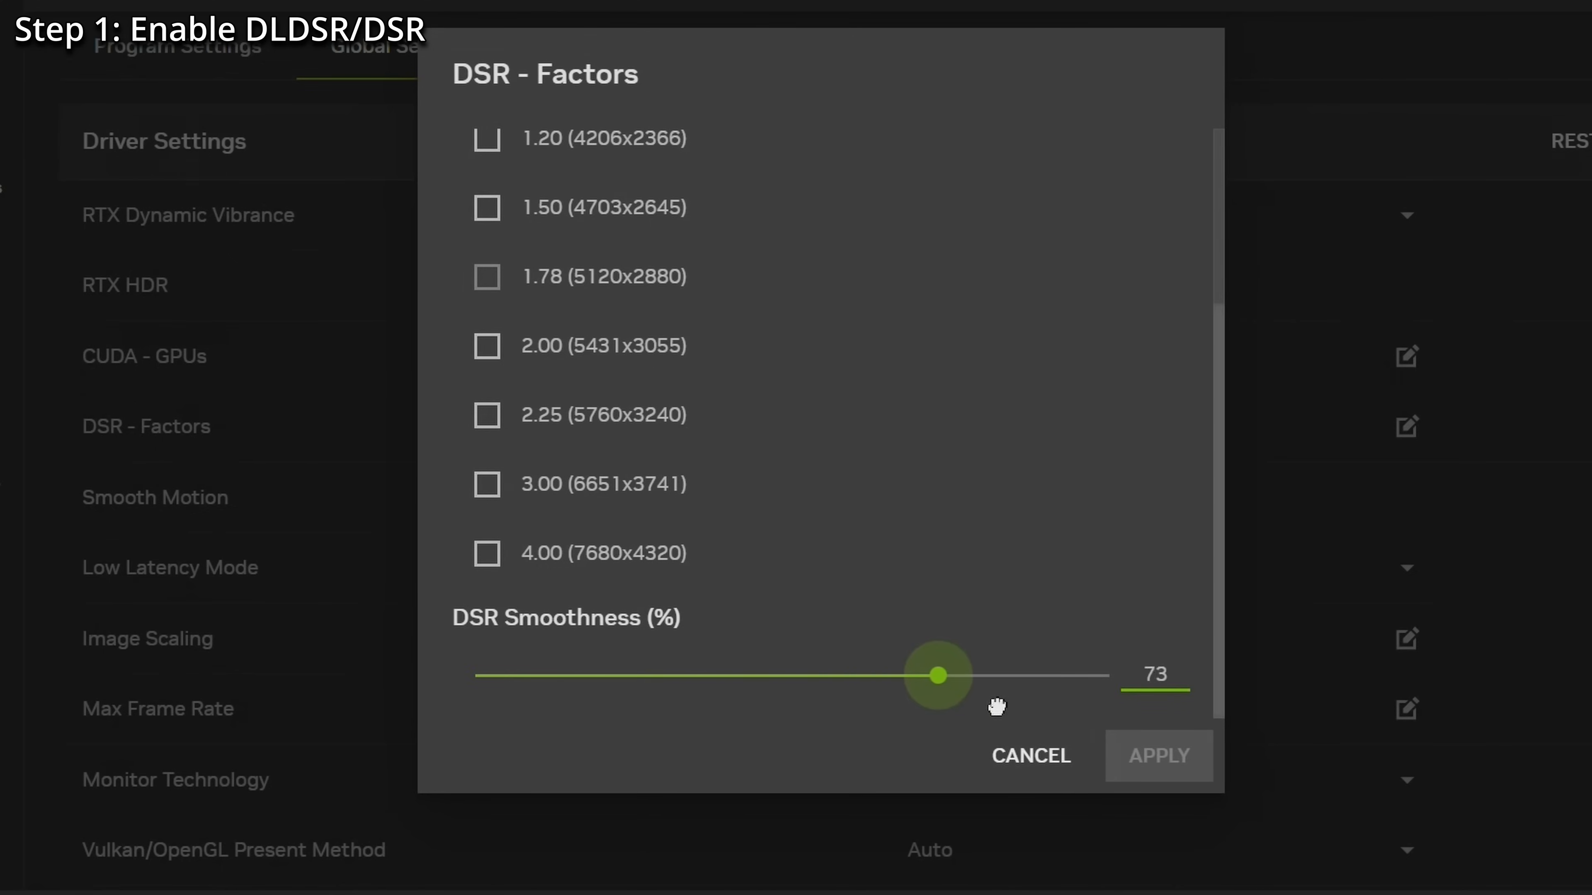
left_click_drag(936, 675, 1109, 675)
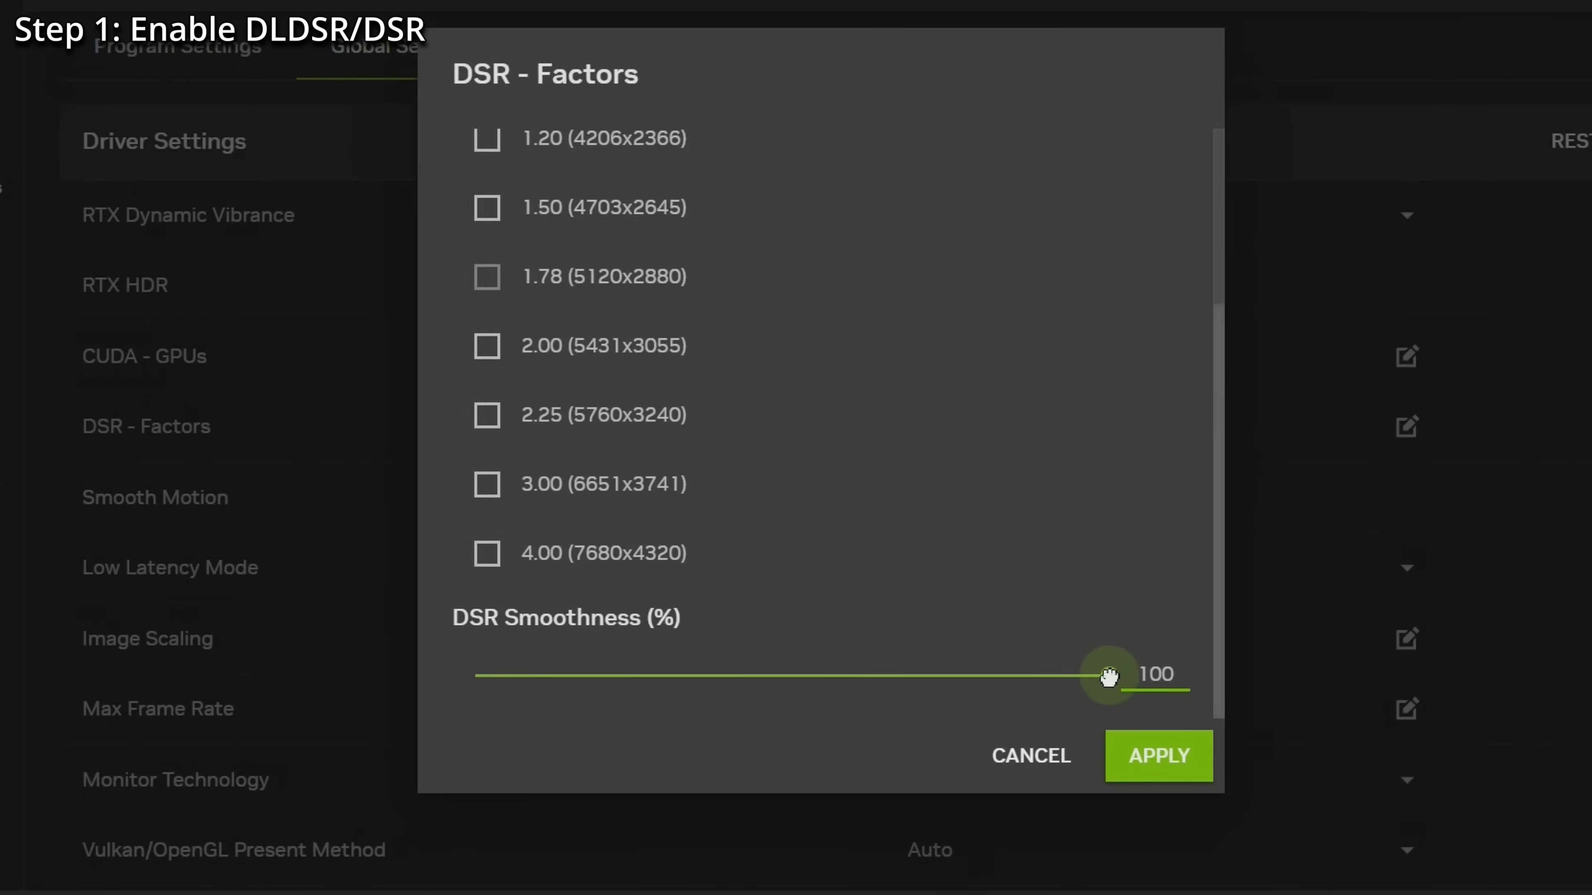
left_click_drag(1109, 675, 480, 674)
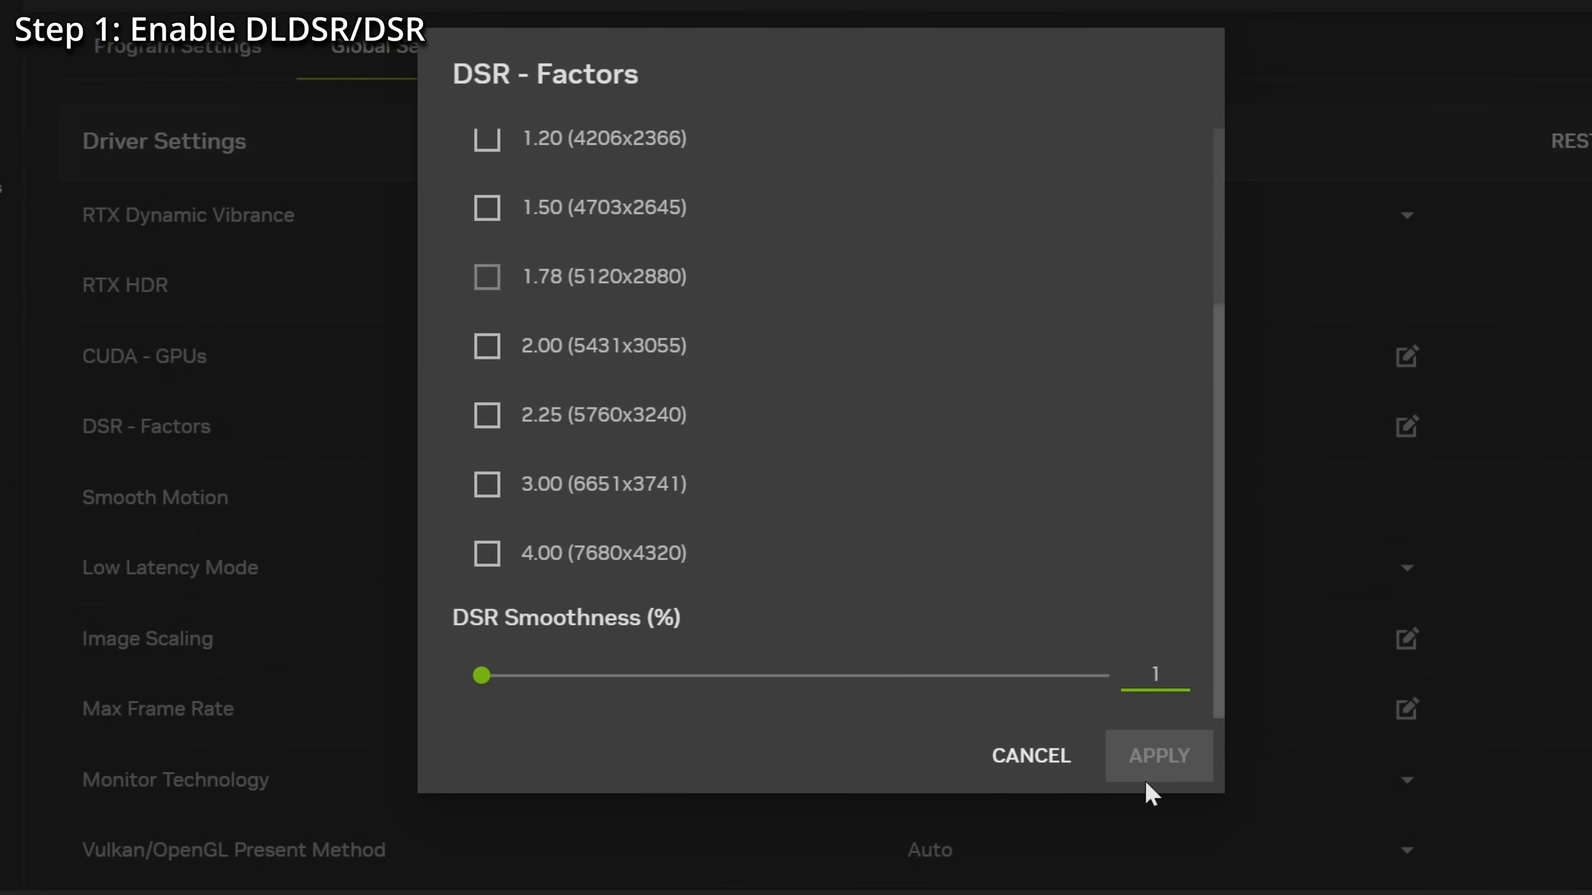
left_click(1158, 755)
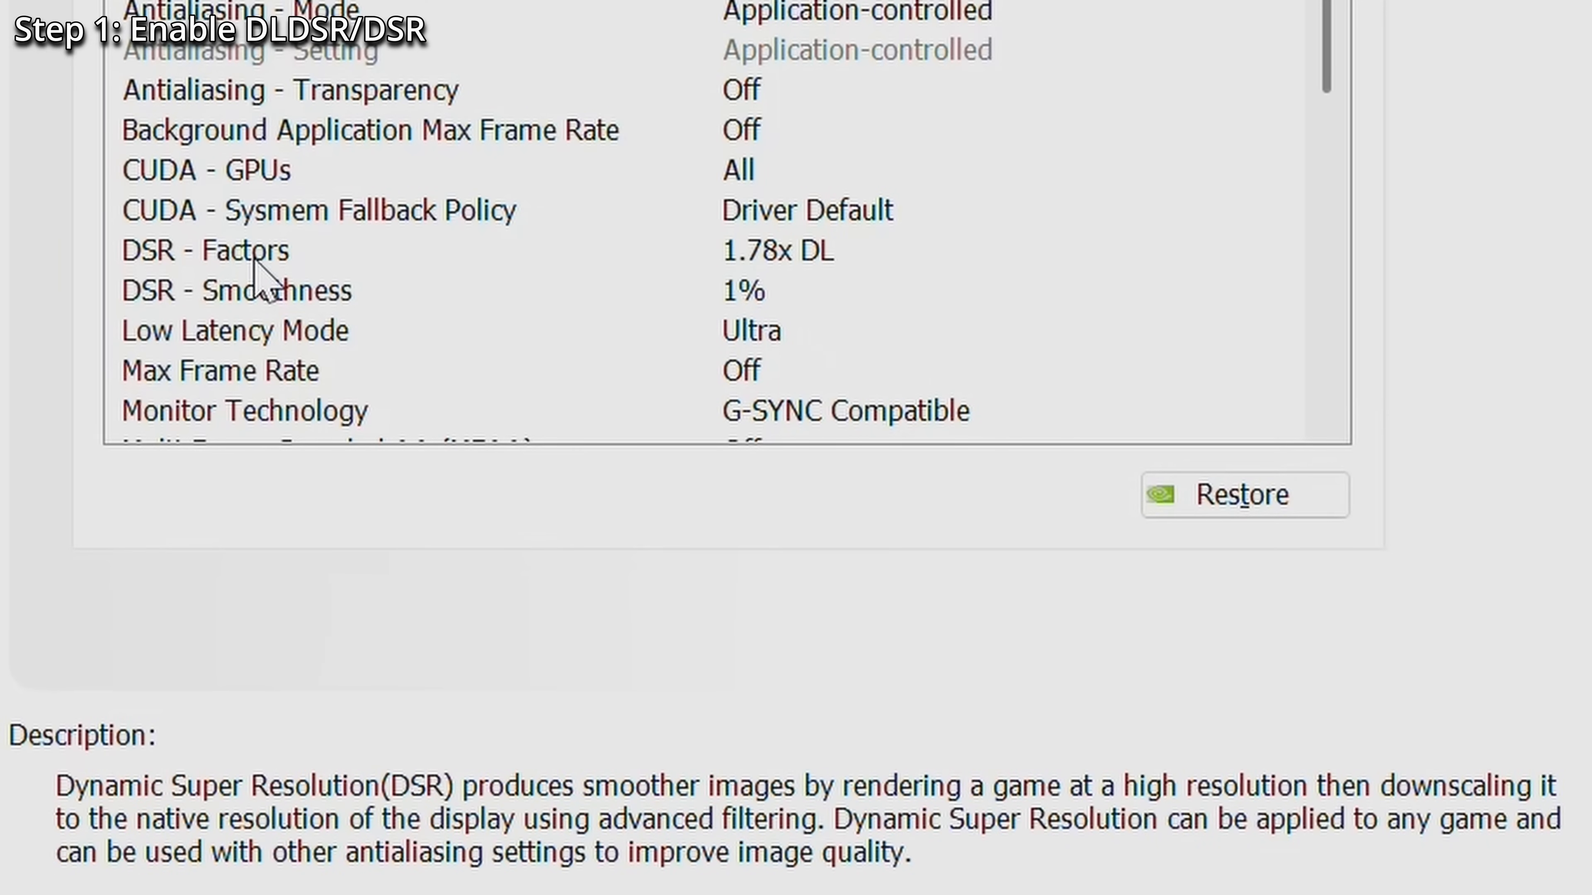
- Check the global 3D settings show DSR Factors at 1.78x DL with 1% smoothness
left_click(234, 289)
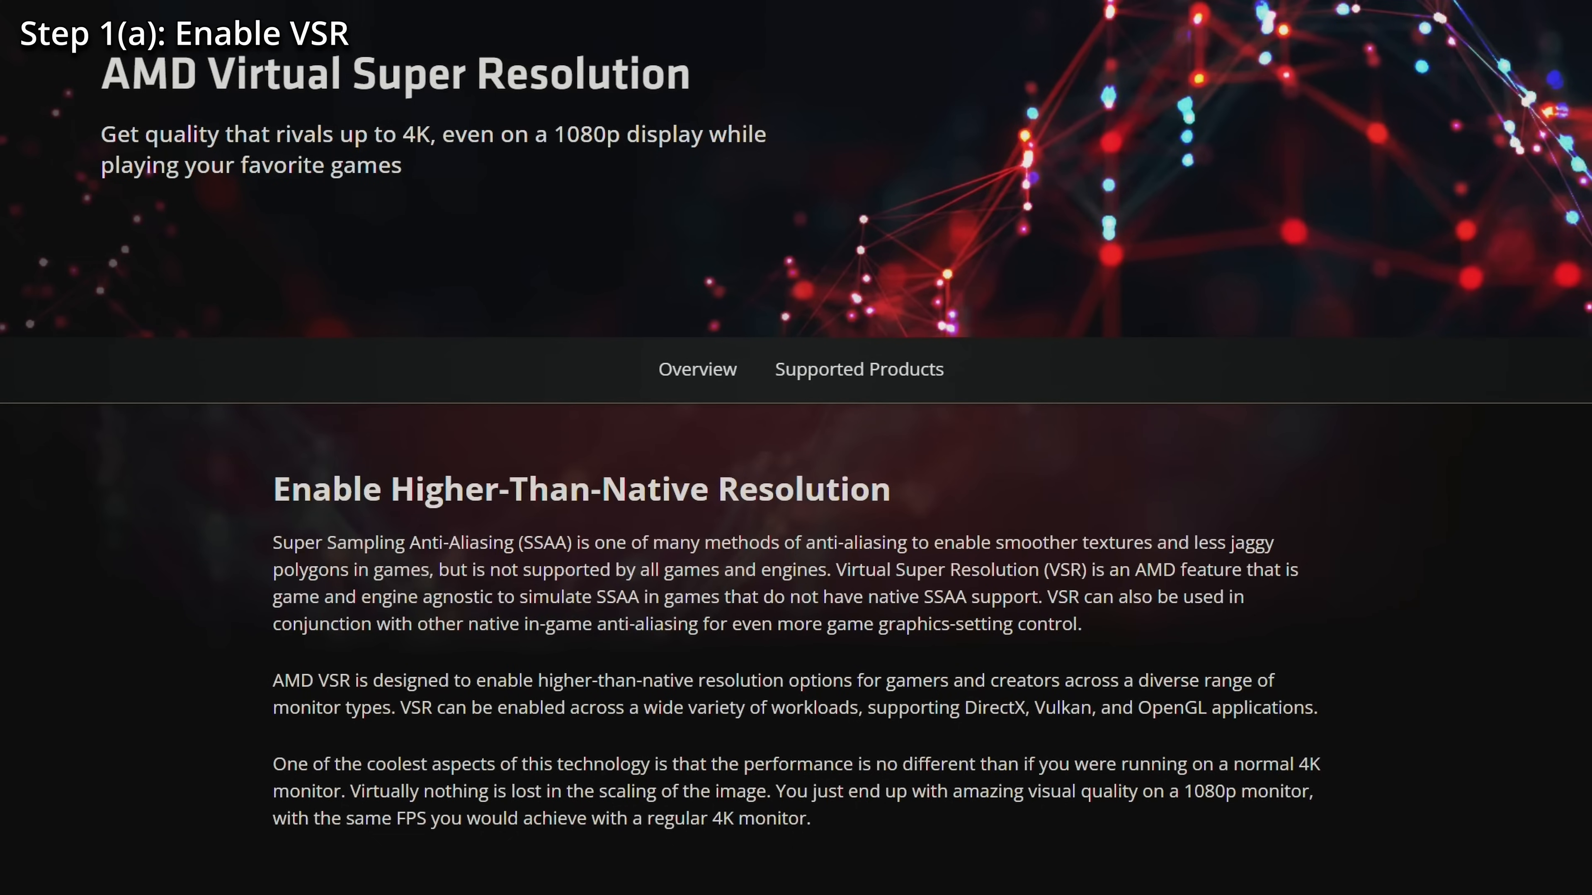
mouse_move(1442, 292)
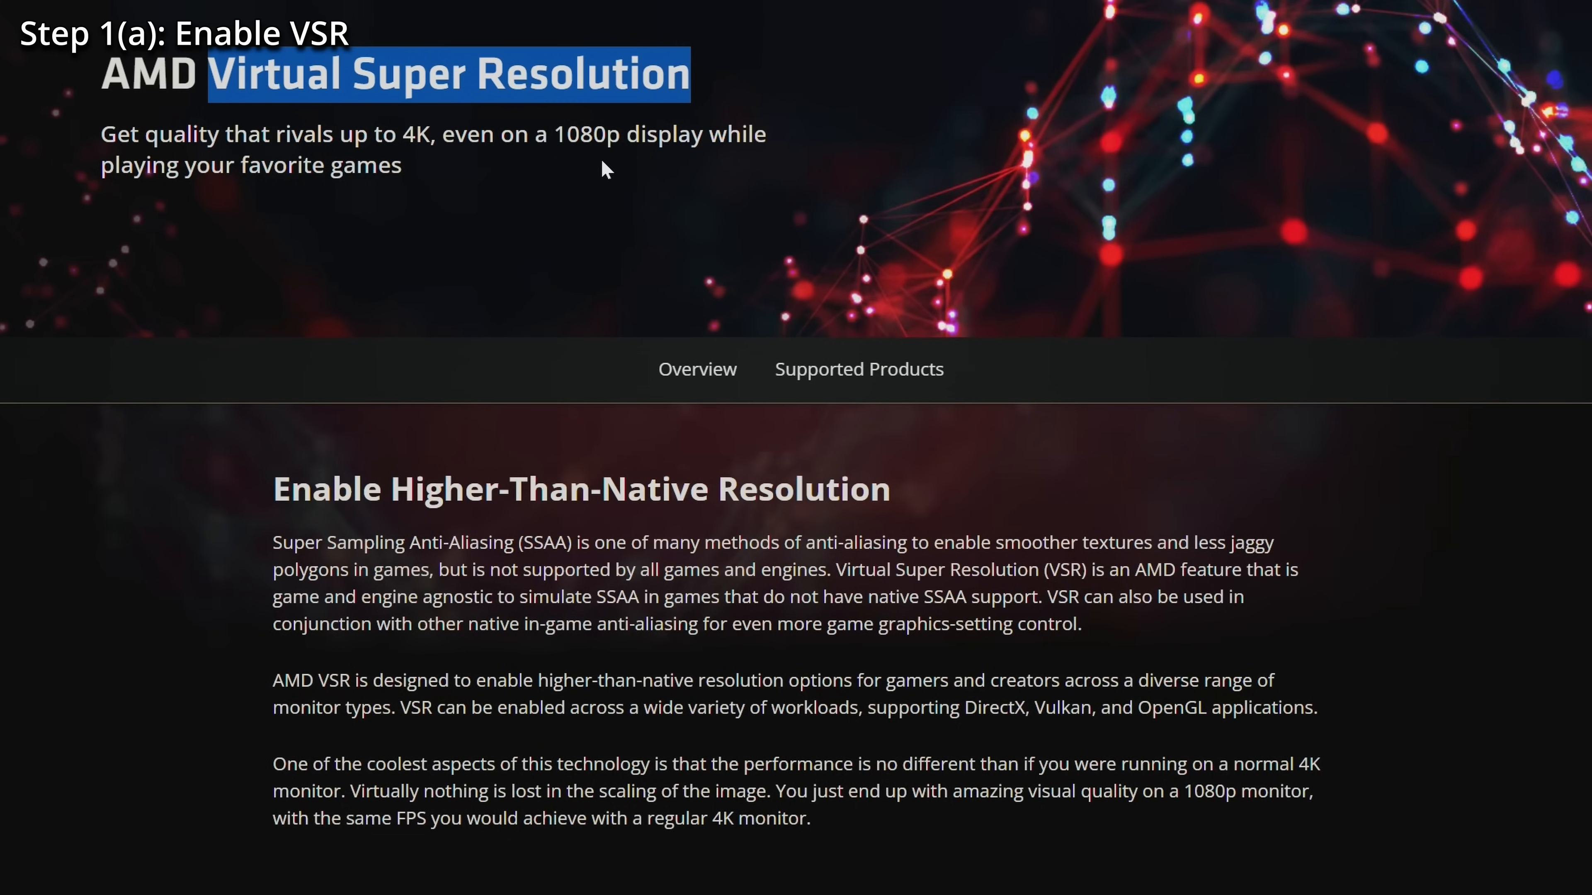
- Read AMD's Virtual Super Resolution page and its supported Radeon series
left_click(868, 604)
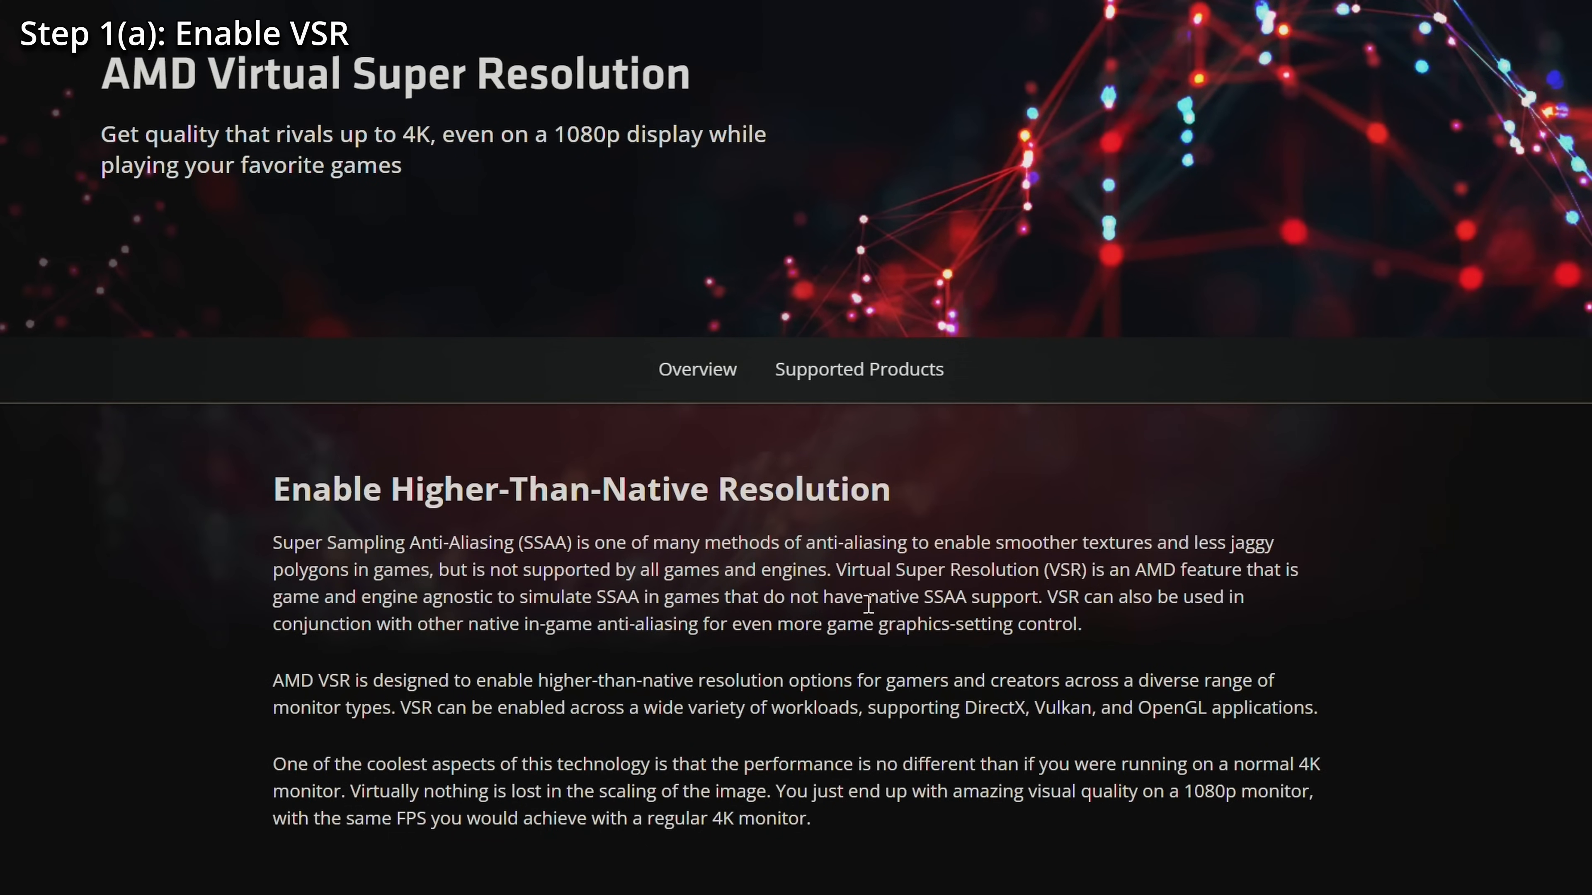
mouse_move(871, 604)
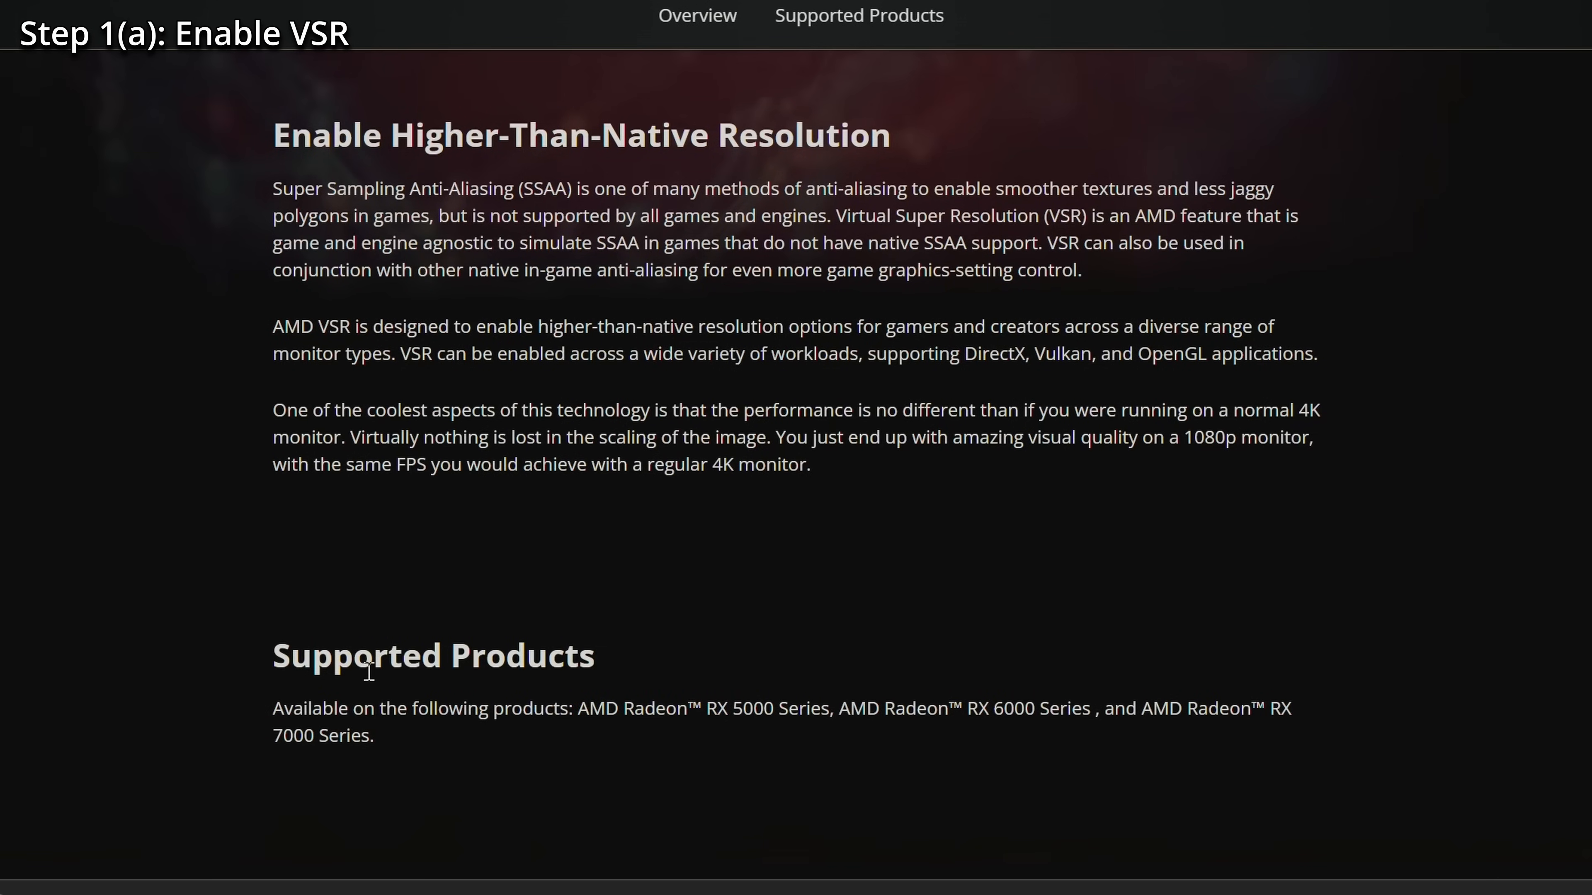
mouse_move(730, 275)
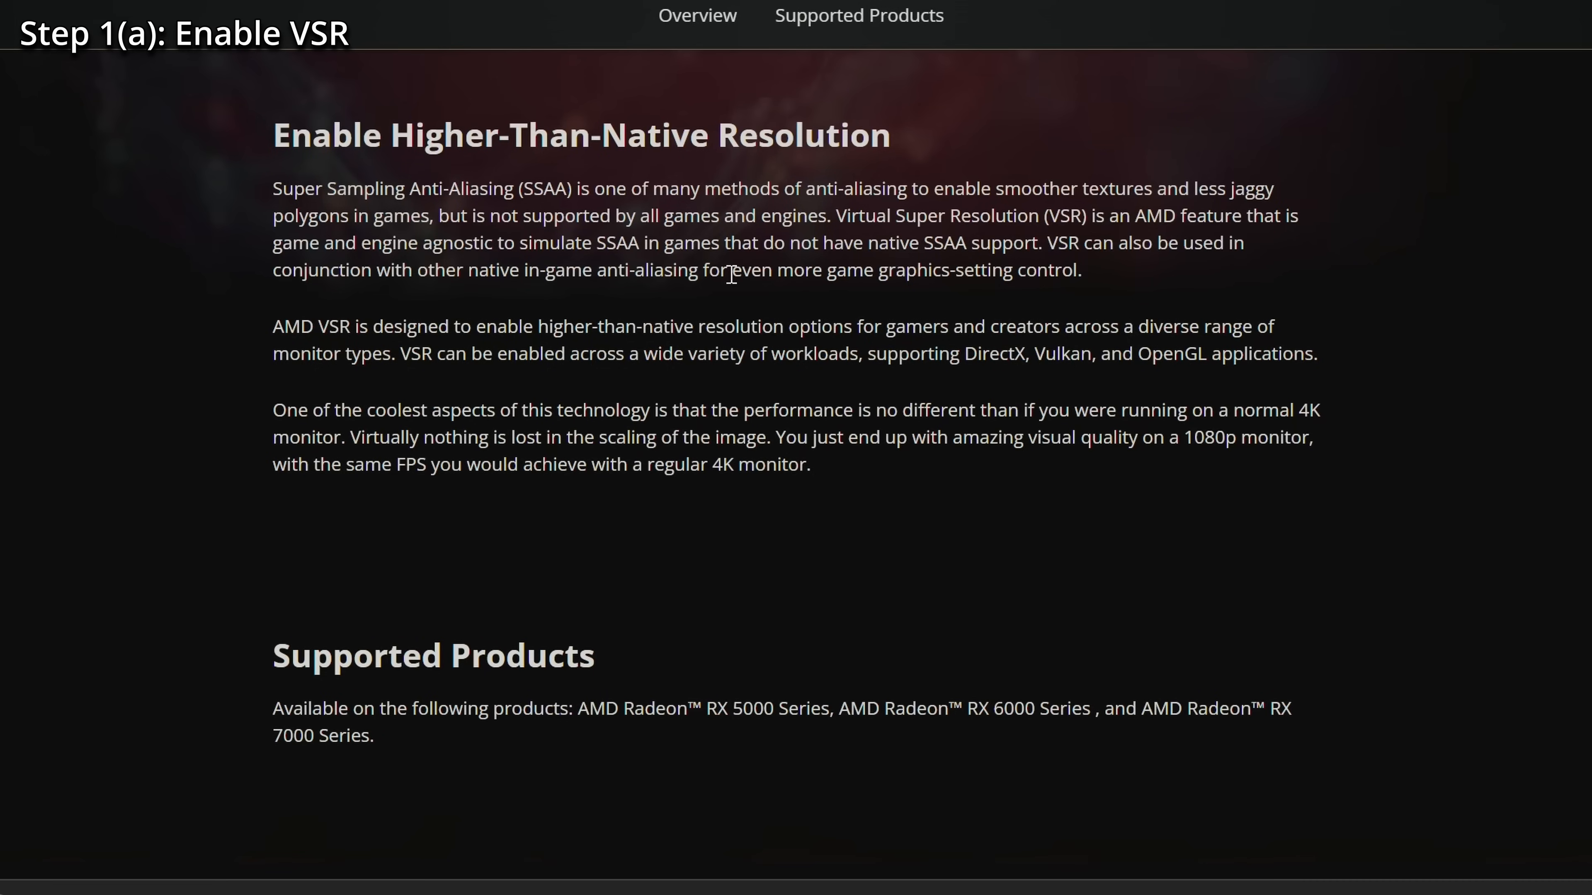
mouse_move(647, 333)
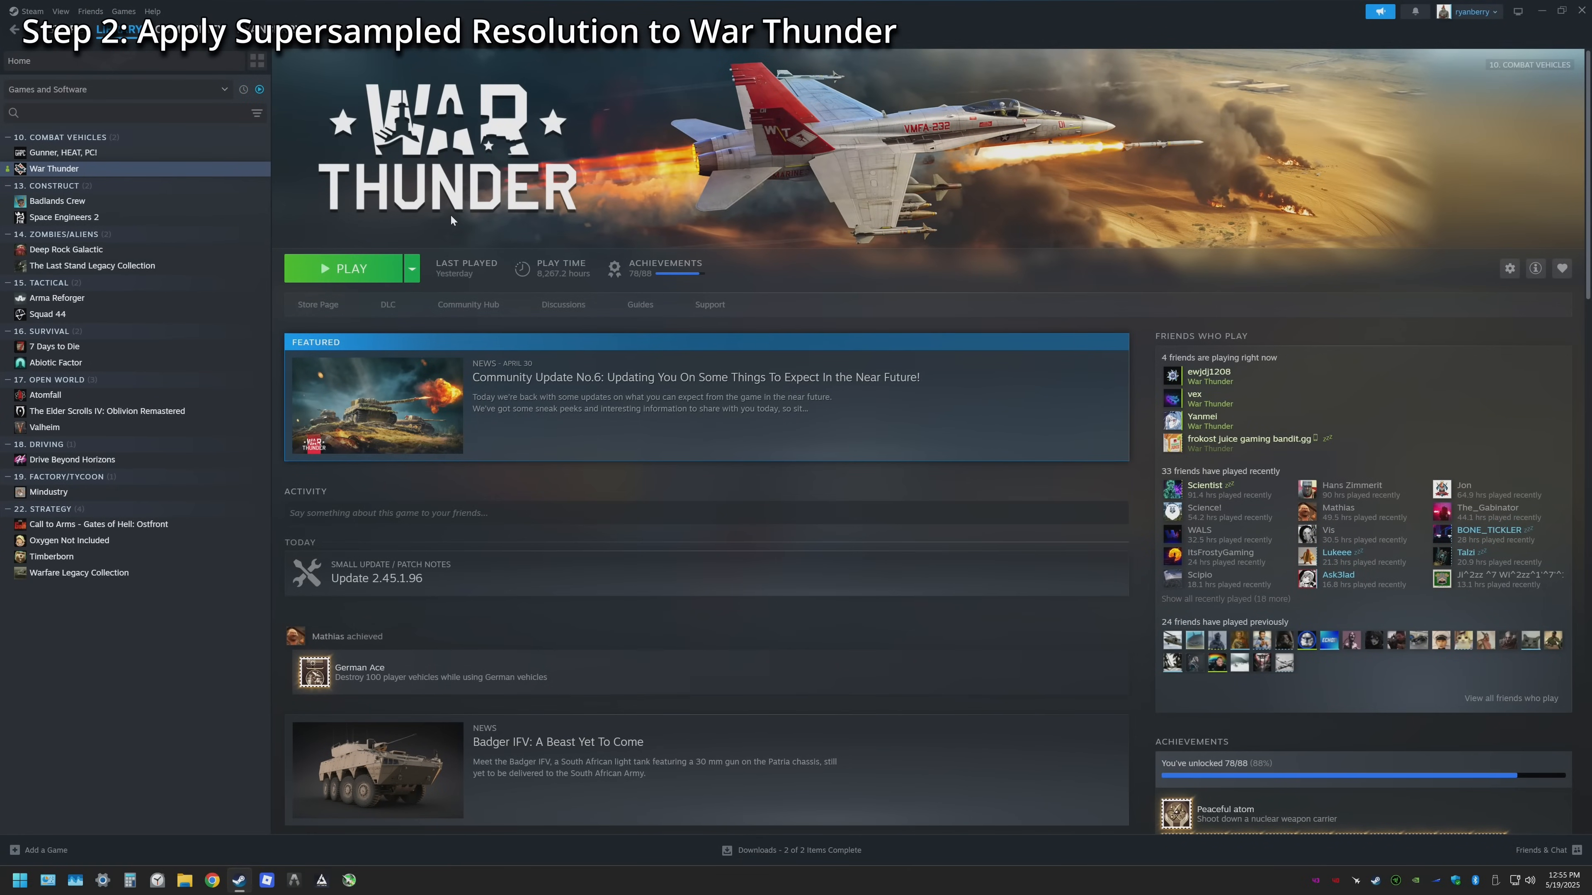
- Browse War Thunder's local game files from Steam, then bring up its library options again
right_click(55, 168)
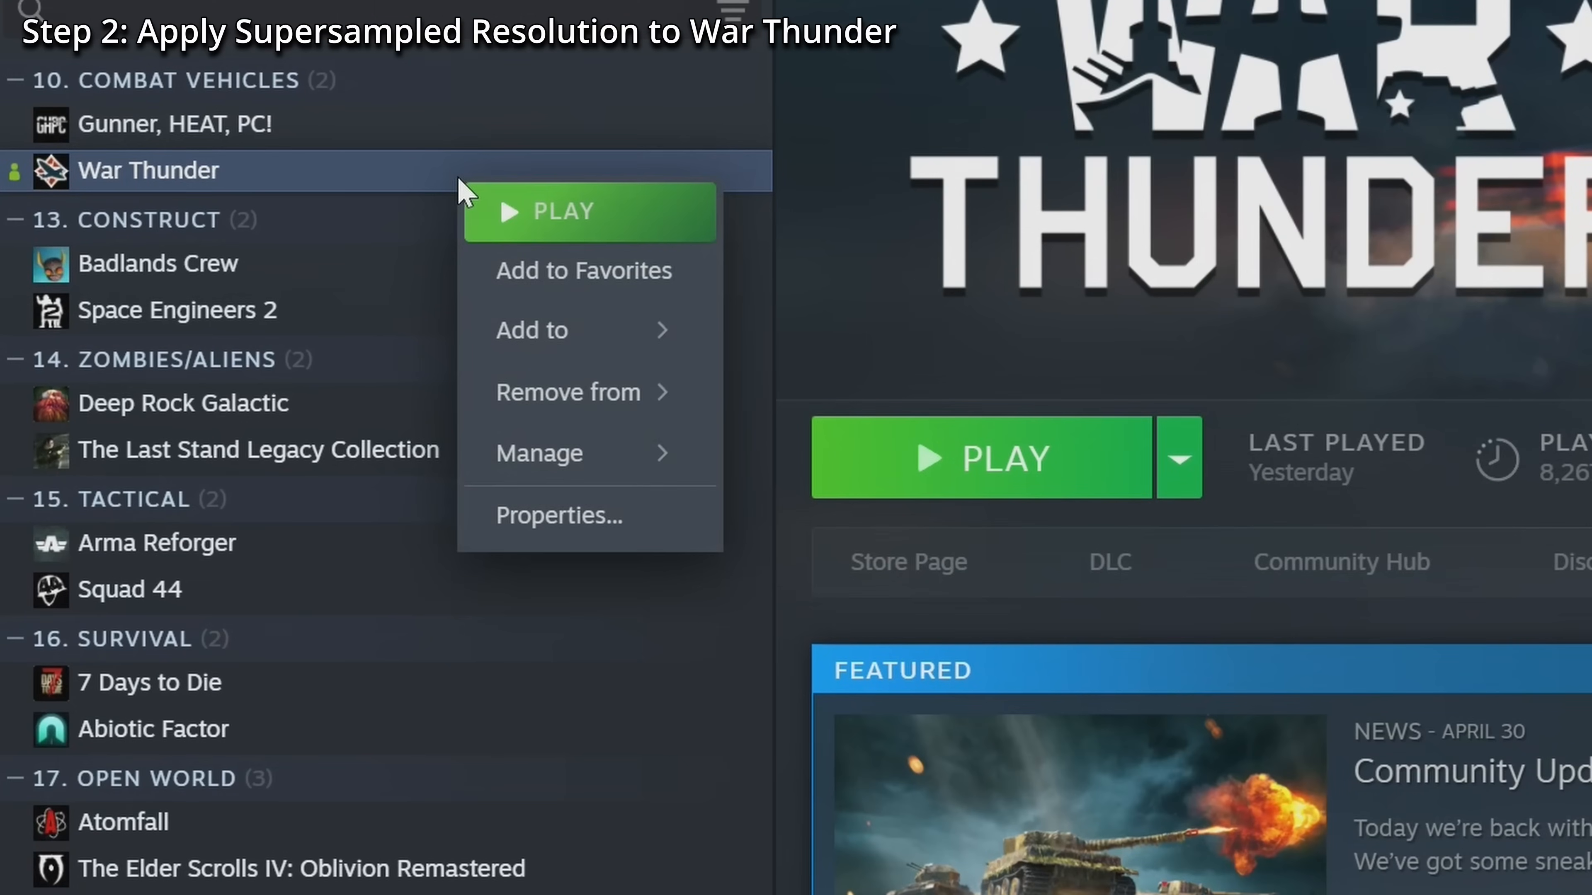
mouse_move(539, 453)
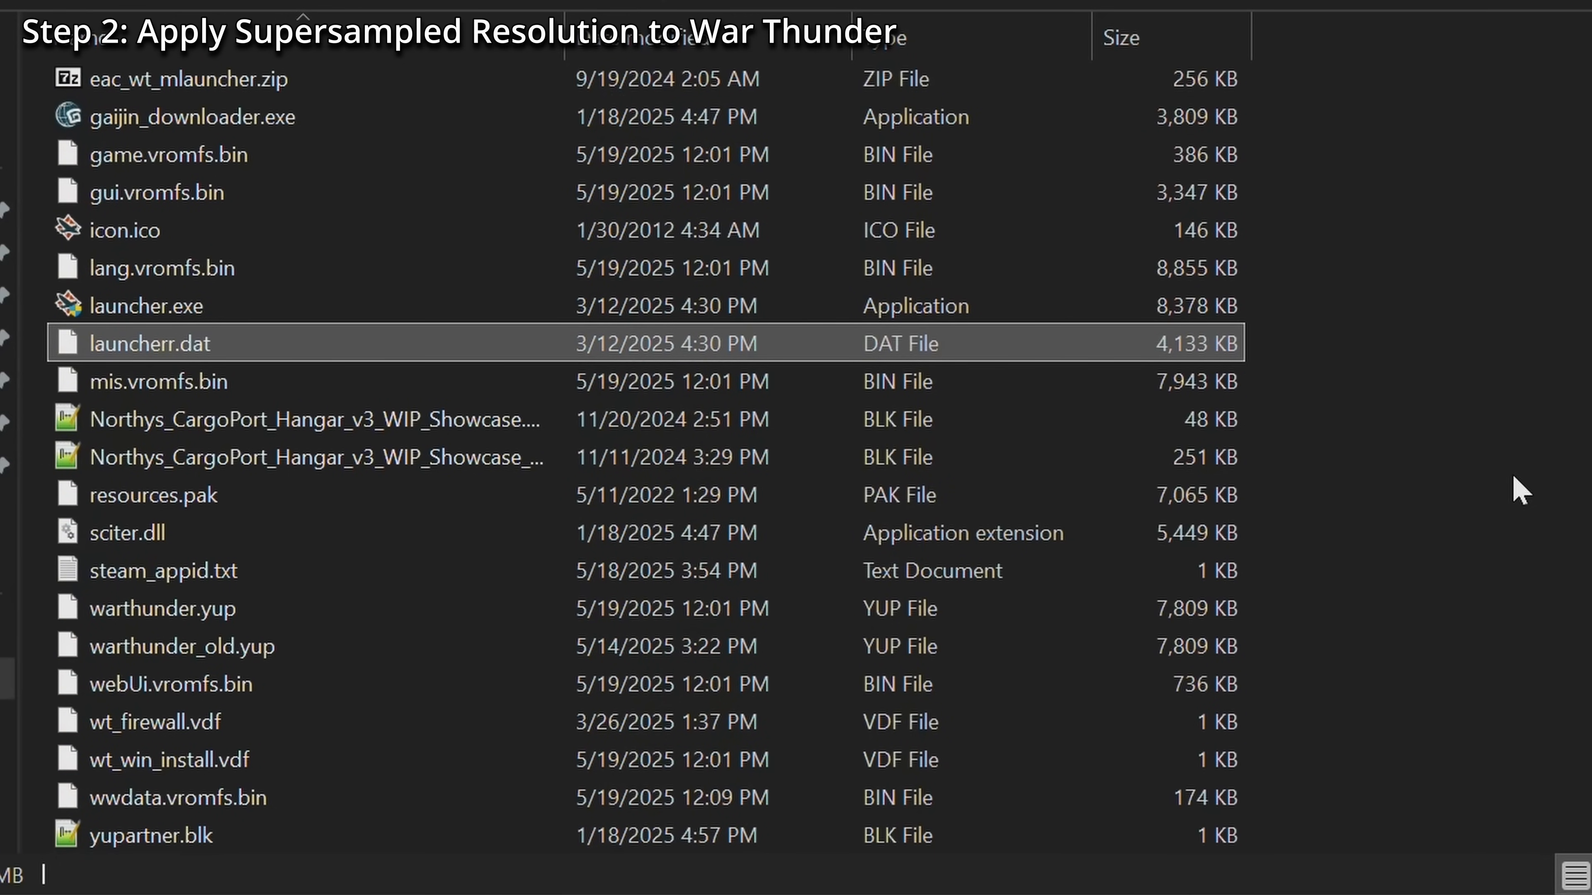
left_click(145, 306)
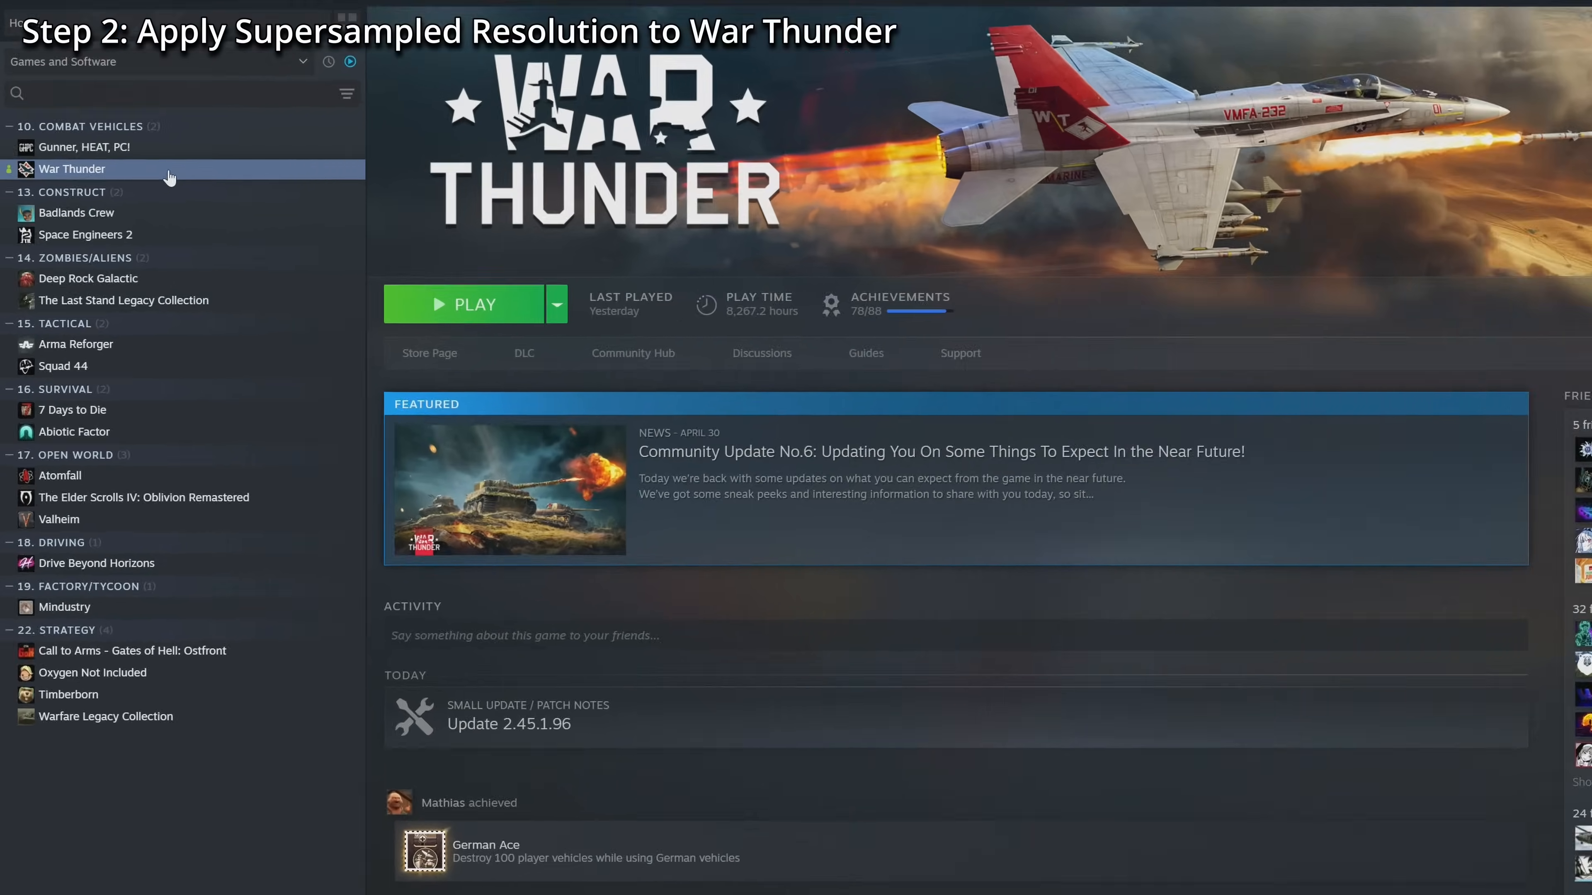
right_click(72, 168)
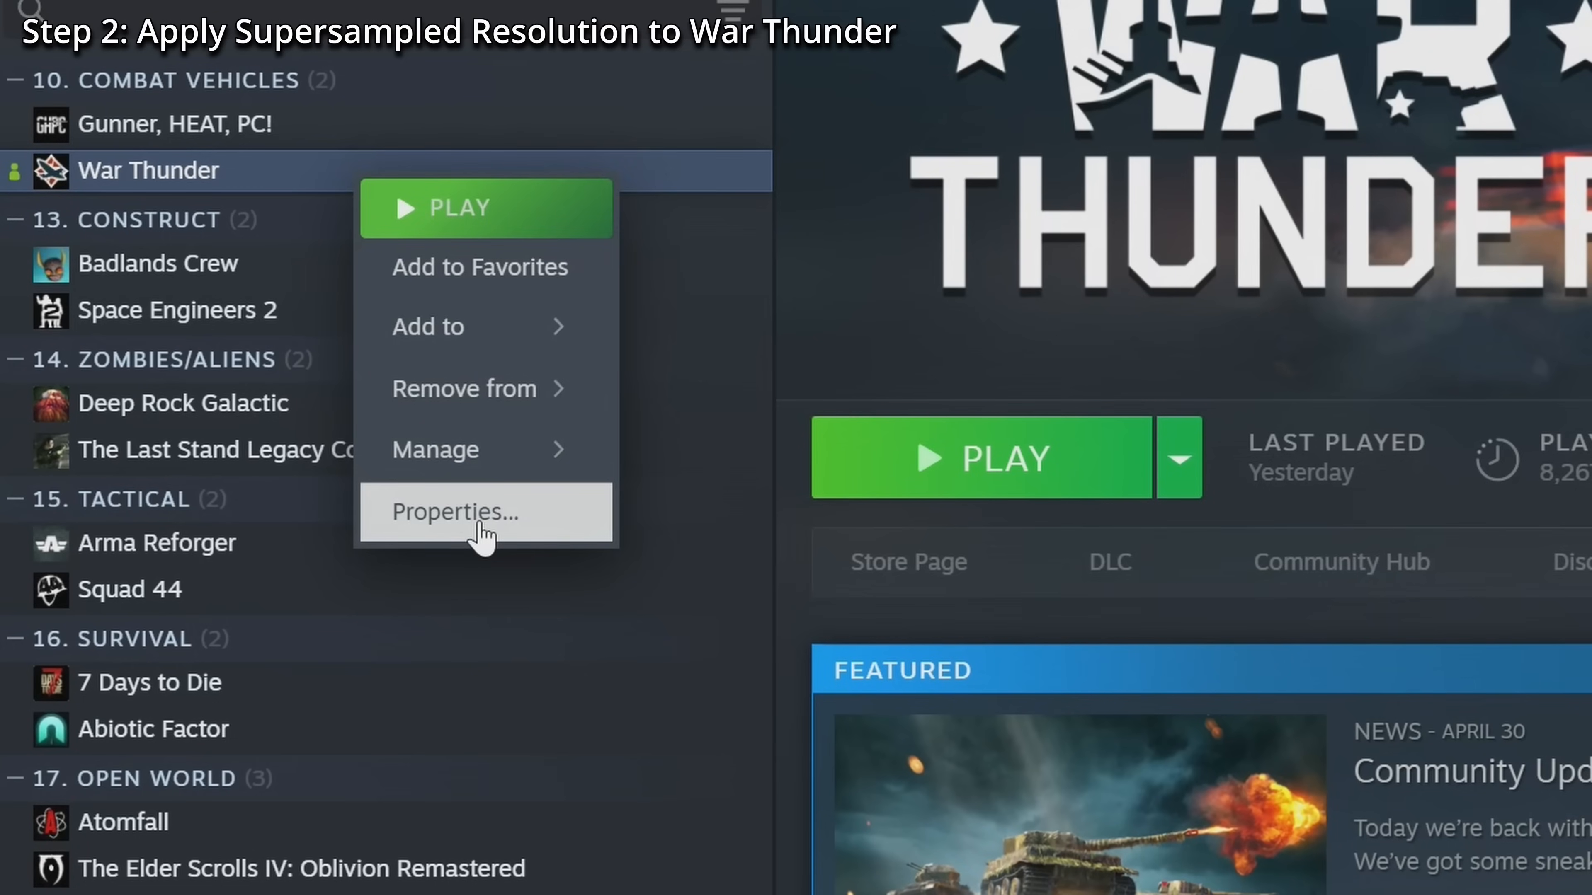
- From War Thunder's properties, launch the game with the Launch Manual Game Update option
left_click(456, 511)
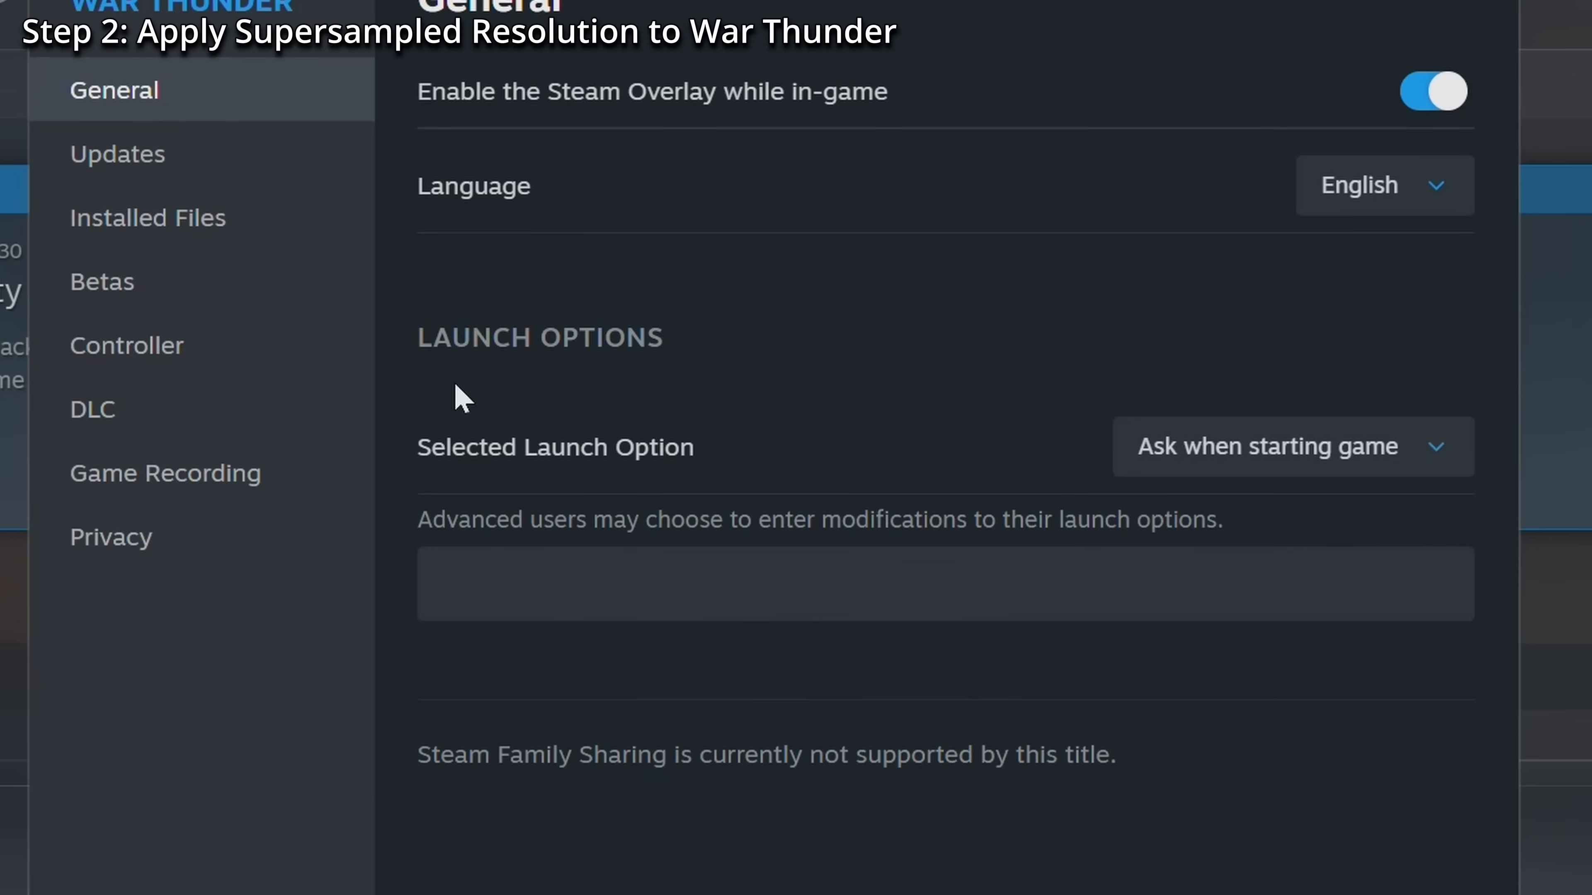
left_click(1290, 447)
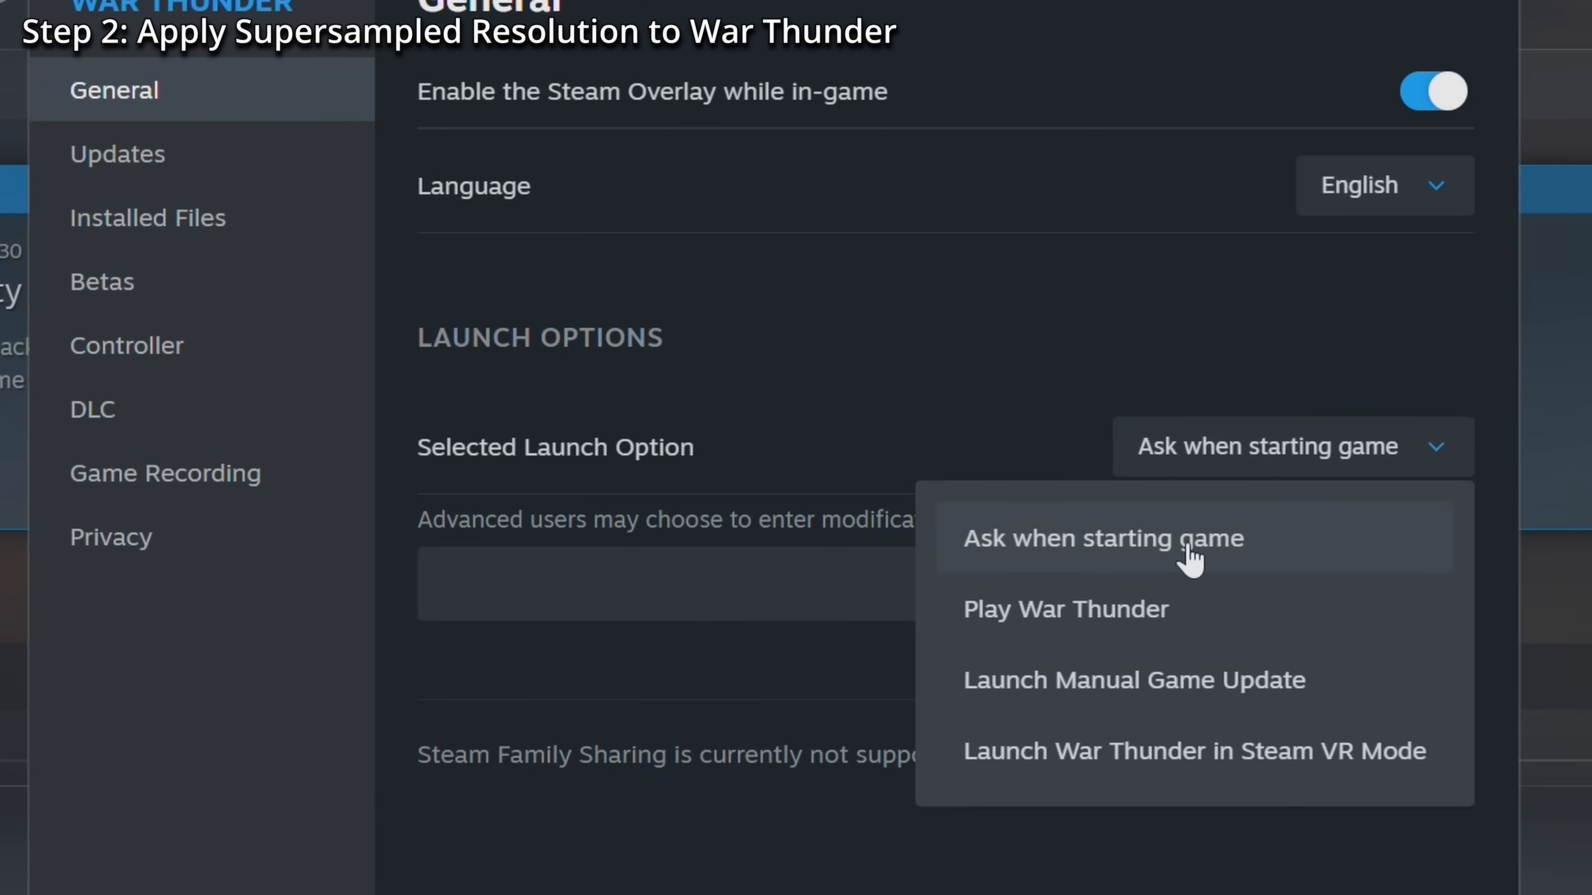
mouse_move(1204, 564)
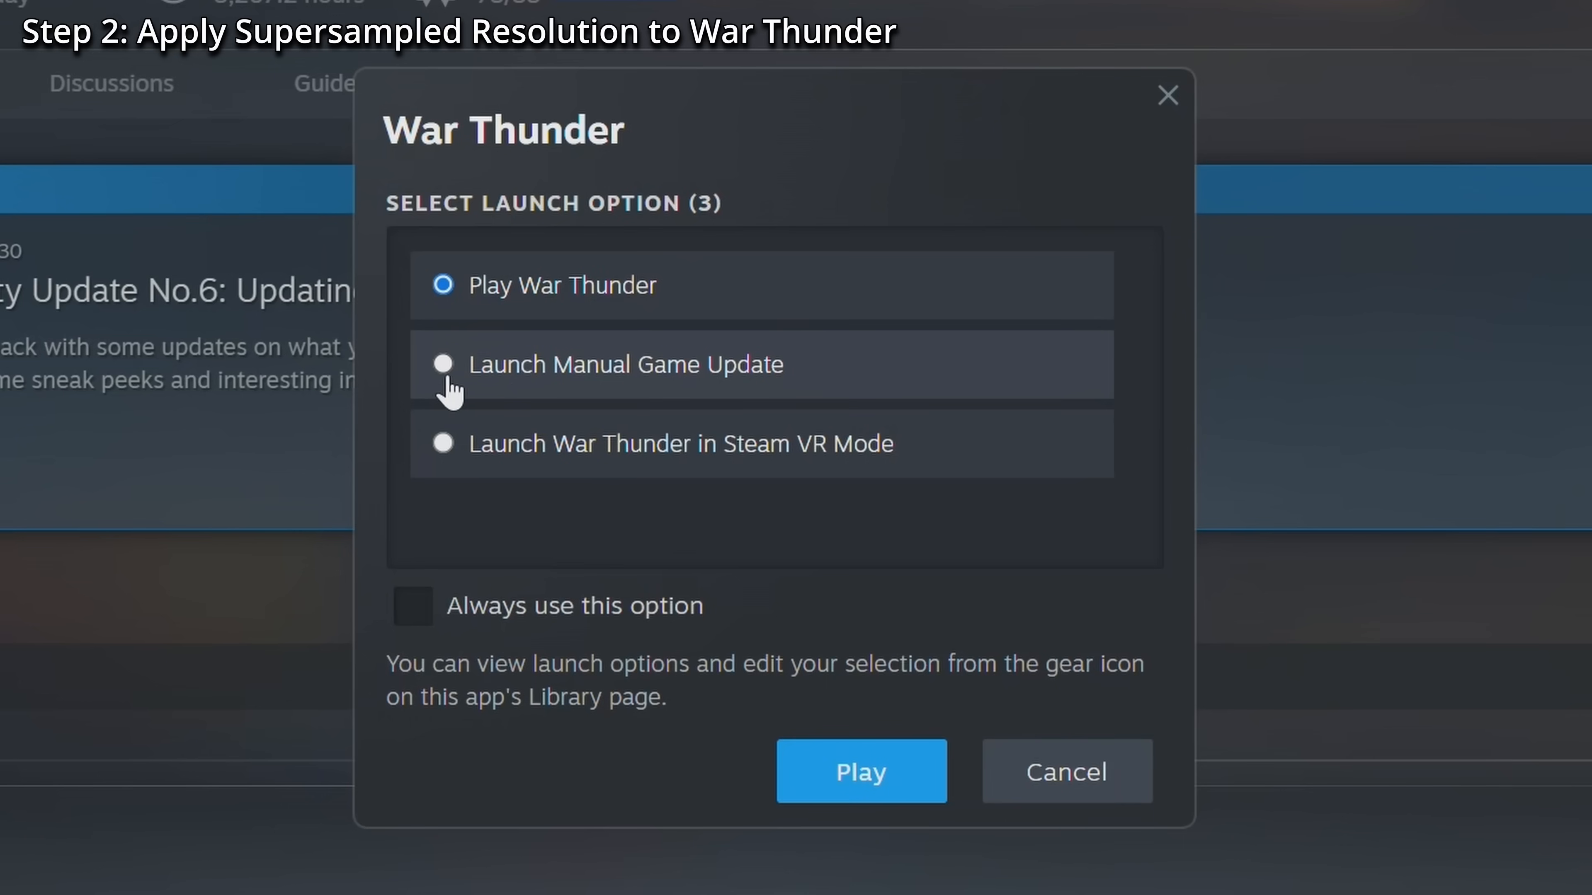
left_click(442, 365)
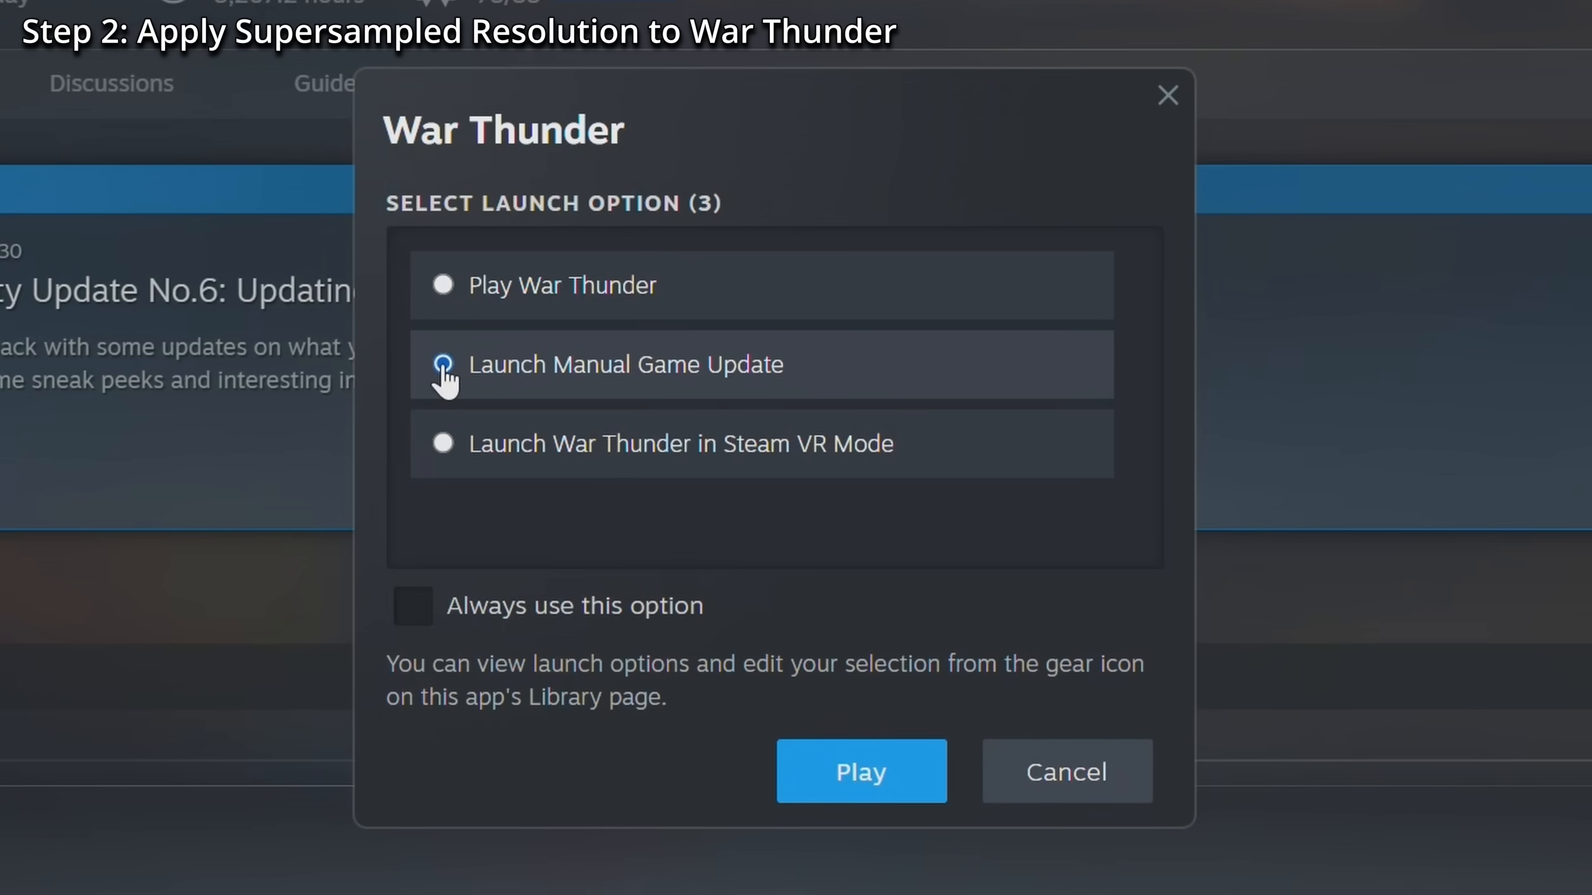
left_click(443, 365)
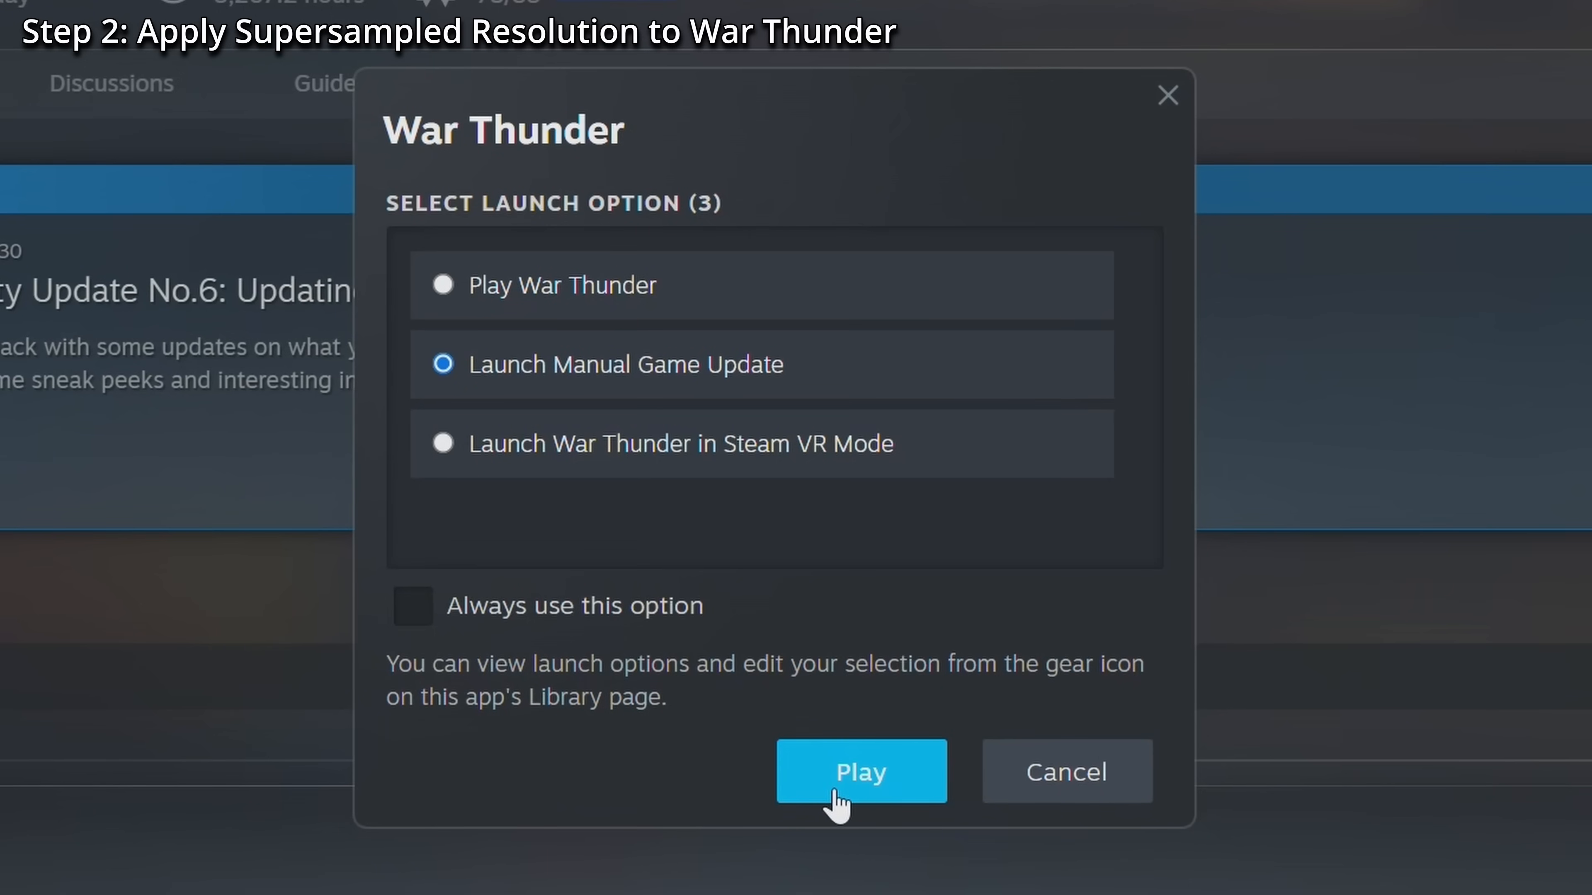
left_click(860, 772)
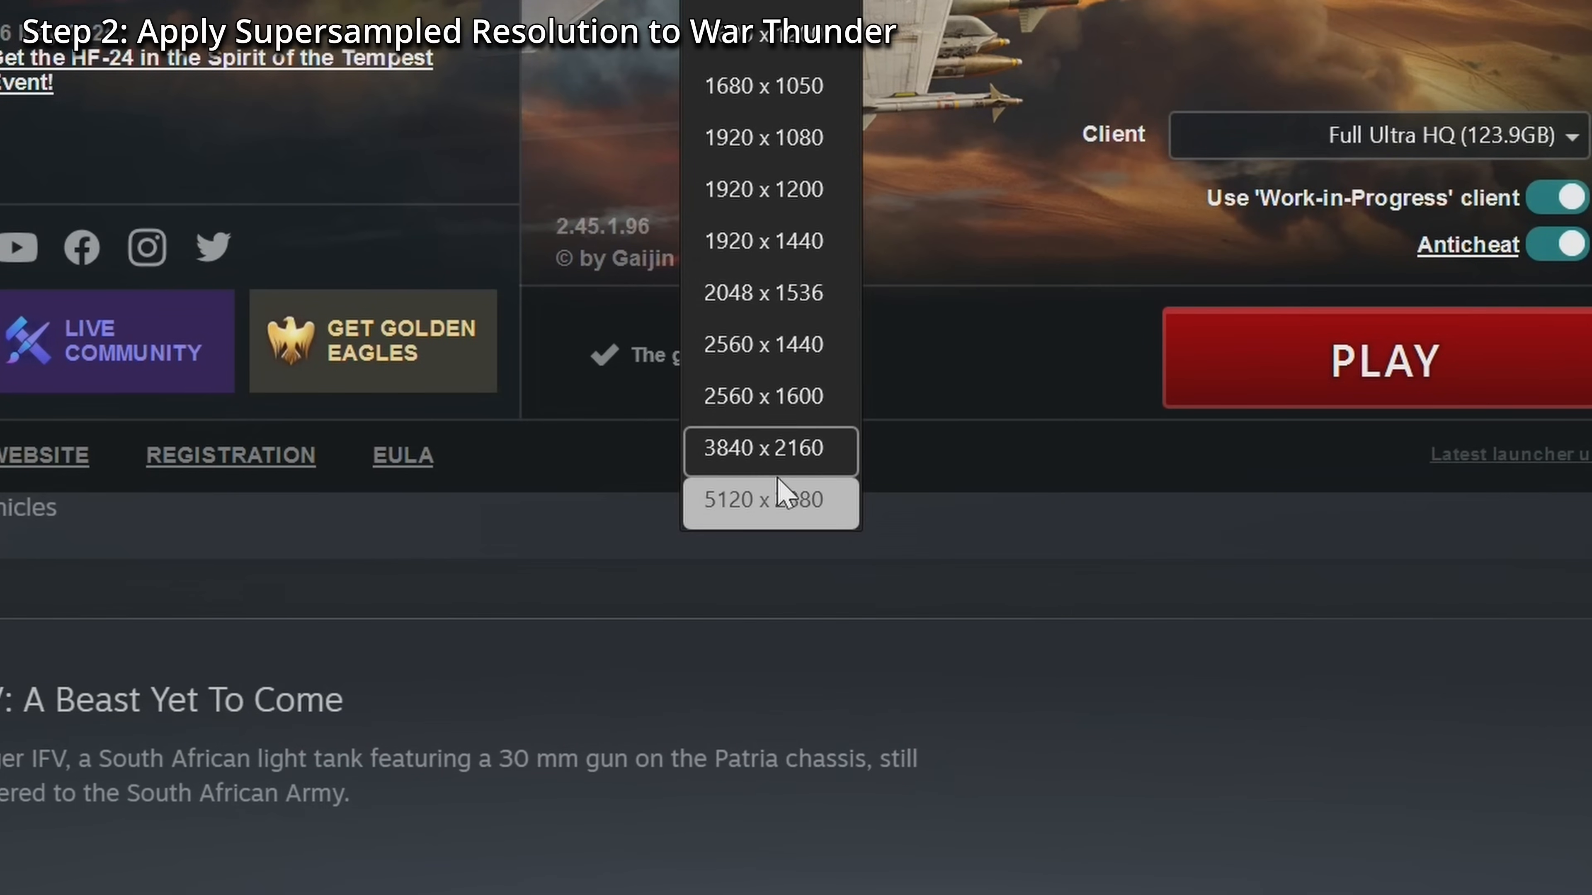
mouse_move(777, 501)
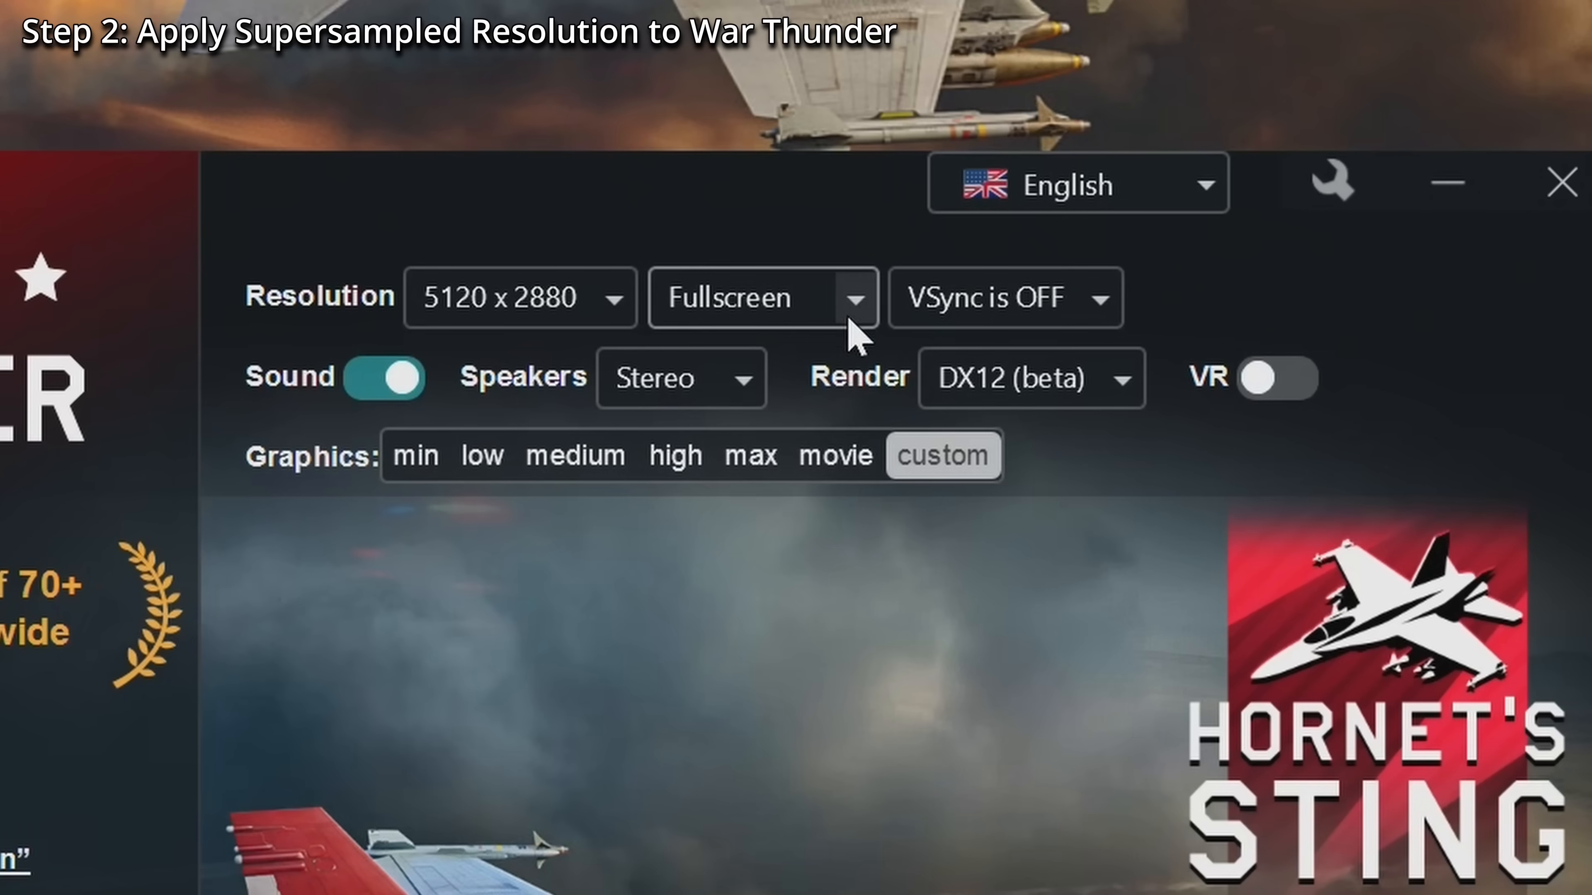
- Set the launcher to 5120 x 2880 resolution in Fullscreen display mode
left_click(761, 298)
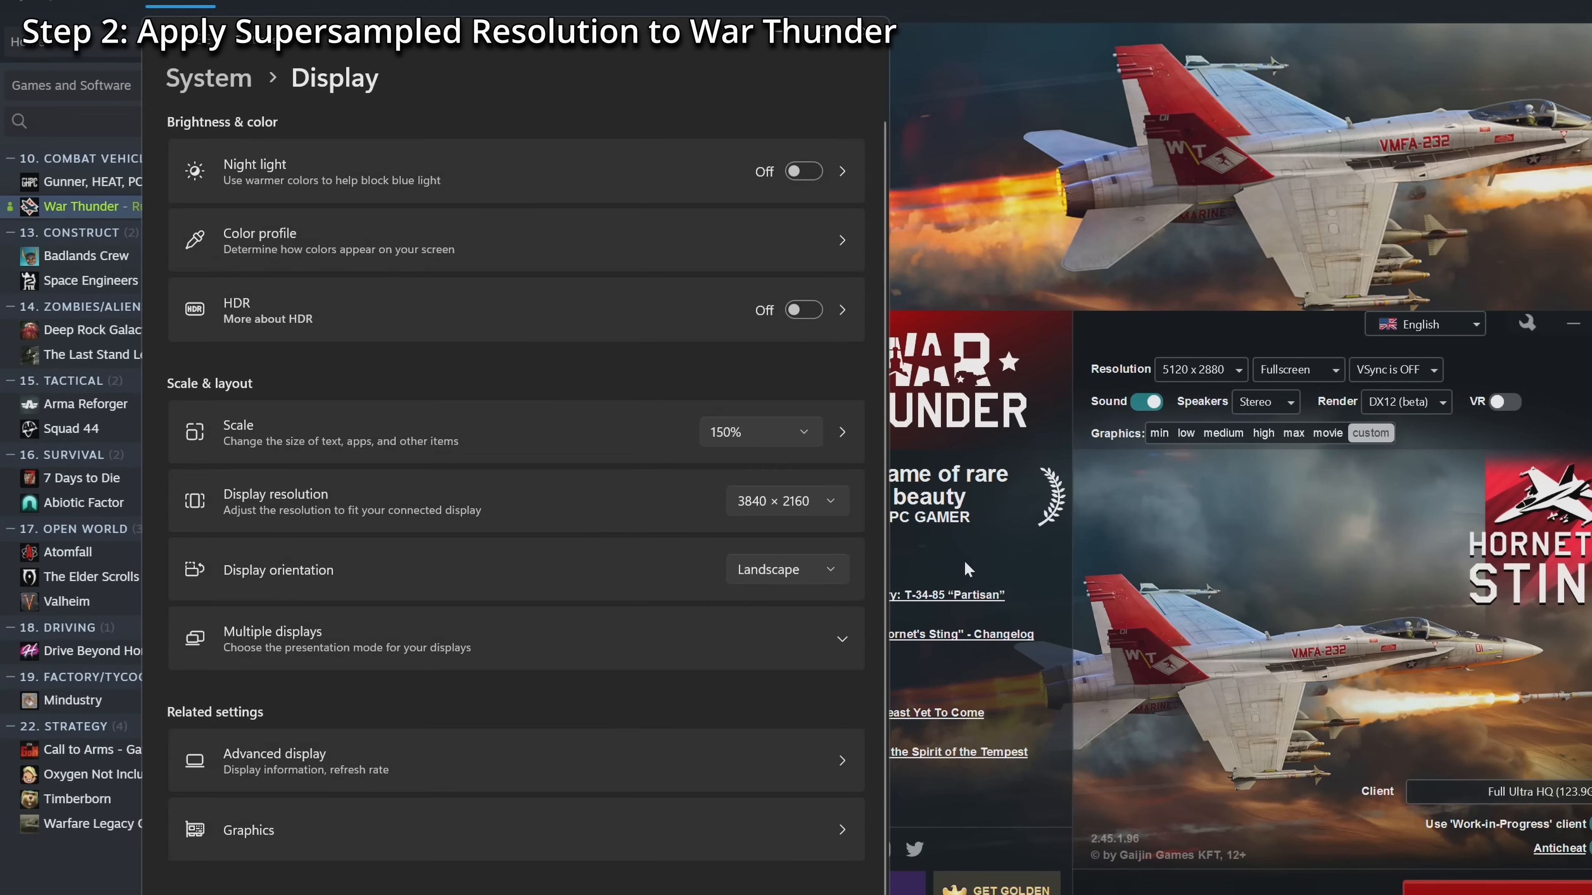
mouse_move(795, 515)
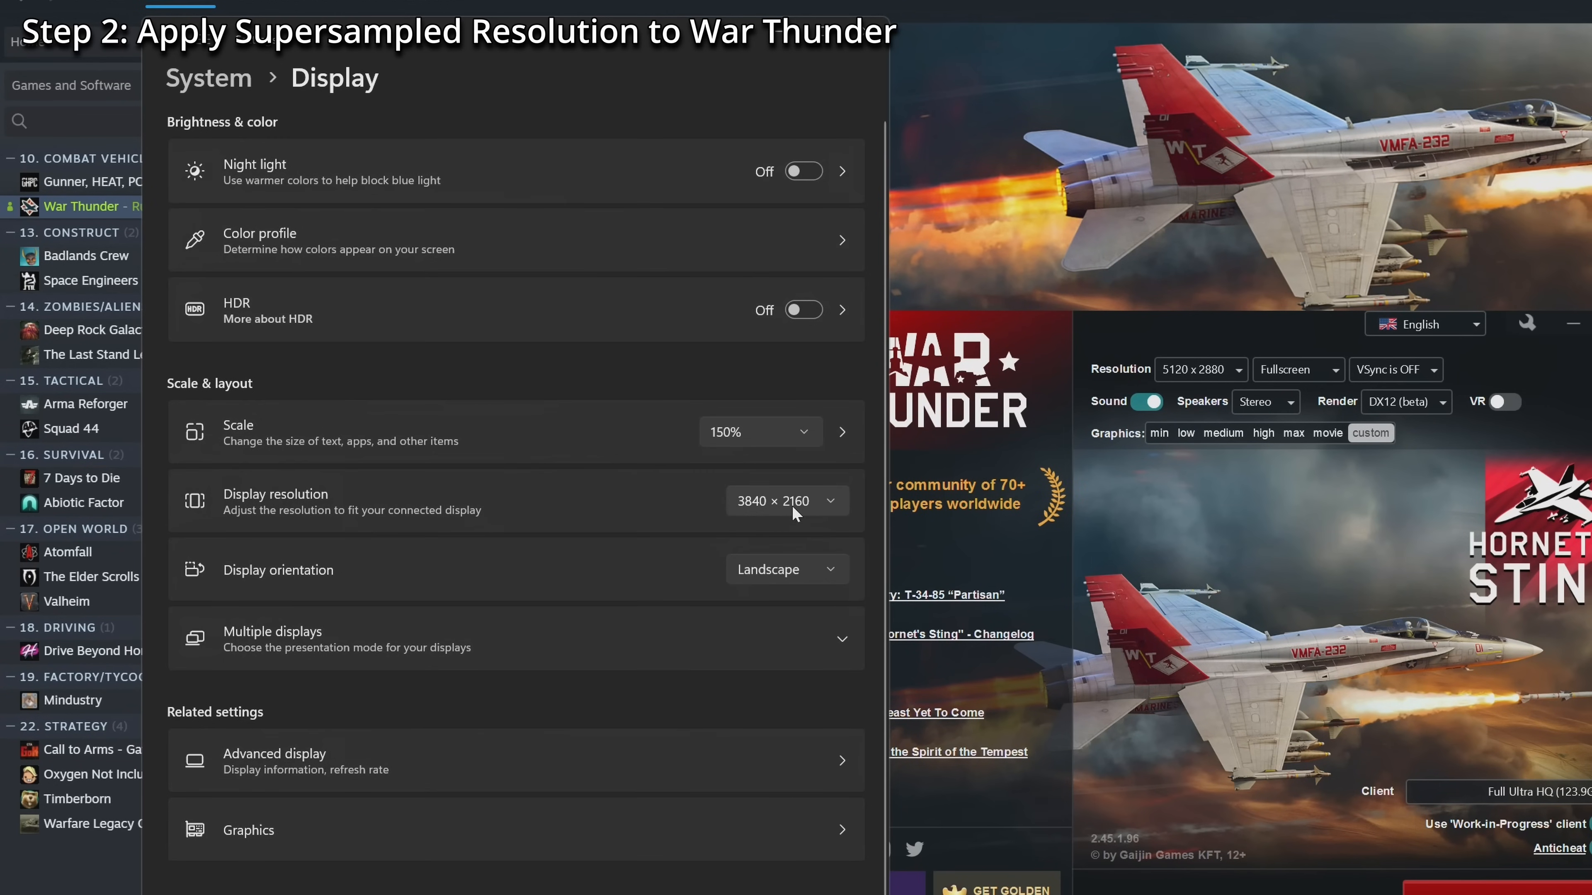
- Close the Windows Display settings while War Thunder's loading splash starts over Steam
left_click(786, 500)
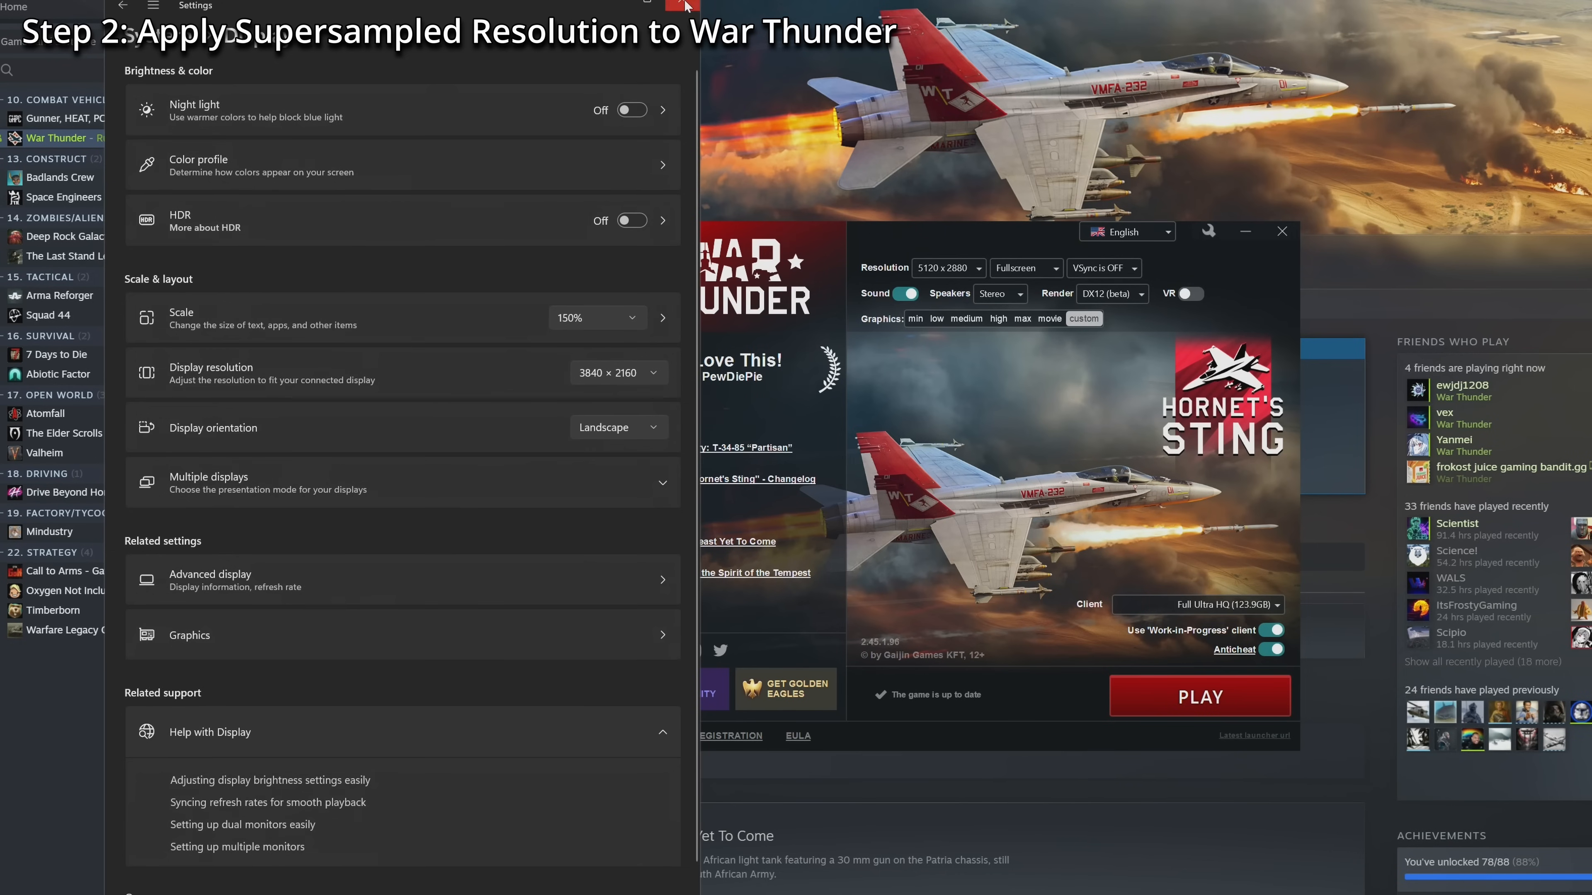
left_click(1199, 696)
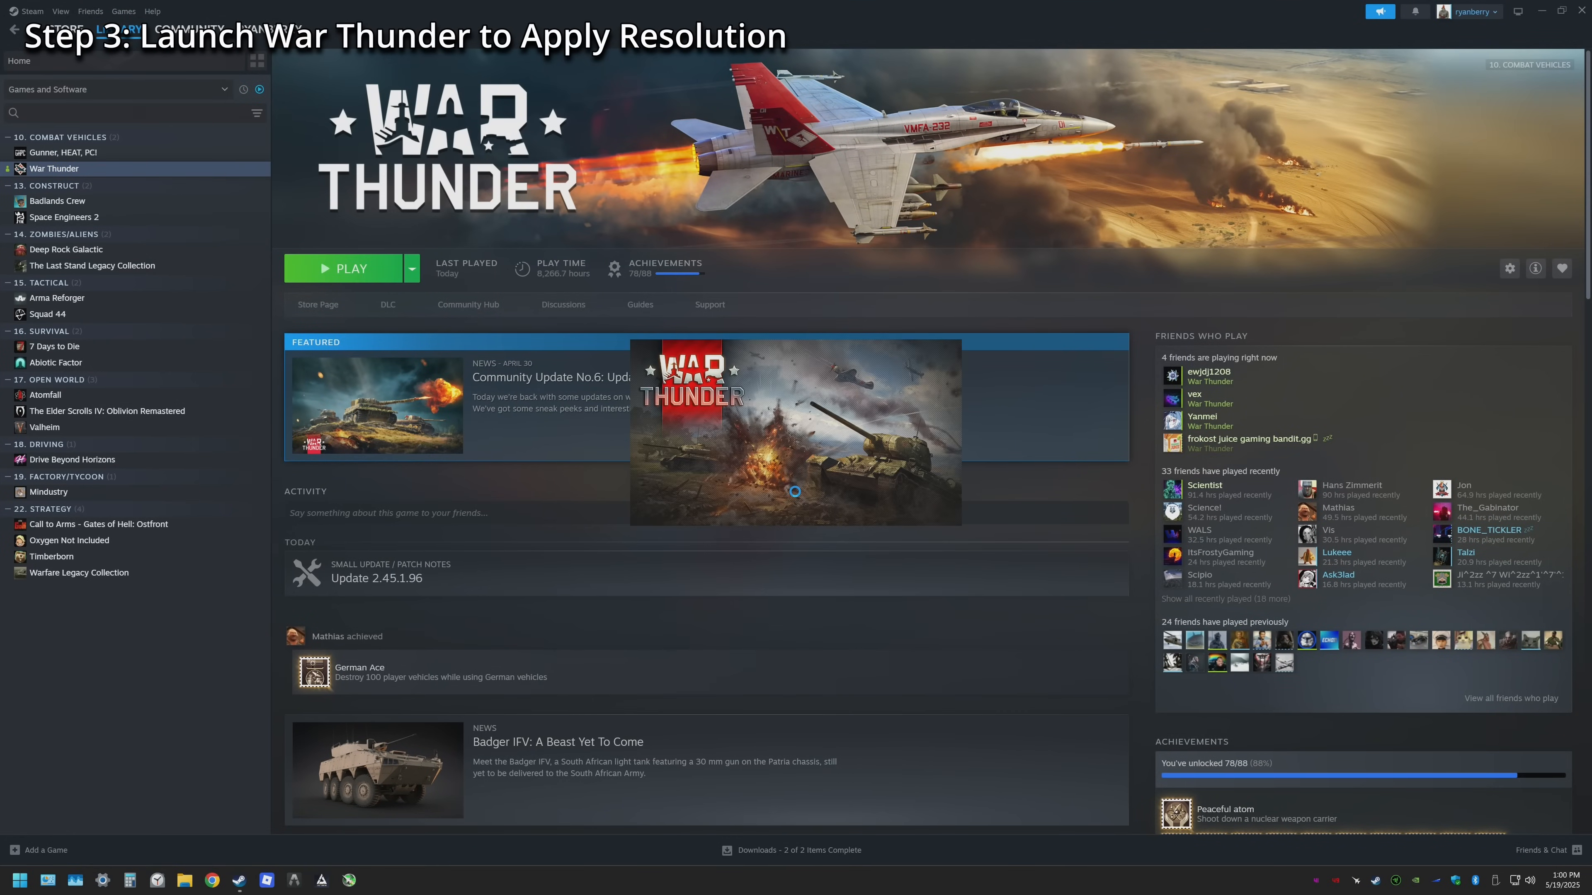
- Collect today's daily reward, dismiss the Update 2.45.1.96 notes and quit the game back to Steam
left_click(350, 269)
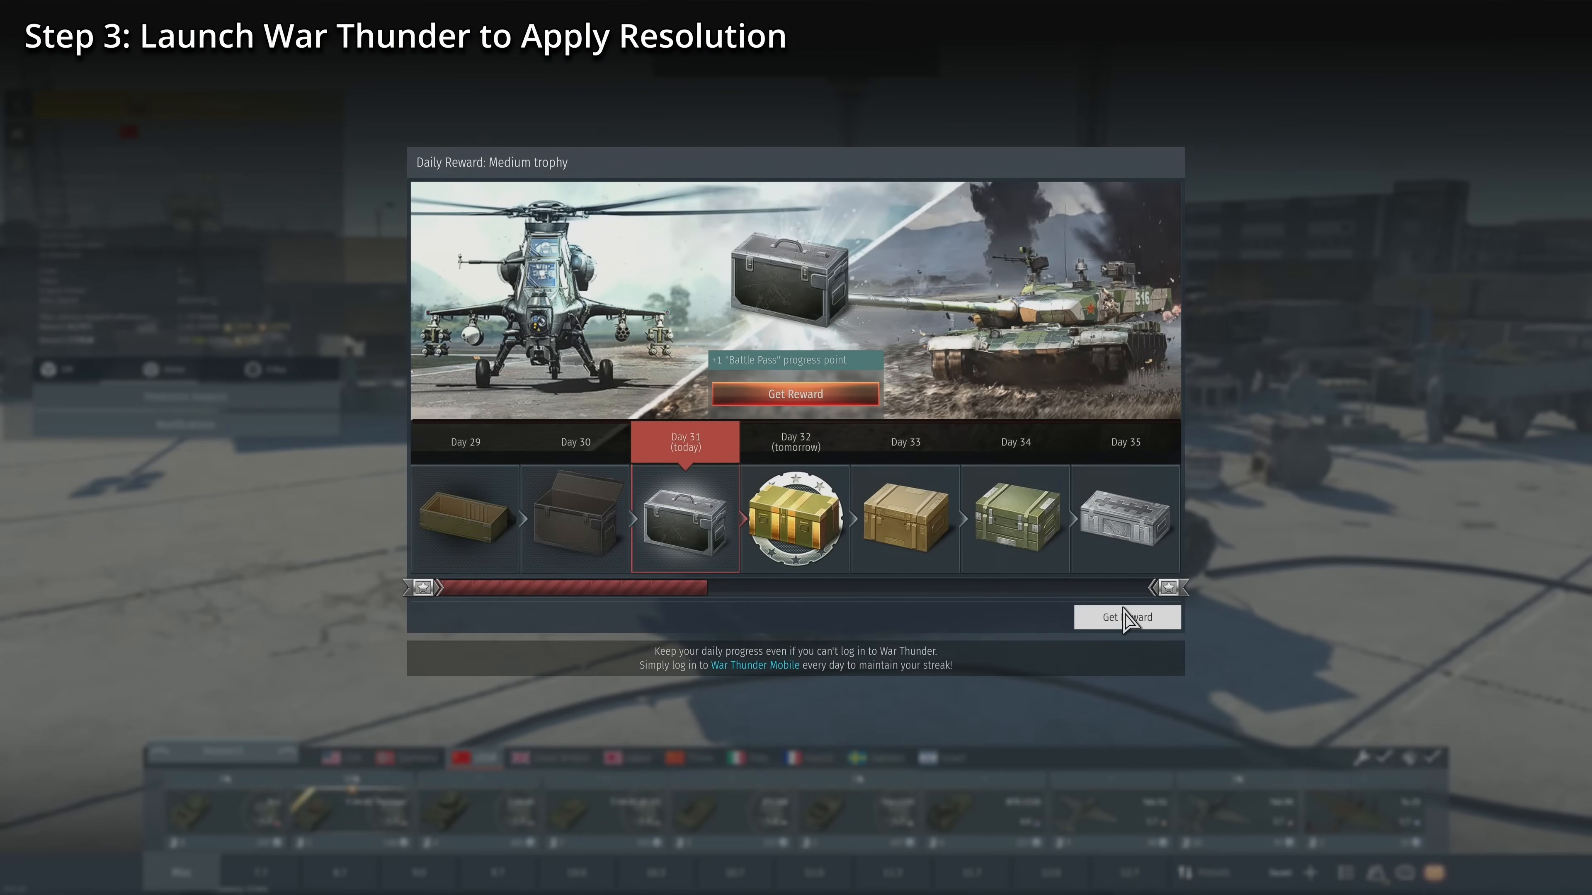
left_click(1126, 616)
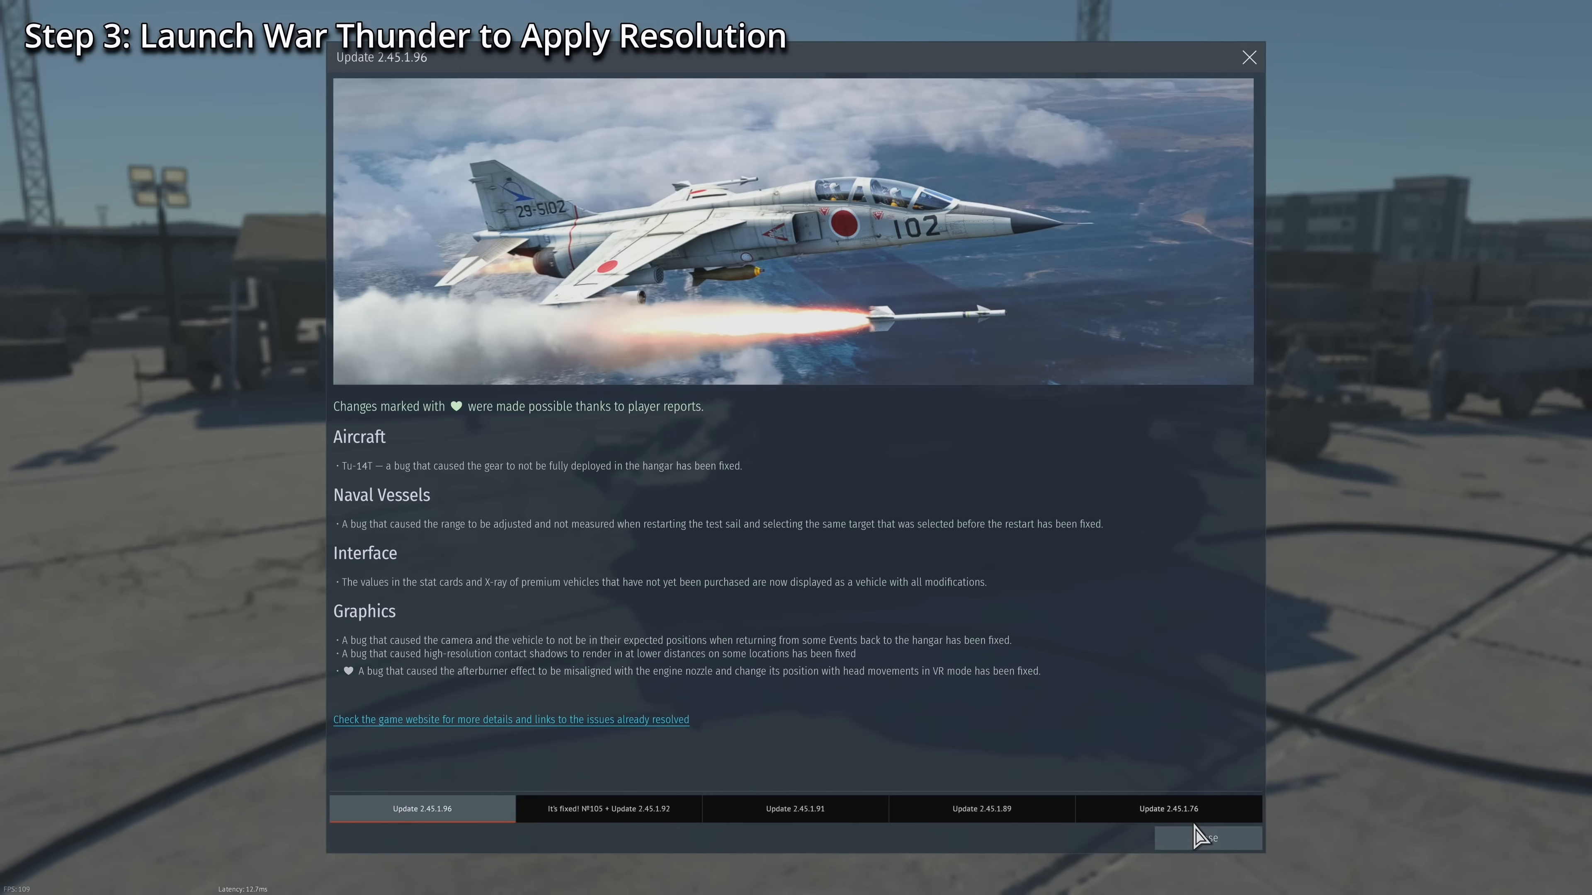
left_click(1206, 838)
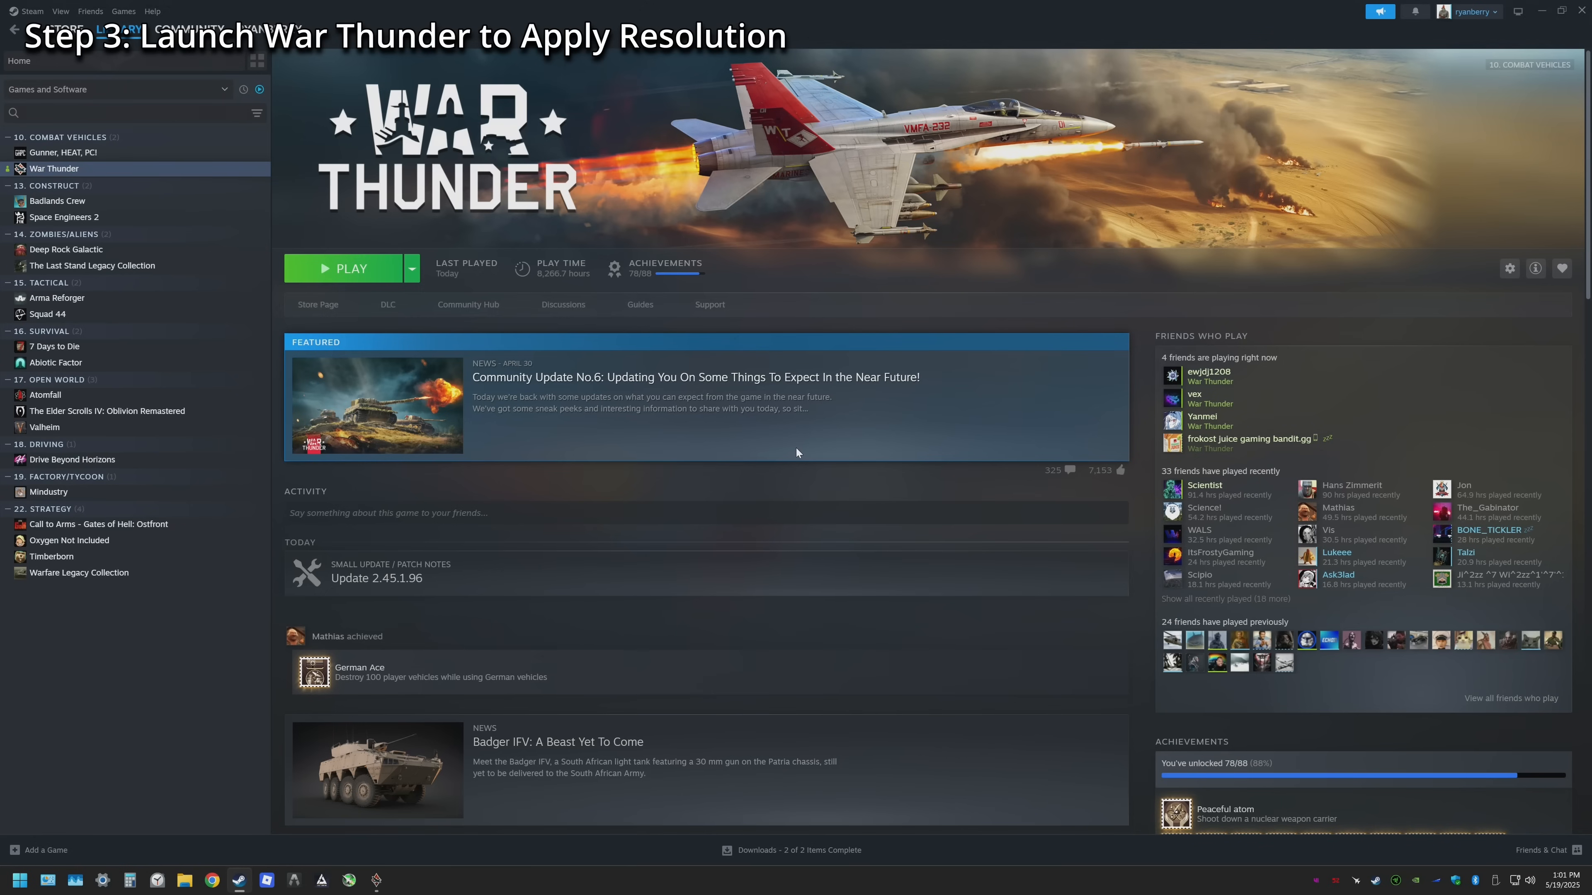
left_click(349, 268)
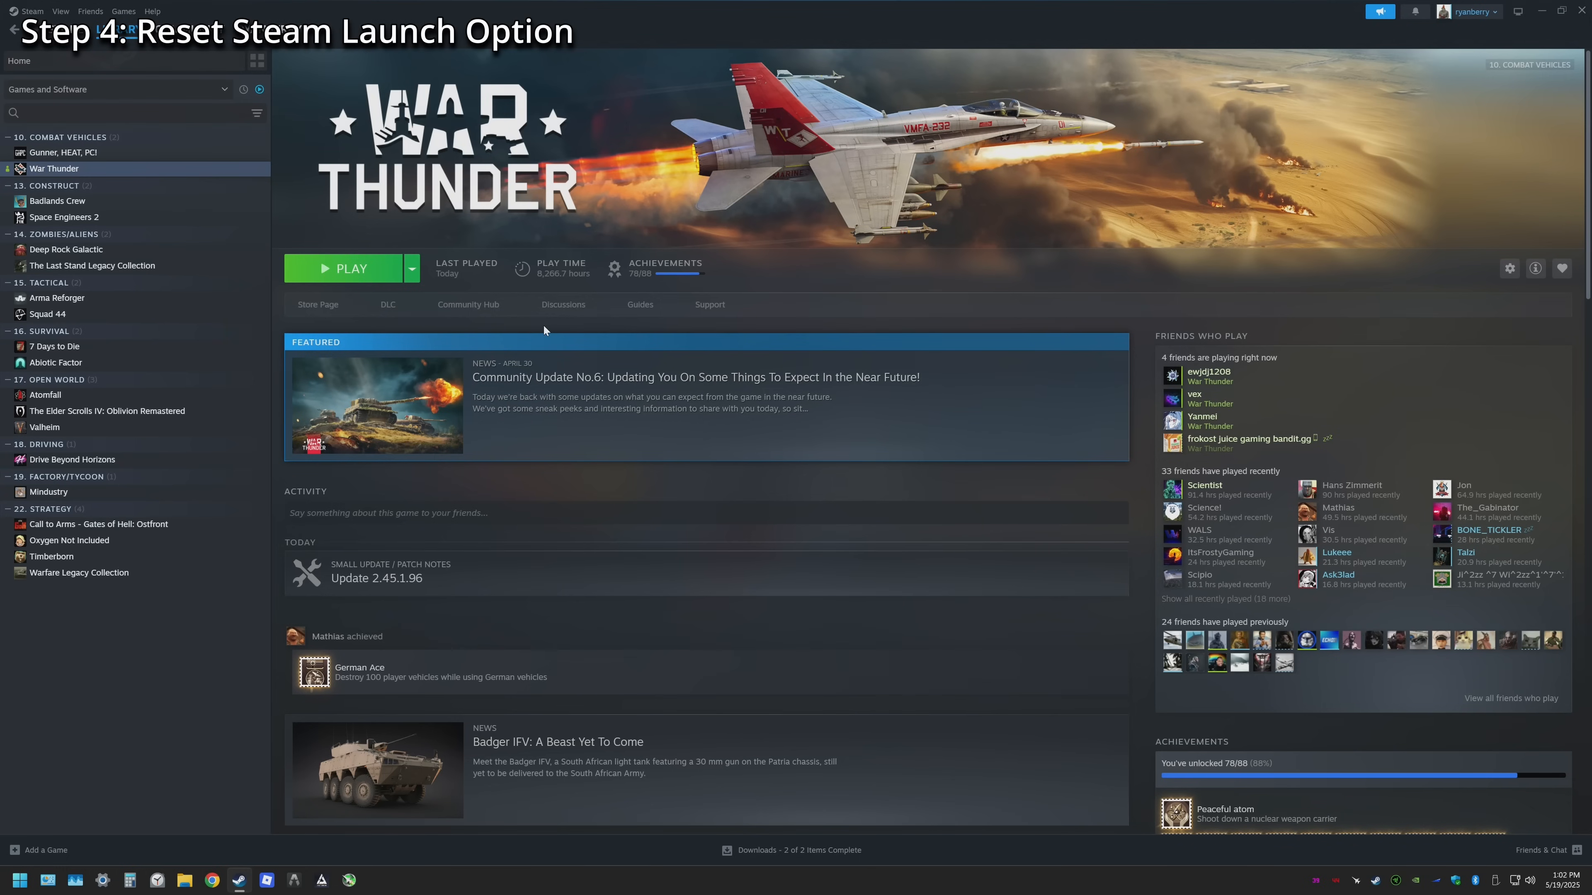
mouse_move(349, 268)
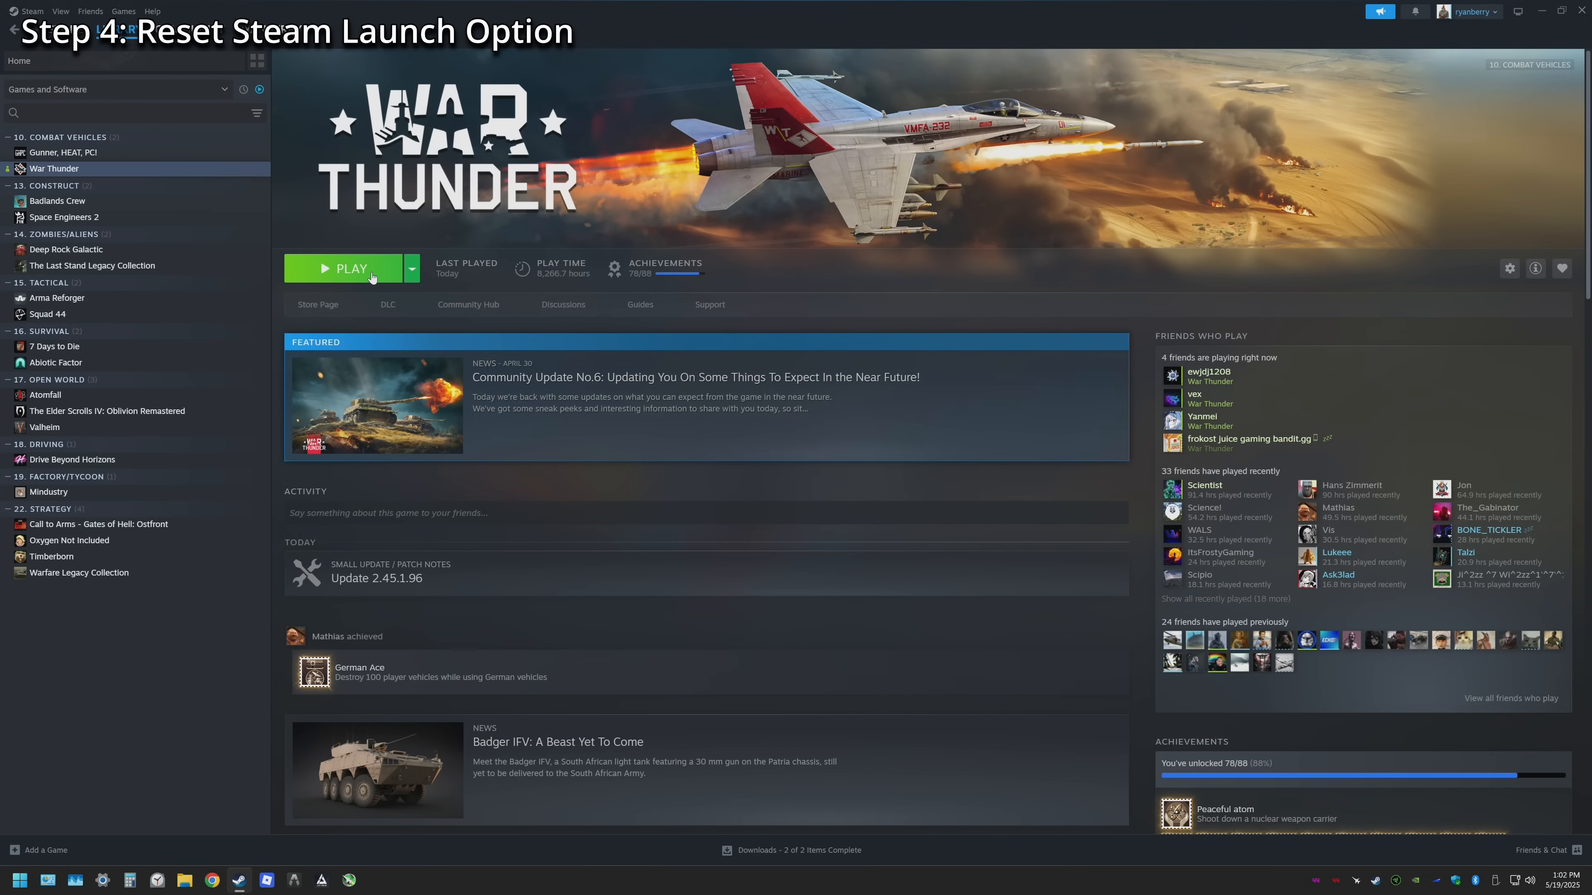
- Launch War Thunder with the normal 'Play War Thunder' option and tick 'Always use this option'
left_click(350, 268)
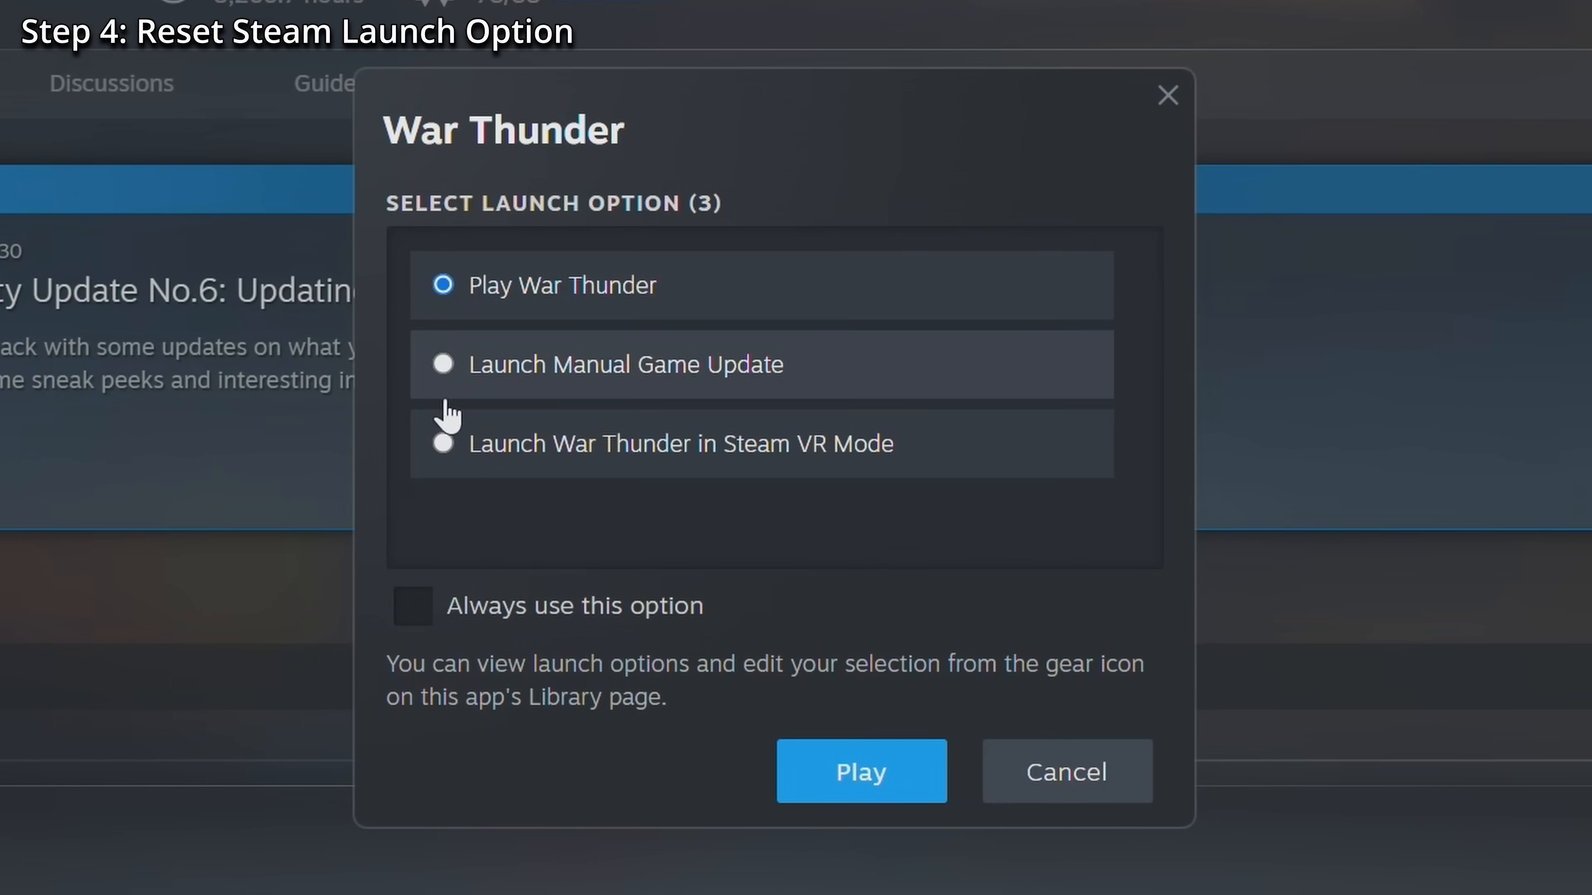
left_click(412, 606)
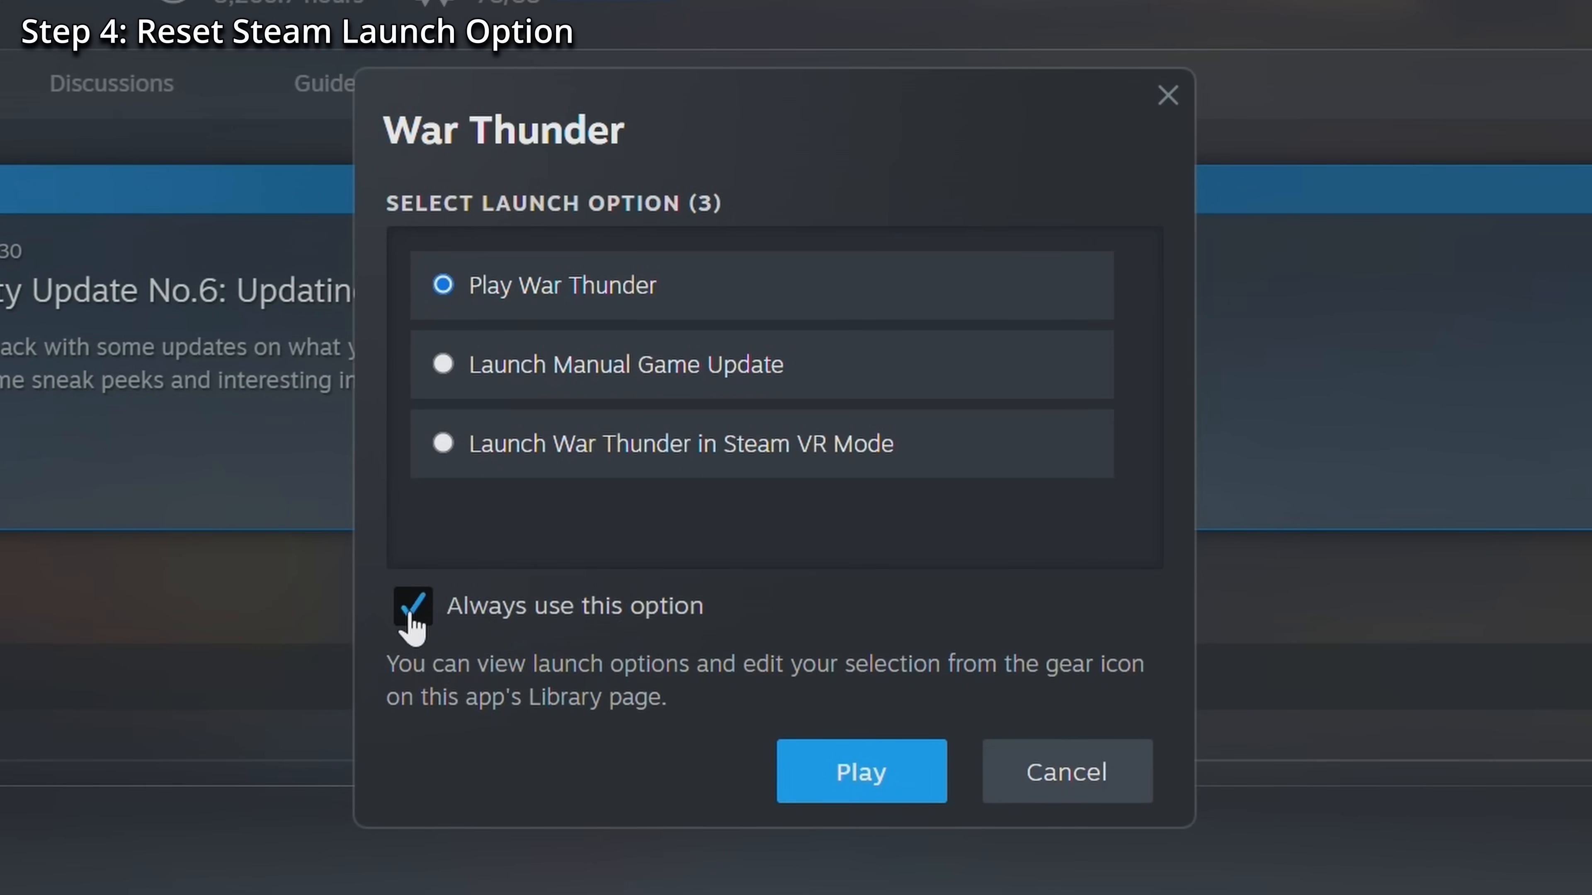
left_click(860, 772)
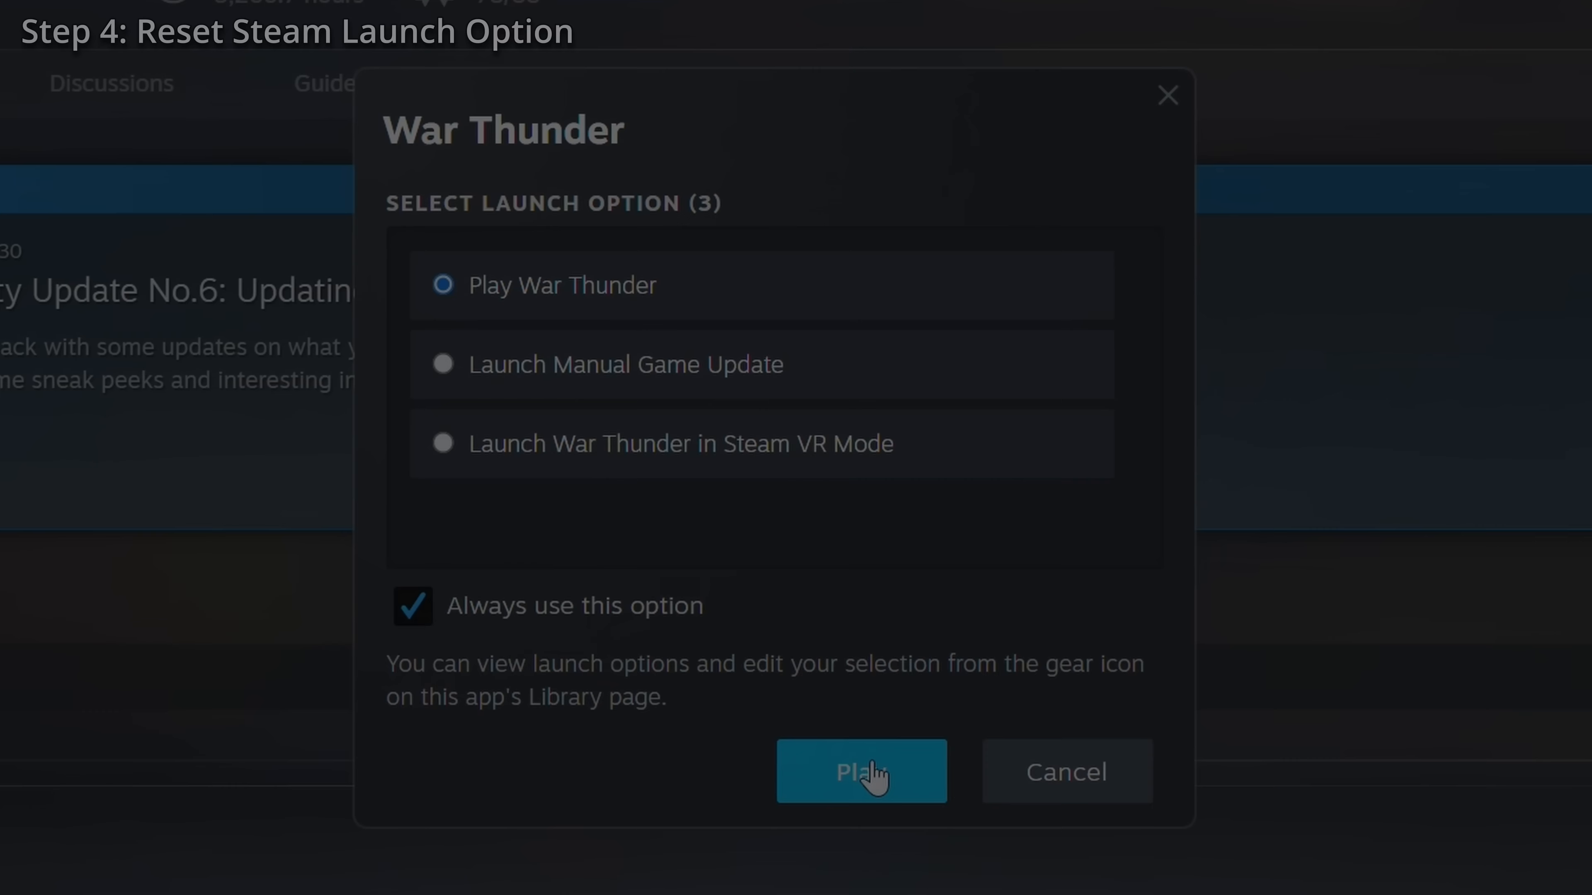
left_click(860, 771)
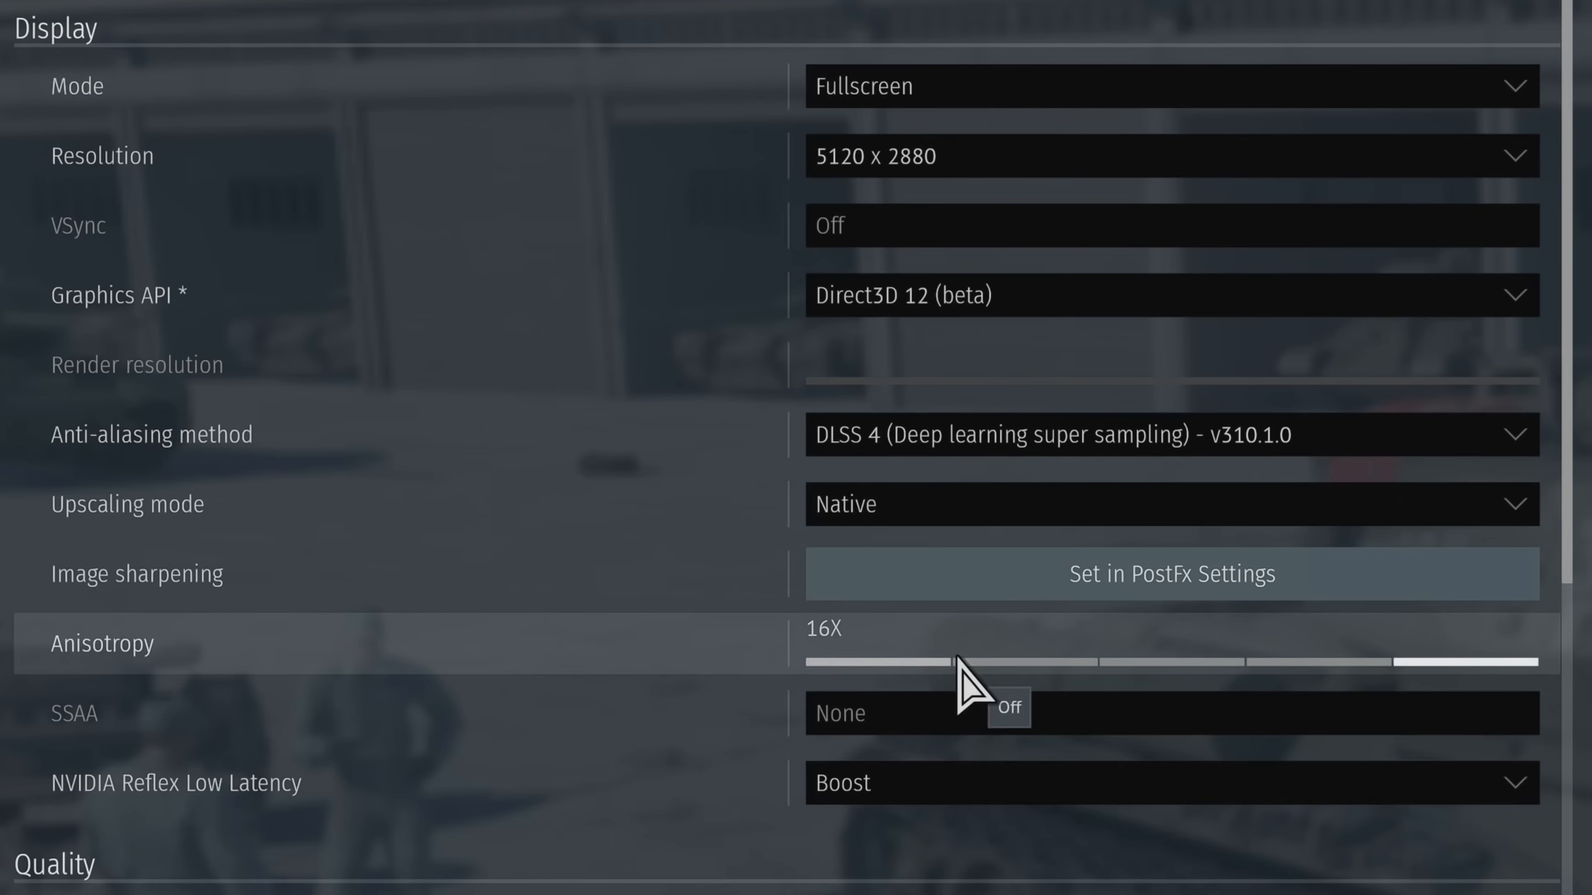
- Scroll through the Graphics Quality options and adjust the Terrain displacement quality slider
scroll("down", 3)
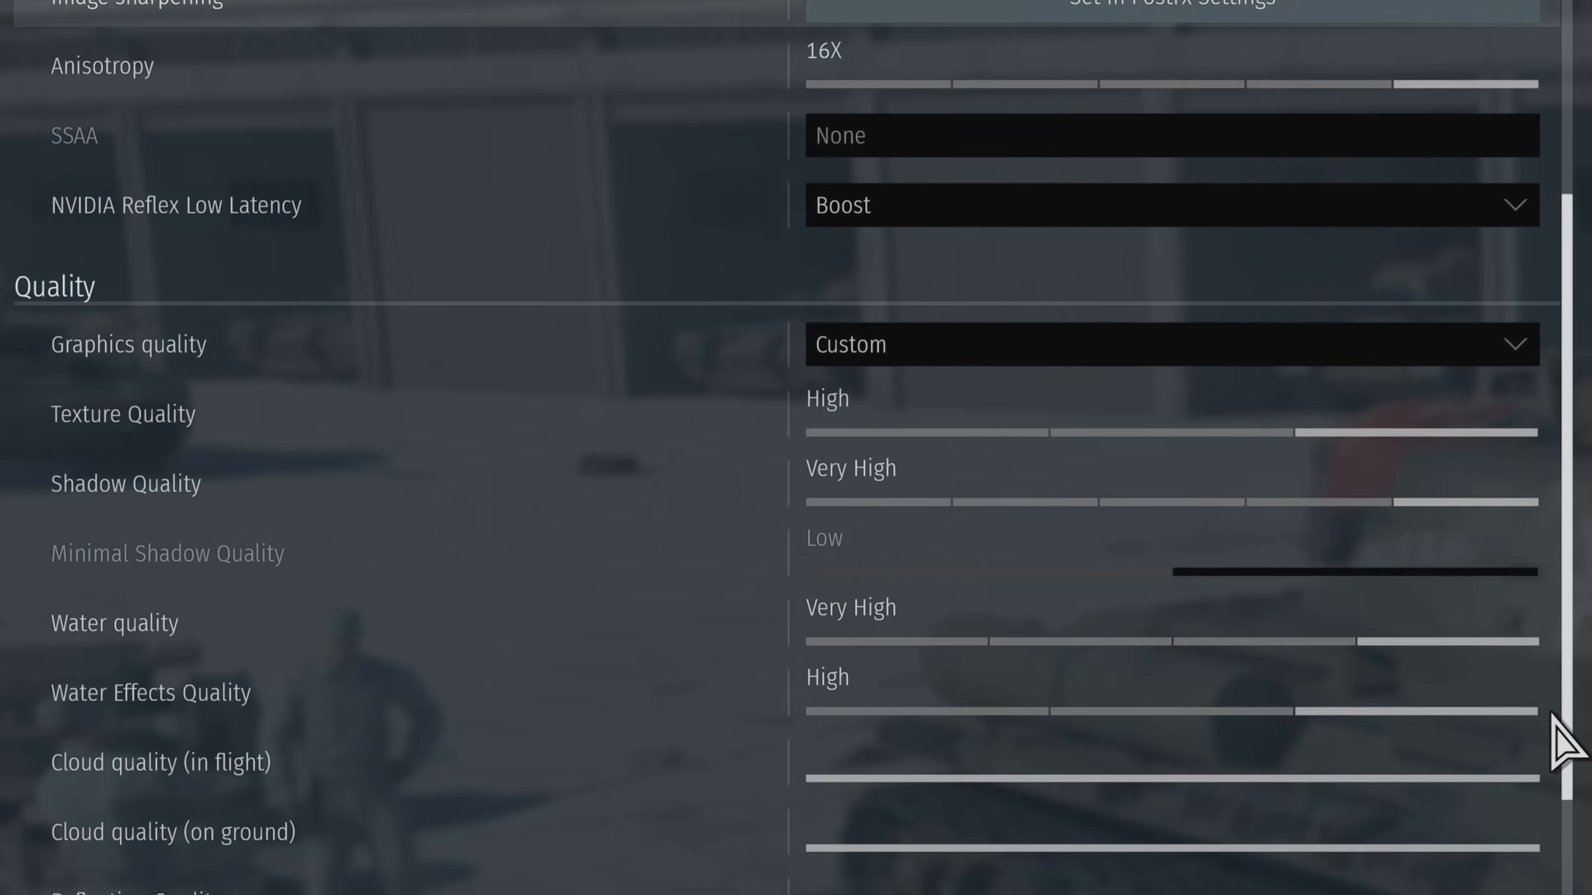
scroll("down", 3)
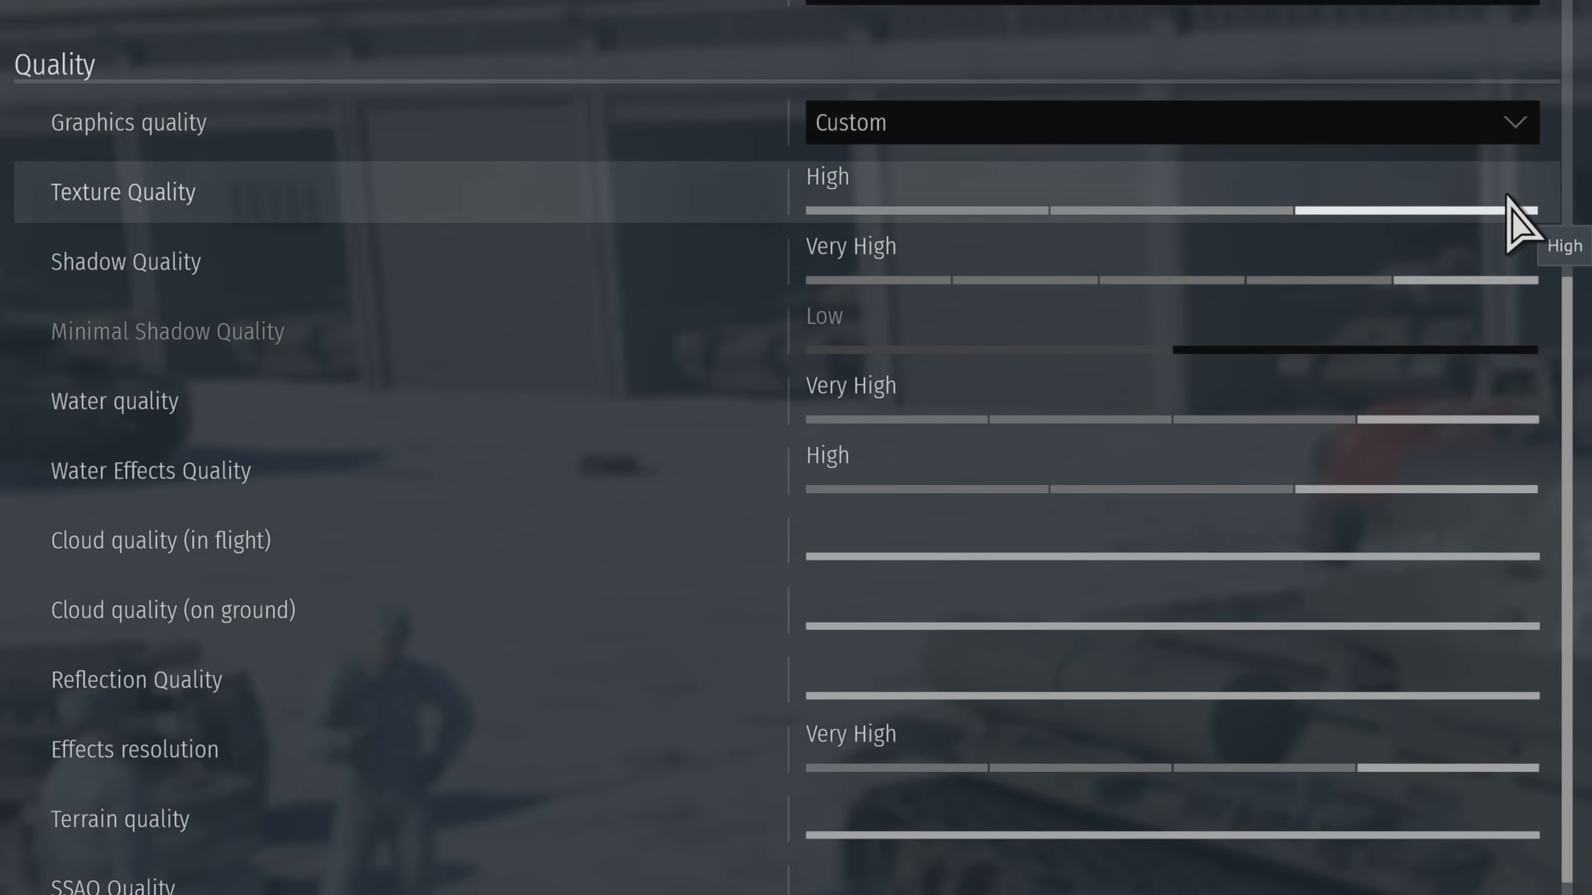
mouse_move(1502, 455)
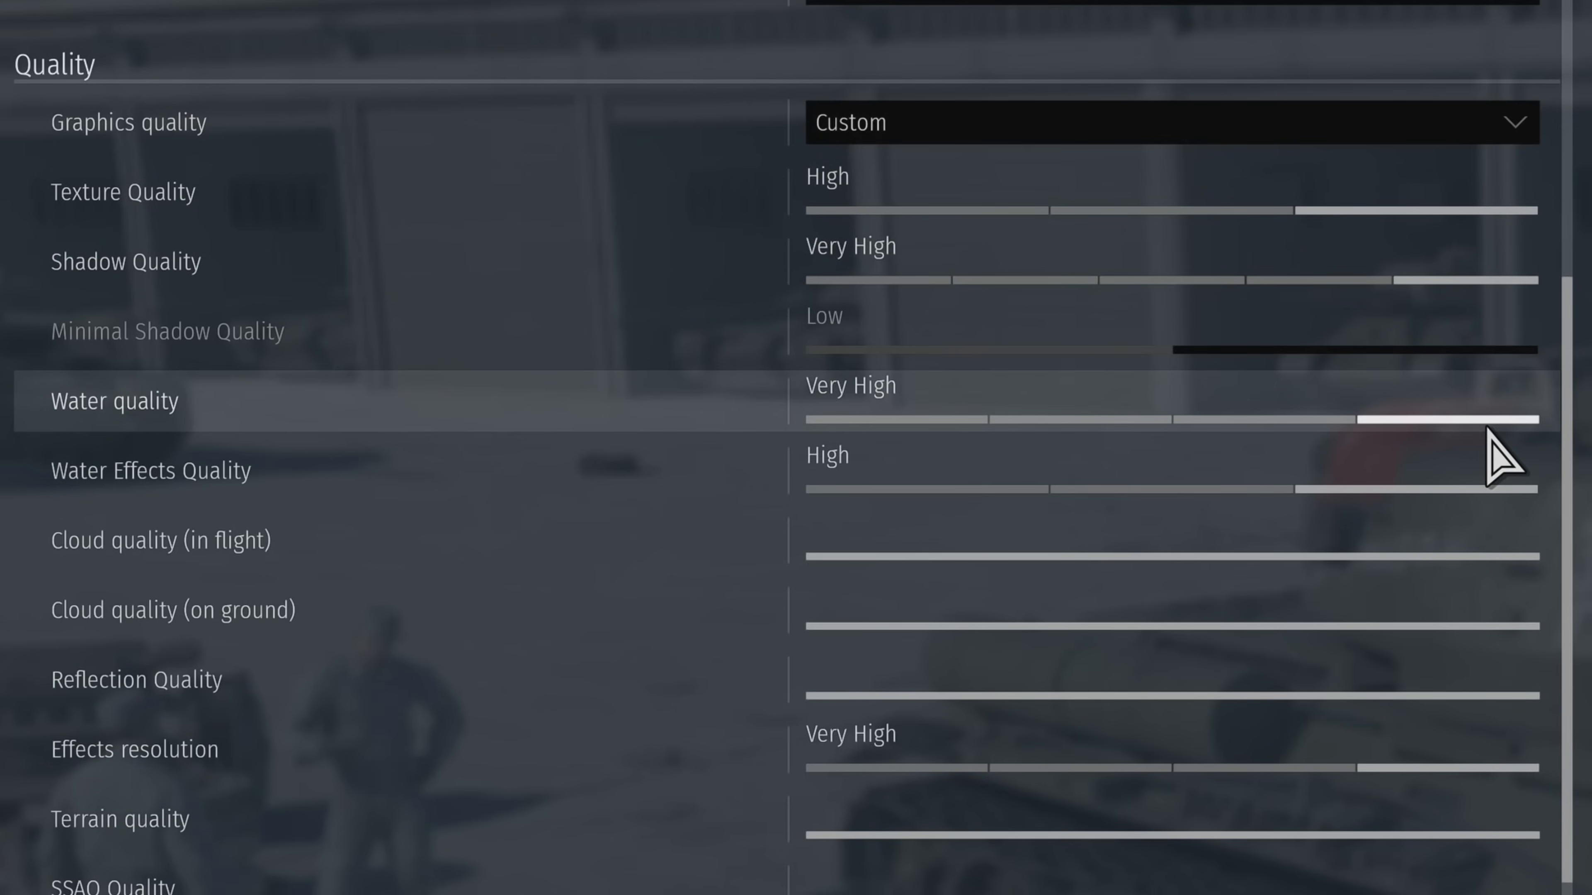
mouse_move(1507, 493)
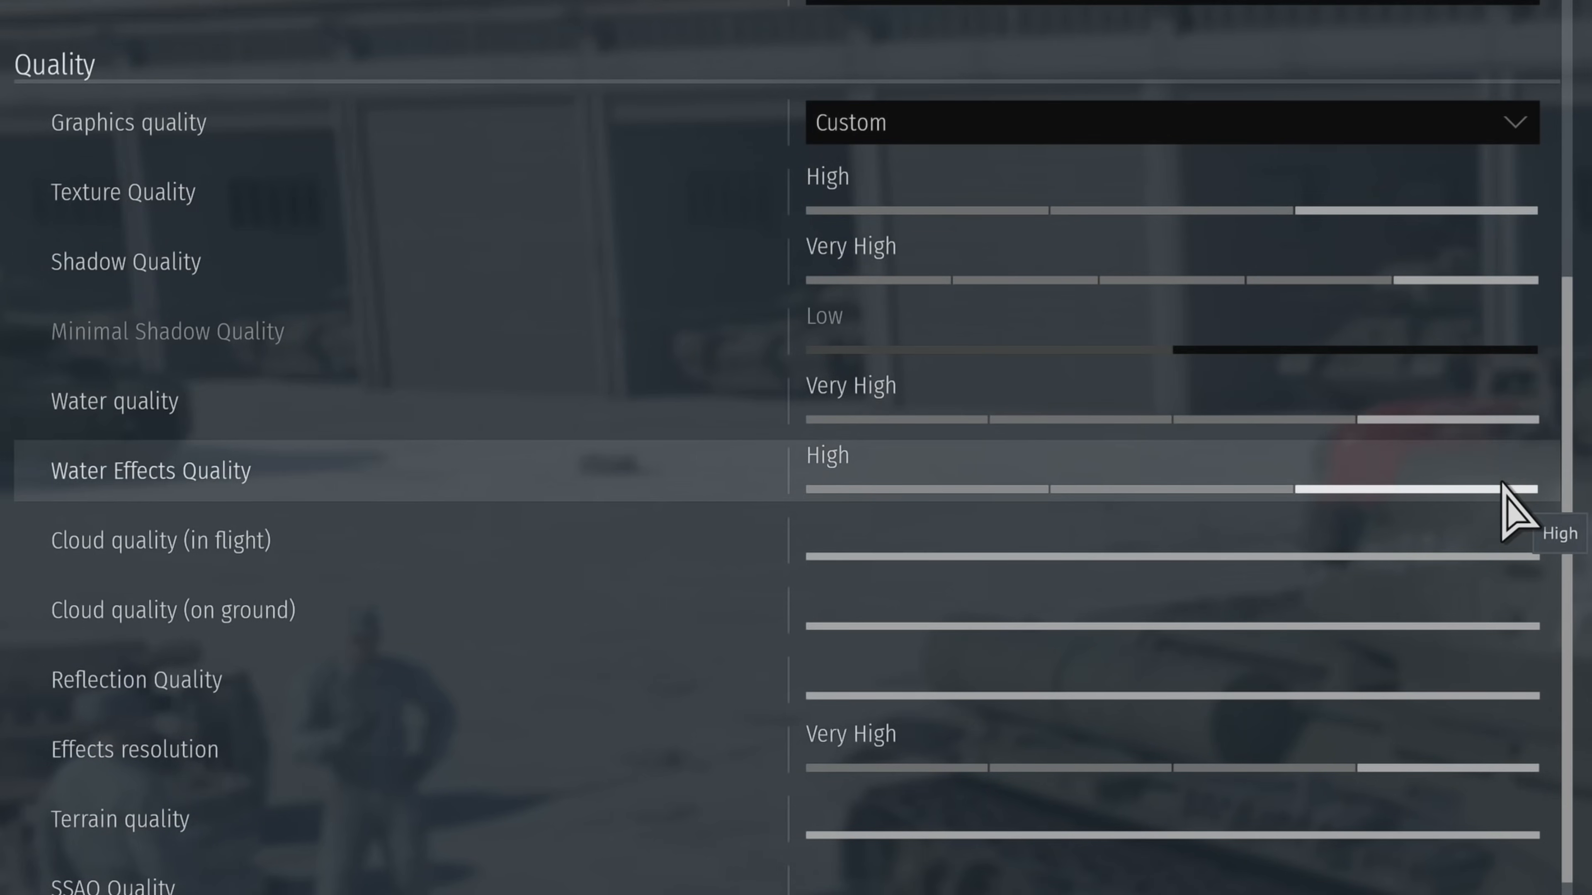
mouse_move(1543, 629)
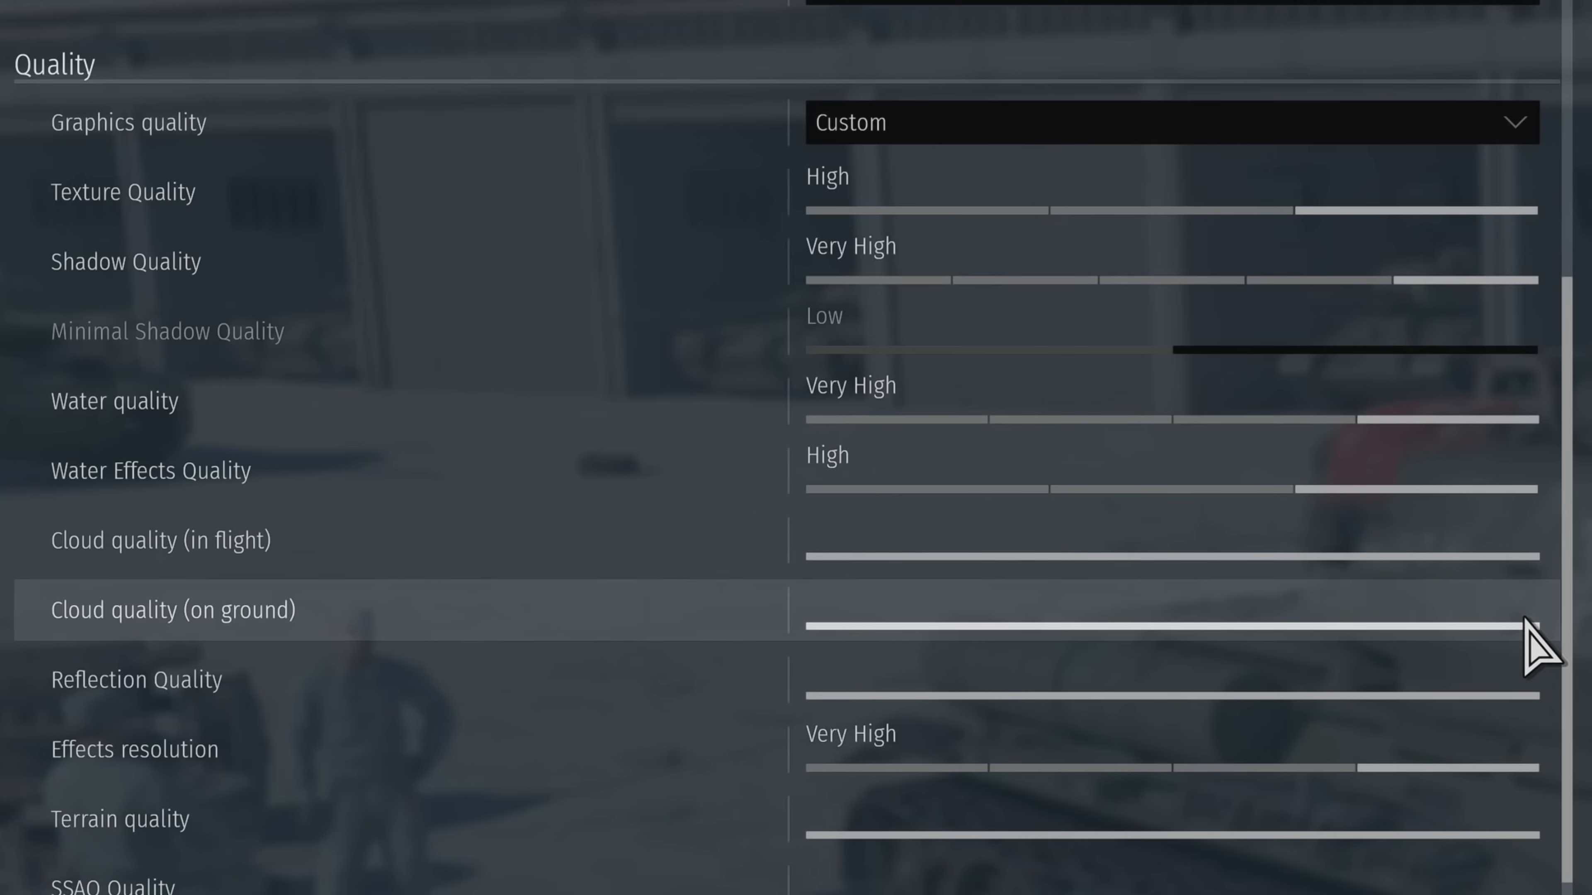
scroll("down", 3)
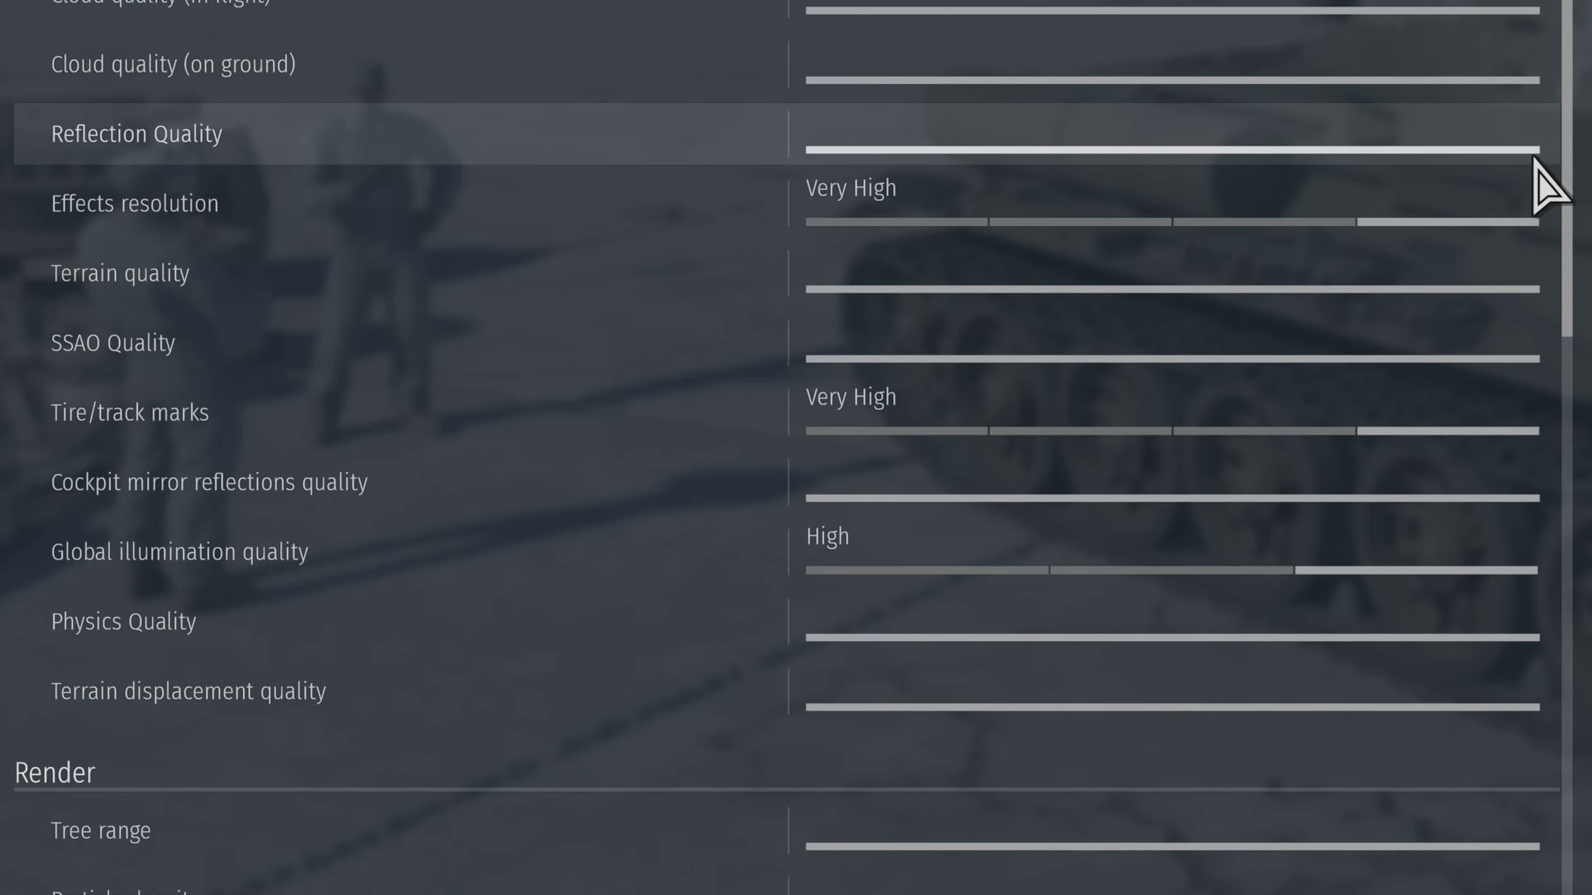
mouse_move(1542, 325)
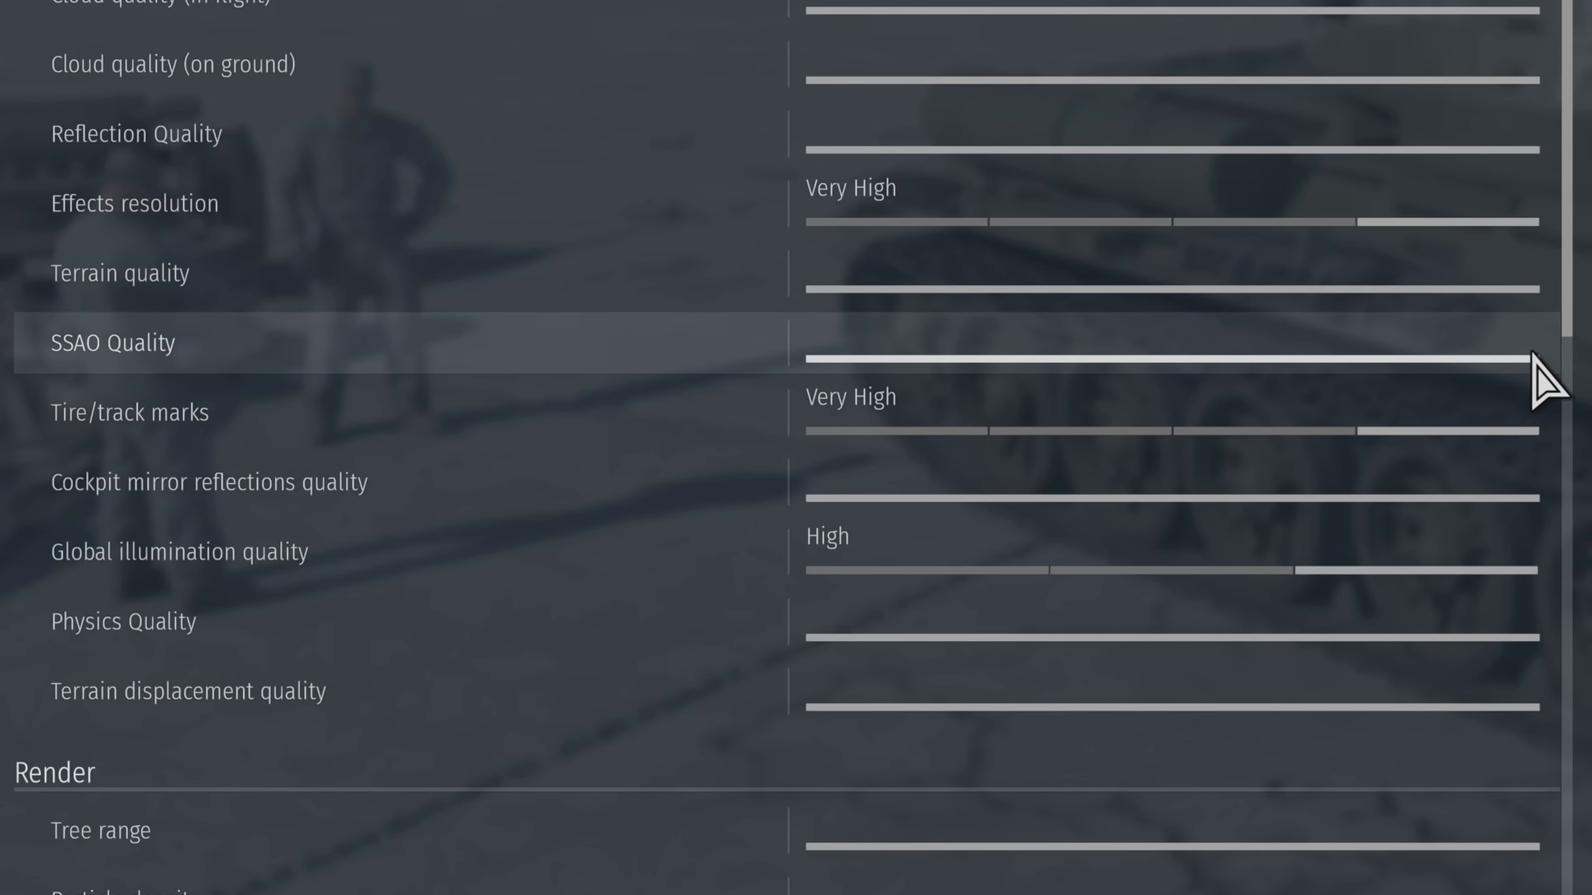
mouse_move(1543, 446)
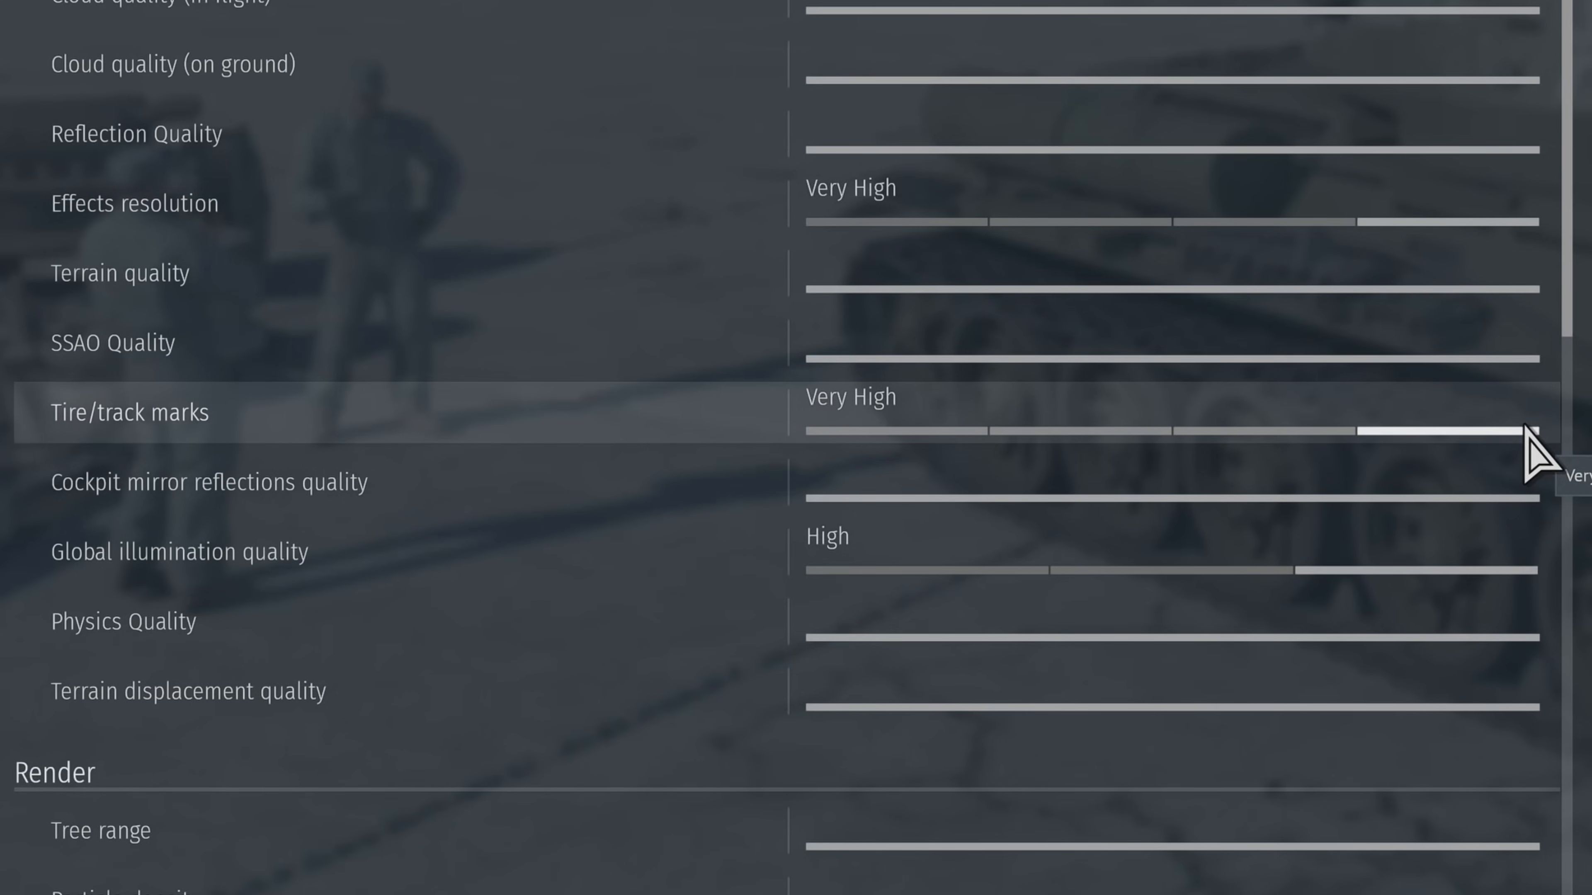
mouse_move(1538, 523)
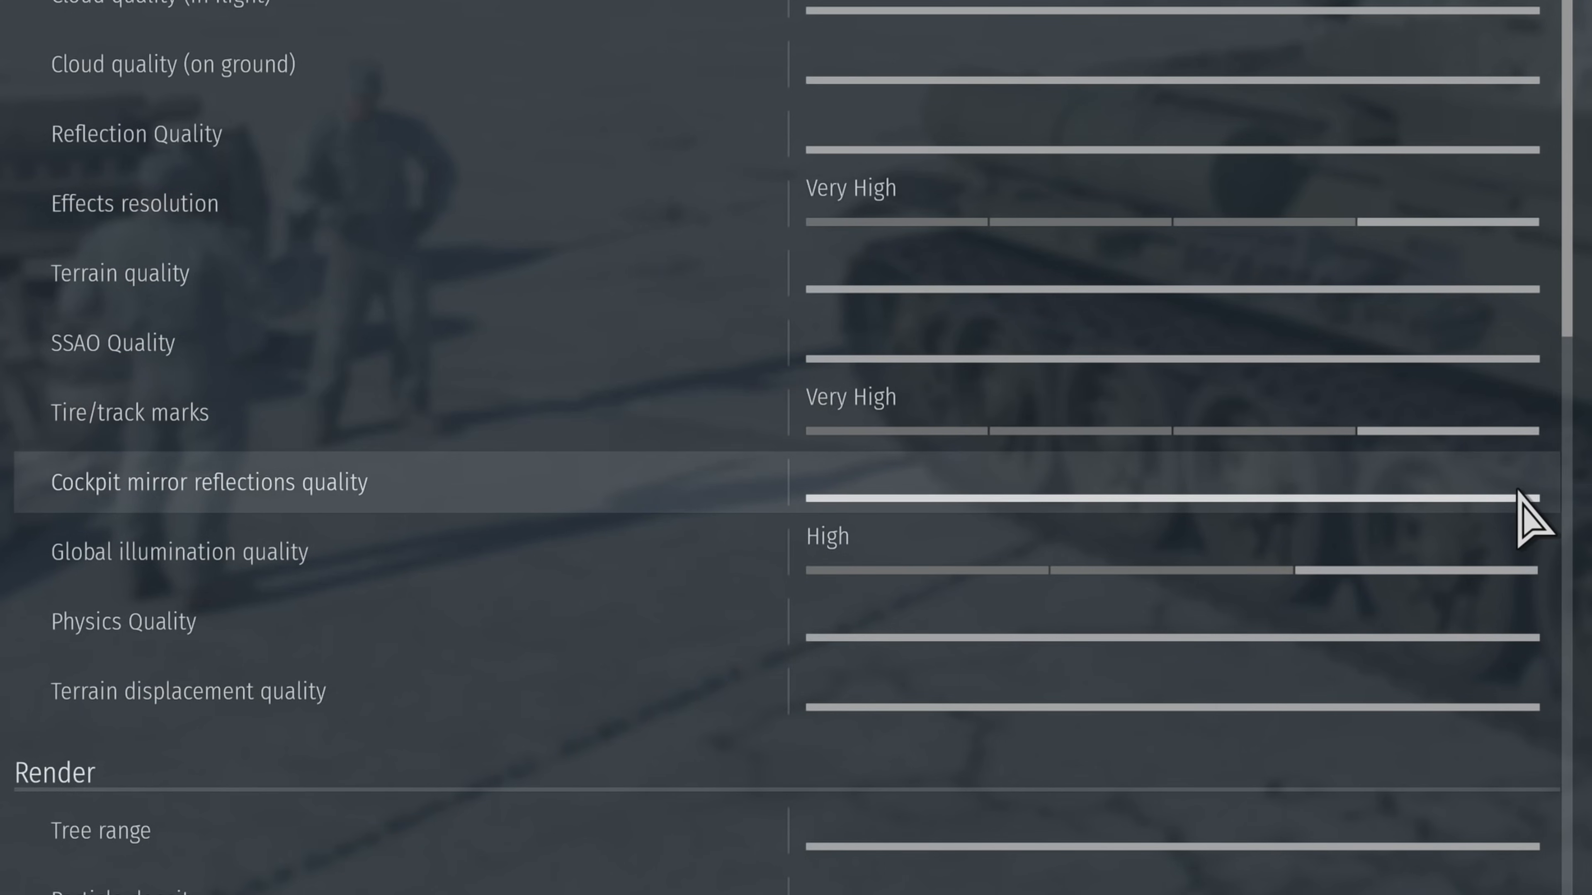
mouse_move(1533, 569)
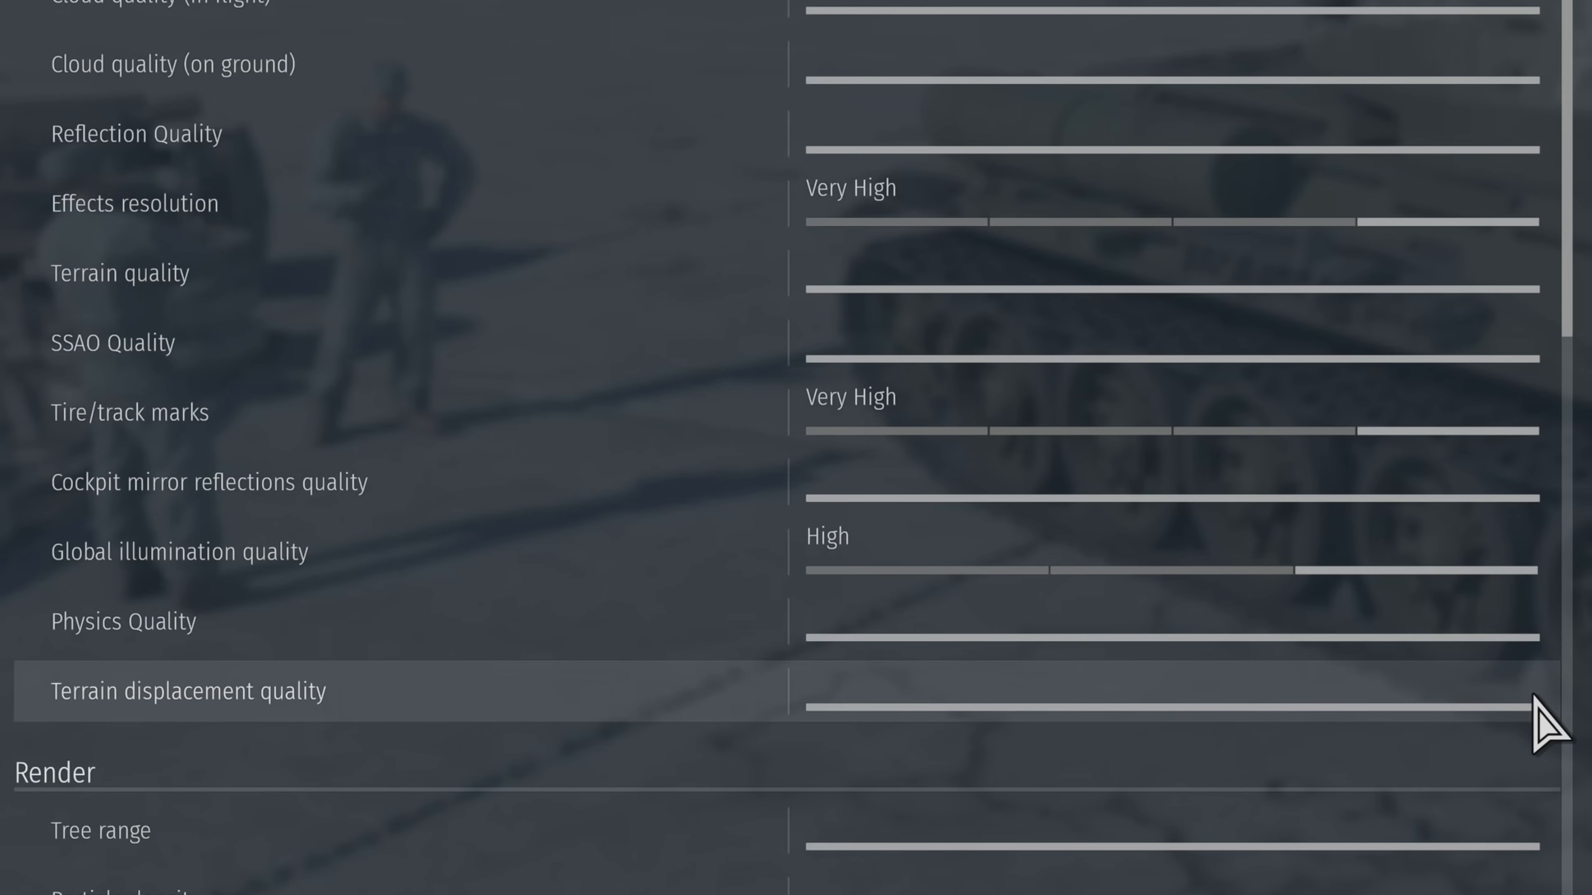
scroll("down", 3)
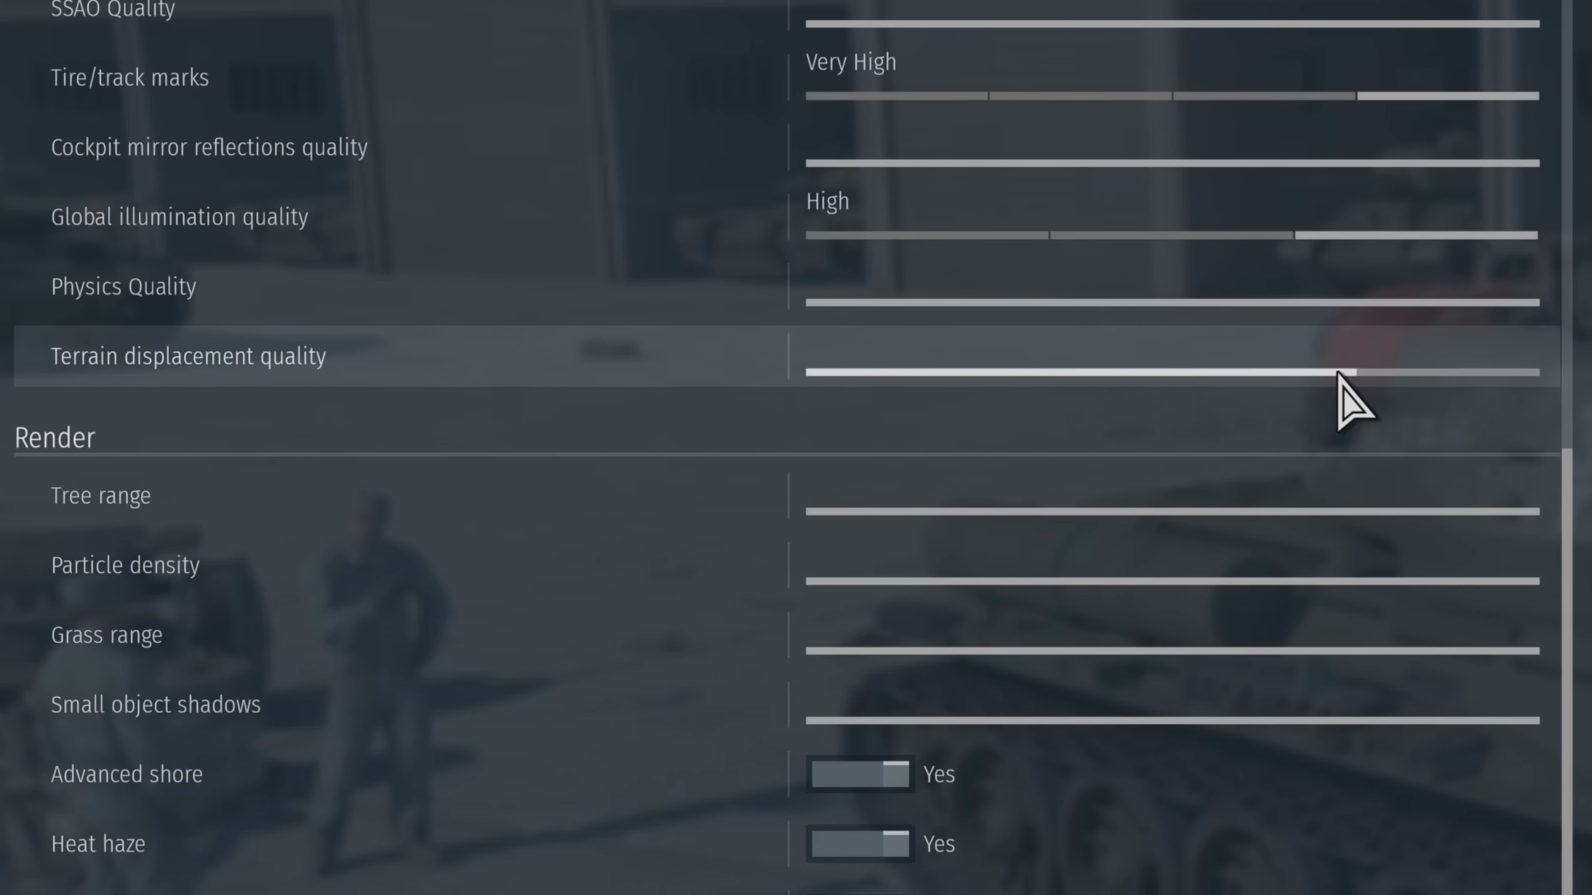
left_click_drag(1350, 371, 975, 371)
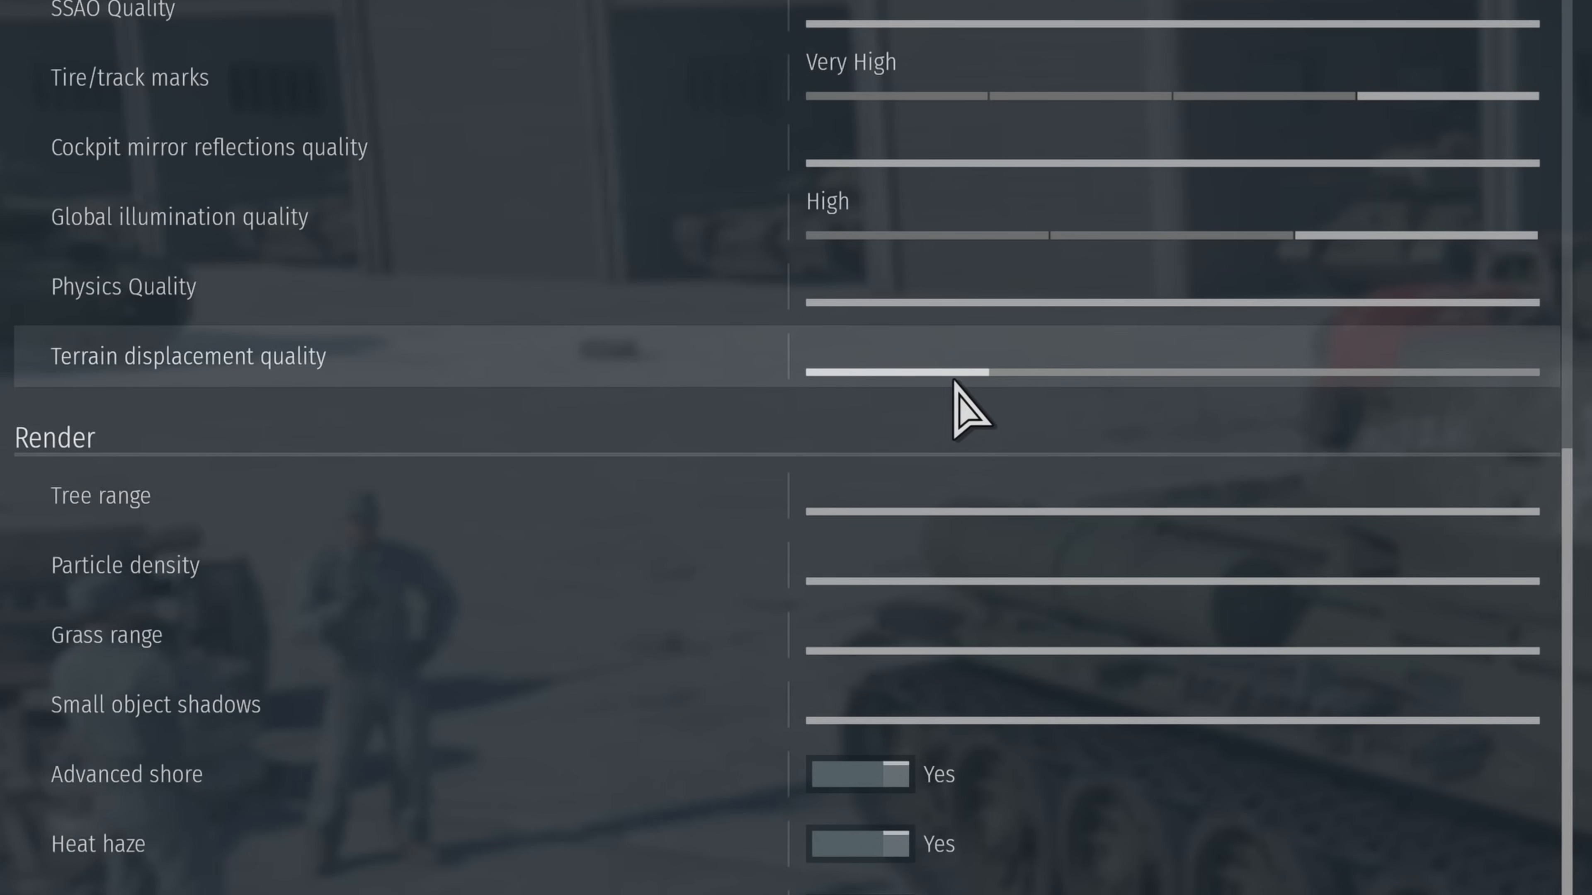
mouse_move(990, 406)
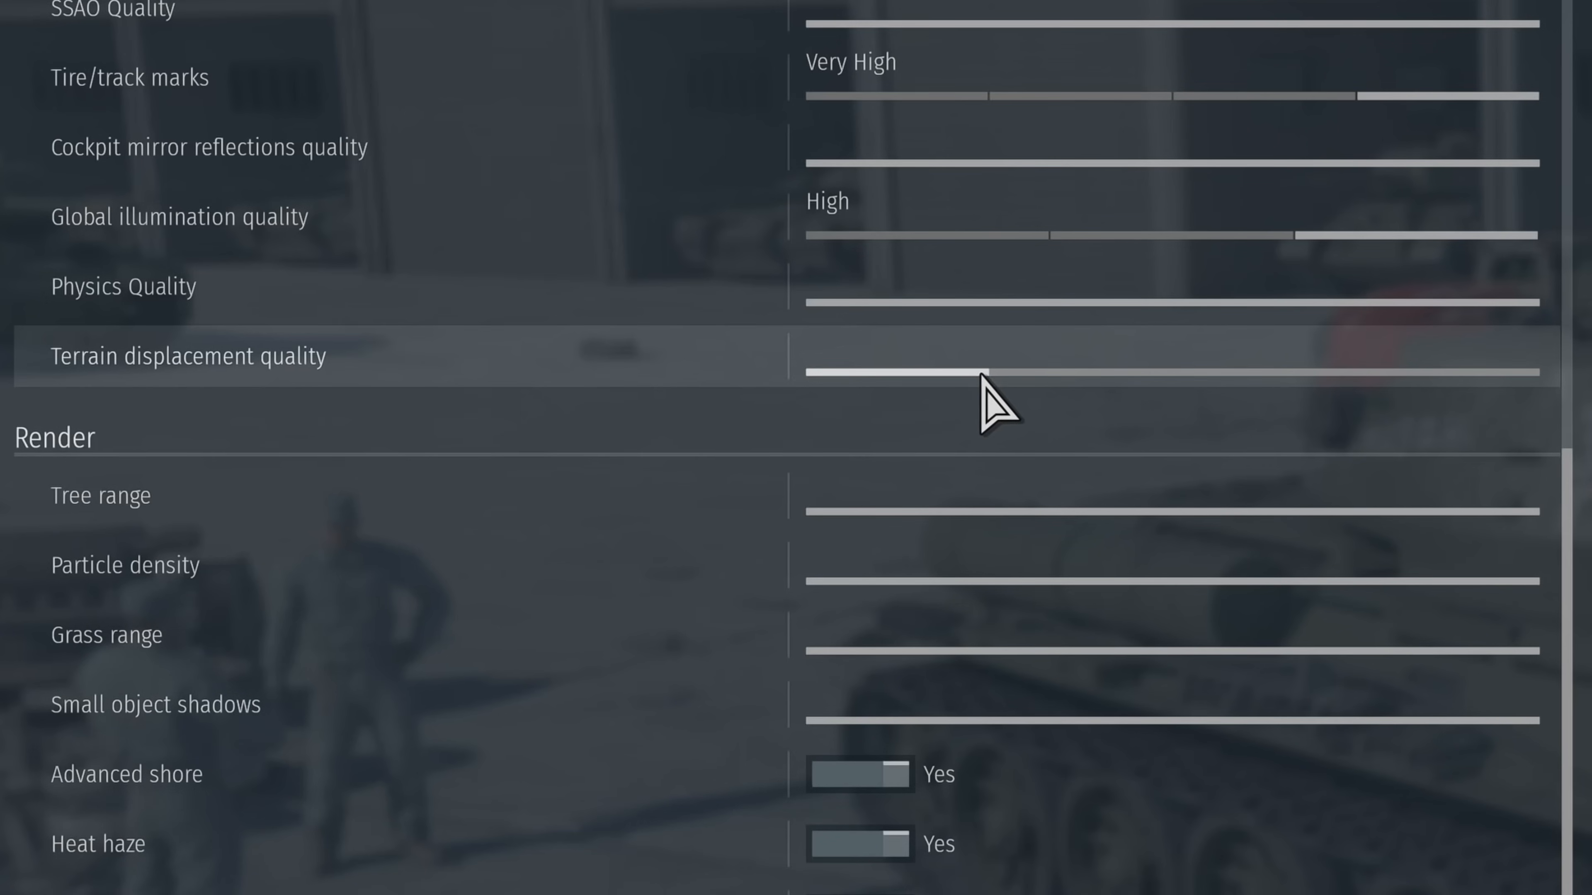
left_click_drag(985, 371, 802, 371)
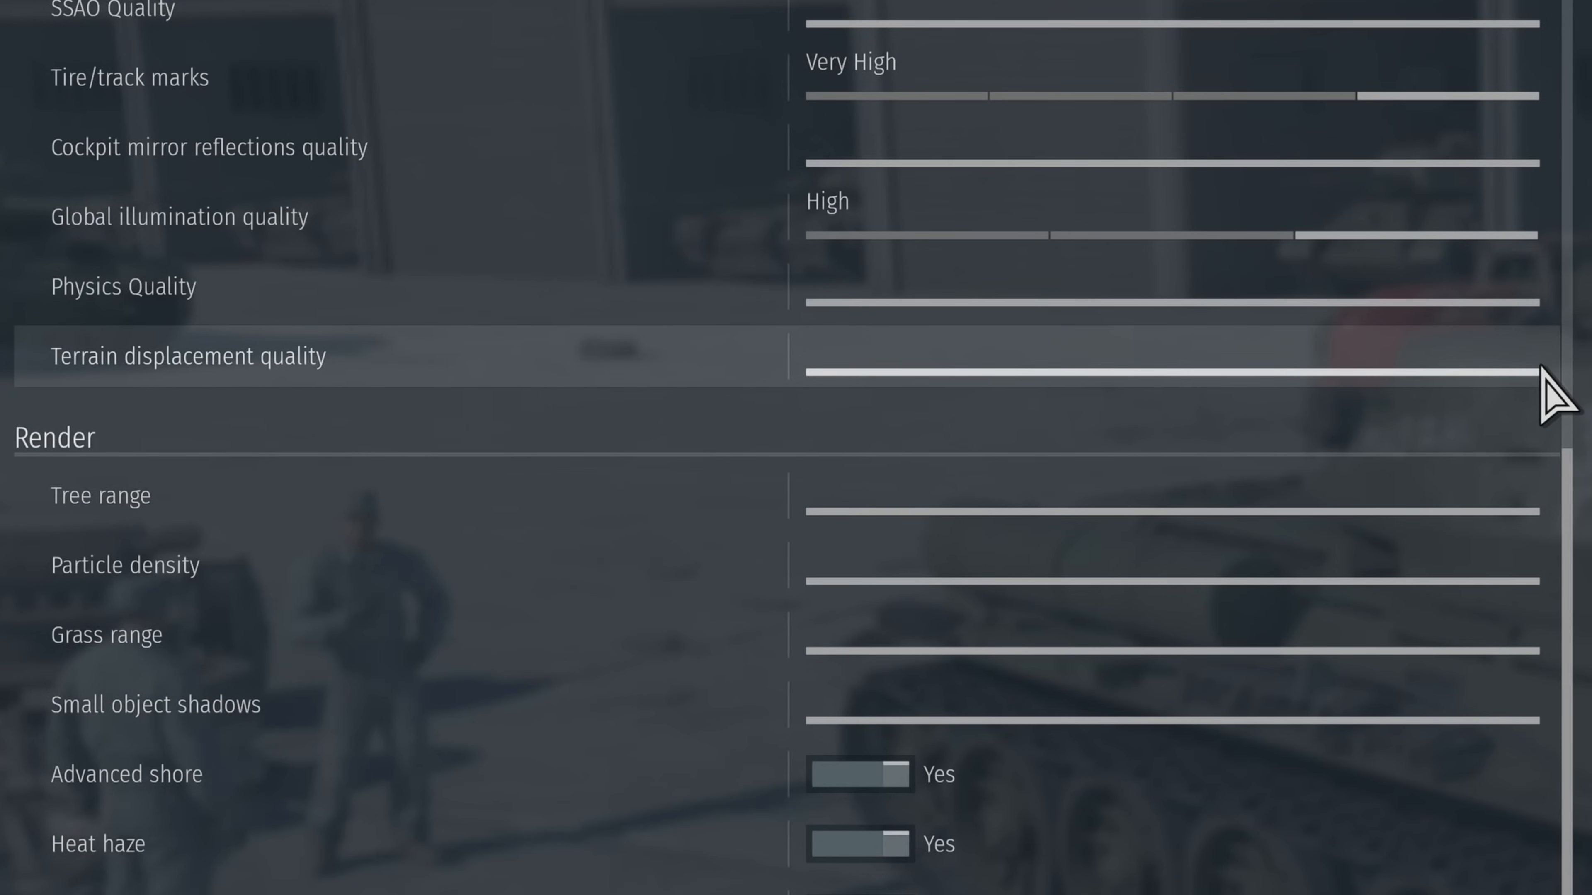
scroll("down", 3)
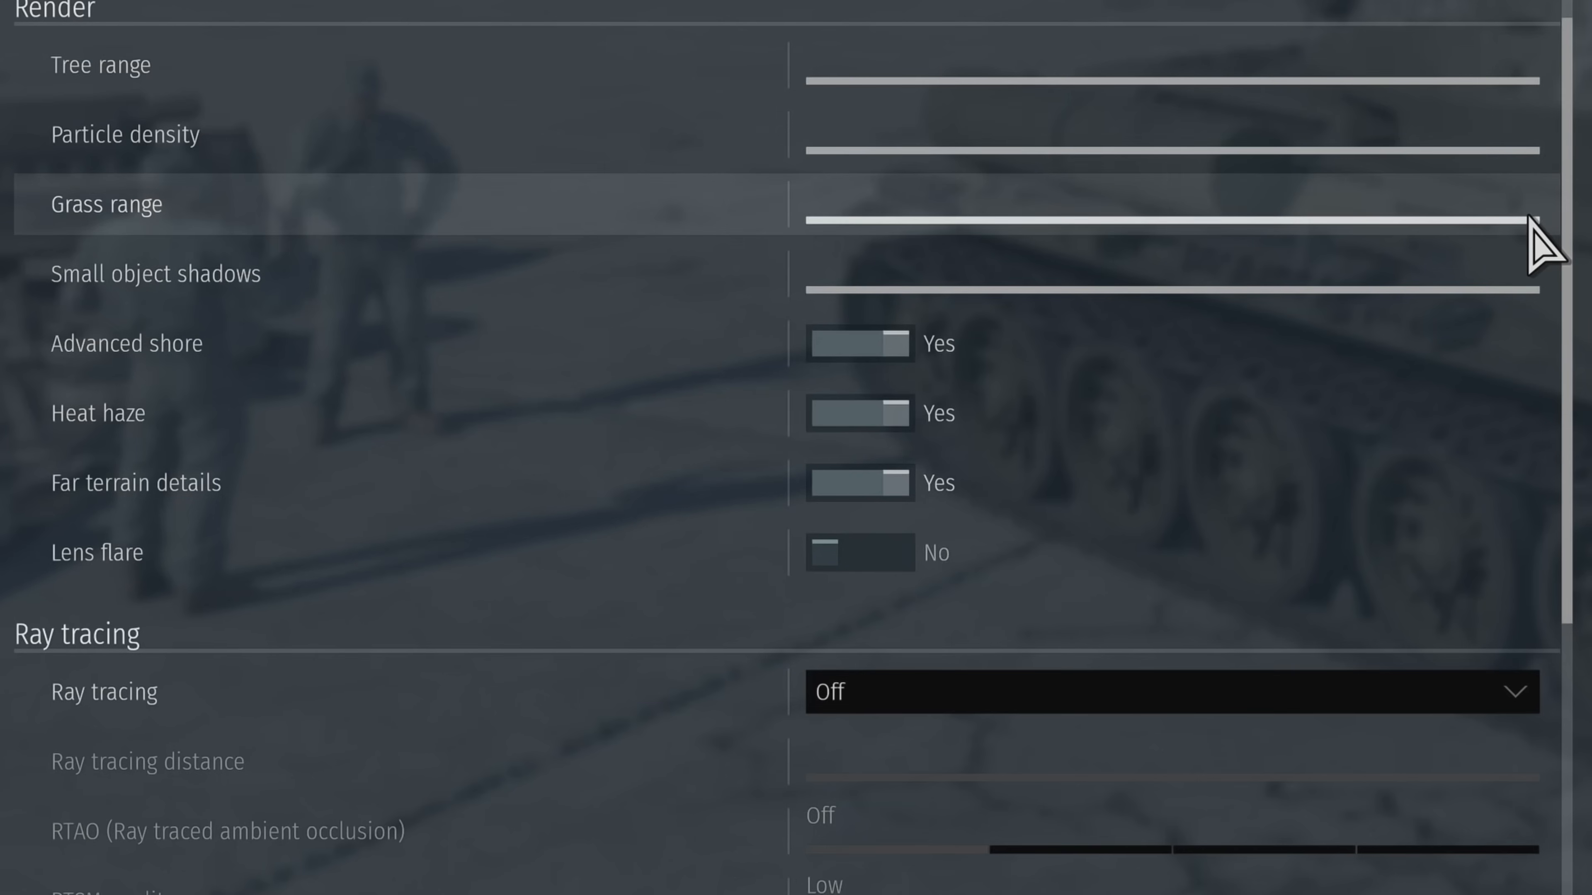
mouse_move(1568, 289)
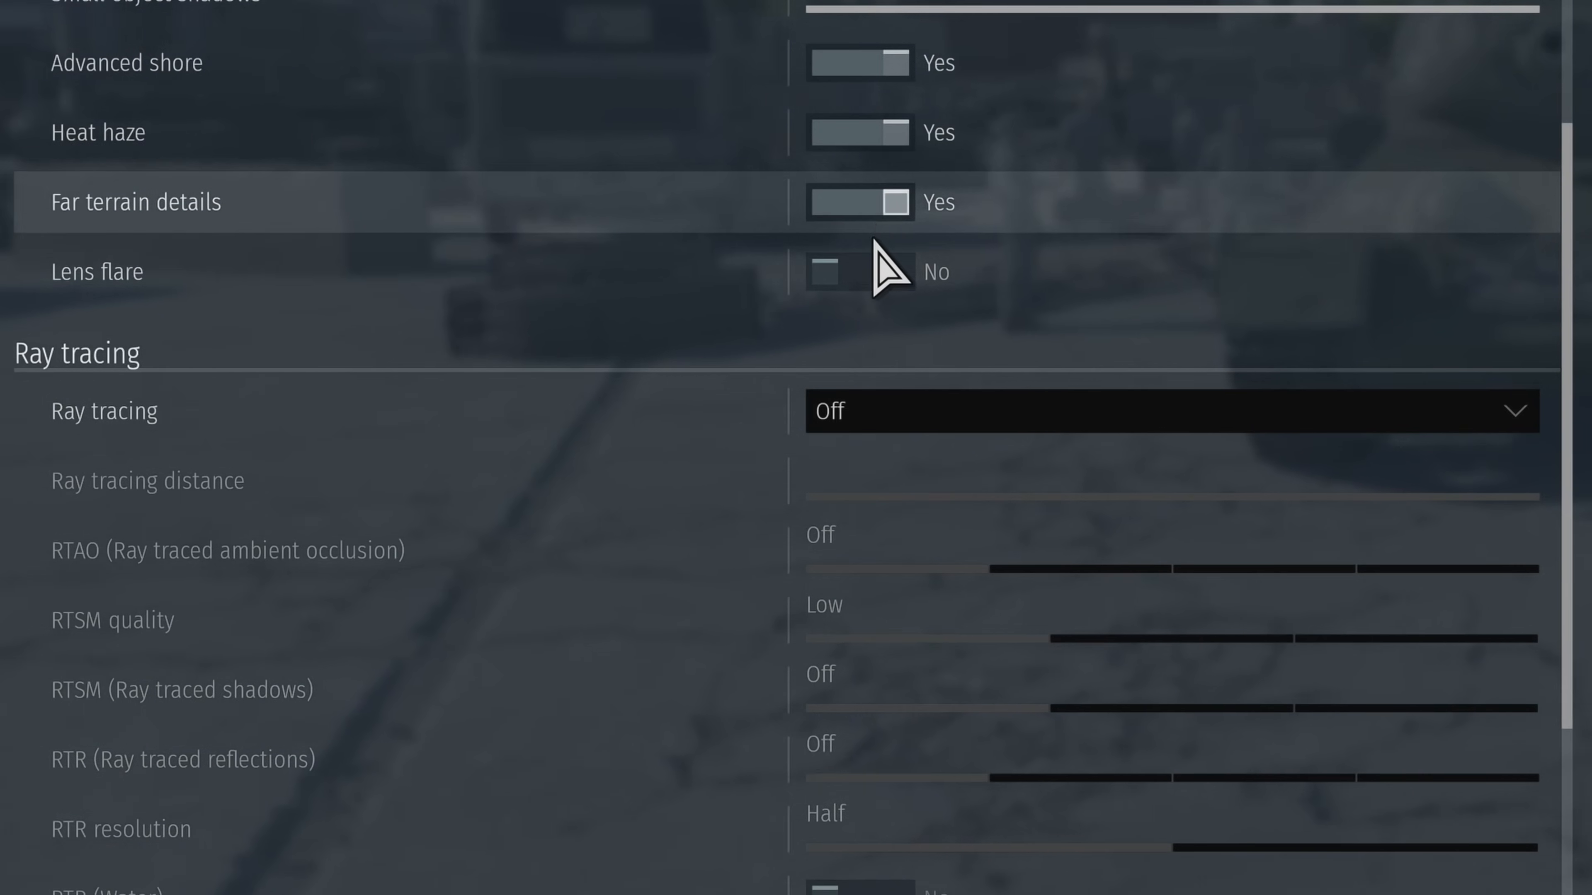
- Scroll past Render and Ray tracing and set Motion blur strength to zero
scroll("down", 3)
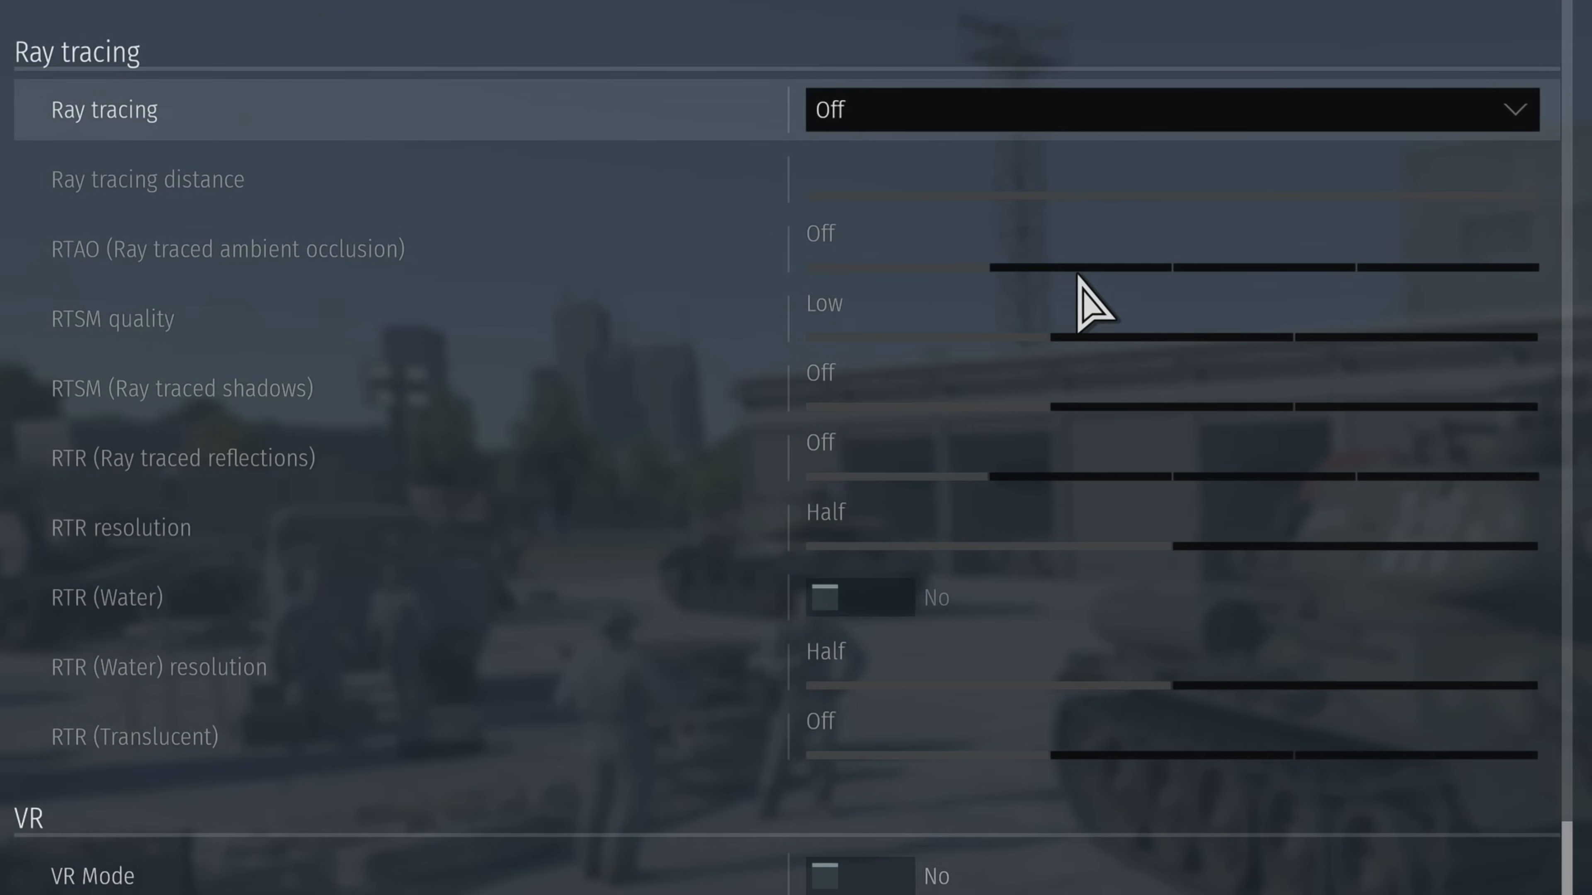
mouse_move(1142, 761)
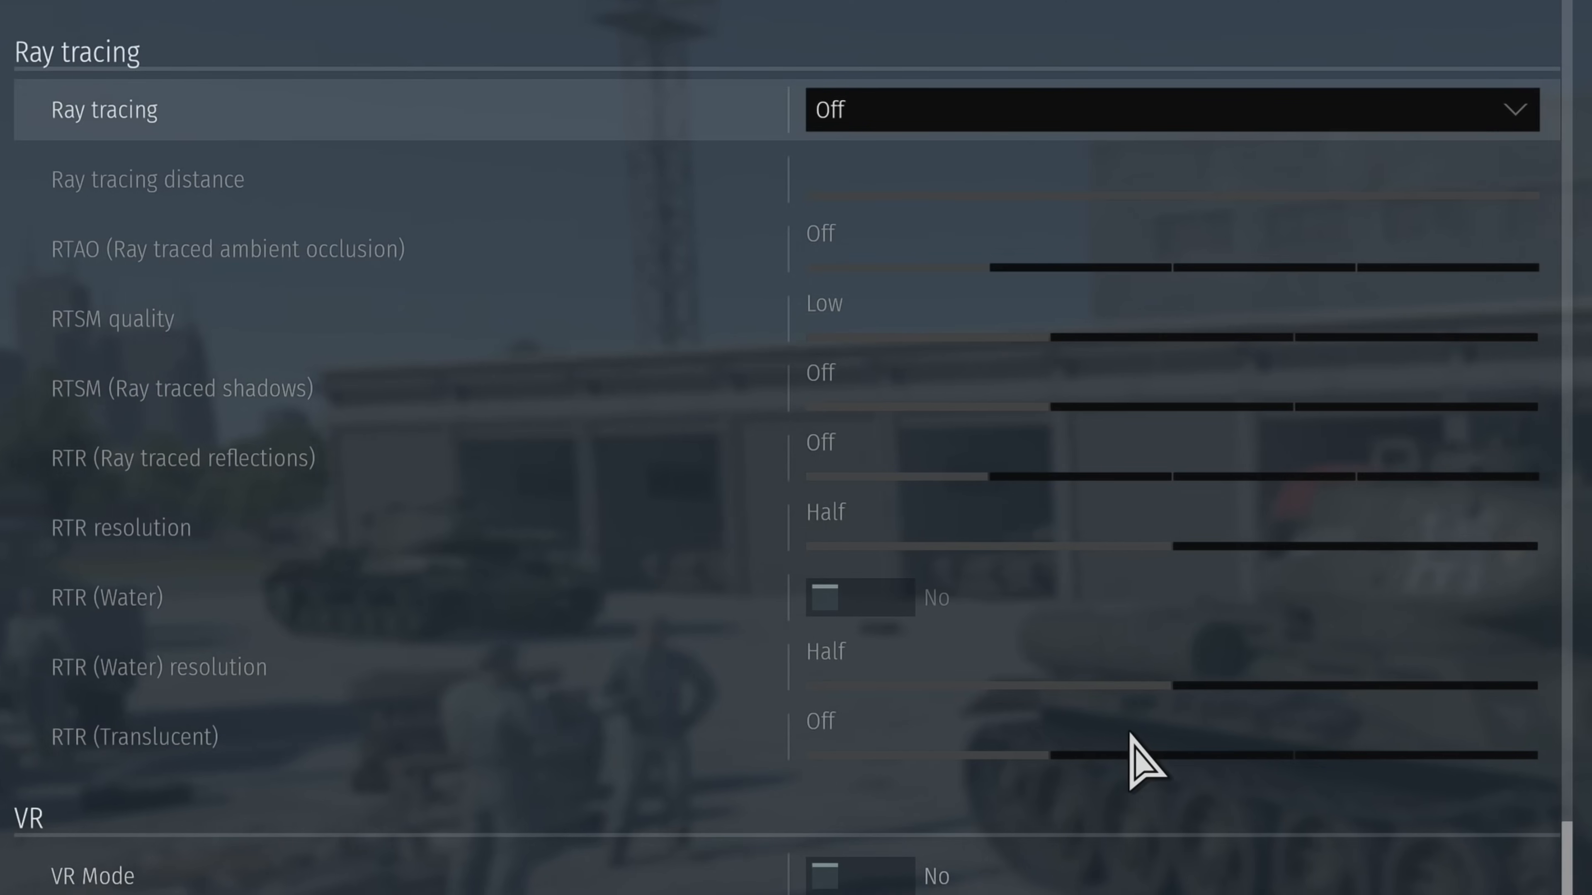
scroll("down", 3)
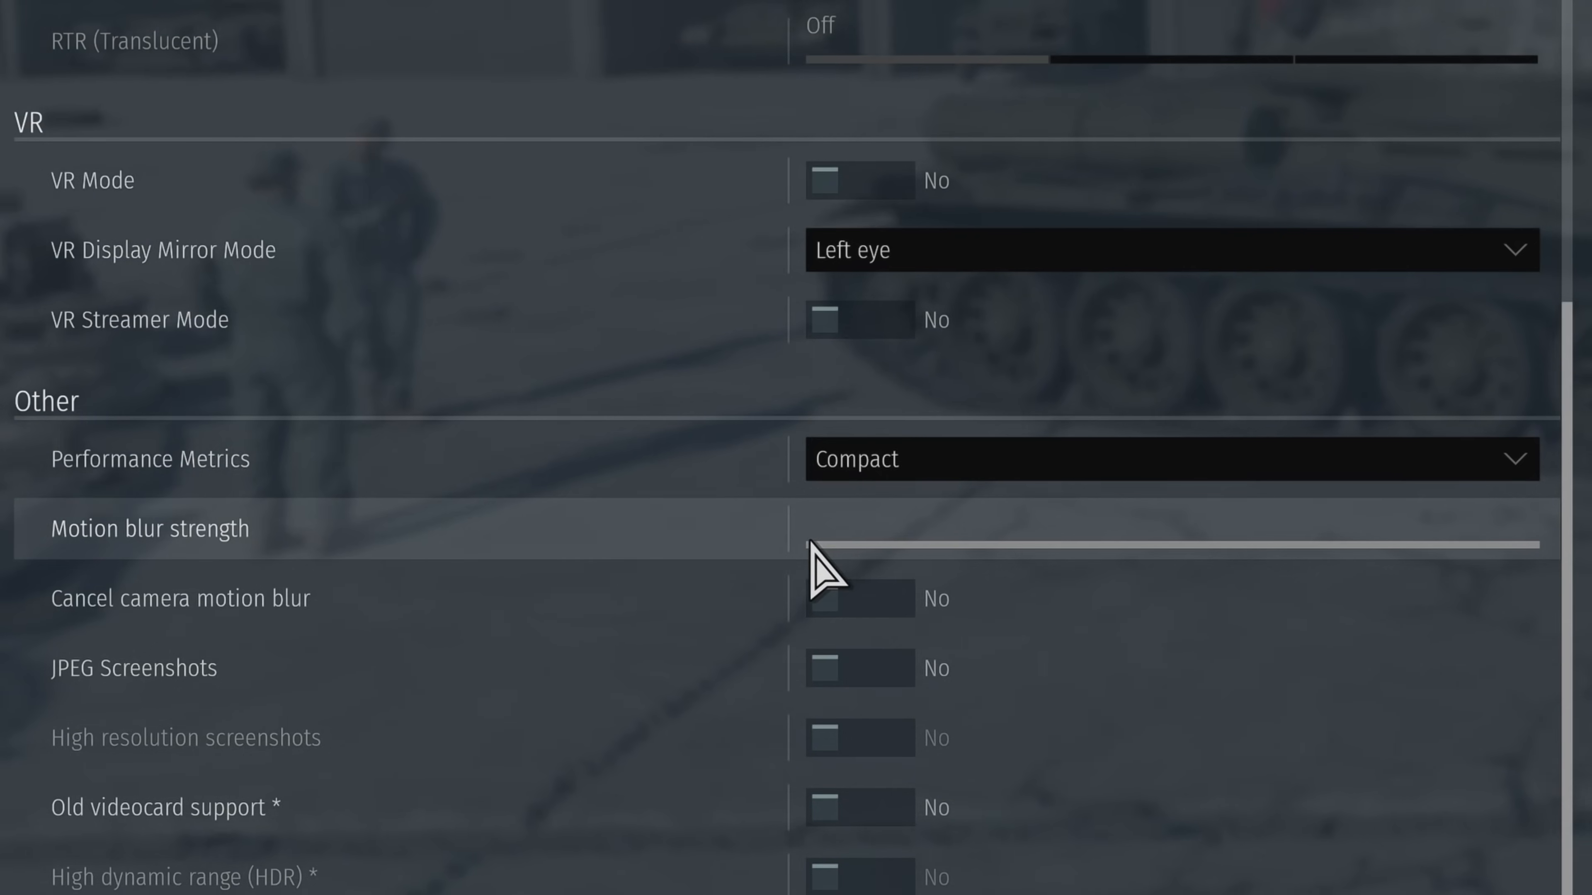
left_click_drag(822, 547, 954, 546)
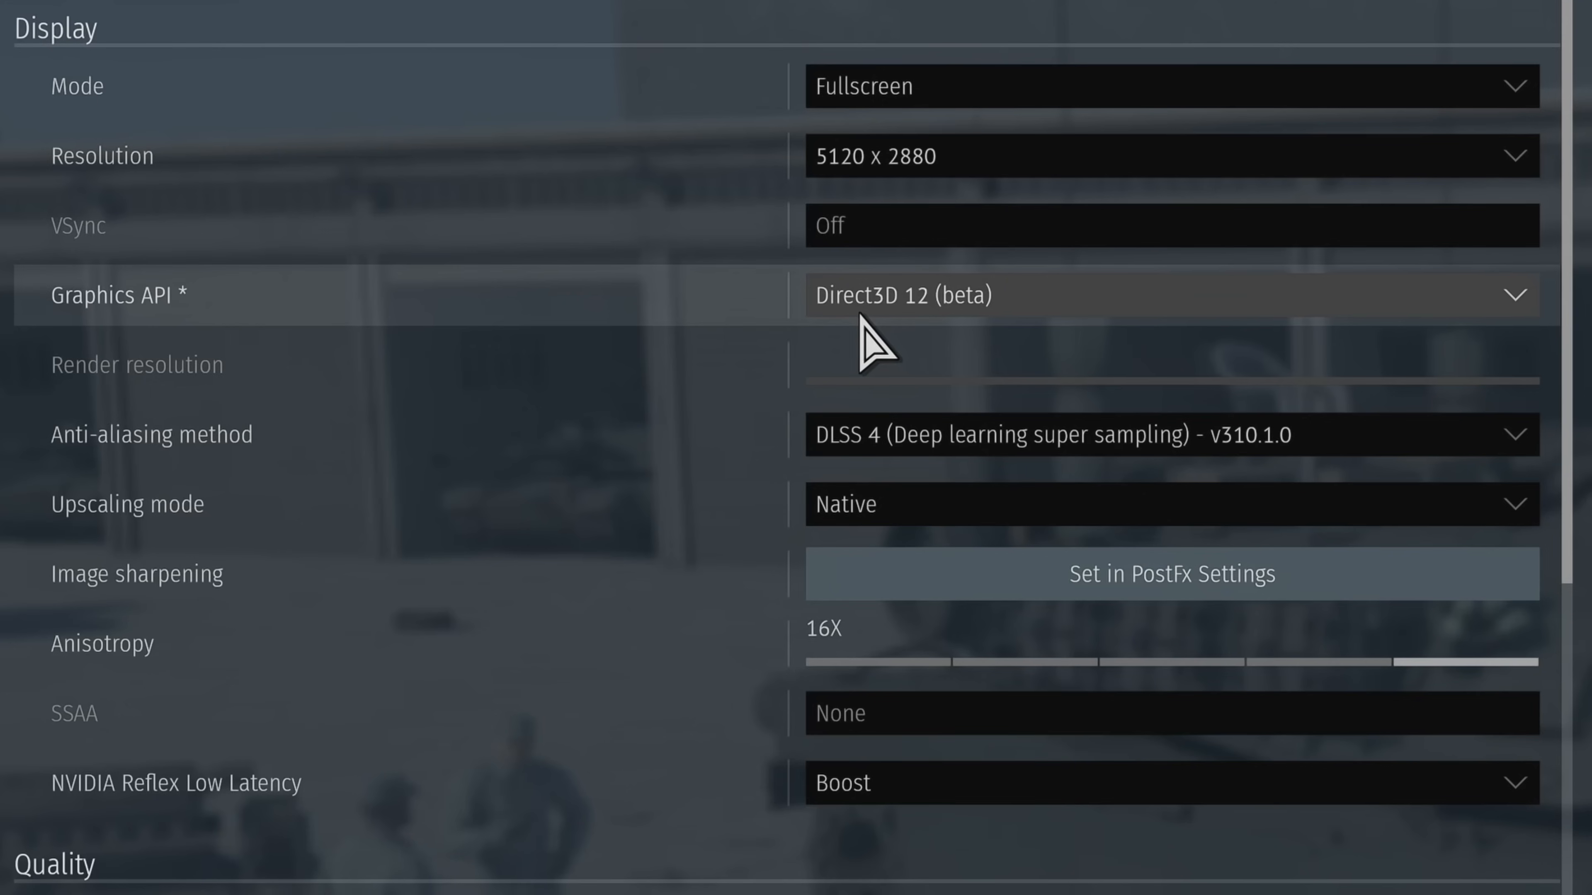
mouse_move(924, 345)
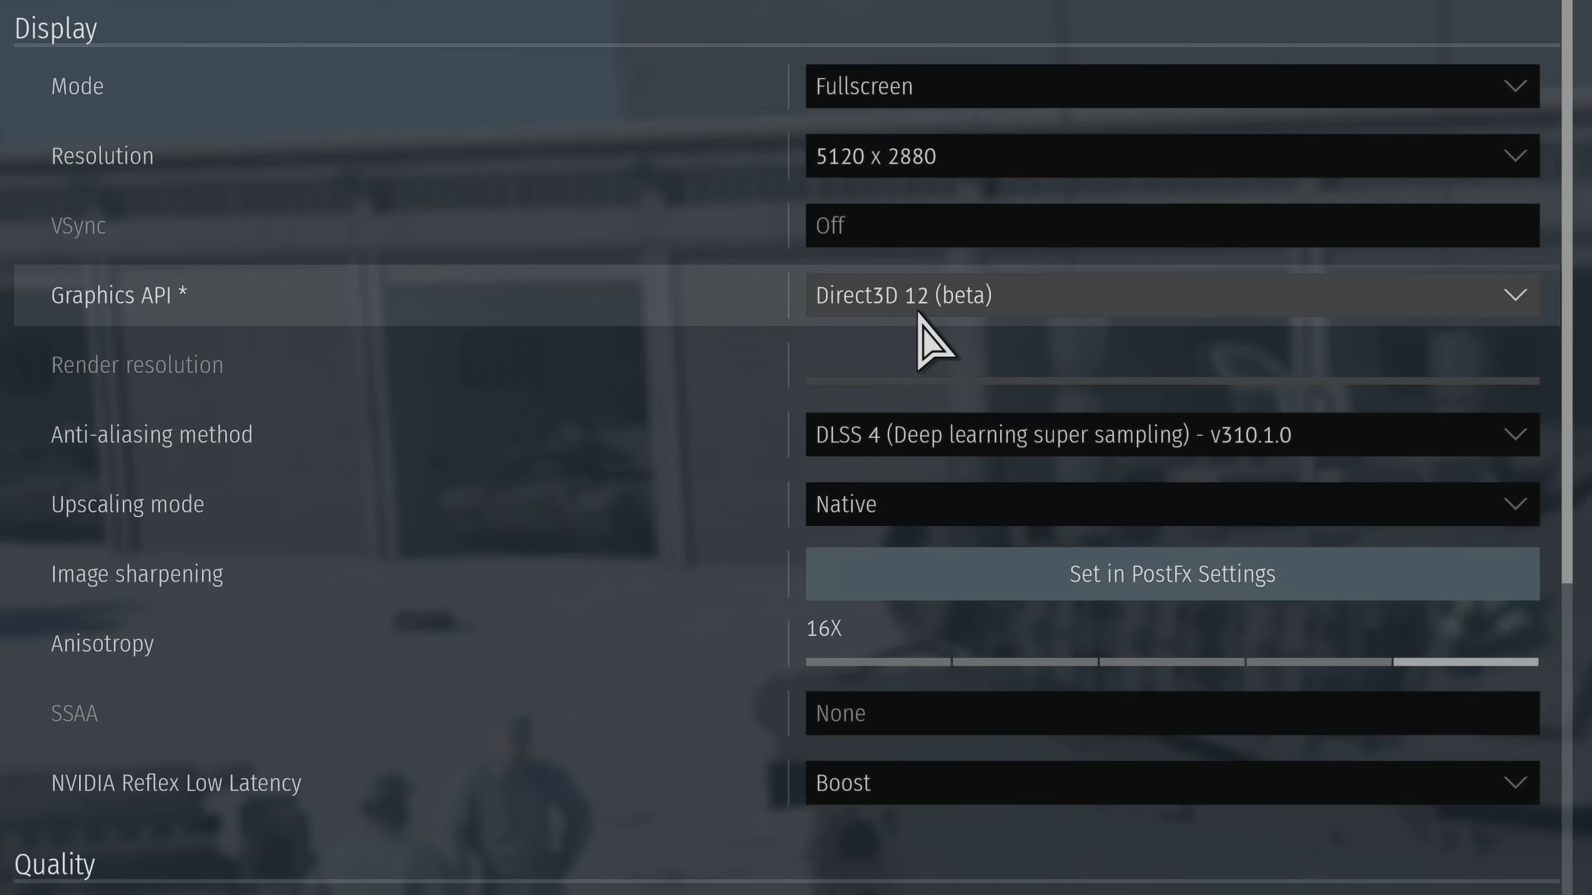
- Keep Direct3D 12 (beta) as the Graphics API
left_click(1167, 295)
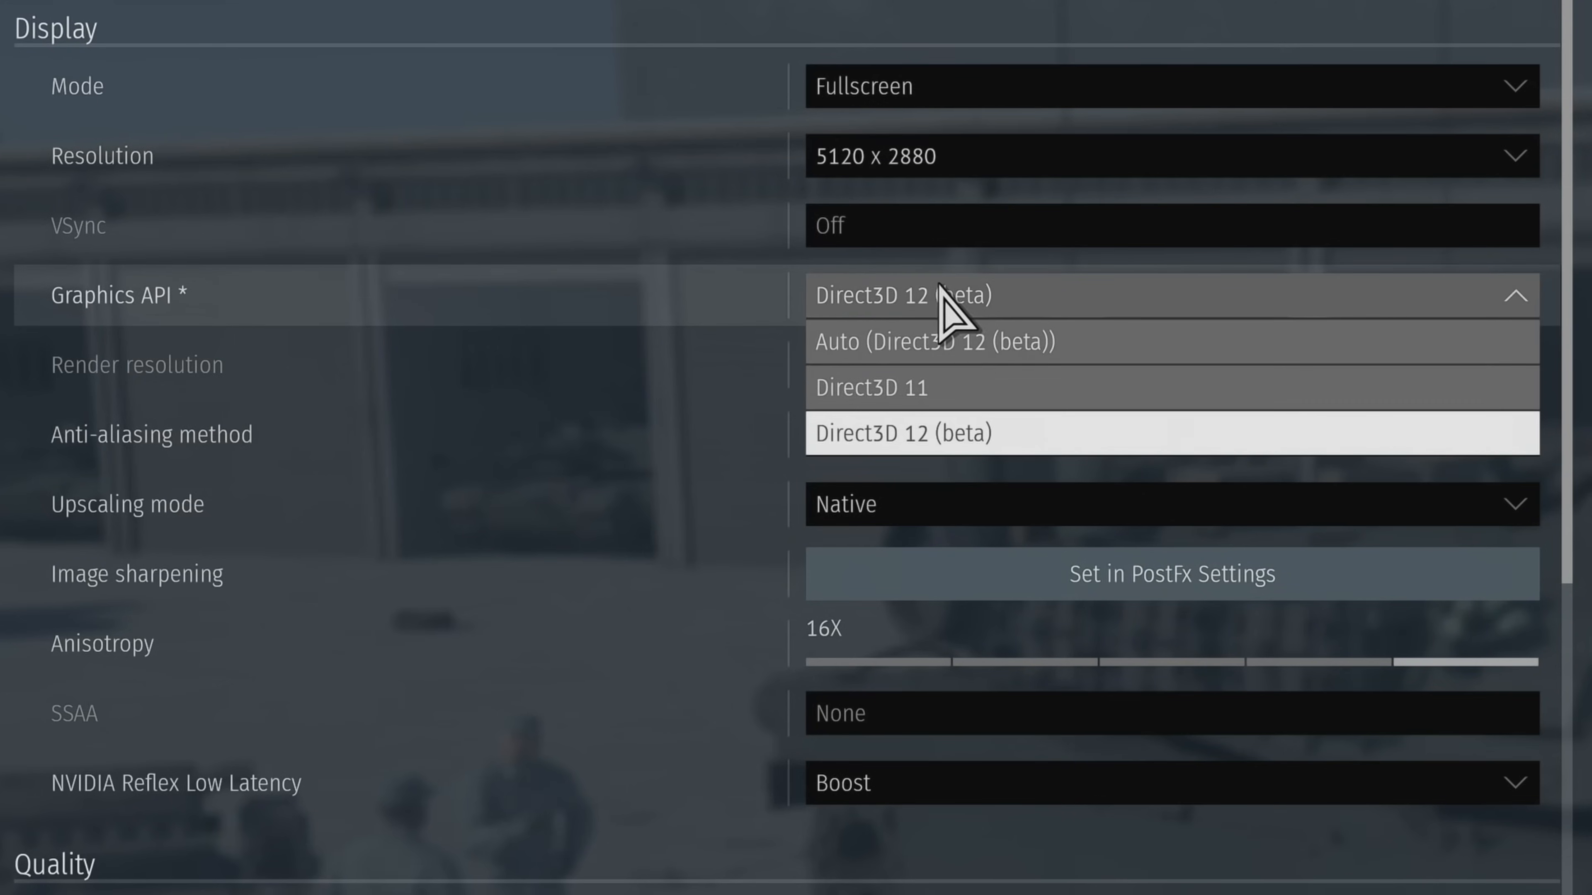
left_click(901, 432)
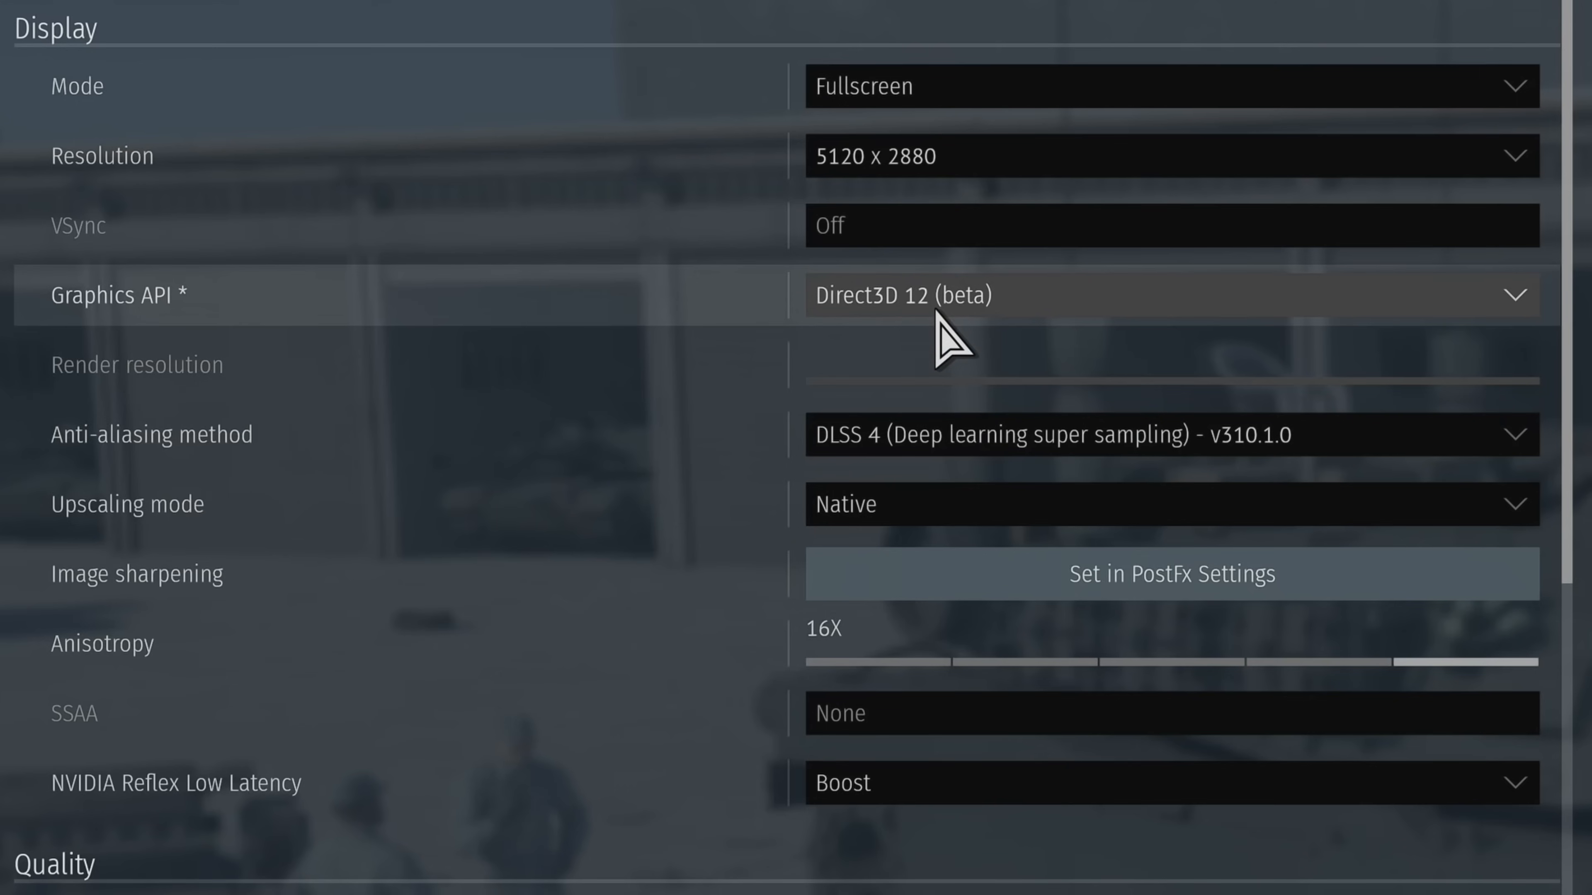
scroll("down", 3)
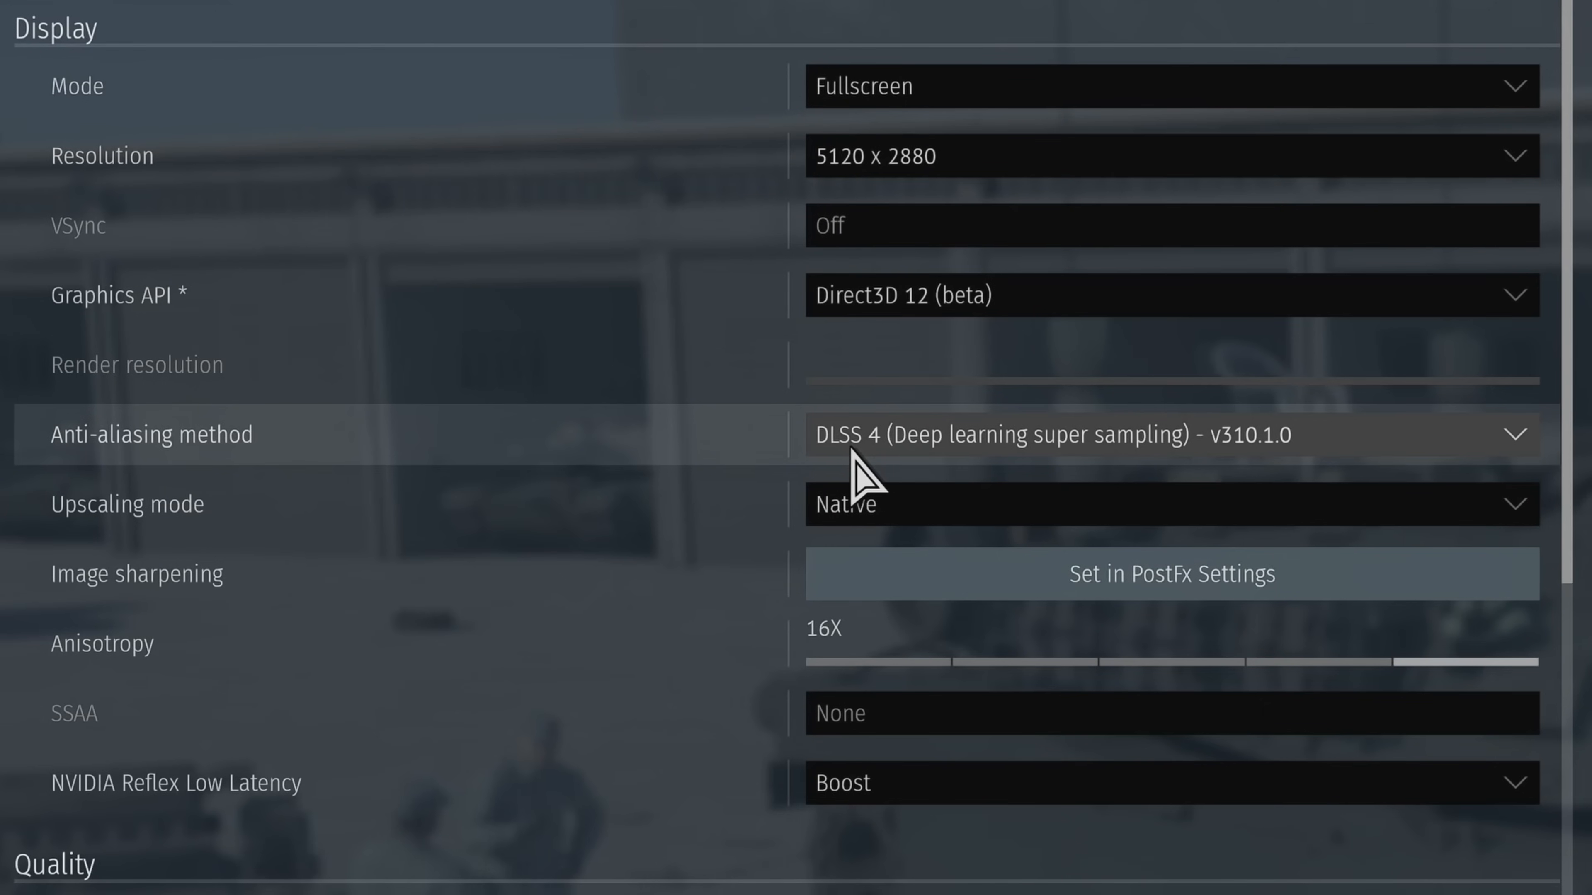
mouse_move(873, 183)
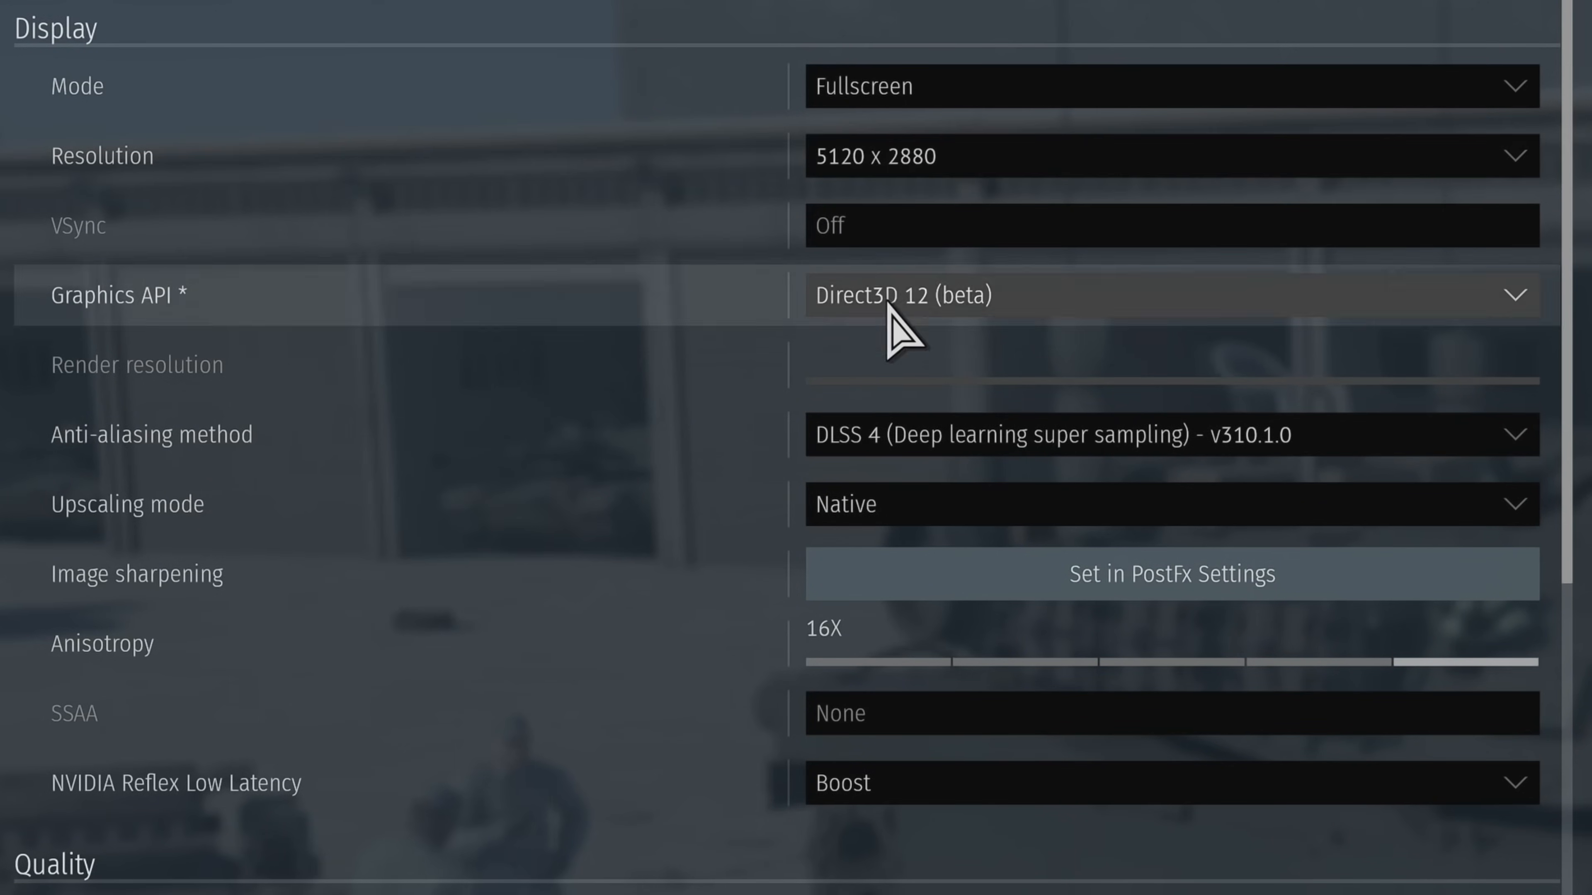
mouse_move(919, 505)
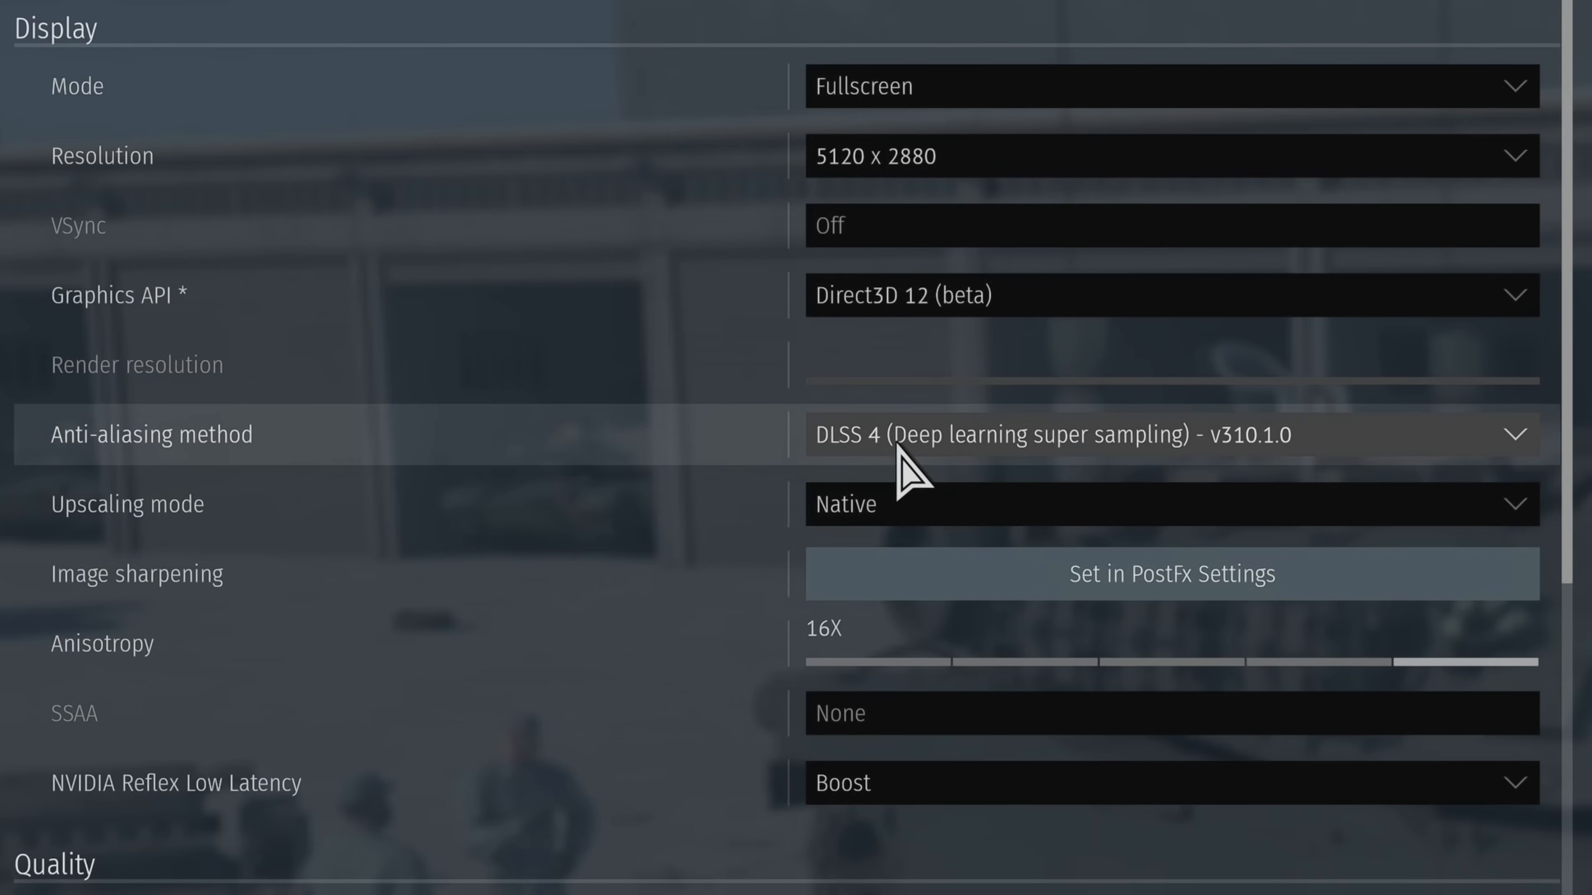
- Choose DLSS 4 anti-aliasing with Native upscaling and apply the graphics settings
left_click(1167, 434)
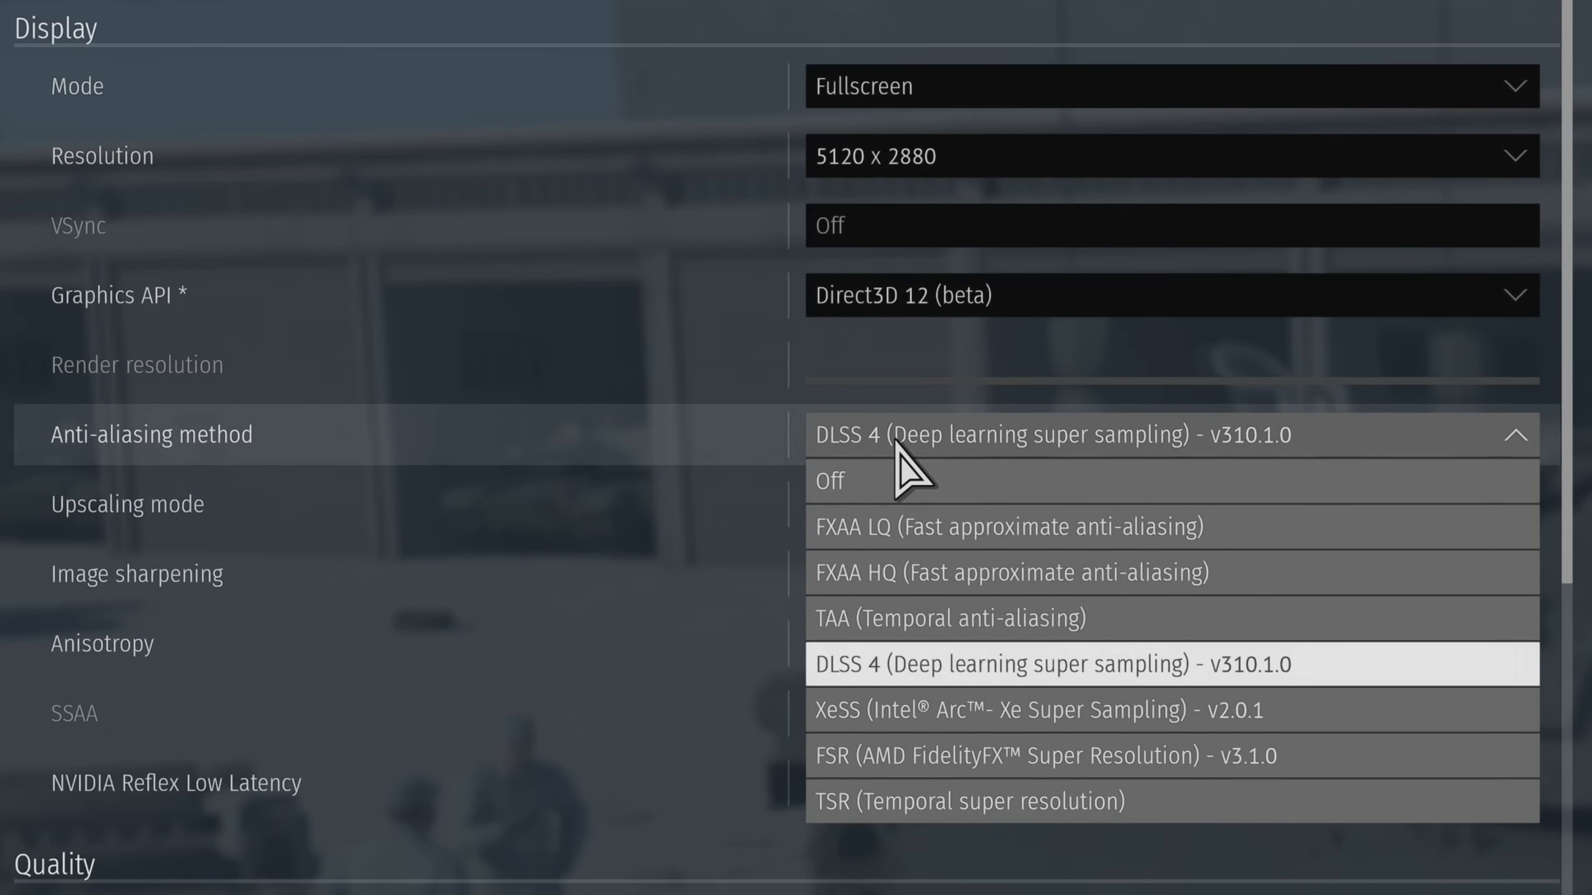
left_click(1051, 664)
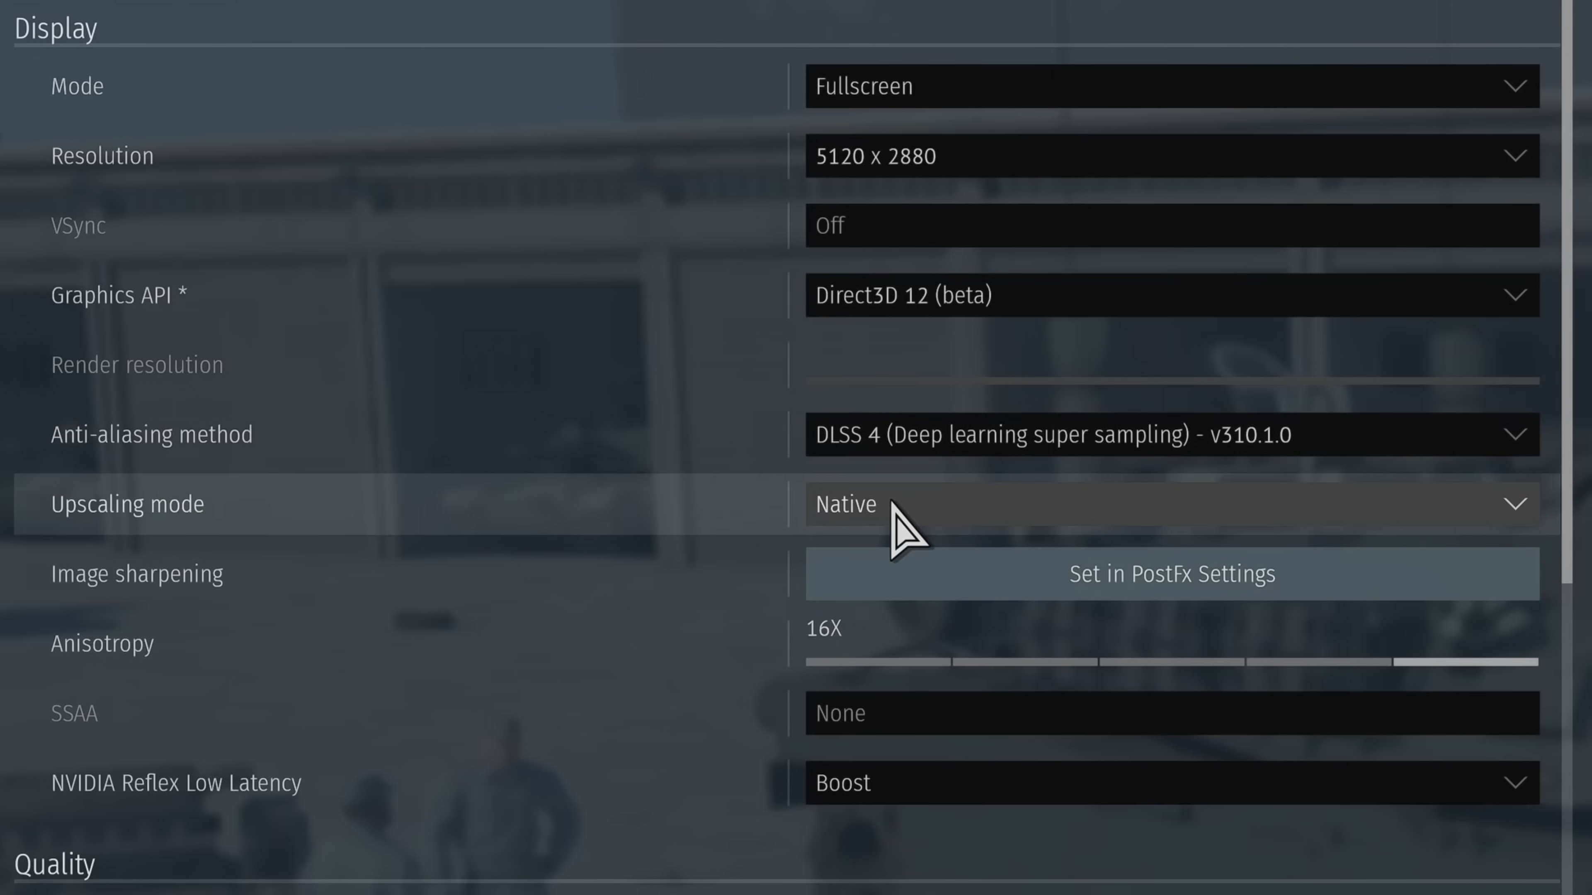
left_click(1167, 505)
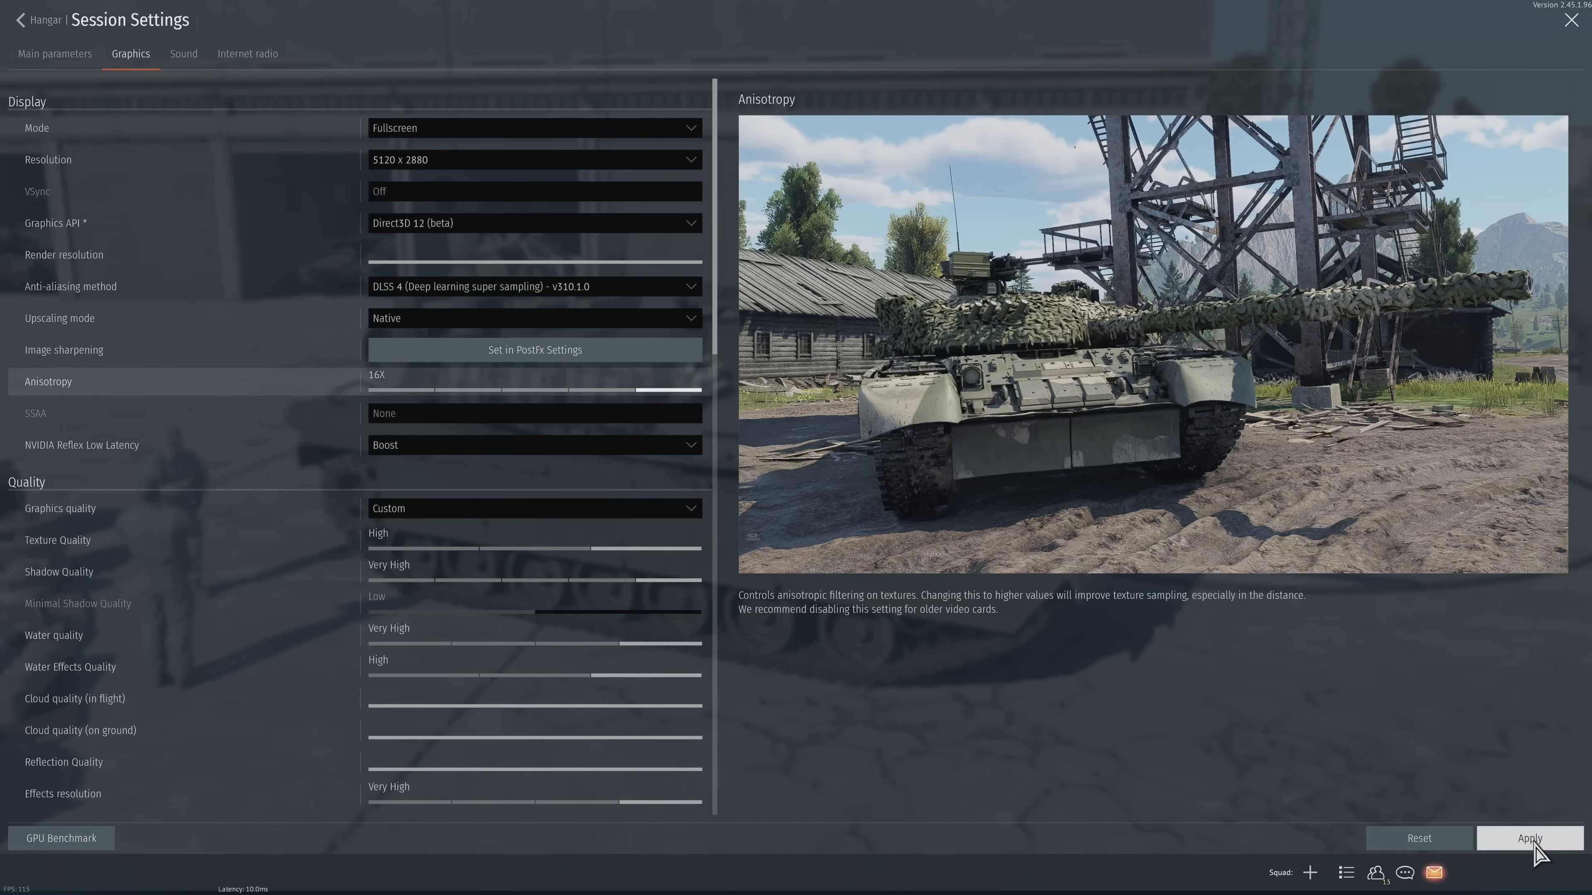
left_click(1527, 837)
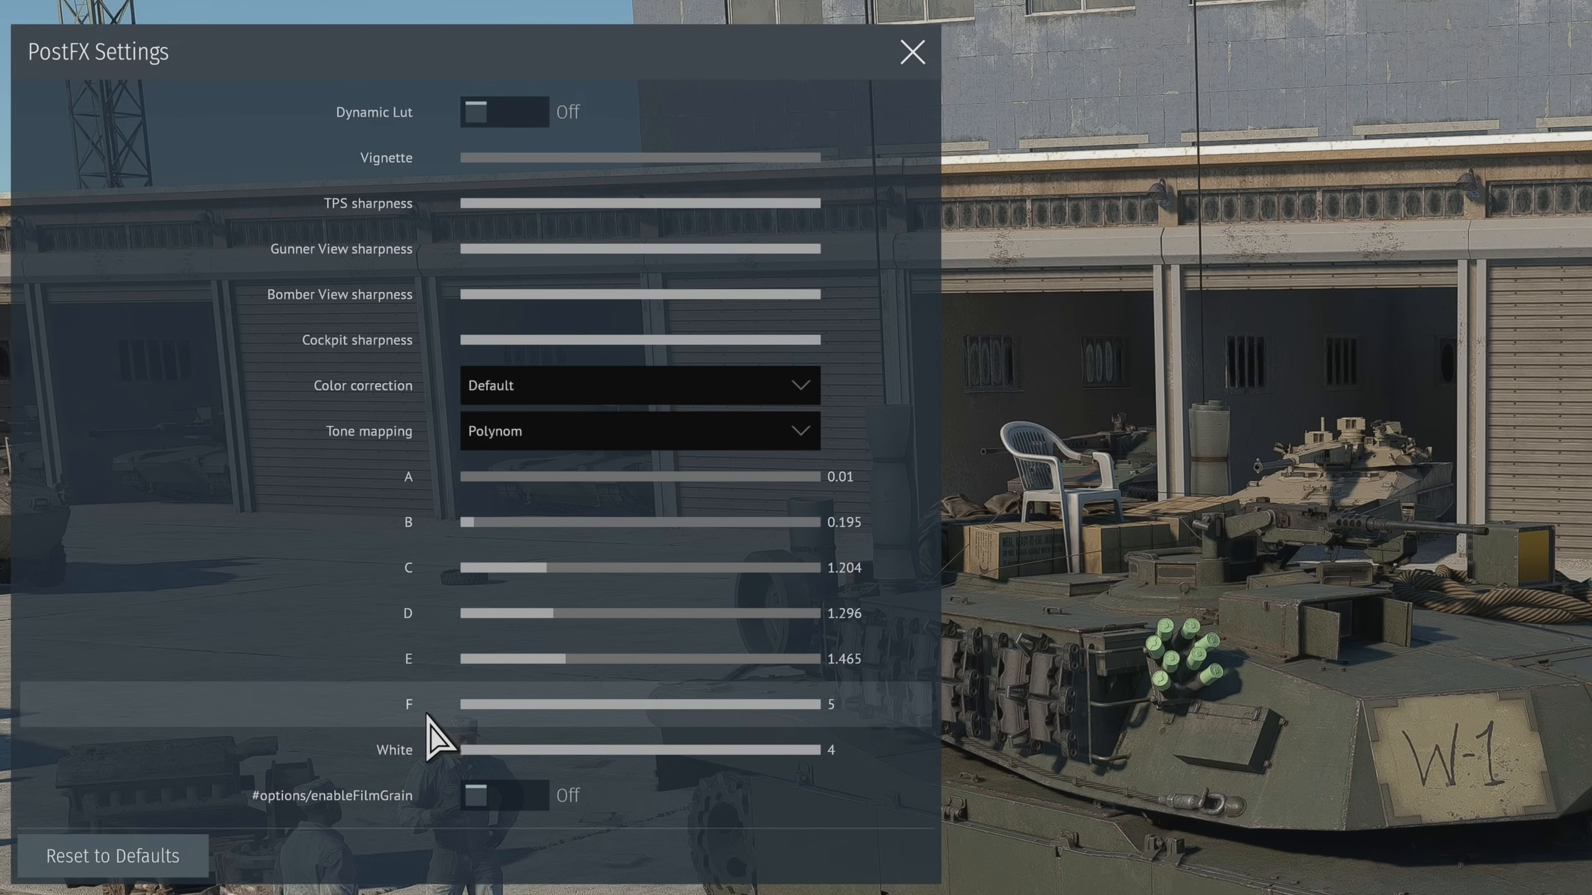
mouse_move(639, 566)
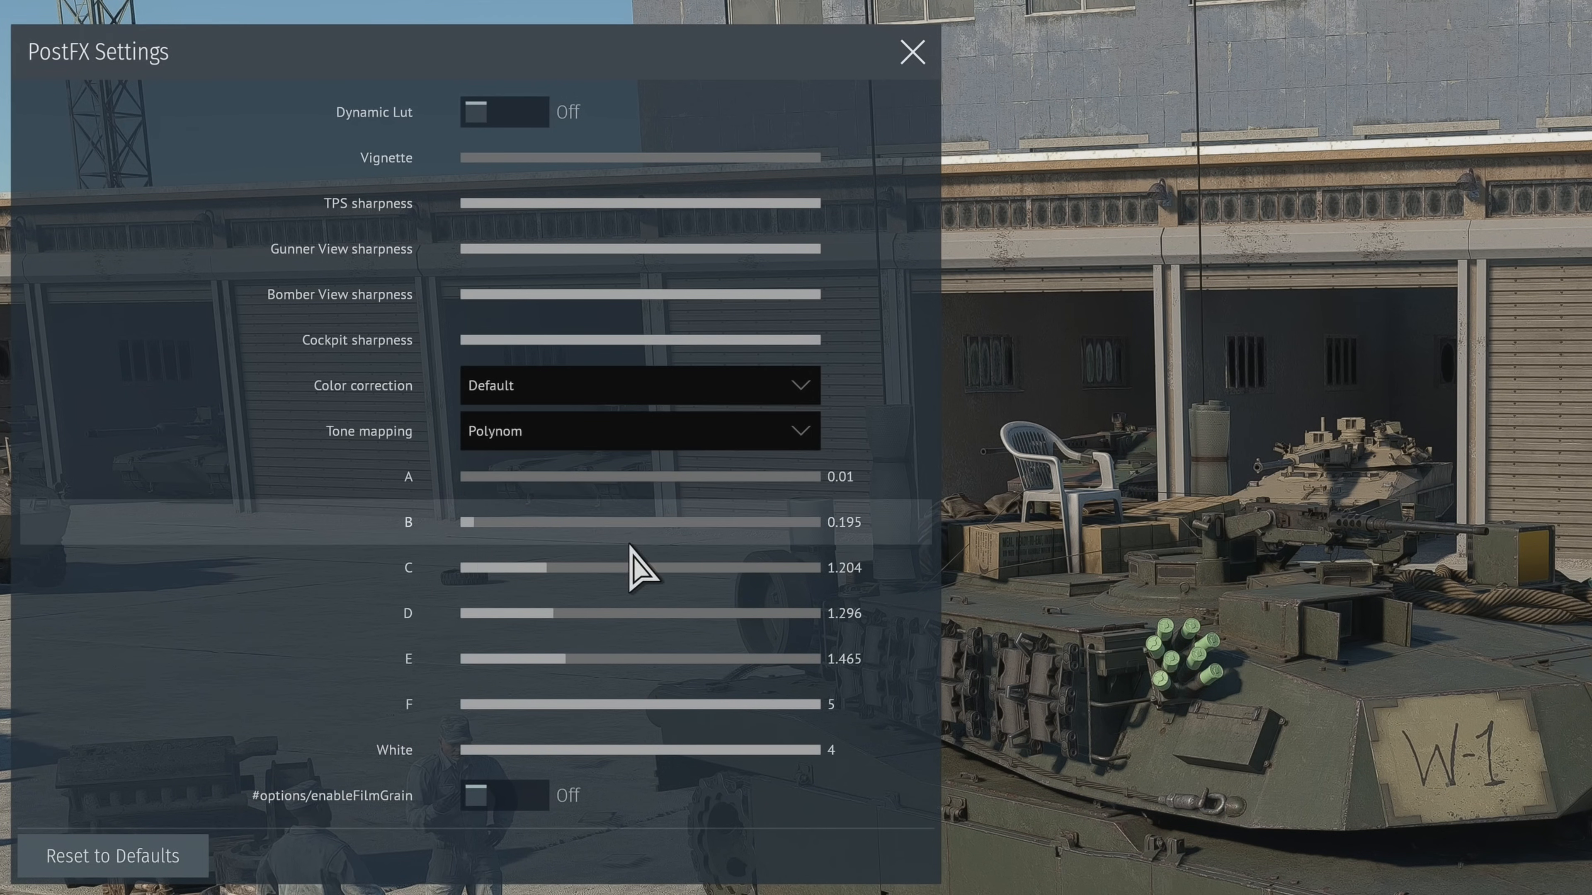
- Close the PostFX Settings window after the Polynom tone mapping tweaks
left_click(909, 51)
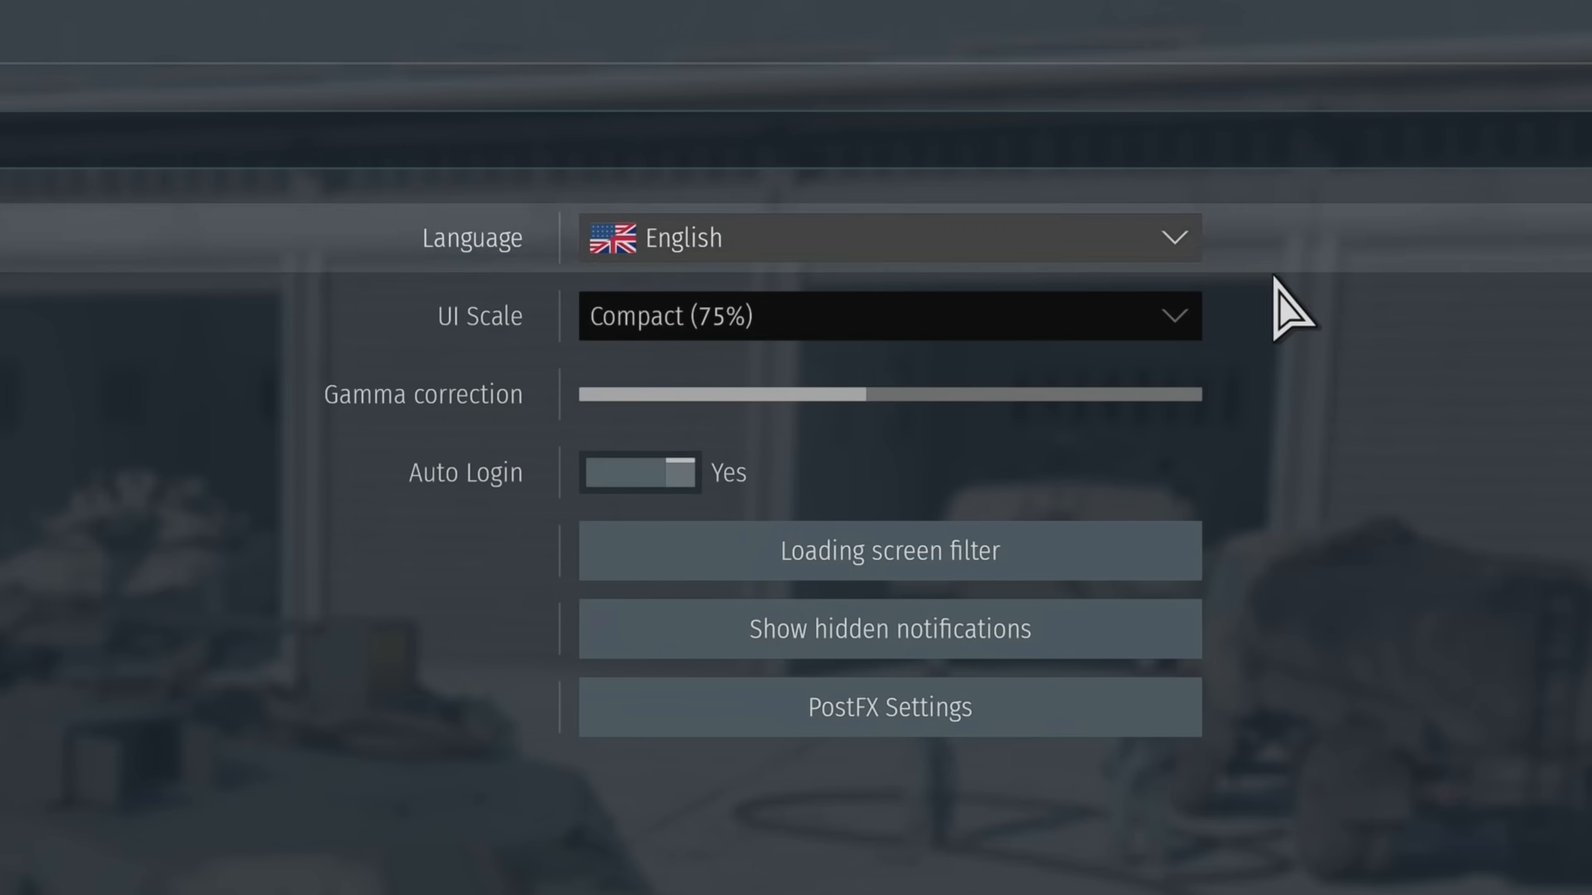
mouse_move(878, 424)
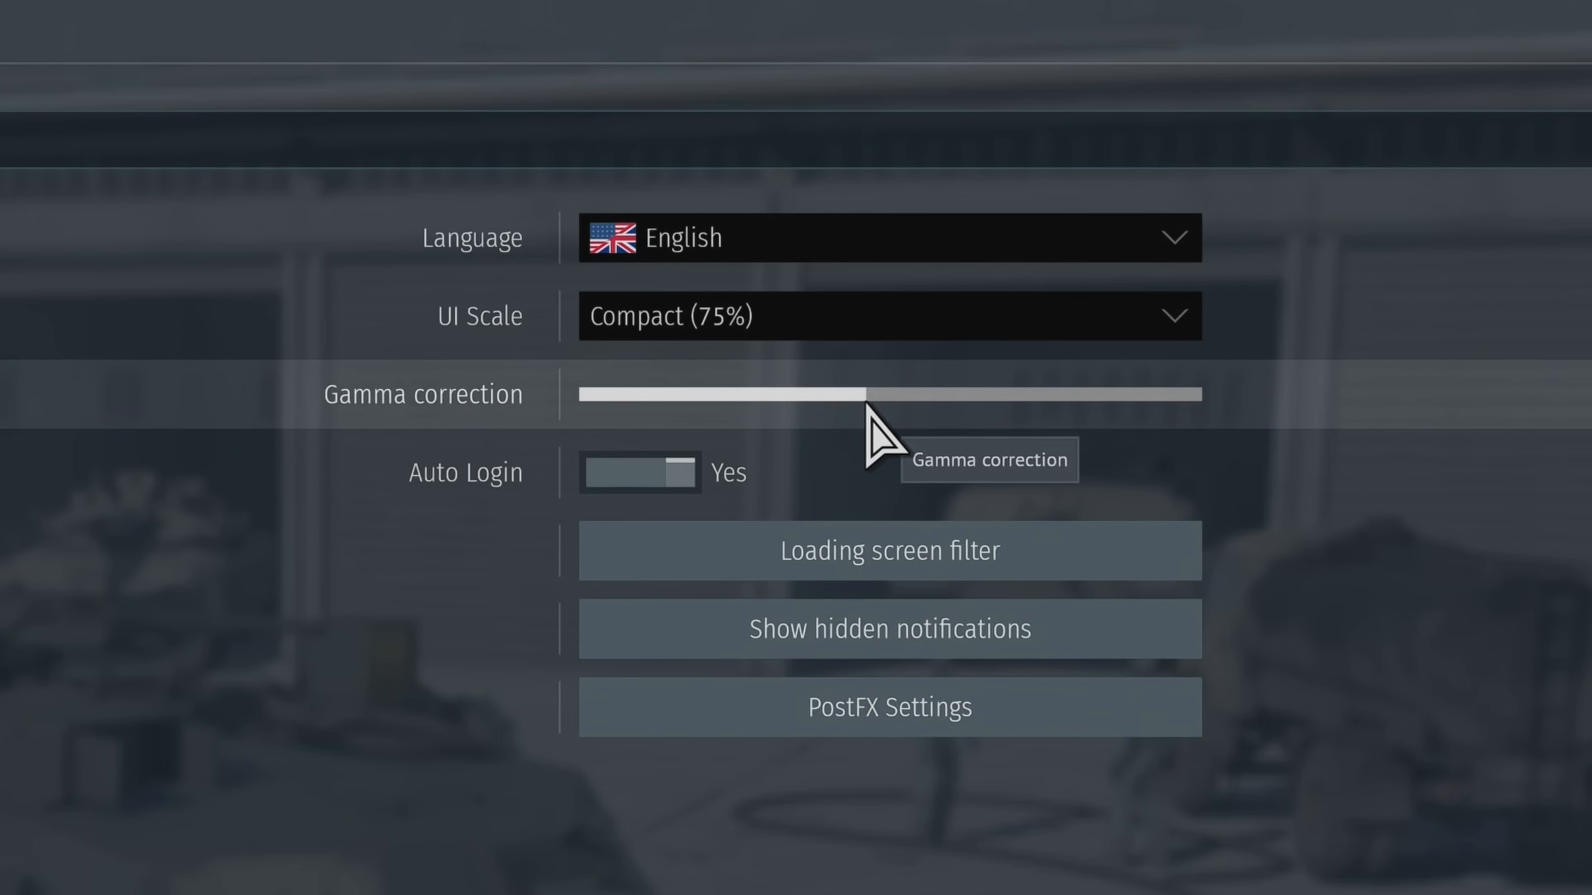
mouse_move(888, 552)
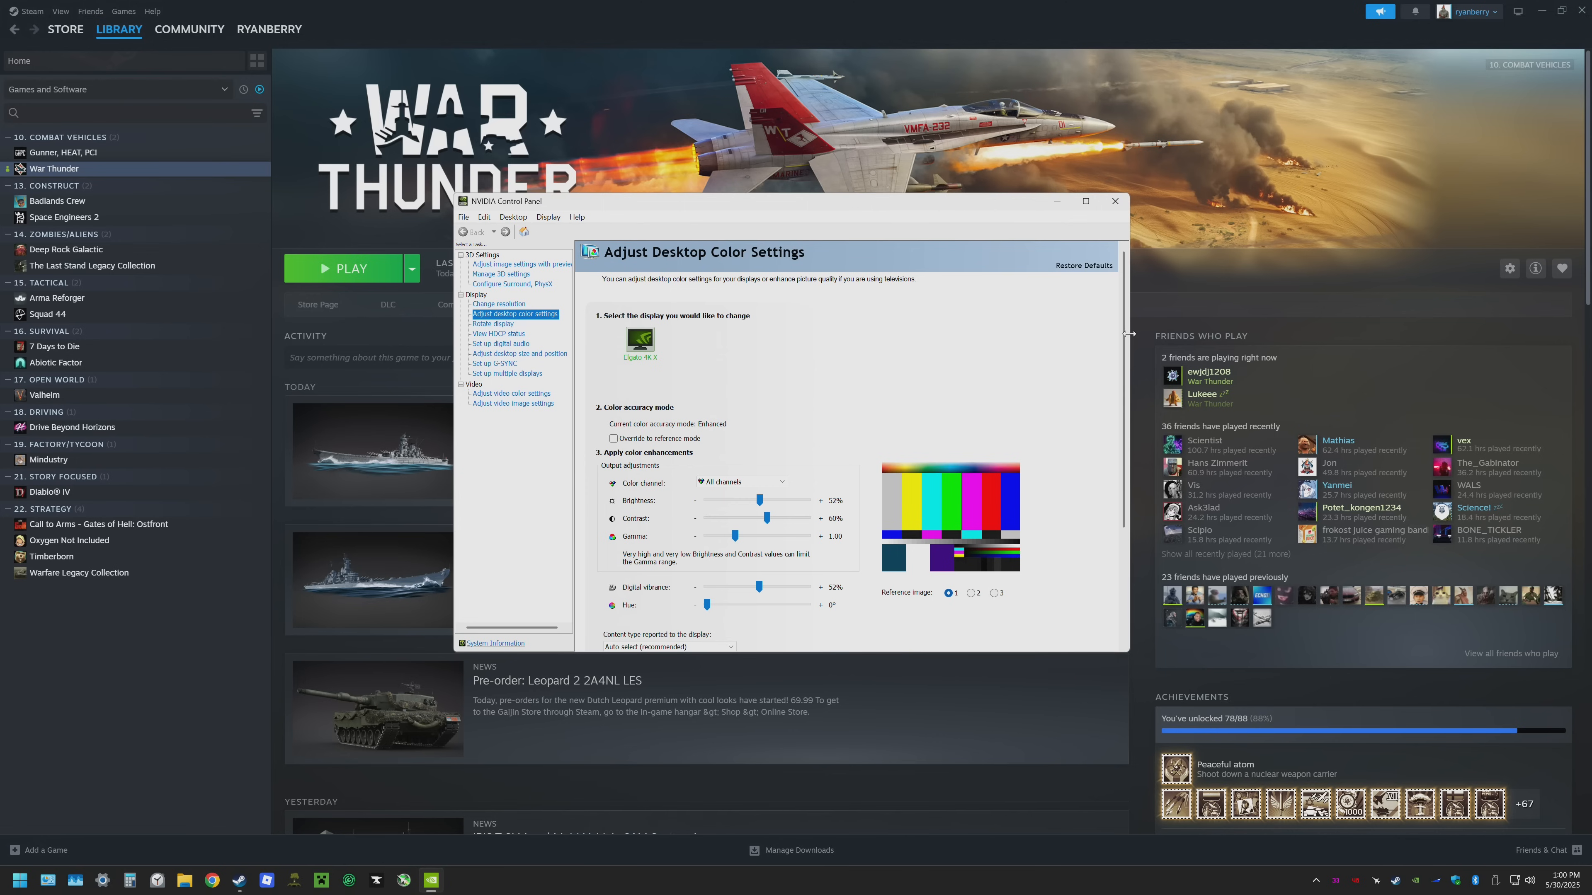
- Adjust the desktop colour settings toward Brightness 52%, Contrast 60%, Gamma 1.00 and vibrance 52%
left_click(1084, 200)
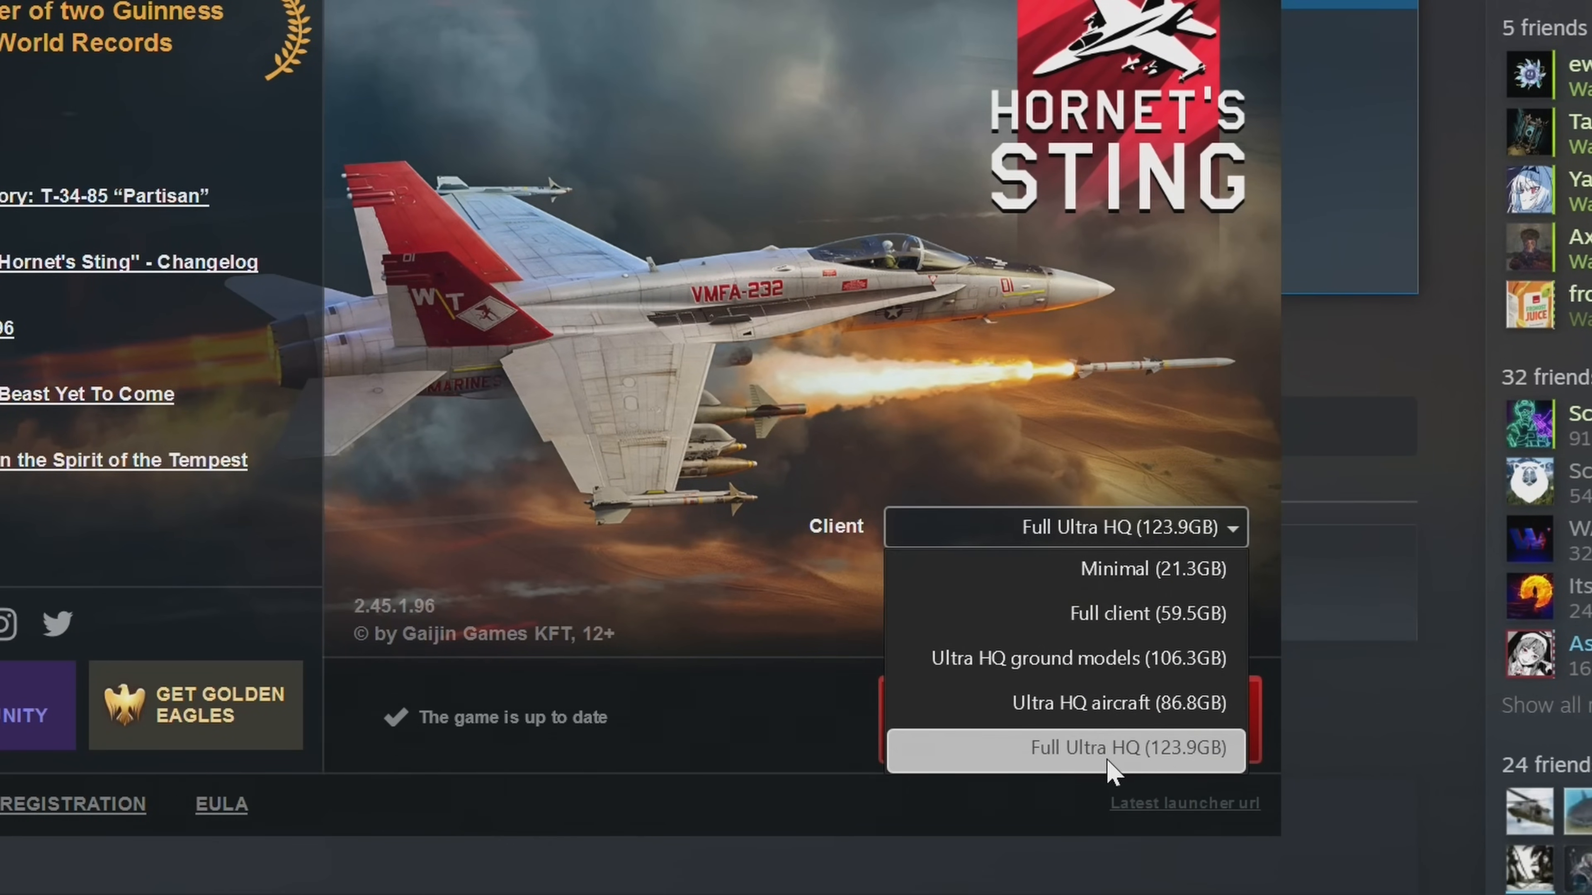
mouse_move(1026, 683)
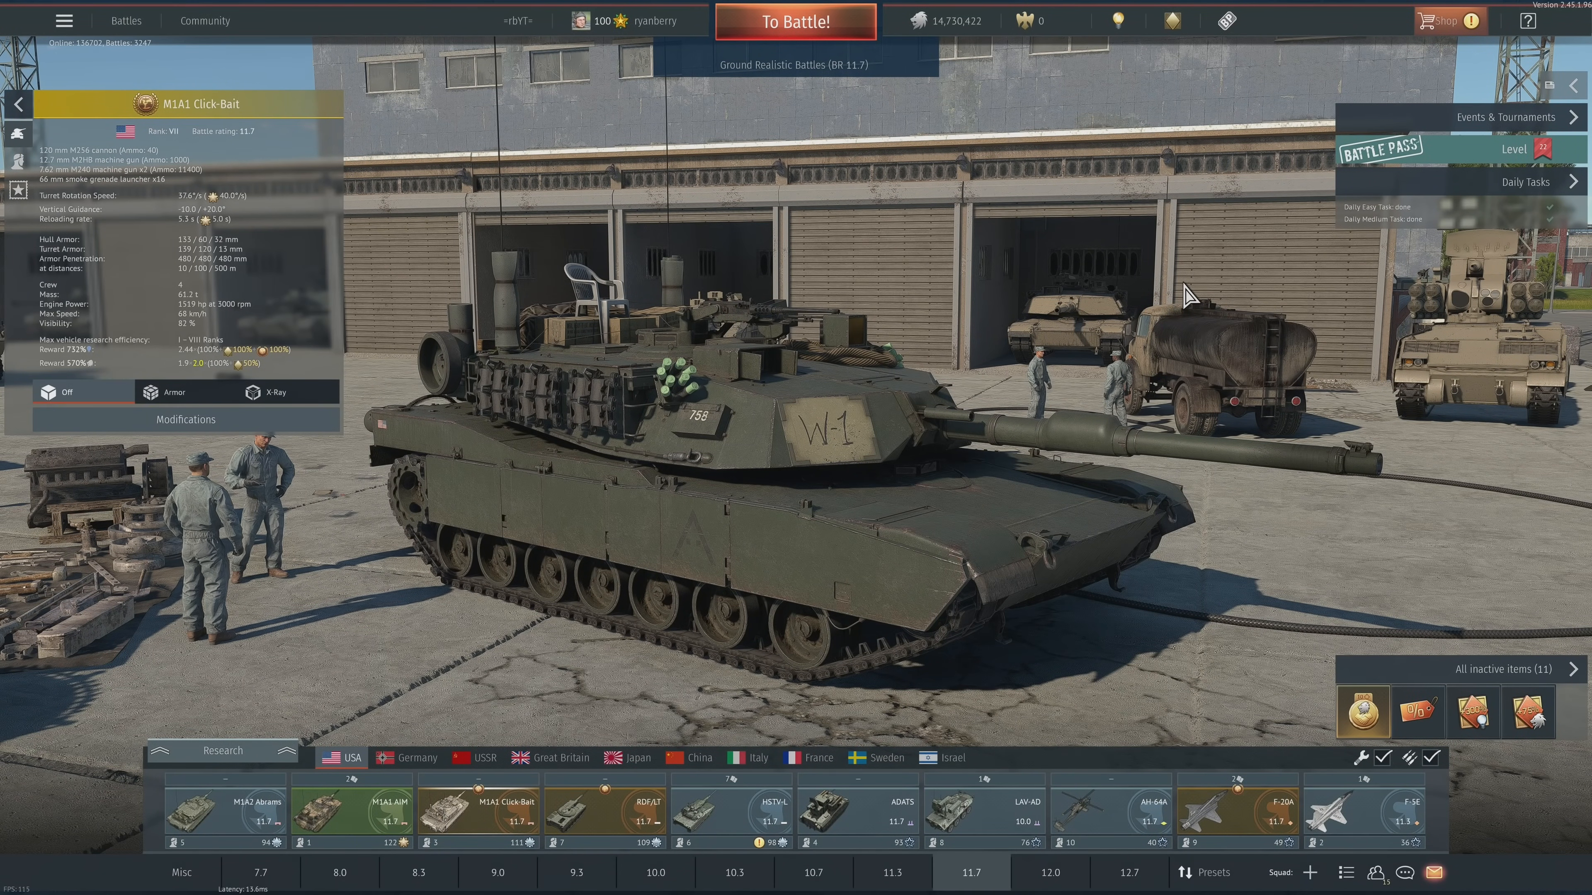
mouse_move(90, 80)
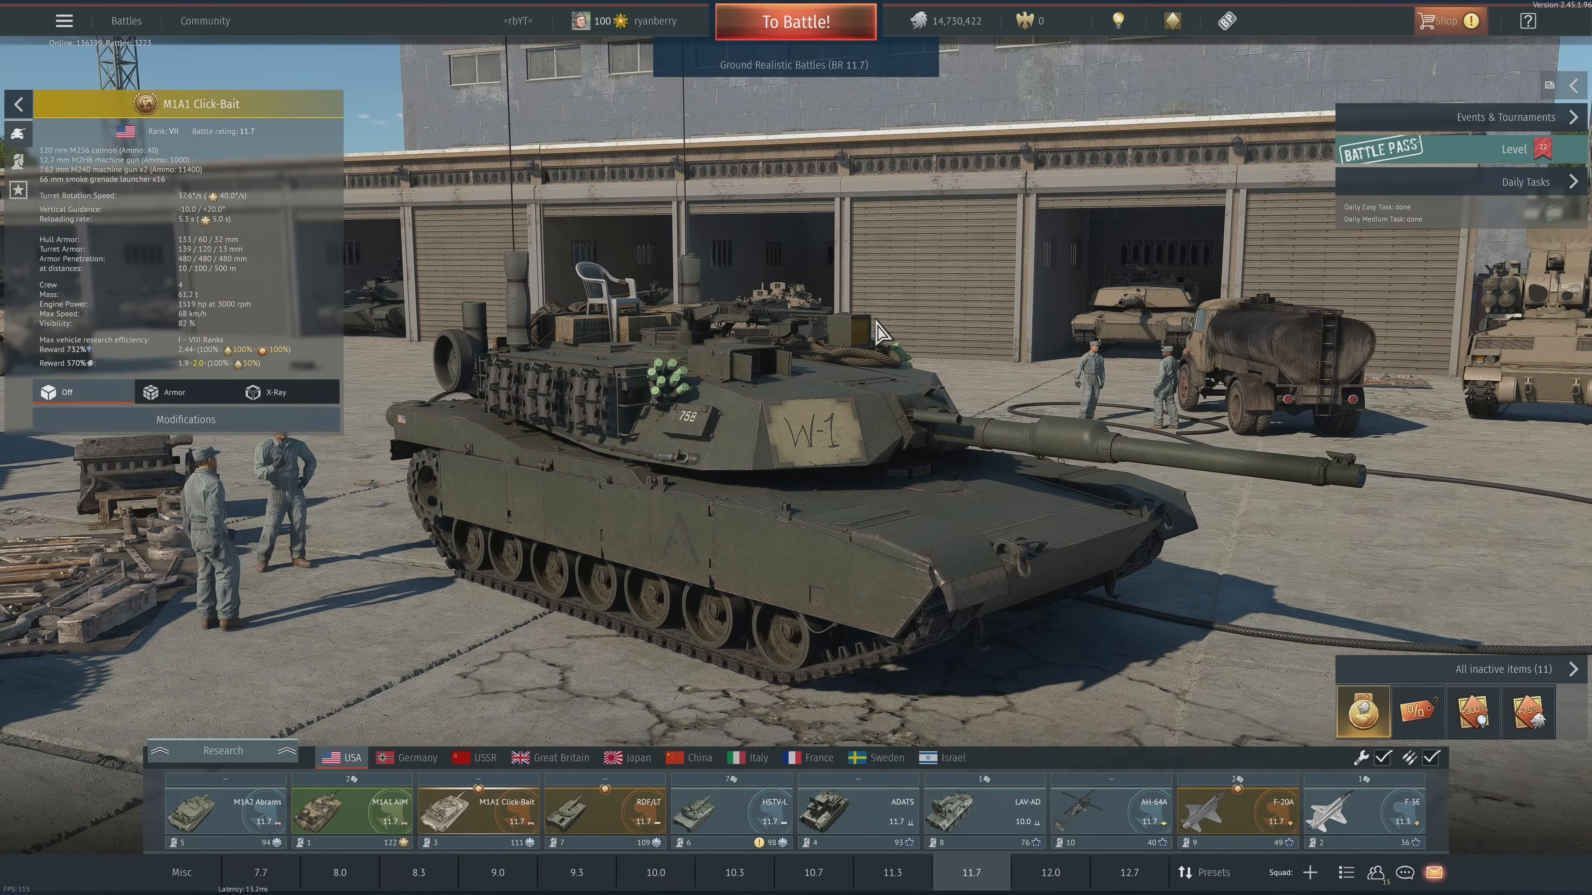
mouse_move(975, 443)
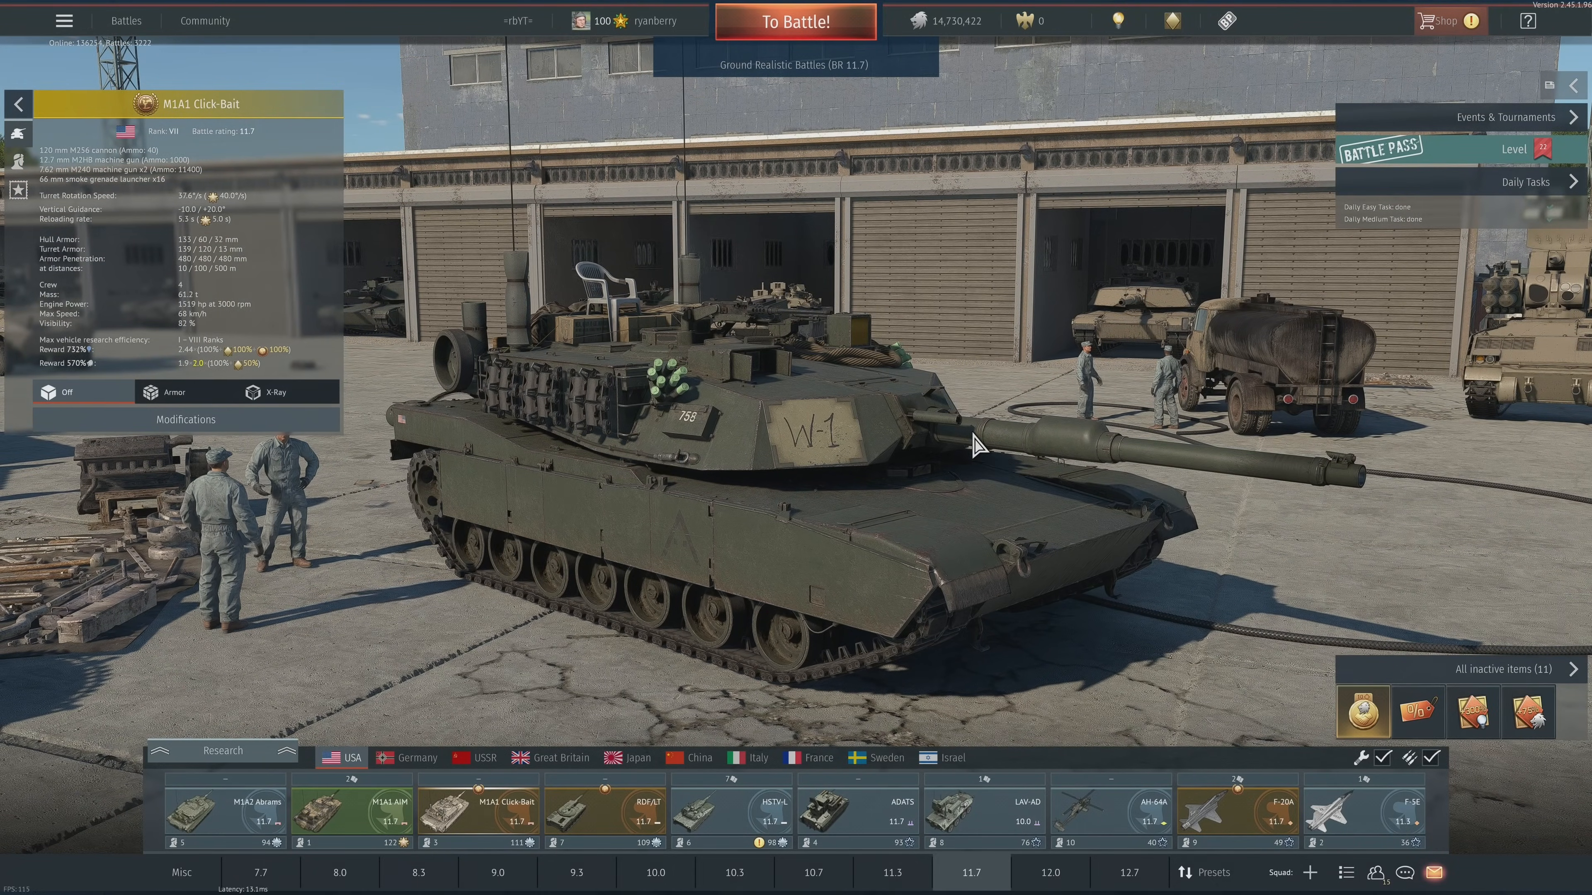
- Join Ground Realistic Battles with the M1A1 Click-Bait via To Battle!
left_click(795, 20)
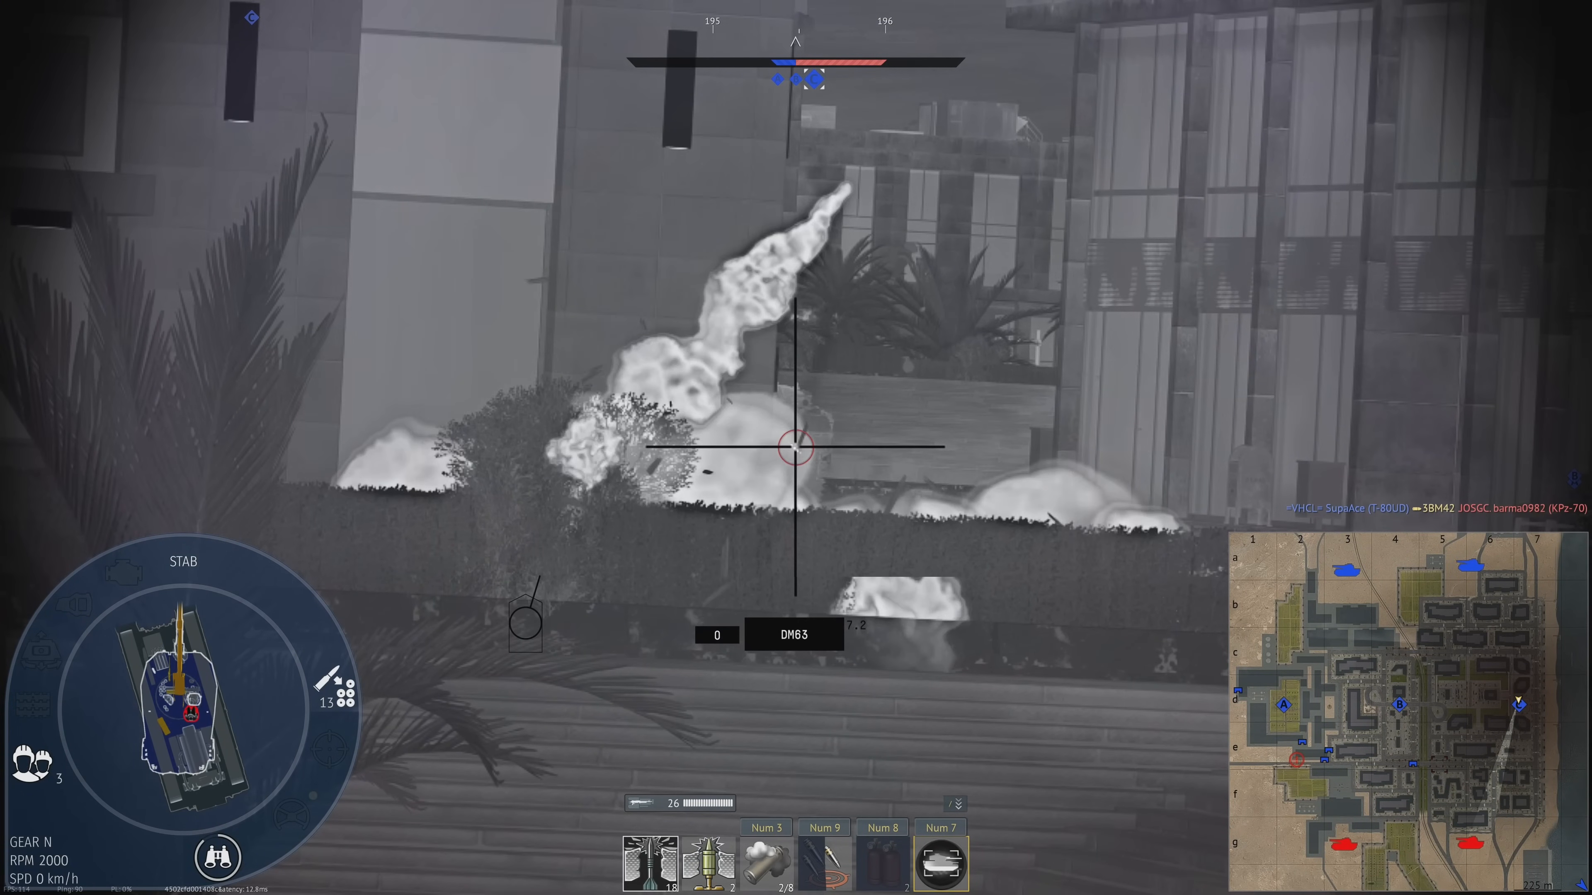